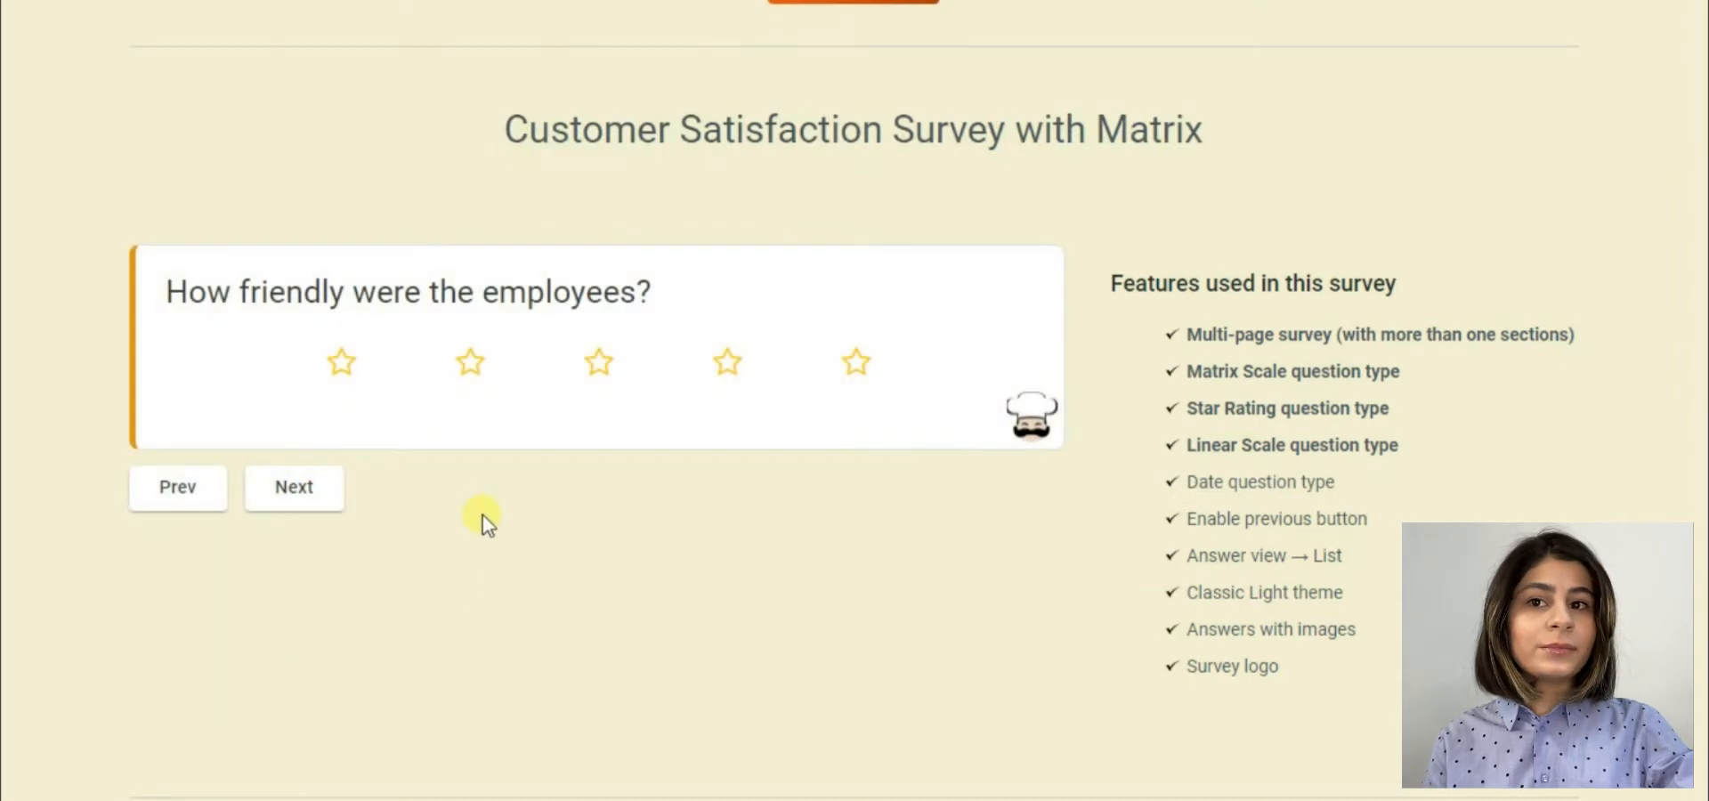
# Rate employee friendliness, pick 3 on the recommendation scale, choose a visit frequency and continue.
pyautogui.click(726, 363)
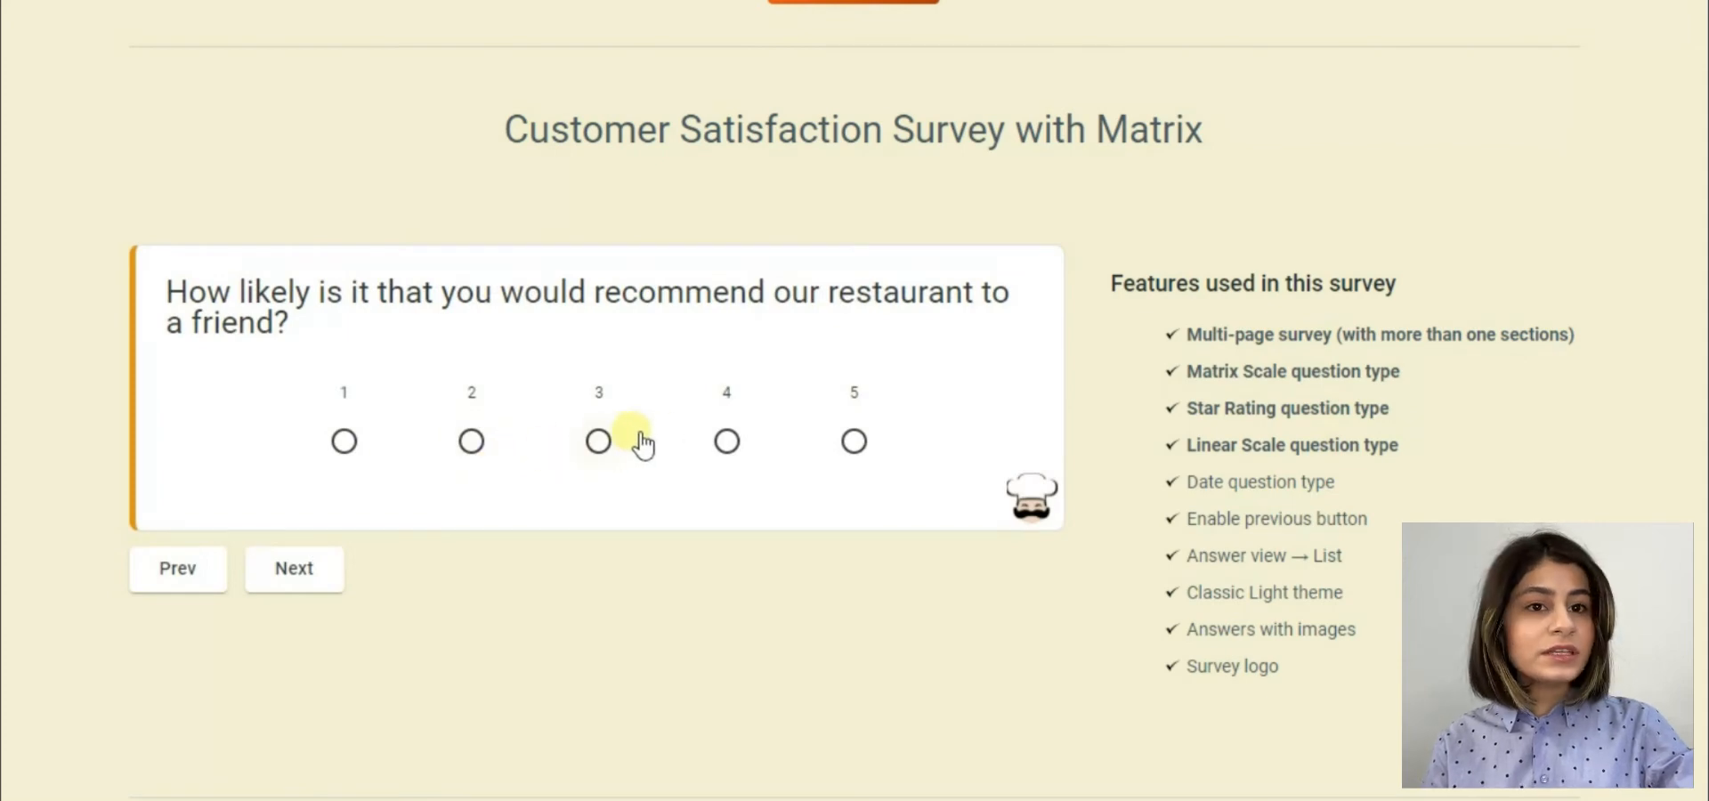
pyautogui.click(293, 569)
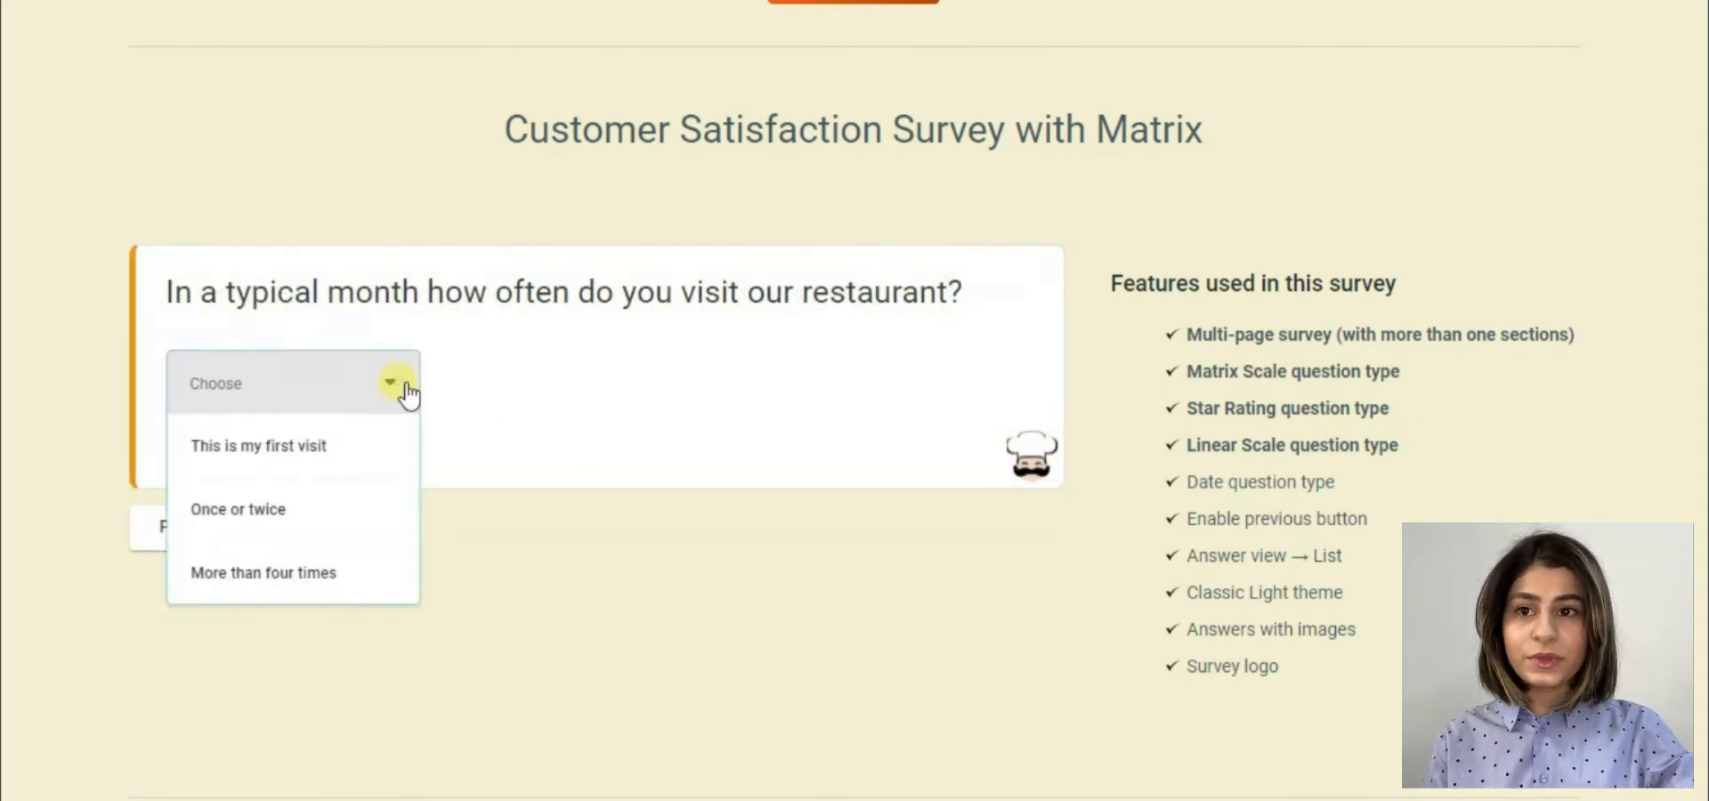
pyautogui.click(264, 573)
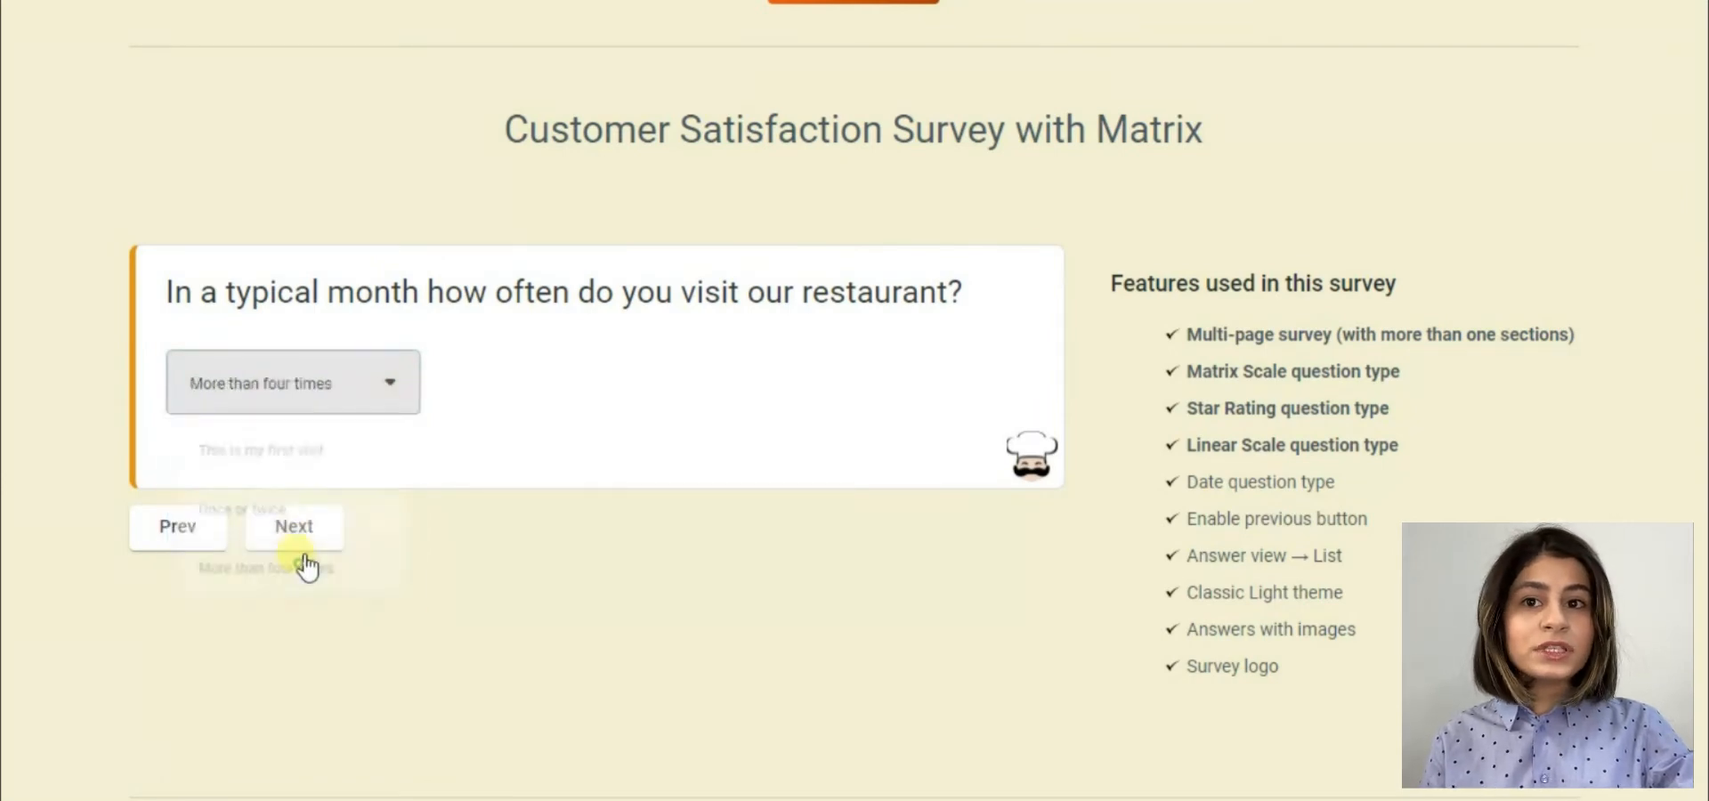
pyautogui.click(292, 527)
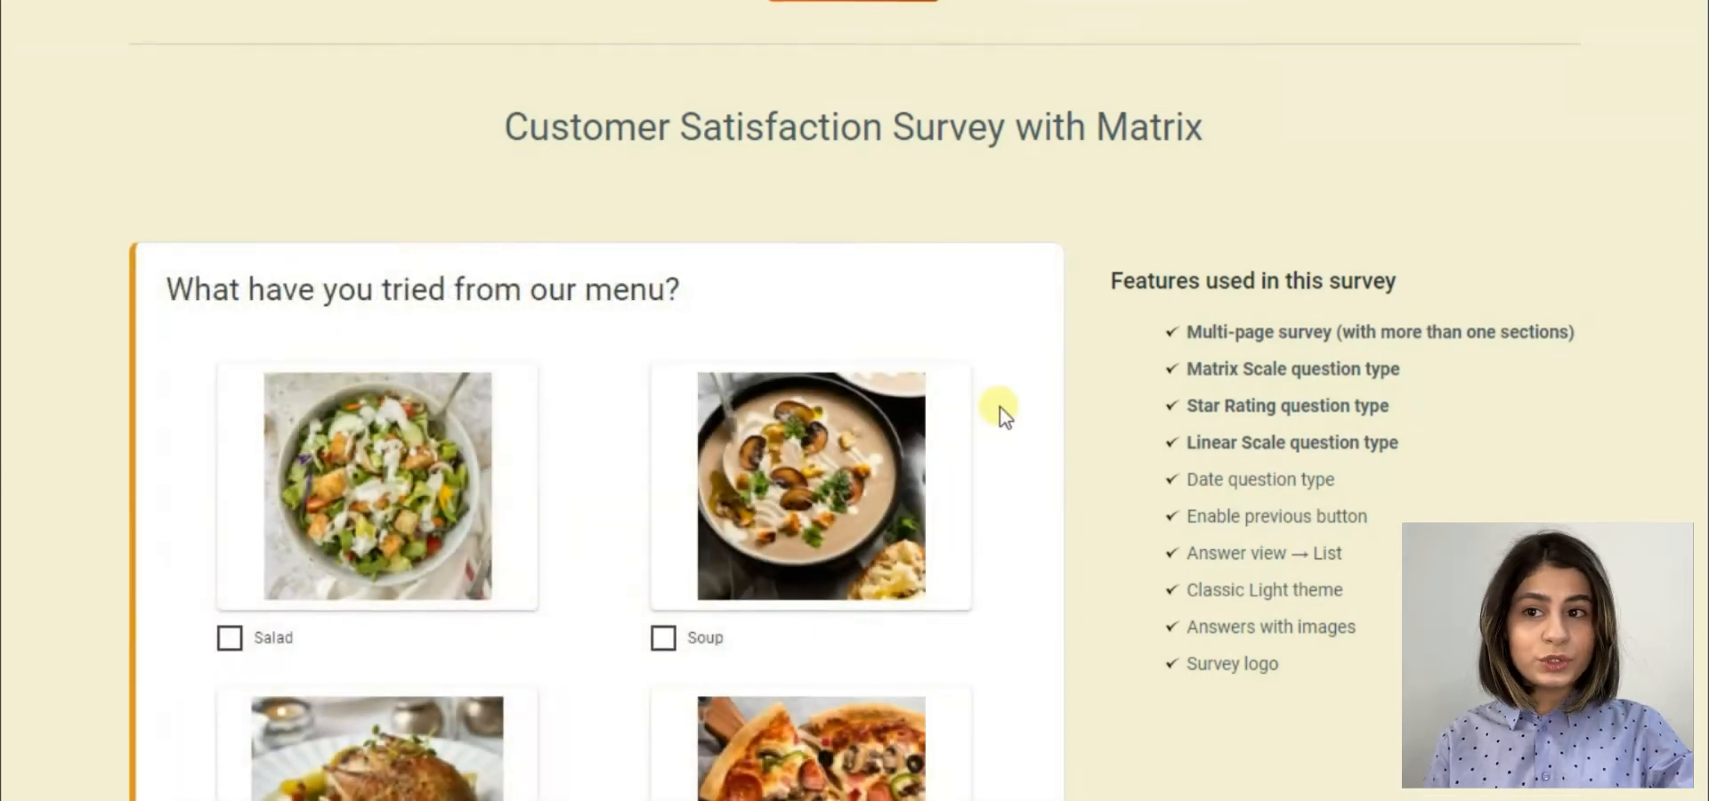
pyautogui.scroll(-3)
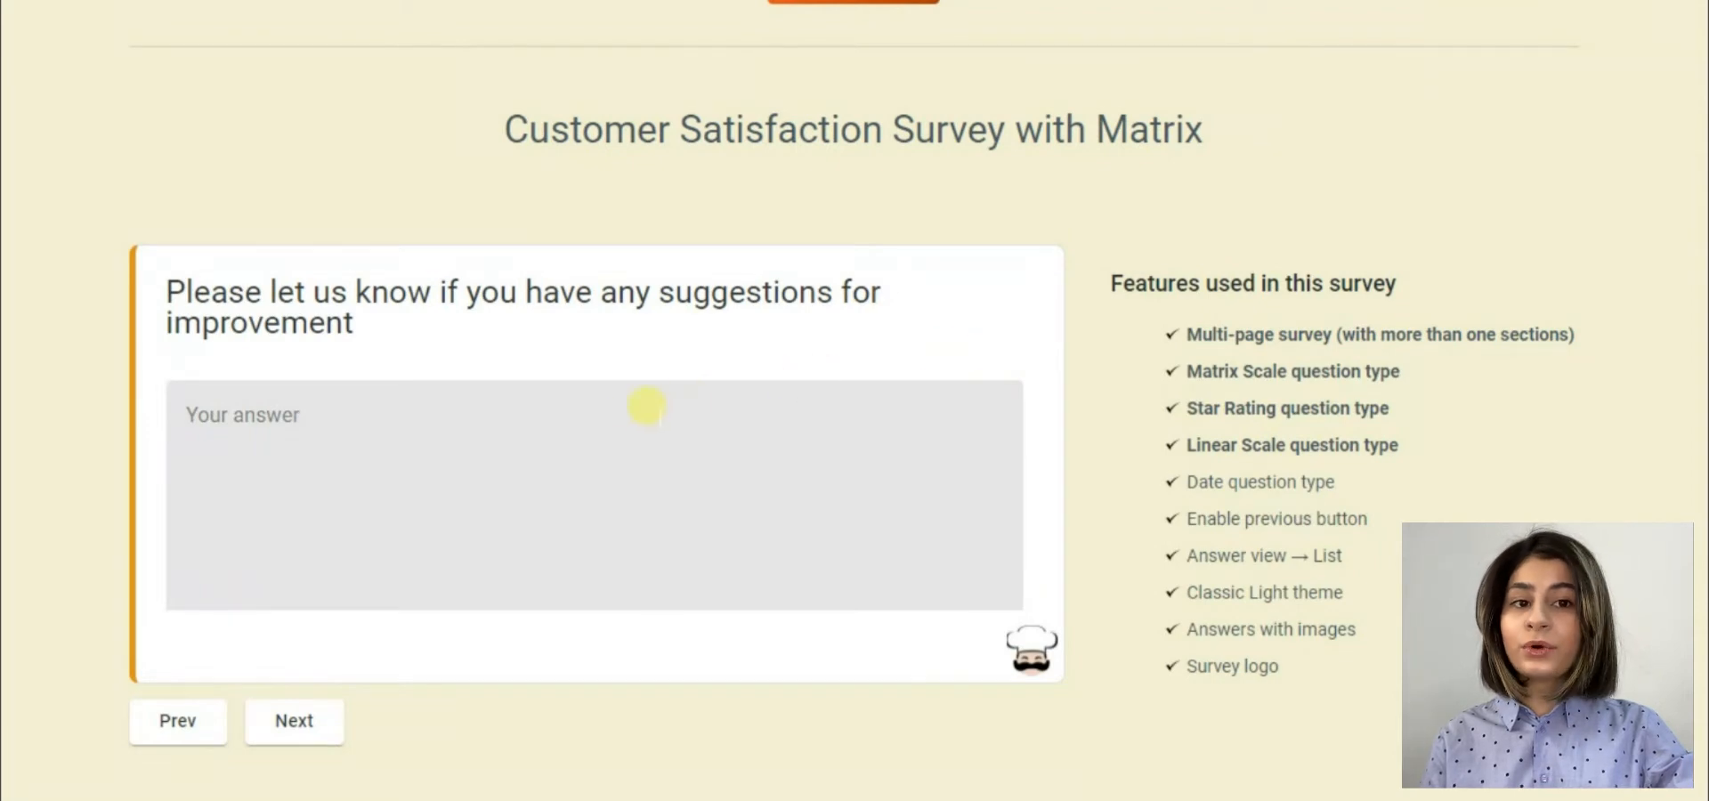
# Advance past the suggestions question, enter the date and finish the survey to its thank-you page.
pyautogui.click(295, 737)
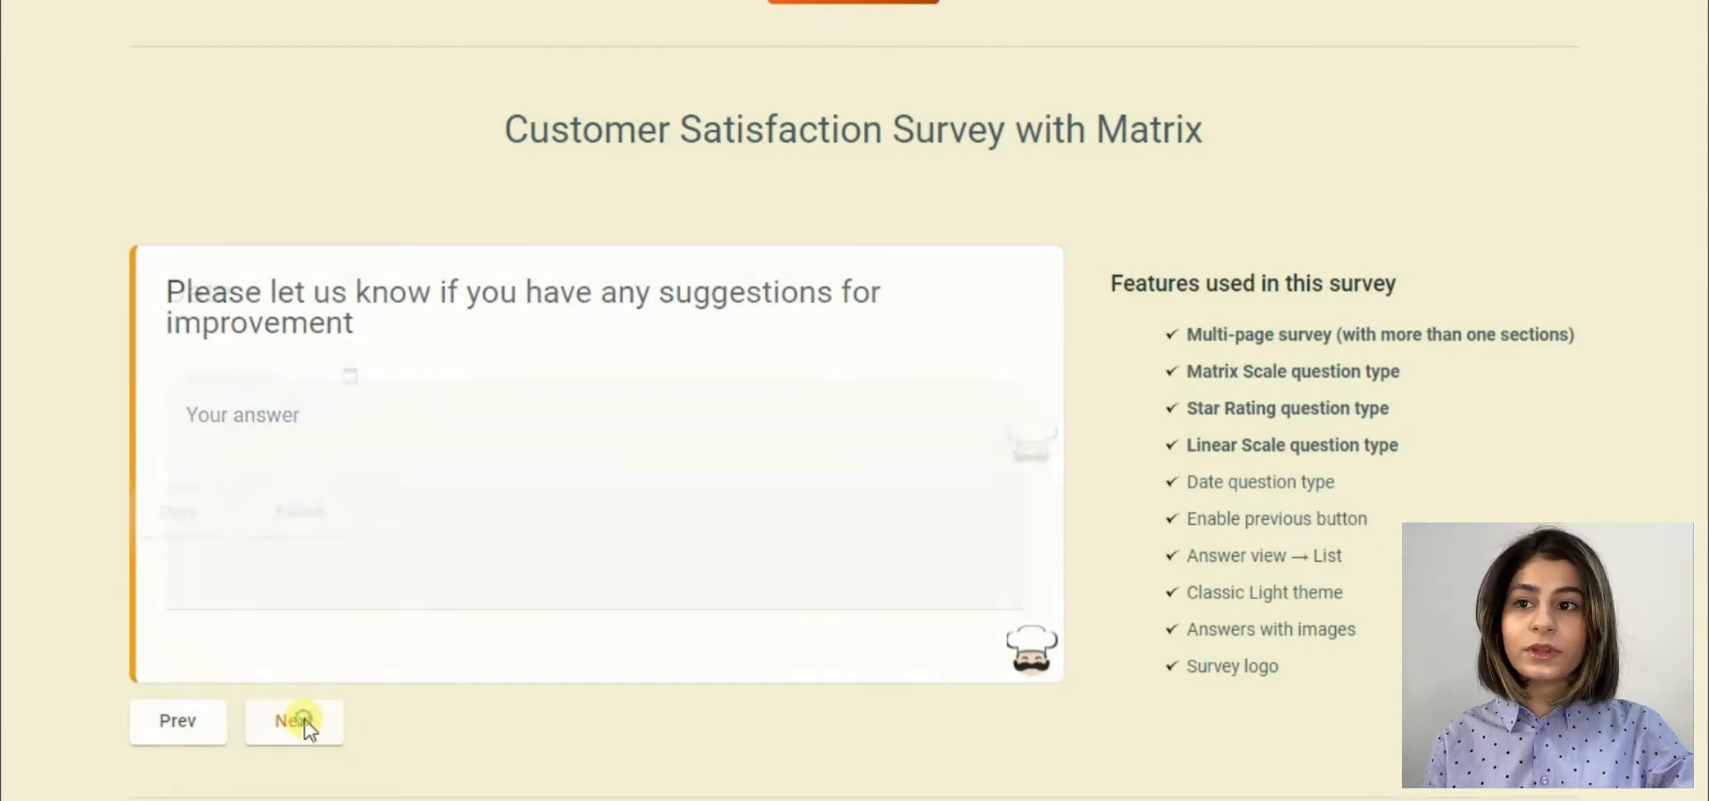
pyautogui.click(299, 720)
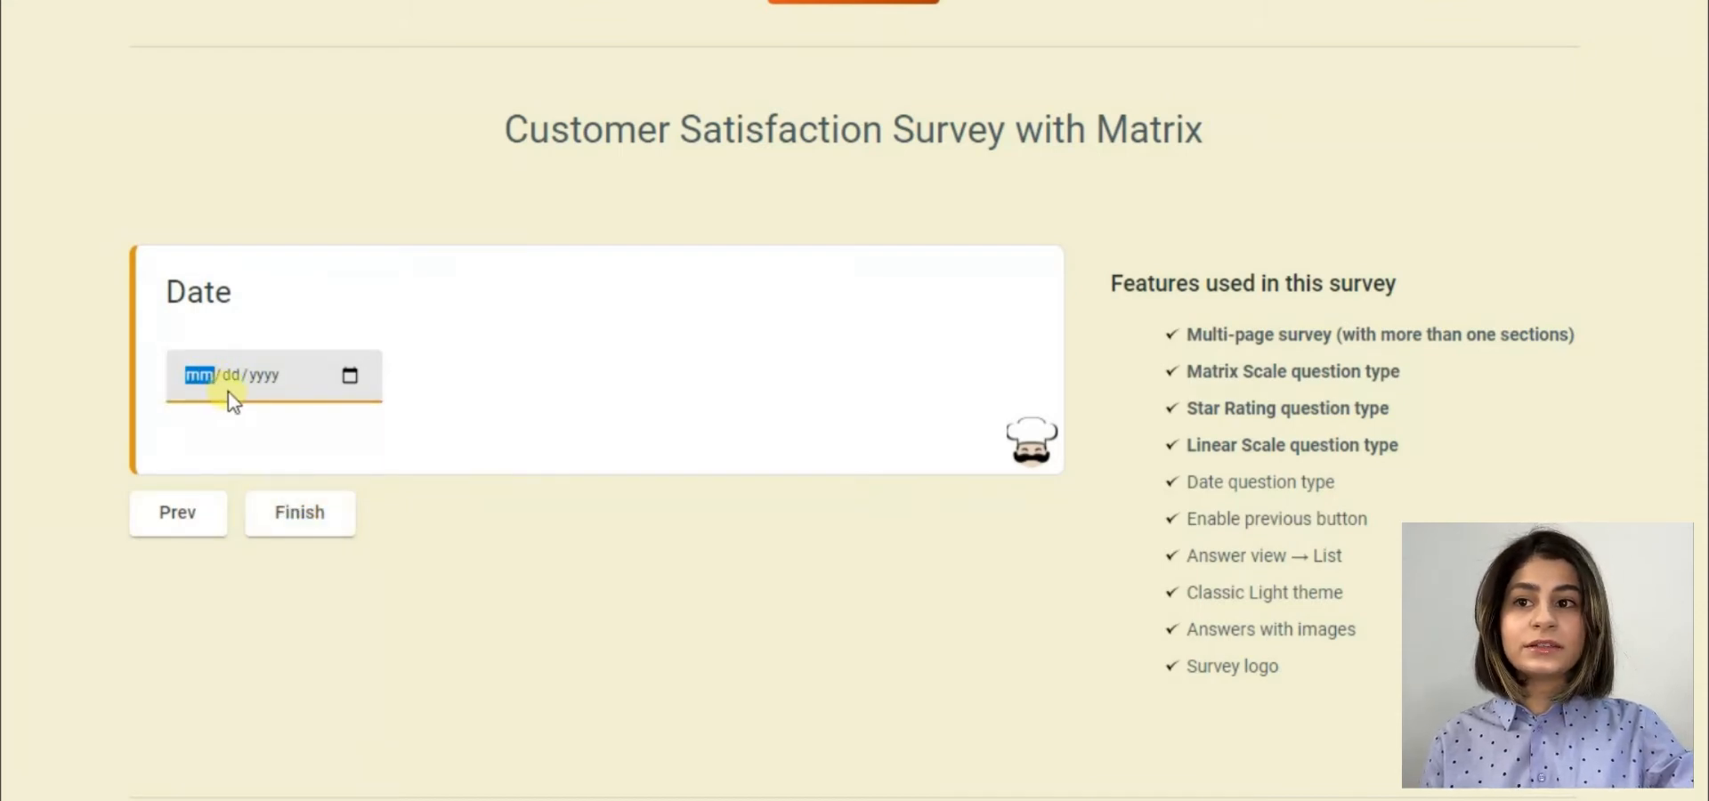
pyautogui.write('02/01/2022')
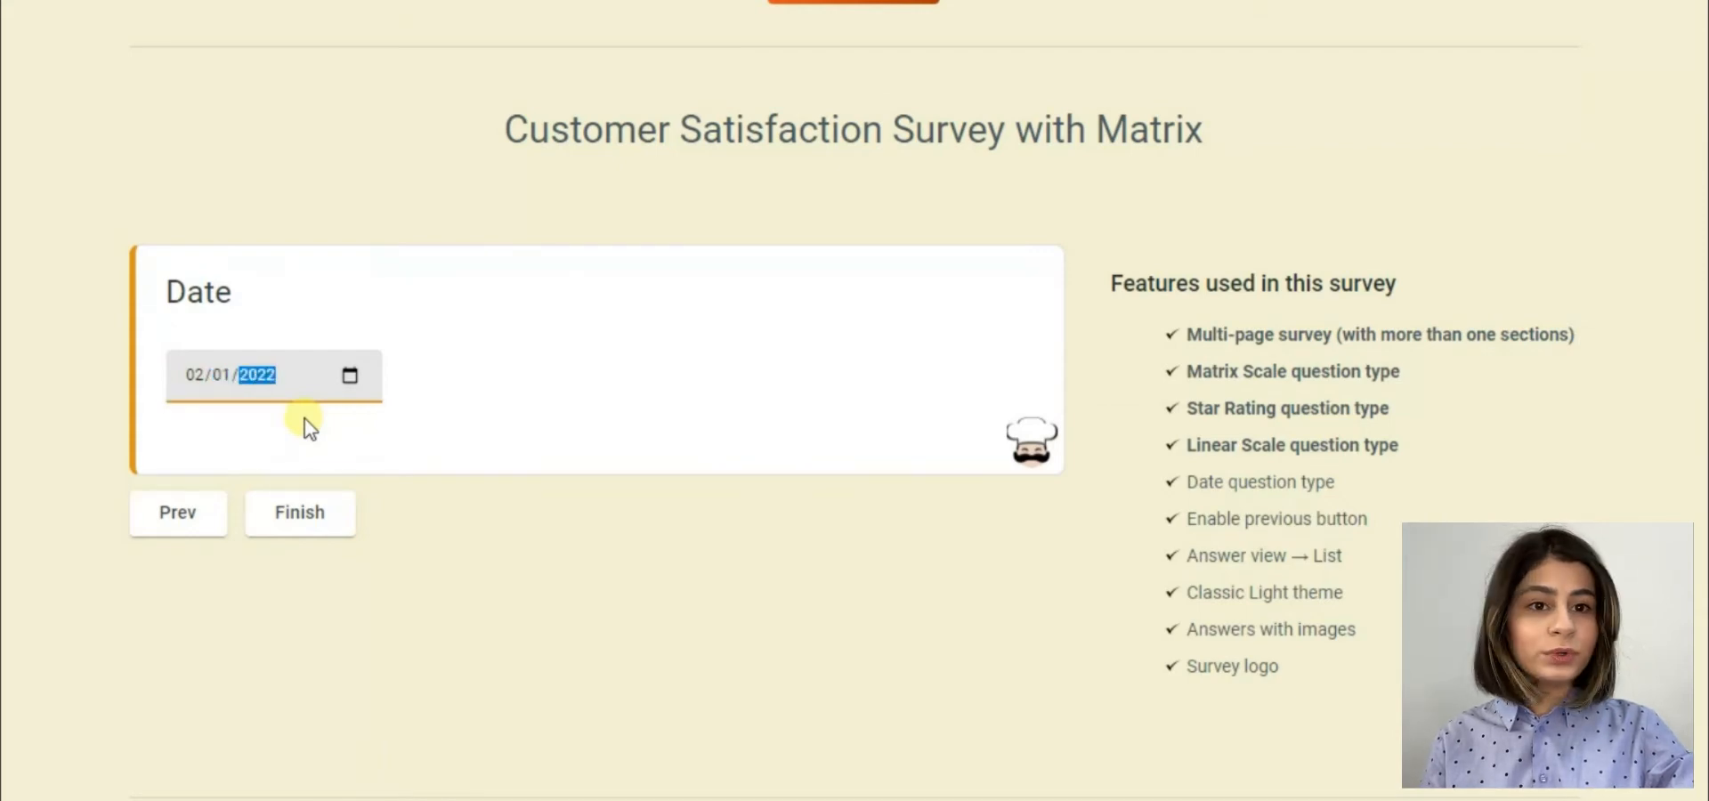
pyautogui.click(299, 513)
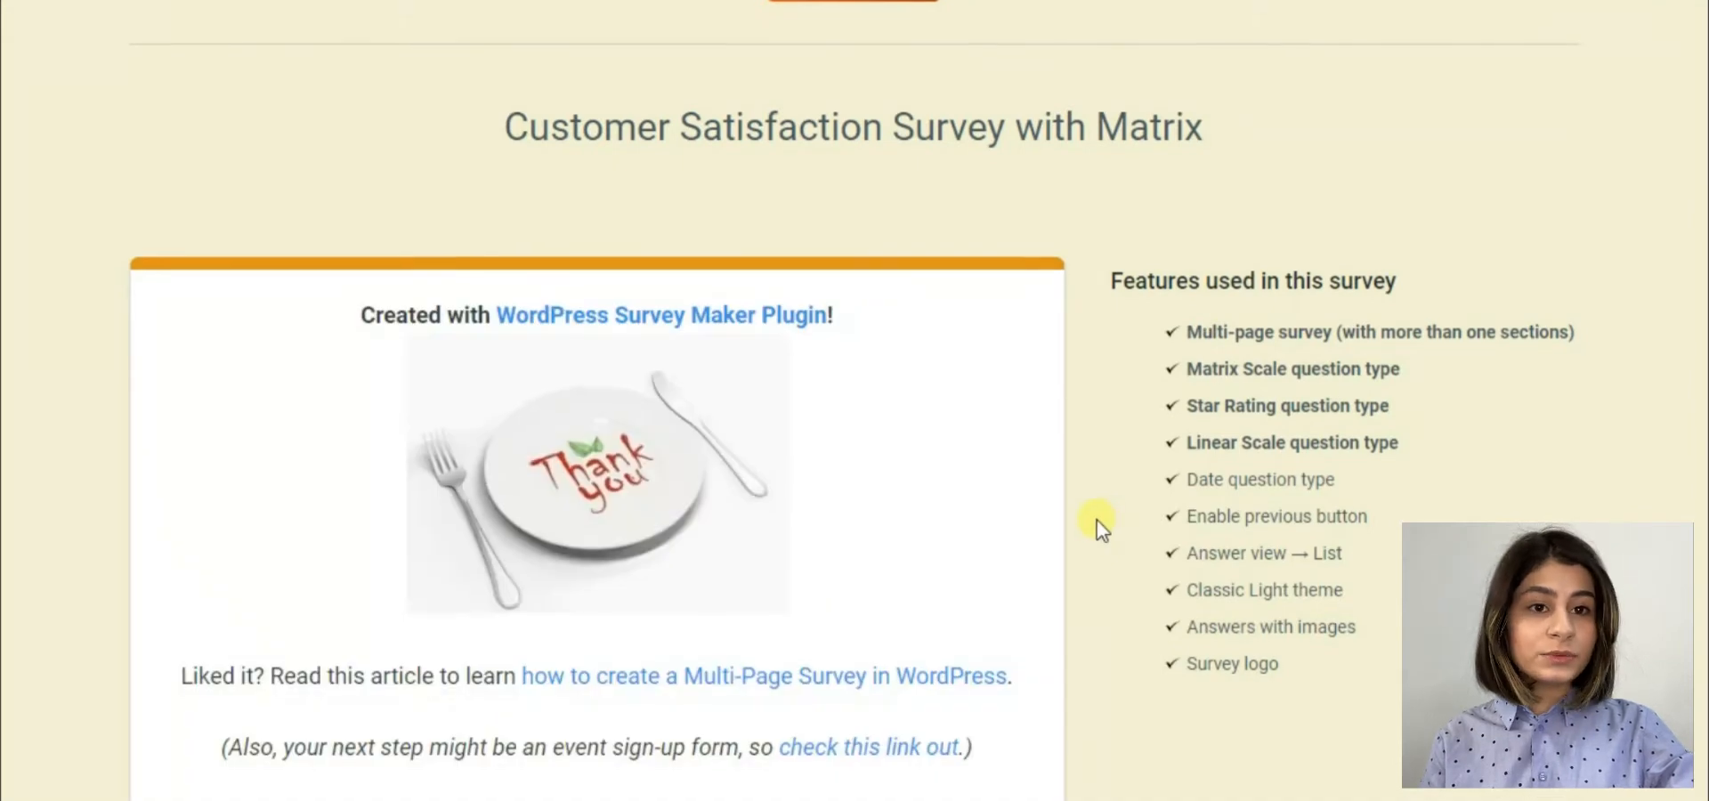
# Scroll through the Survey Maker plugin's description and features down to the Screenshots section.
pyautogui.scroll(-3)
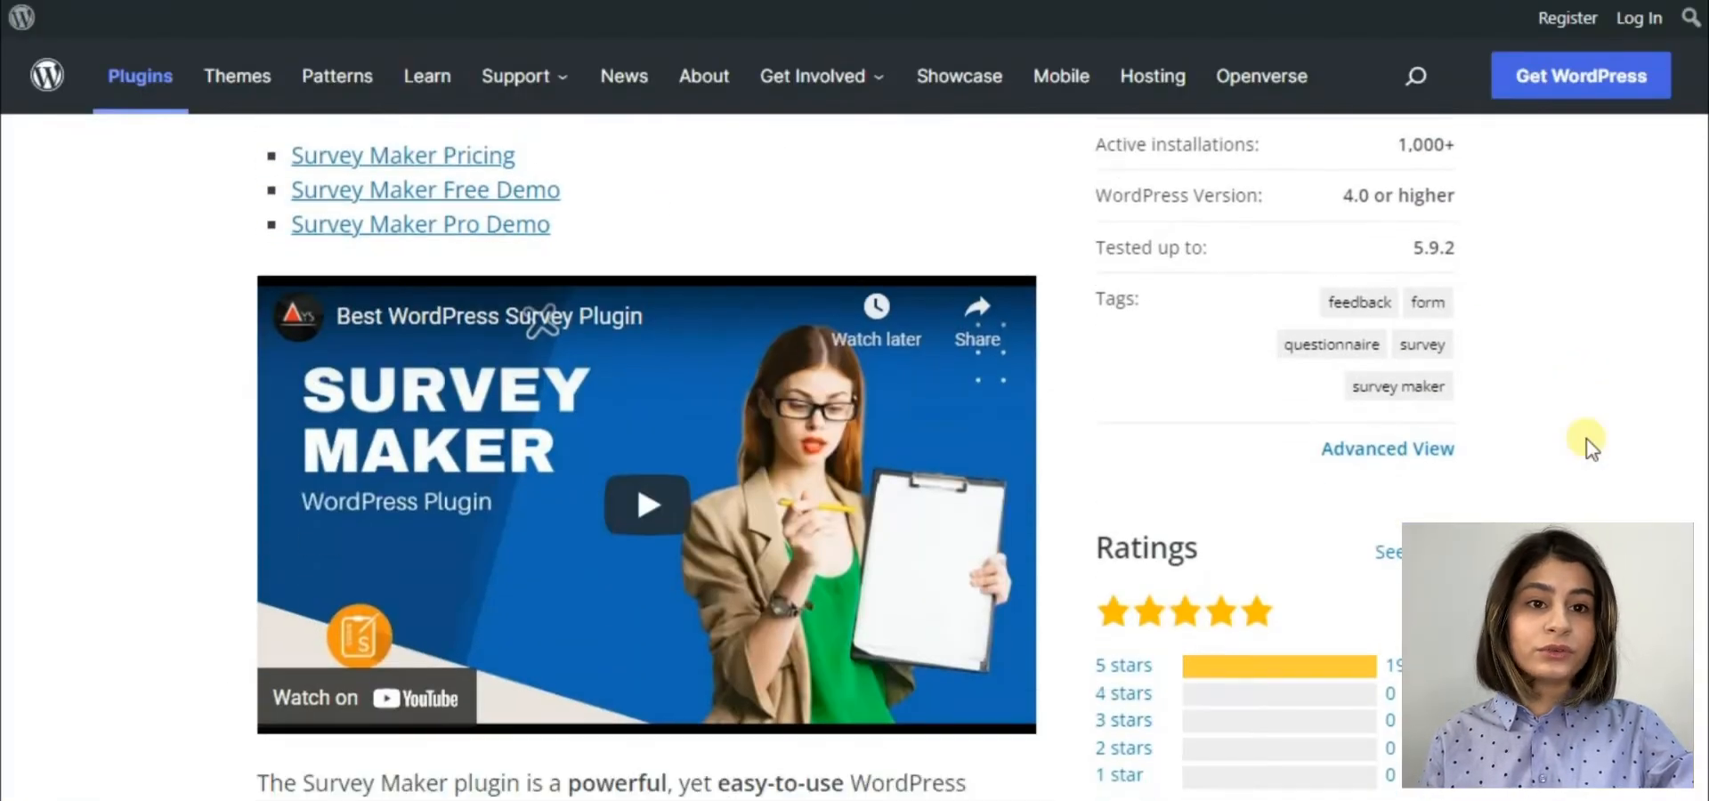
pyautogui.scroll(-3)
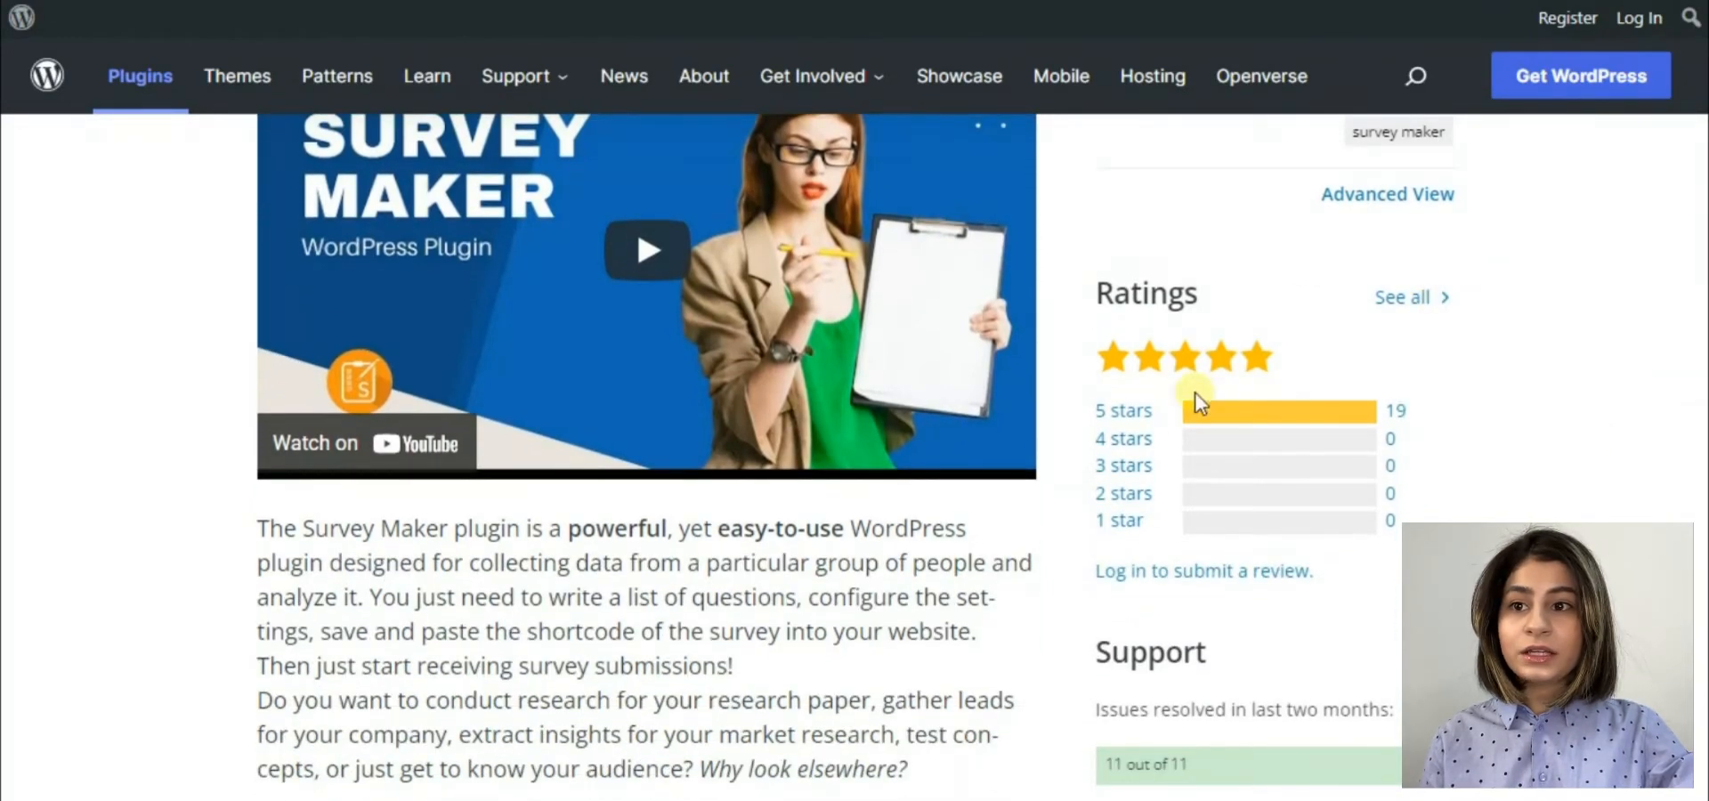
pyautogui.scroll(-3)
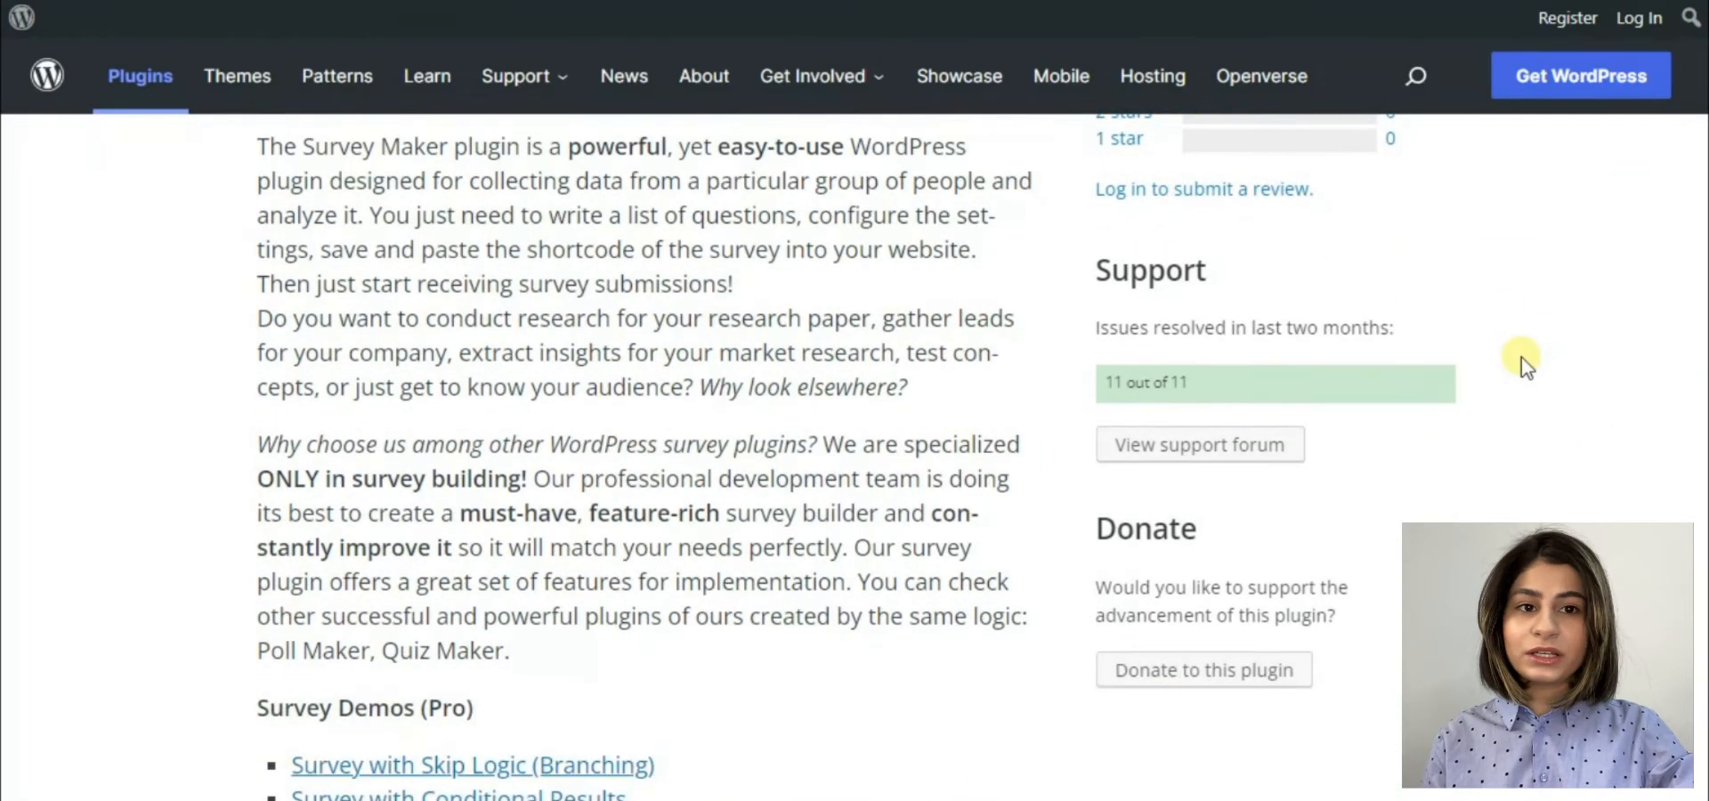
pyautogui.scroll(-3)
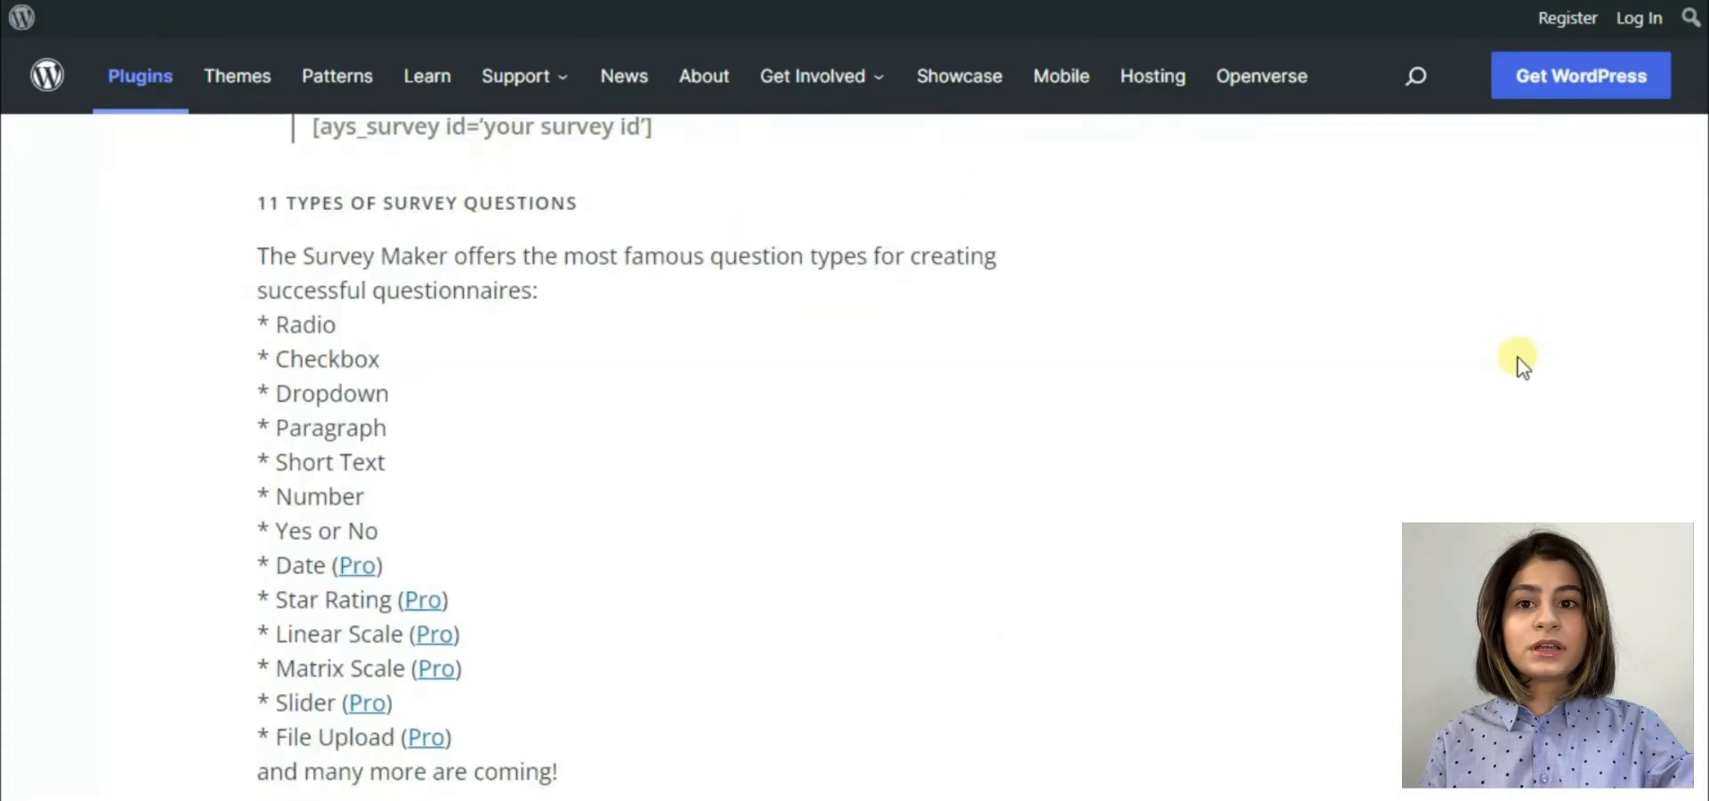
pyautogui.scroll(-3)
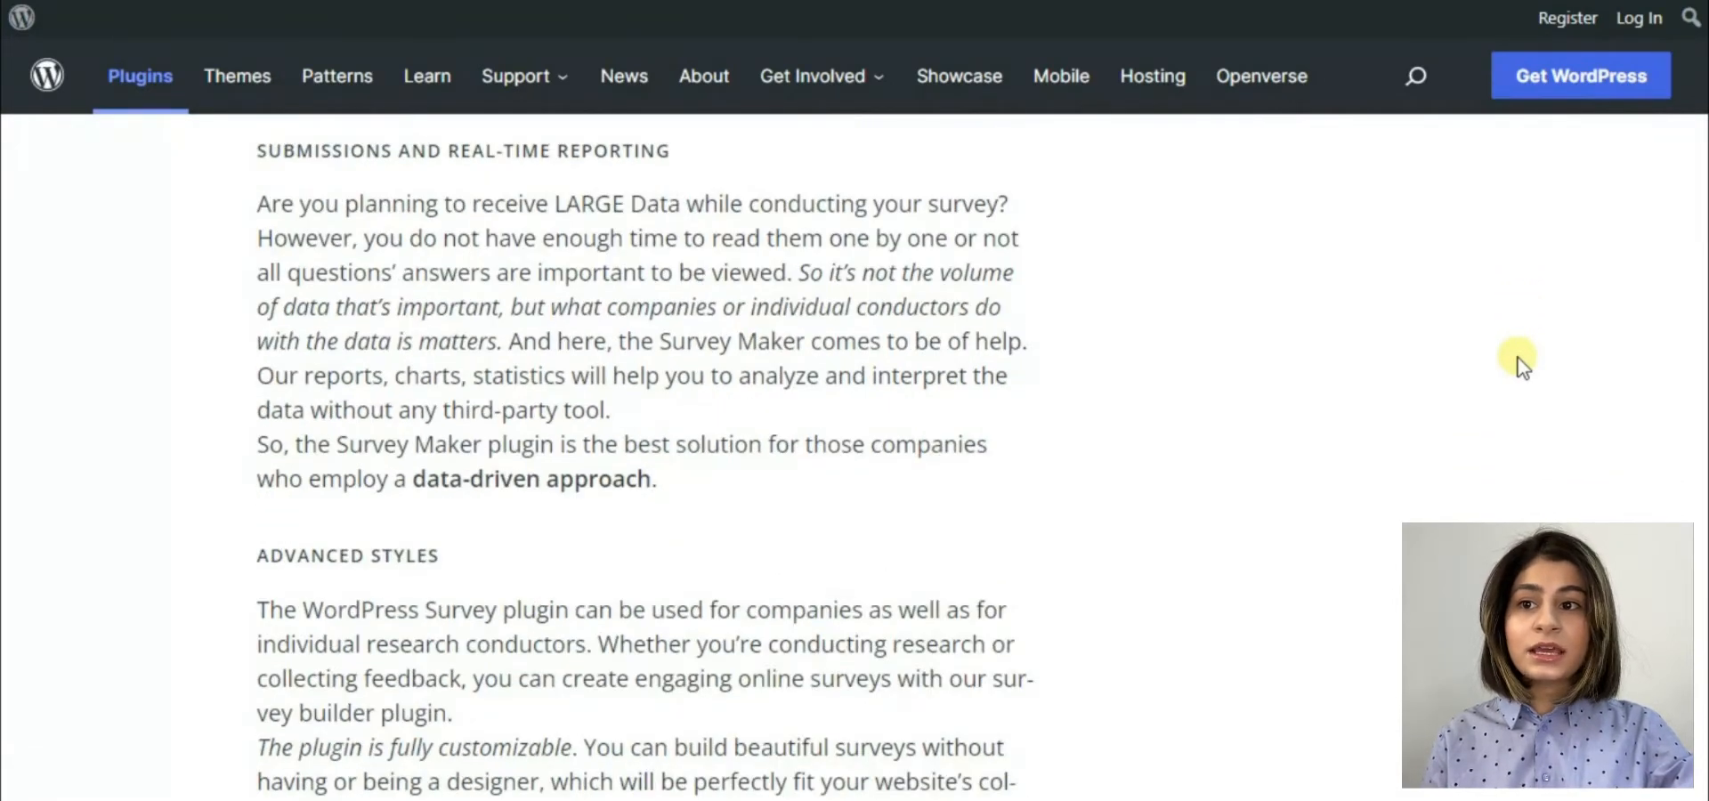
pyautogui.scroll(-3)
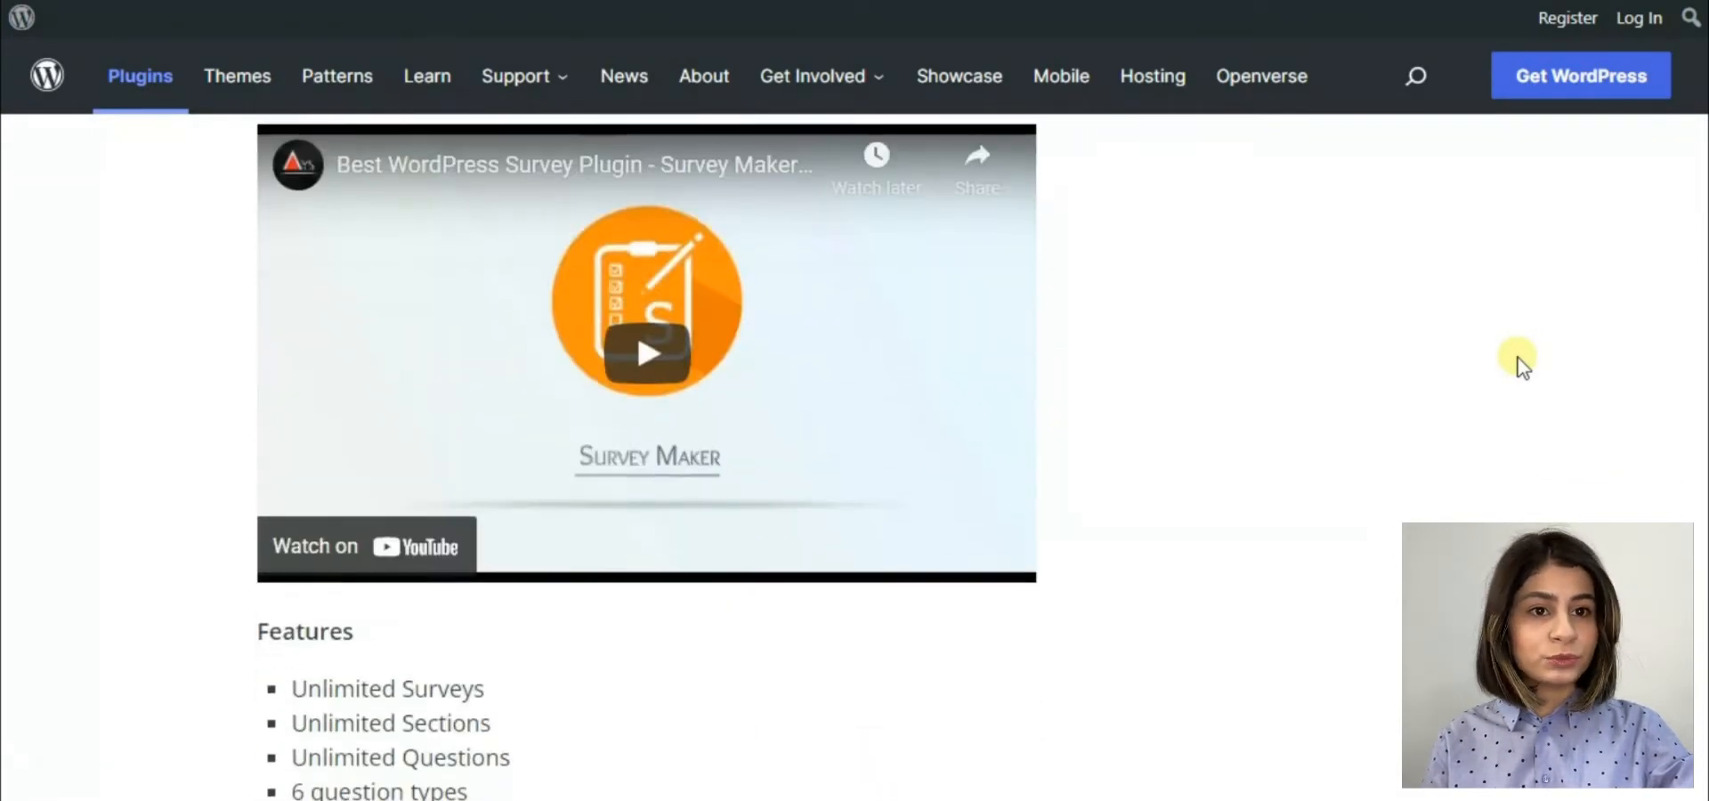
pyautogui.scroll(-3)
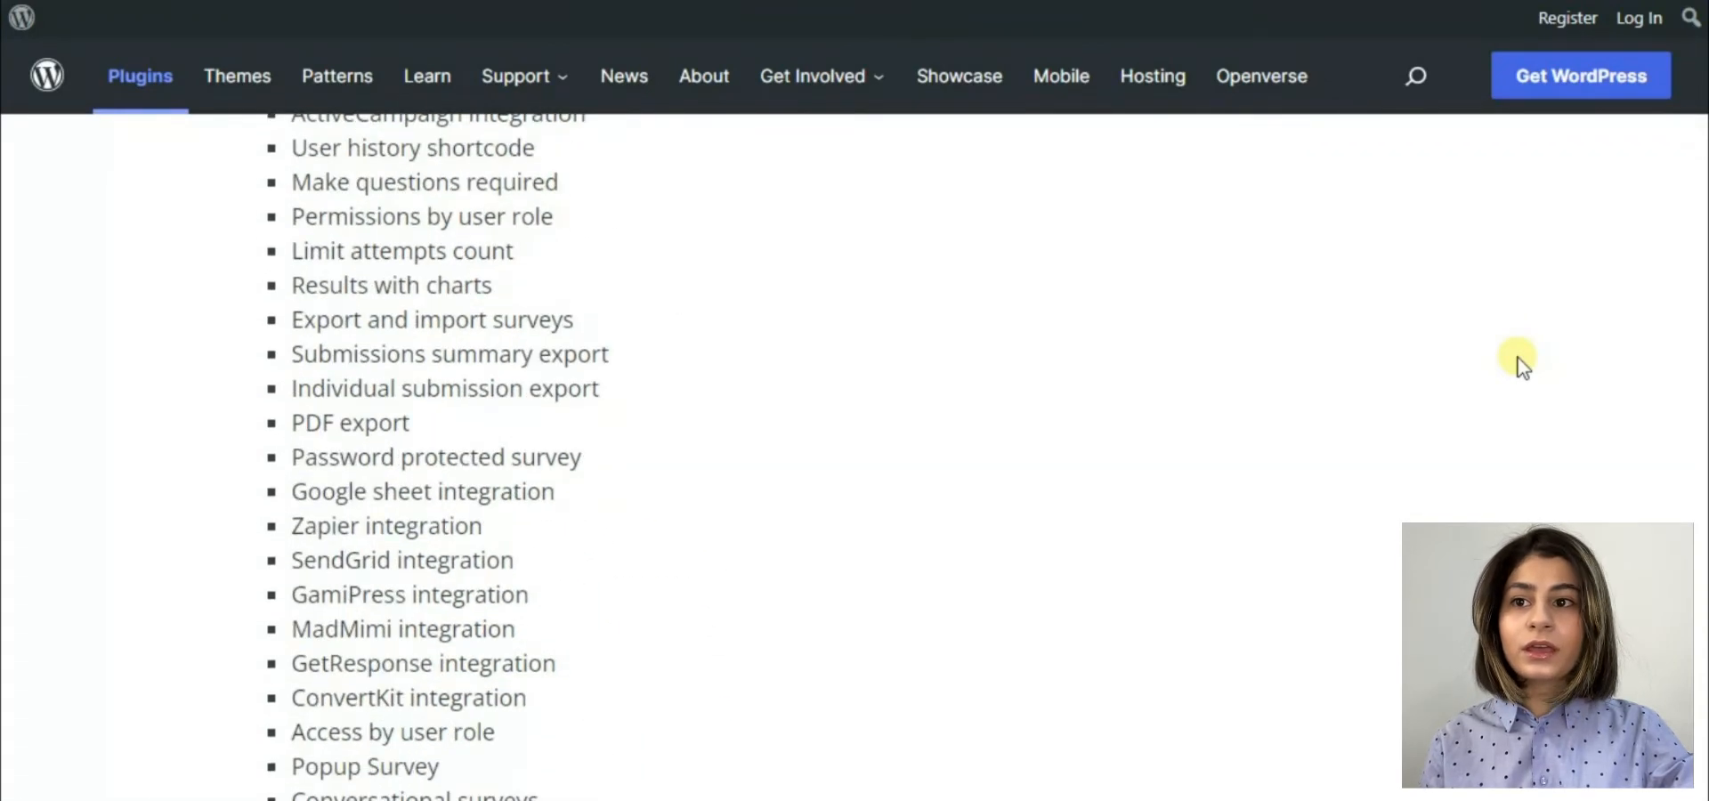
pyautogui.scroll(-3)
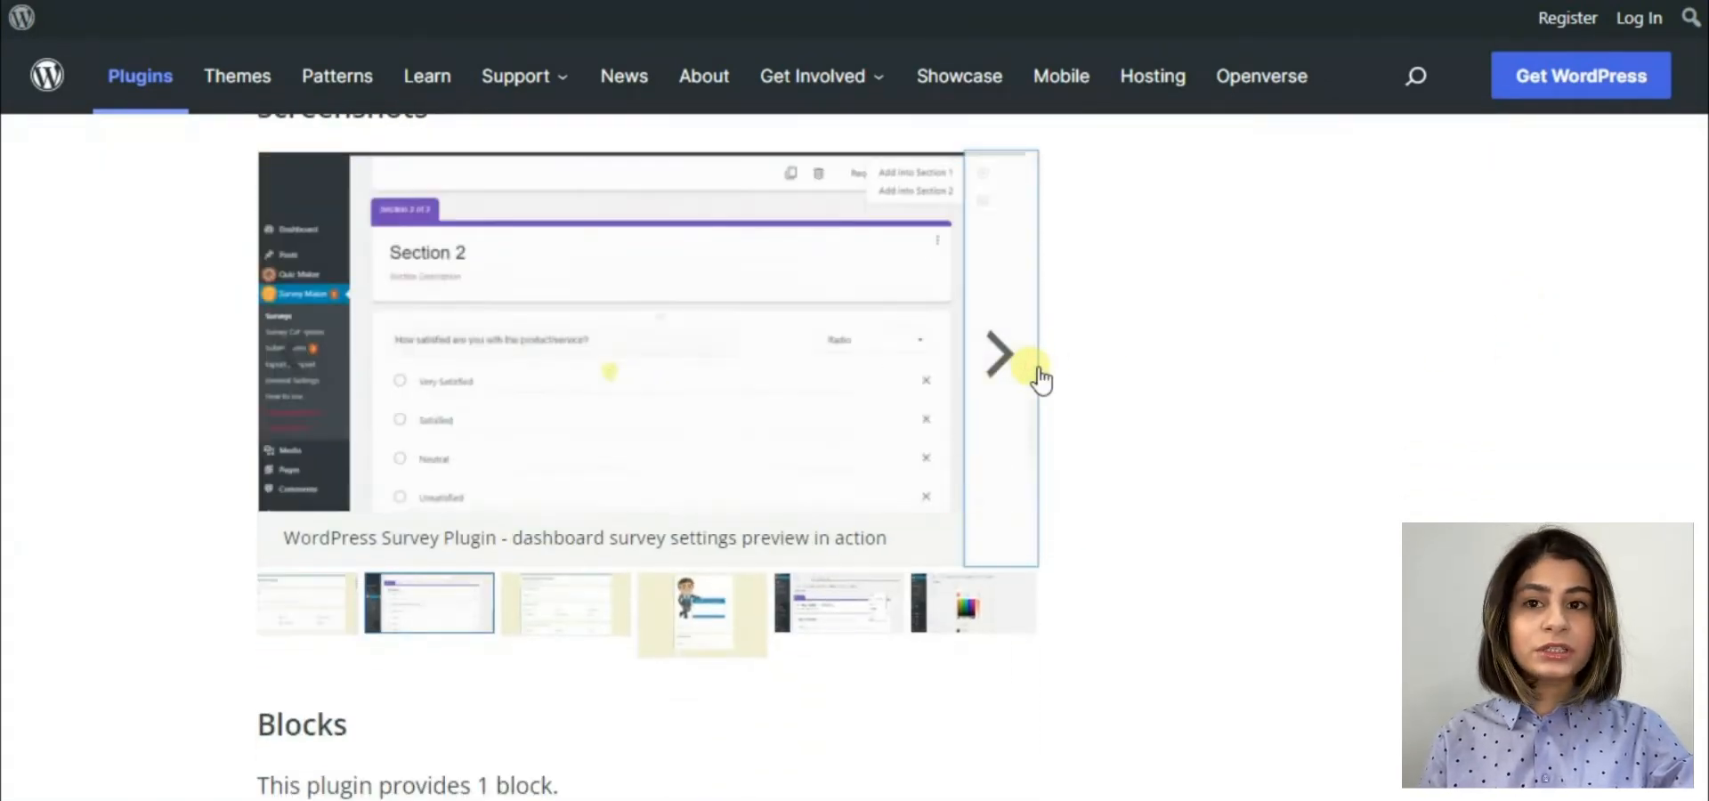
# Page the screenshot carousel forward twice to the survey example screenshot.
pyautogui.click(996, 360)
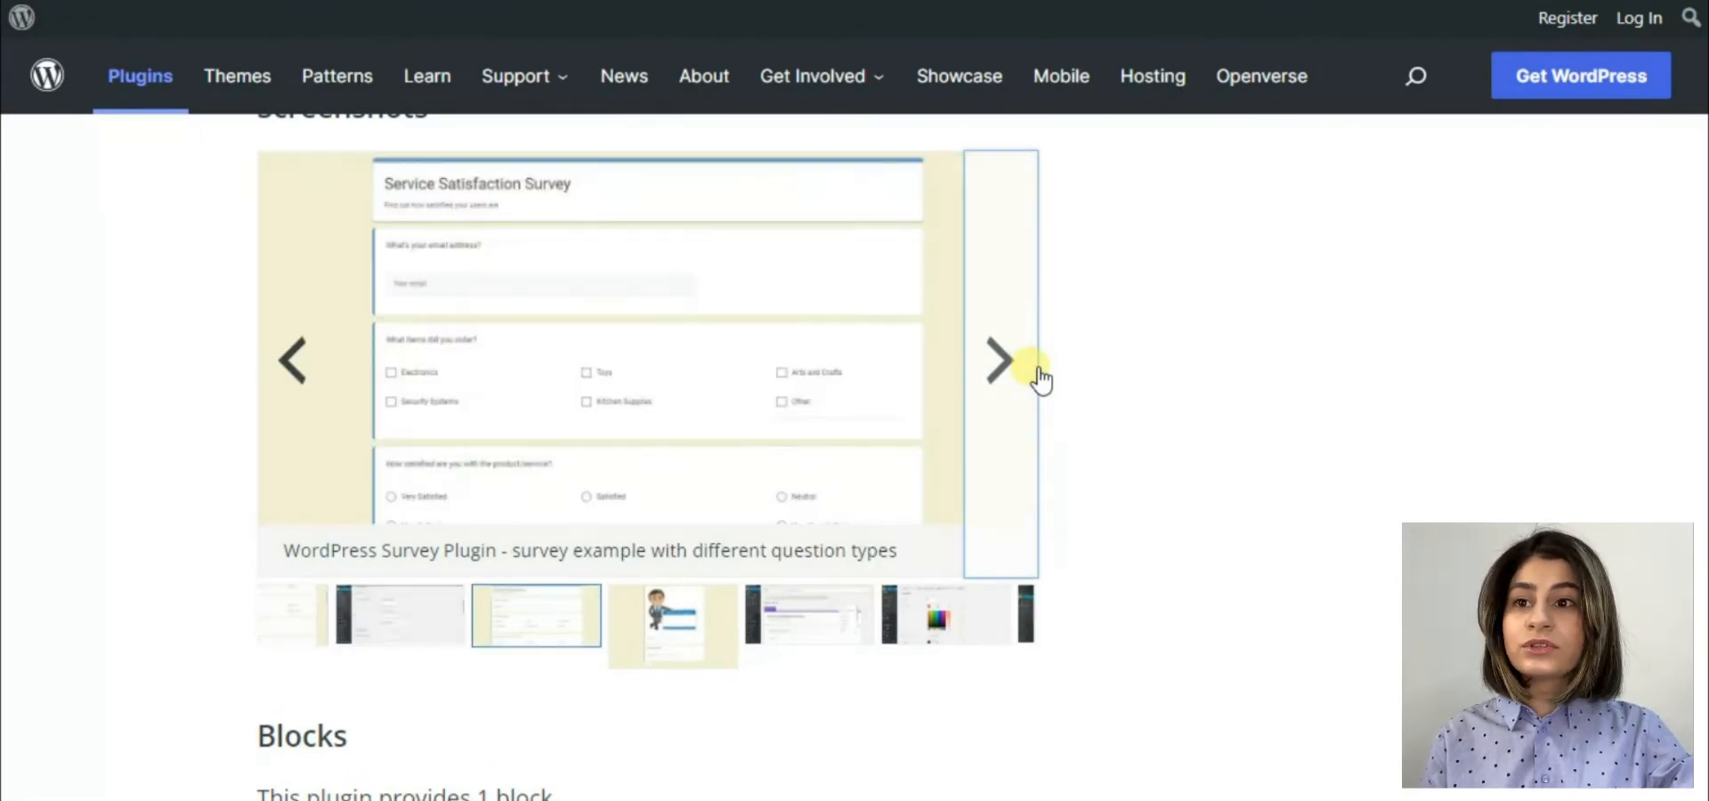
pyautogui.click(994, 360)
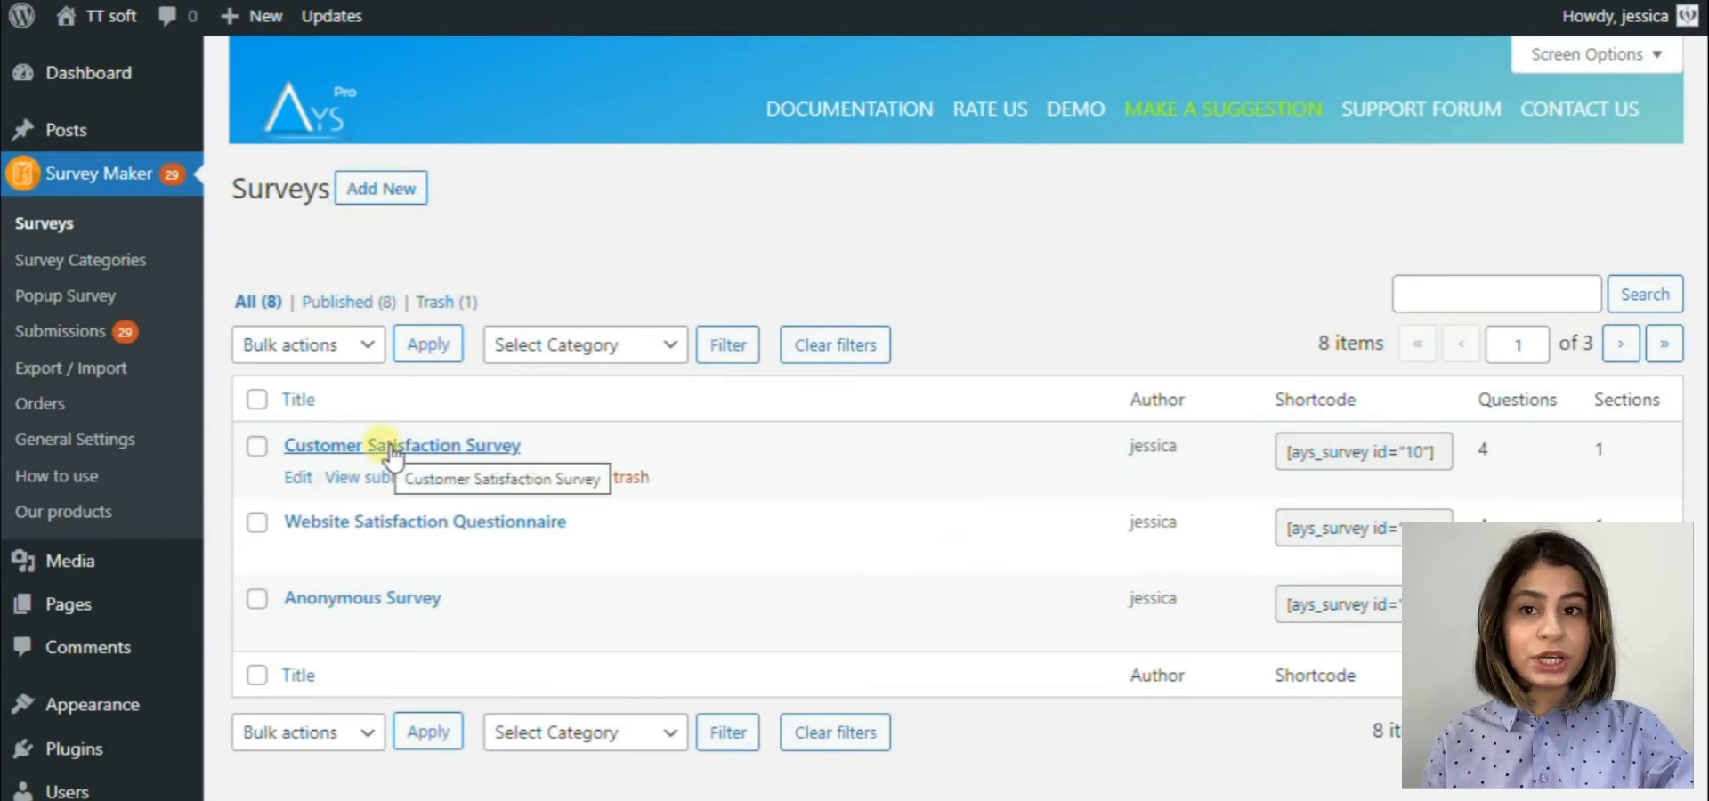
# Open Customer Satisfaction Survey and switch its first question from Paragraph to Radio.
pyautogui.click(402, 445)
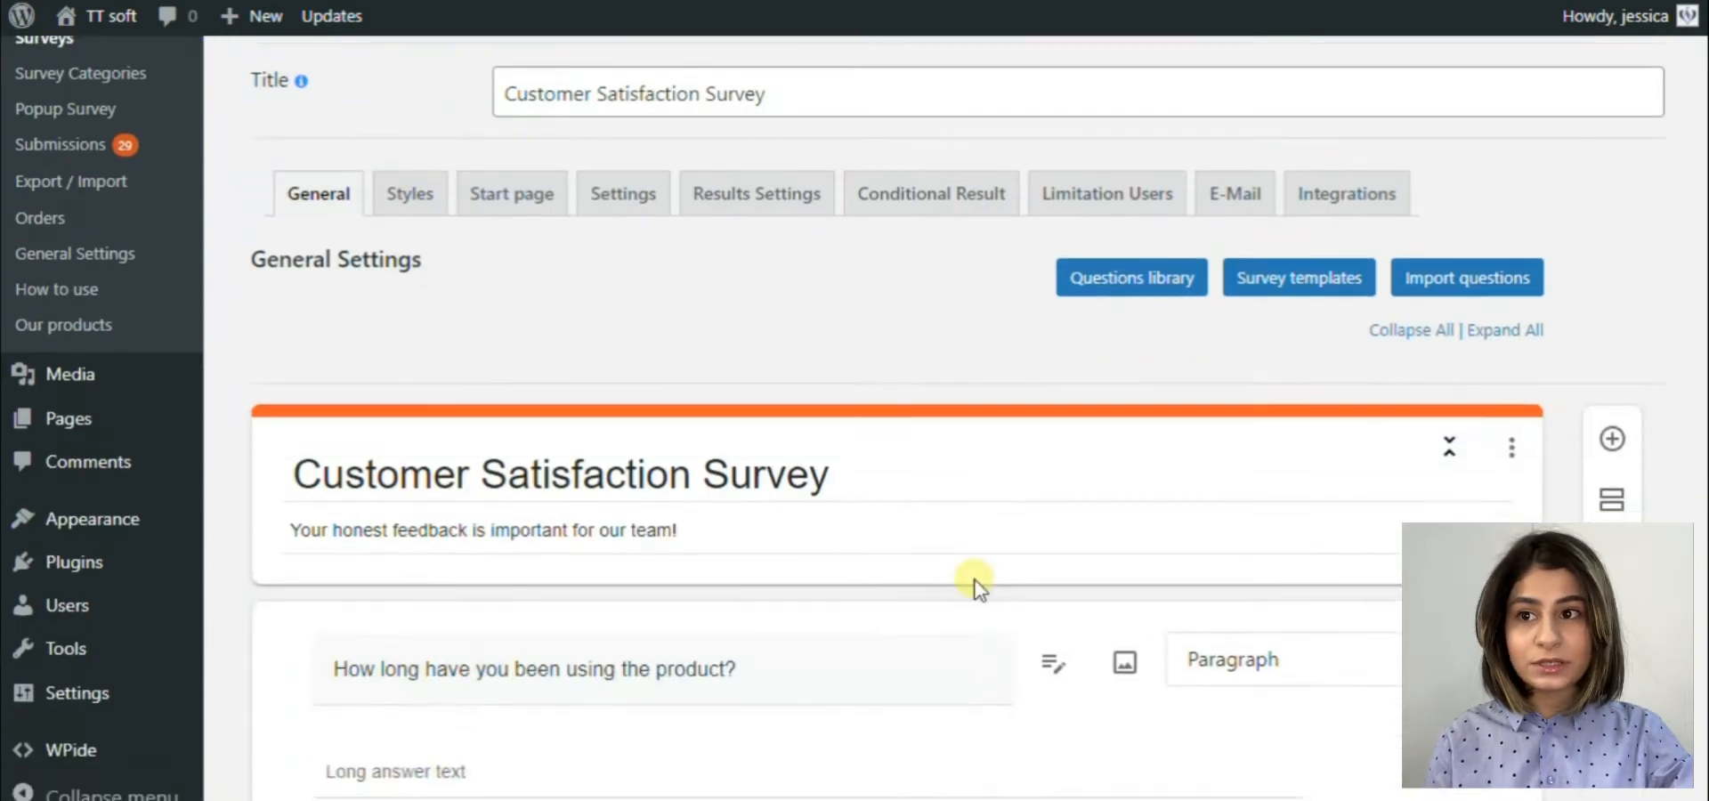
pyautogui.scroll(-3)
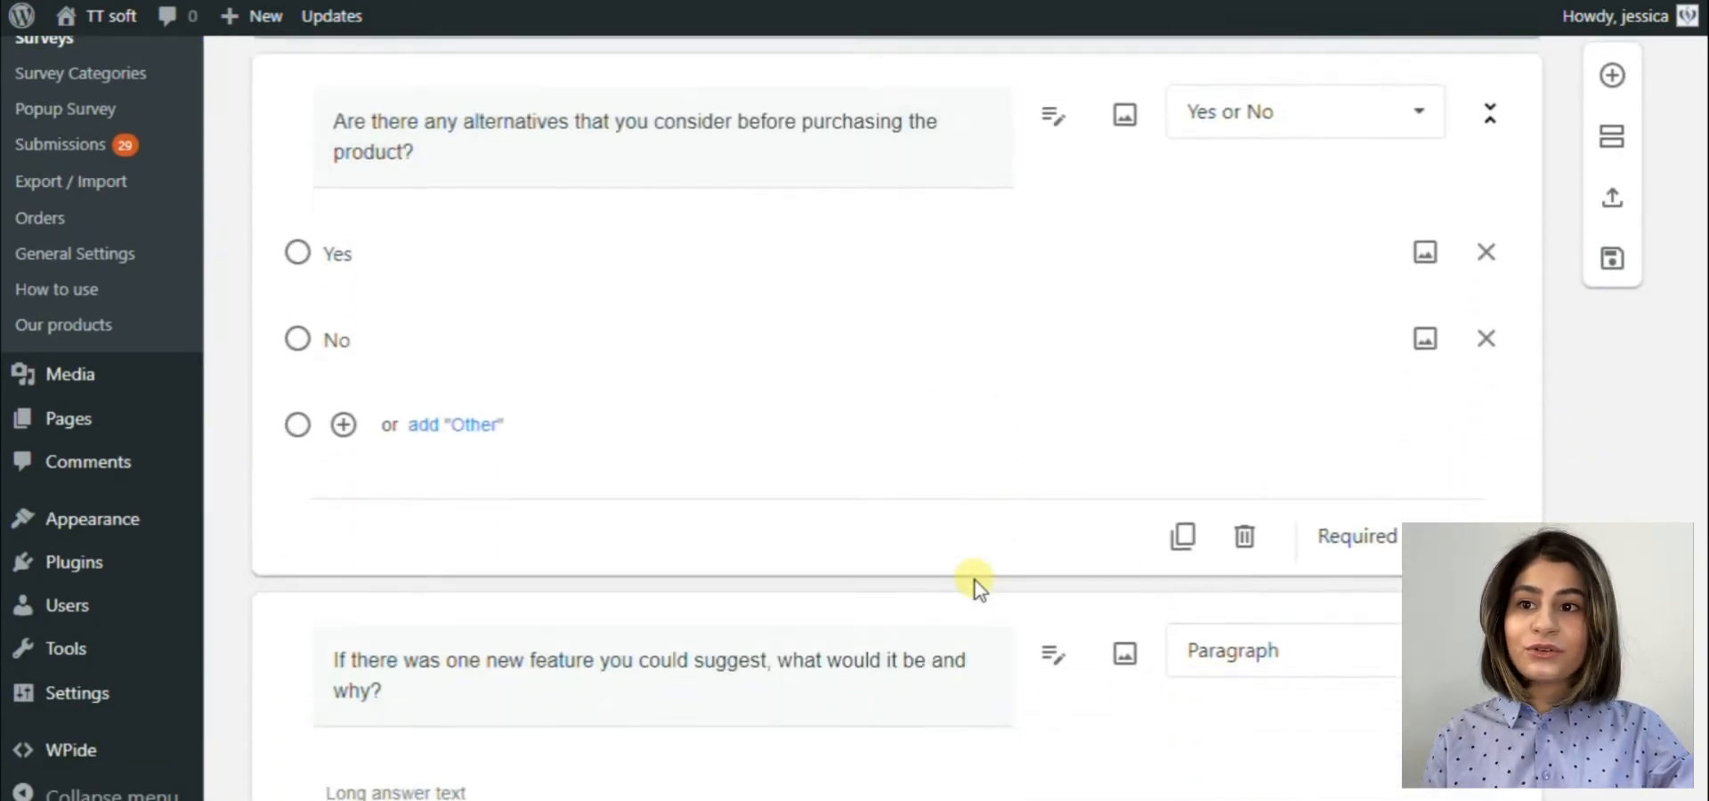
pyautogui.scroll(-3)
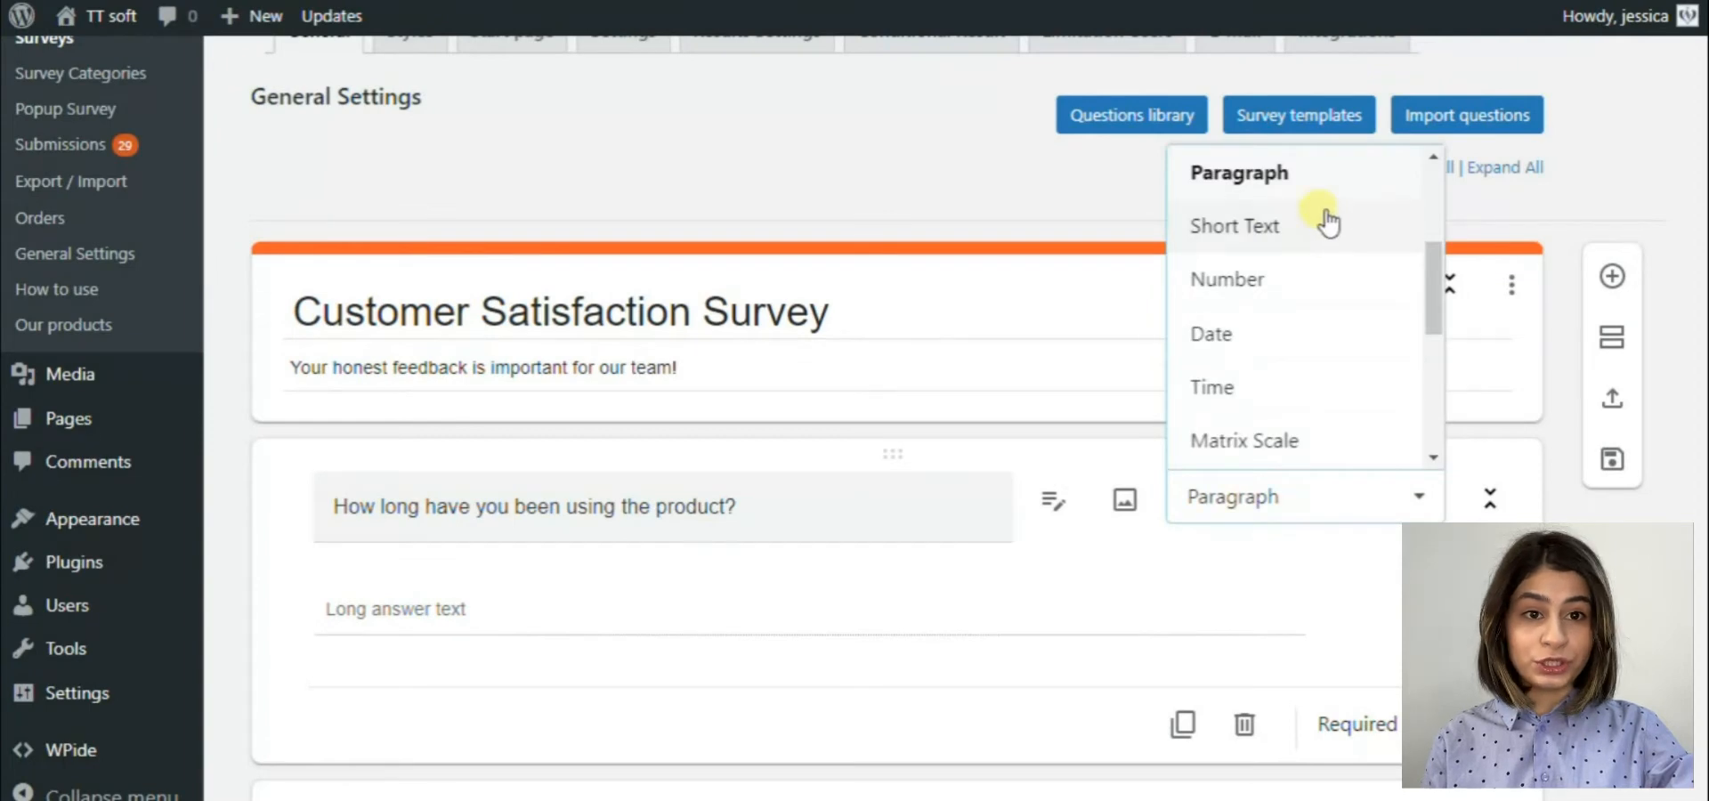
pyautogui.scroll(-3)
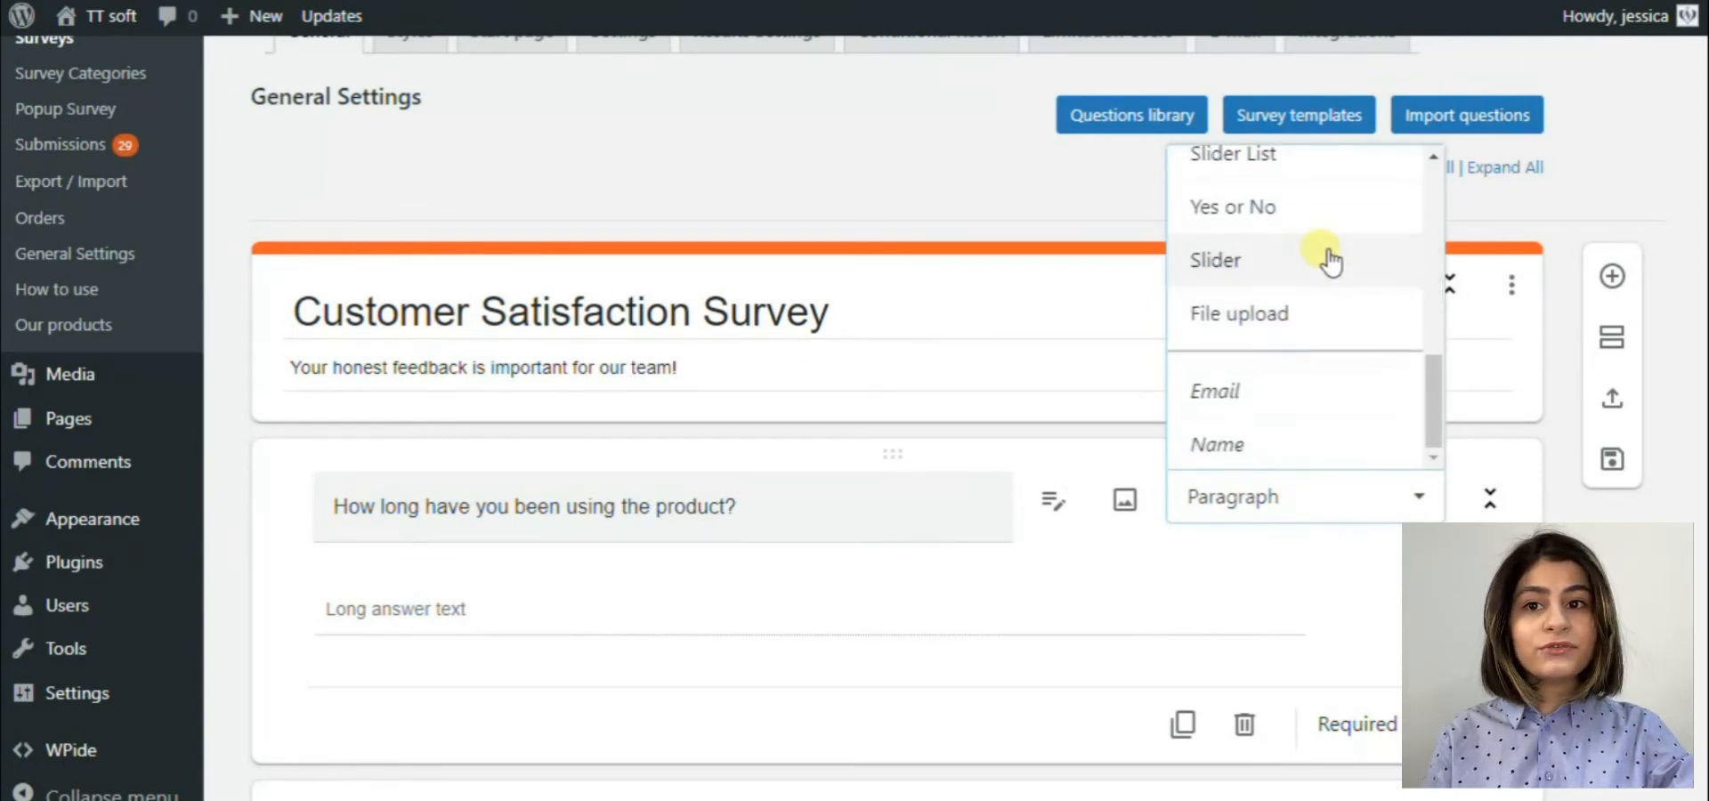
pyautogui.scroll(-3)
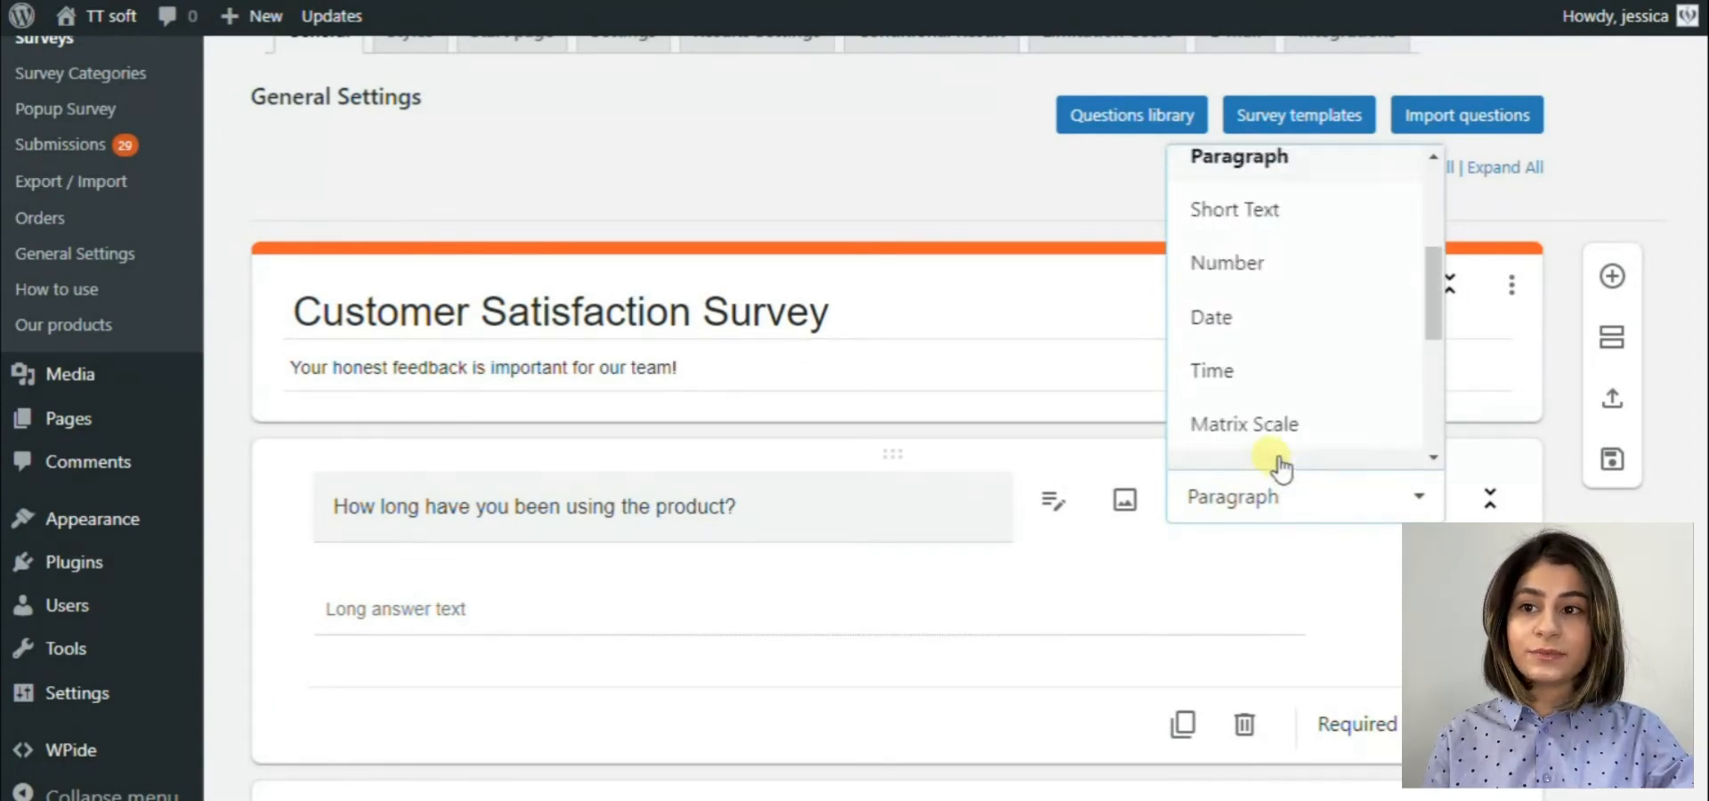
pyautogui.scroll(-3)
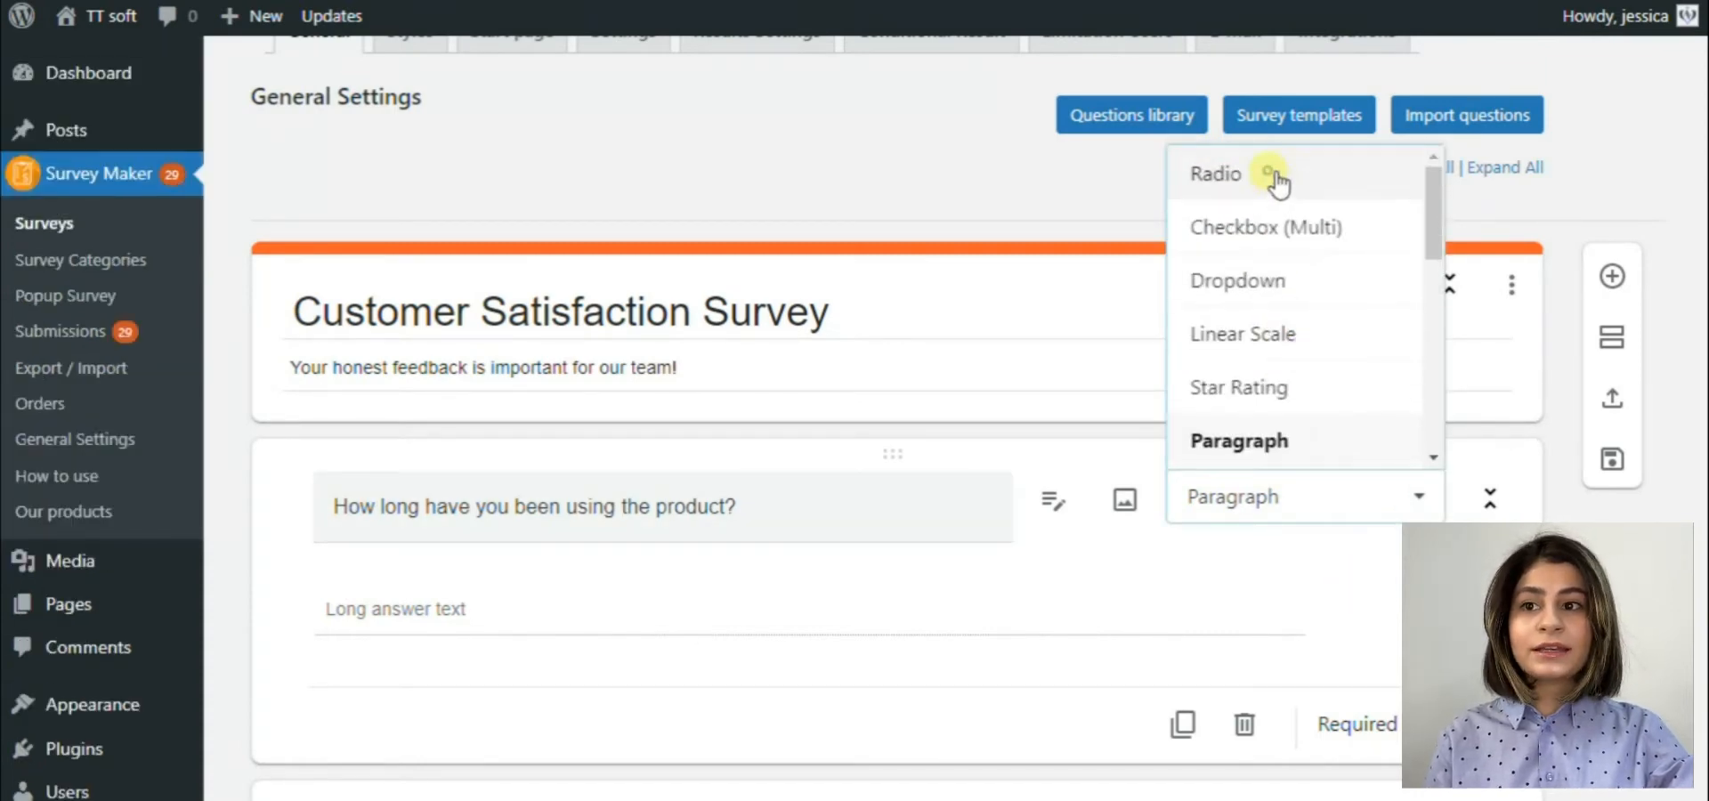
pyautogui.click(1216, 175)
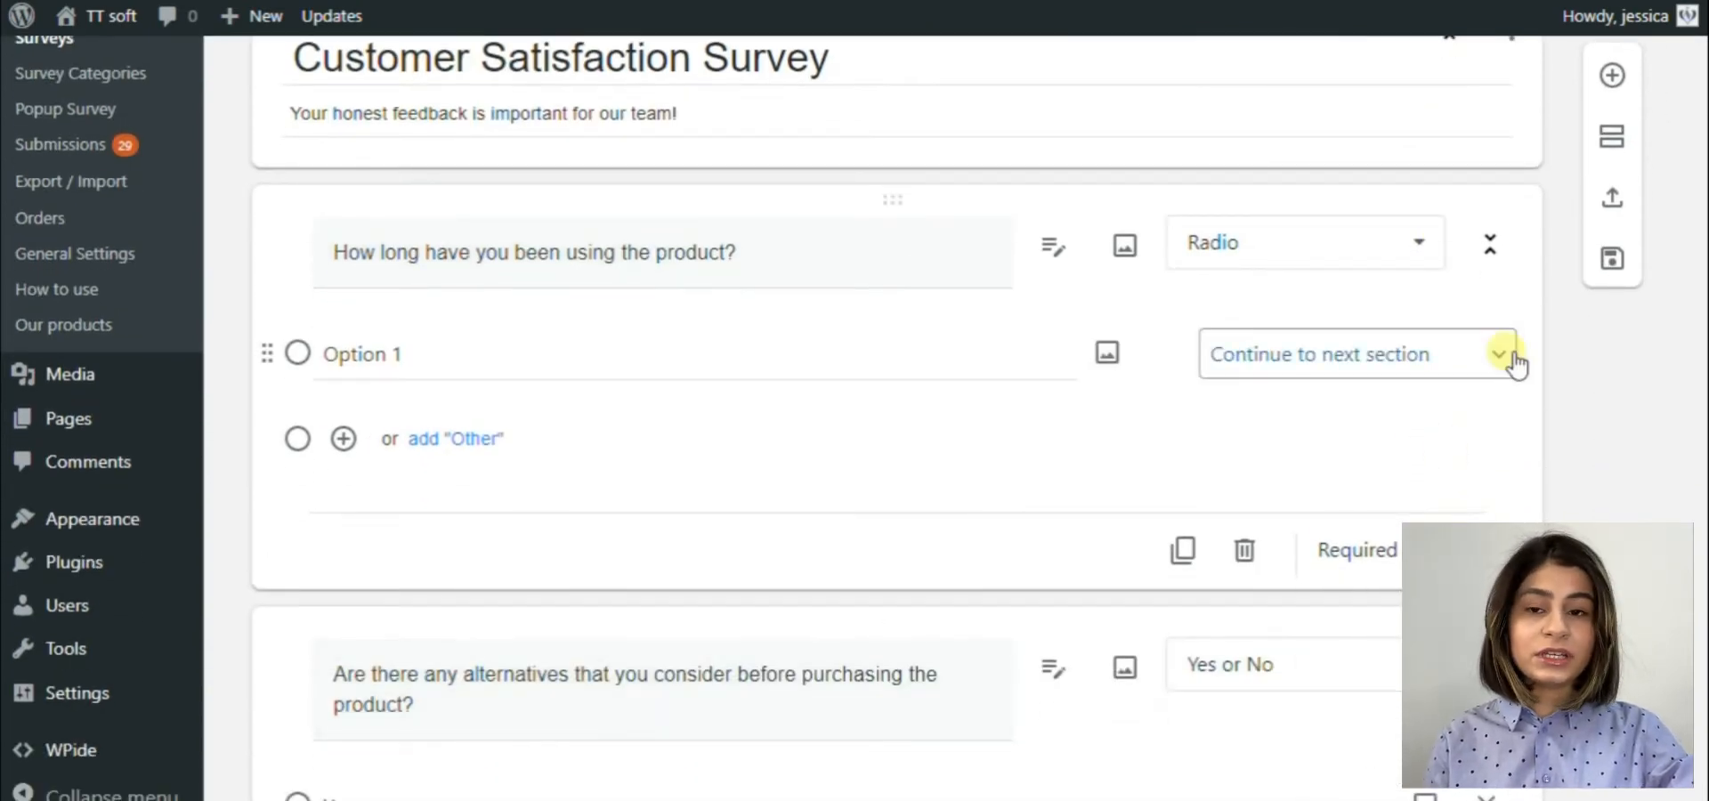
pyautogui.click(1503, 354)
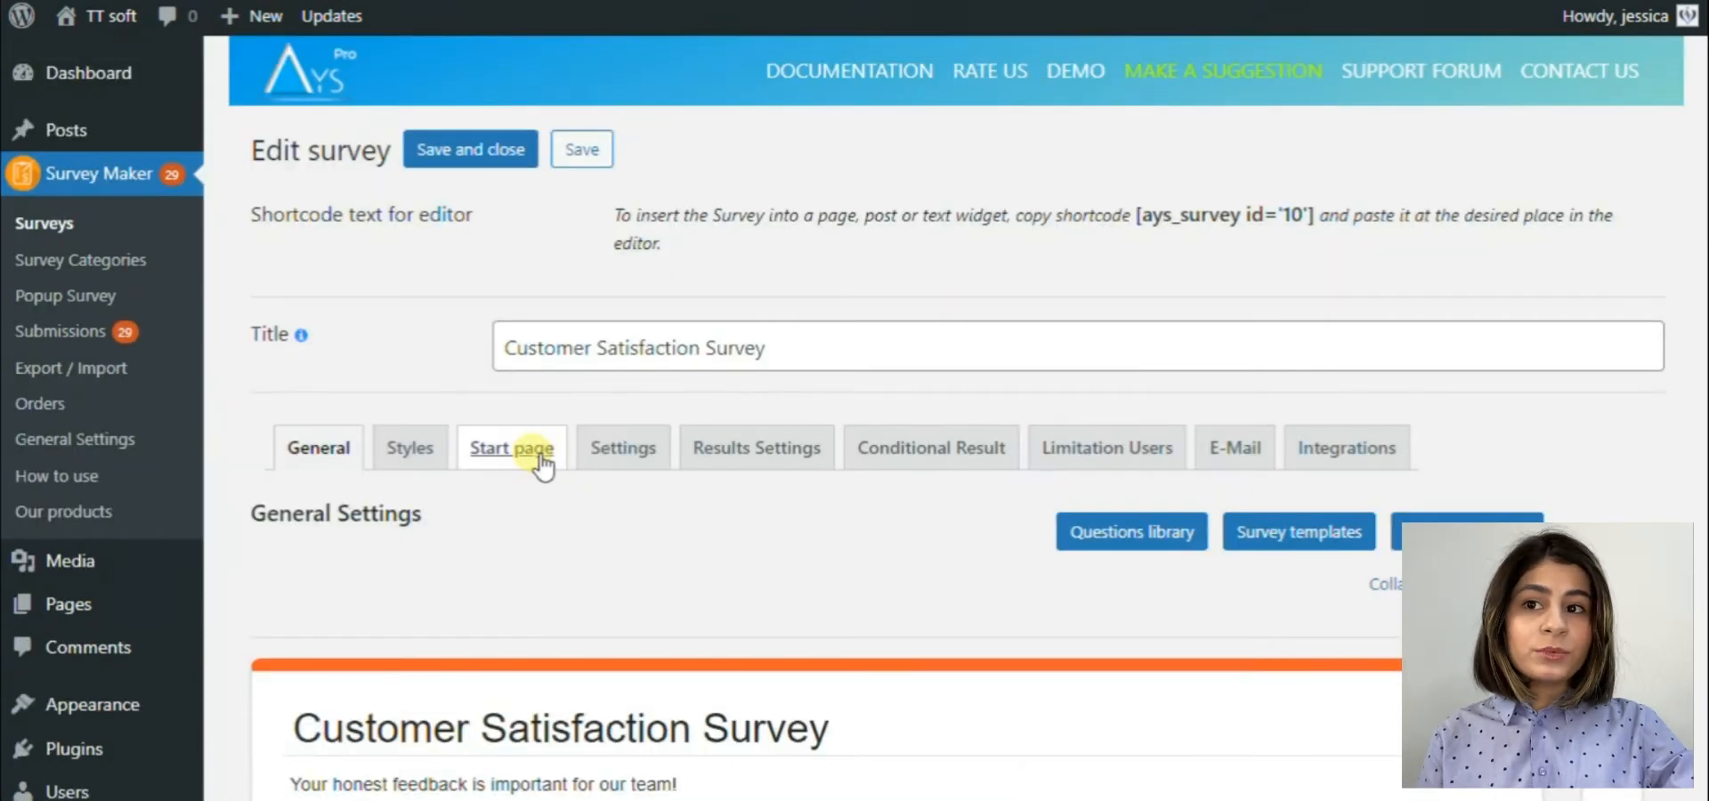
pyautogui.click(511, 449)
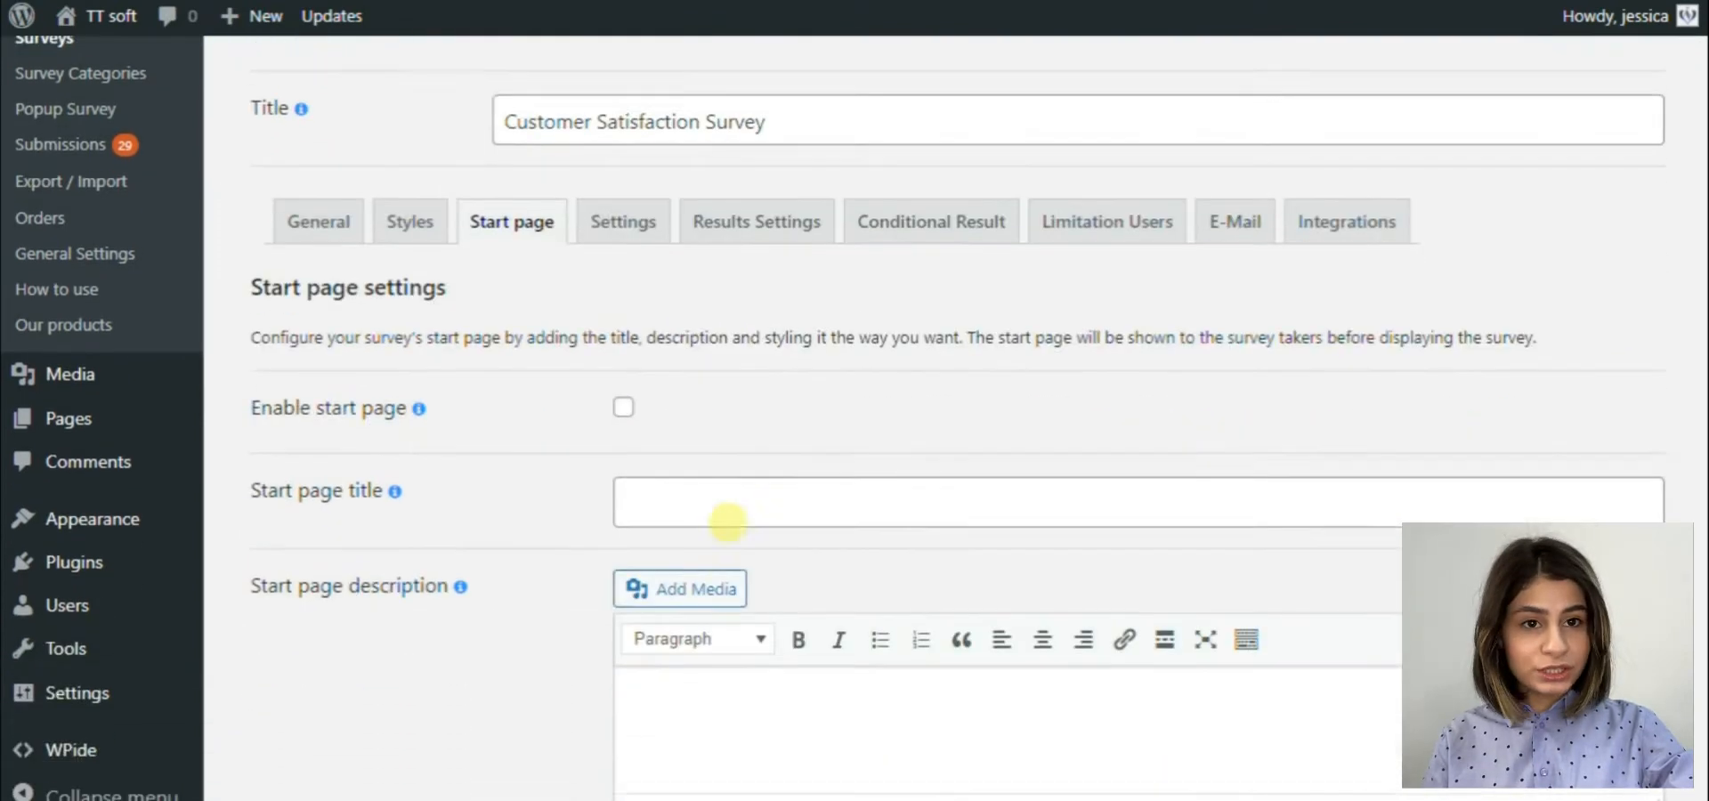
pyautogui.scroll(-3)
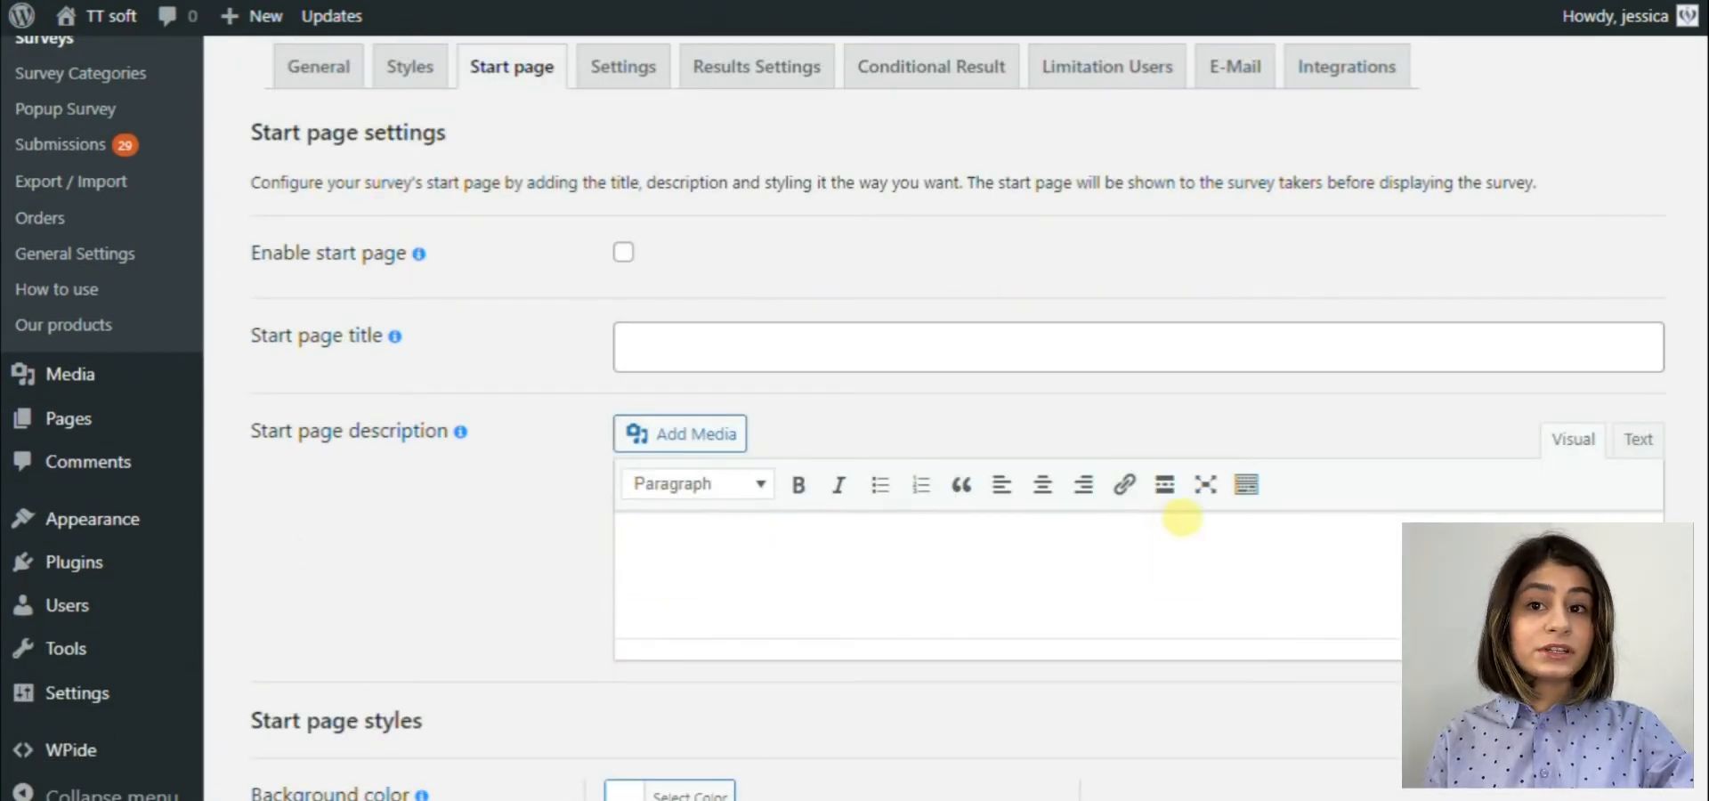
pyautogui.scroll(-3)
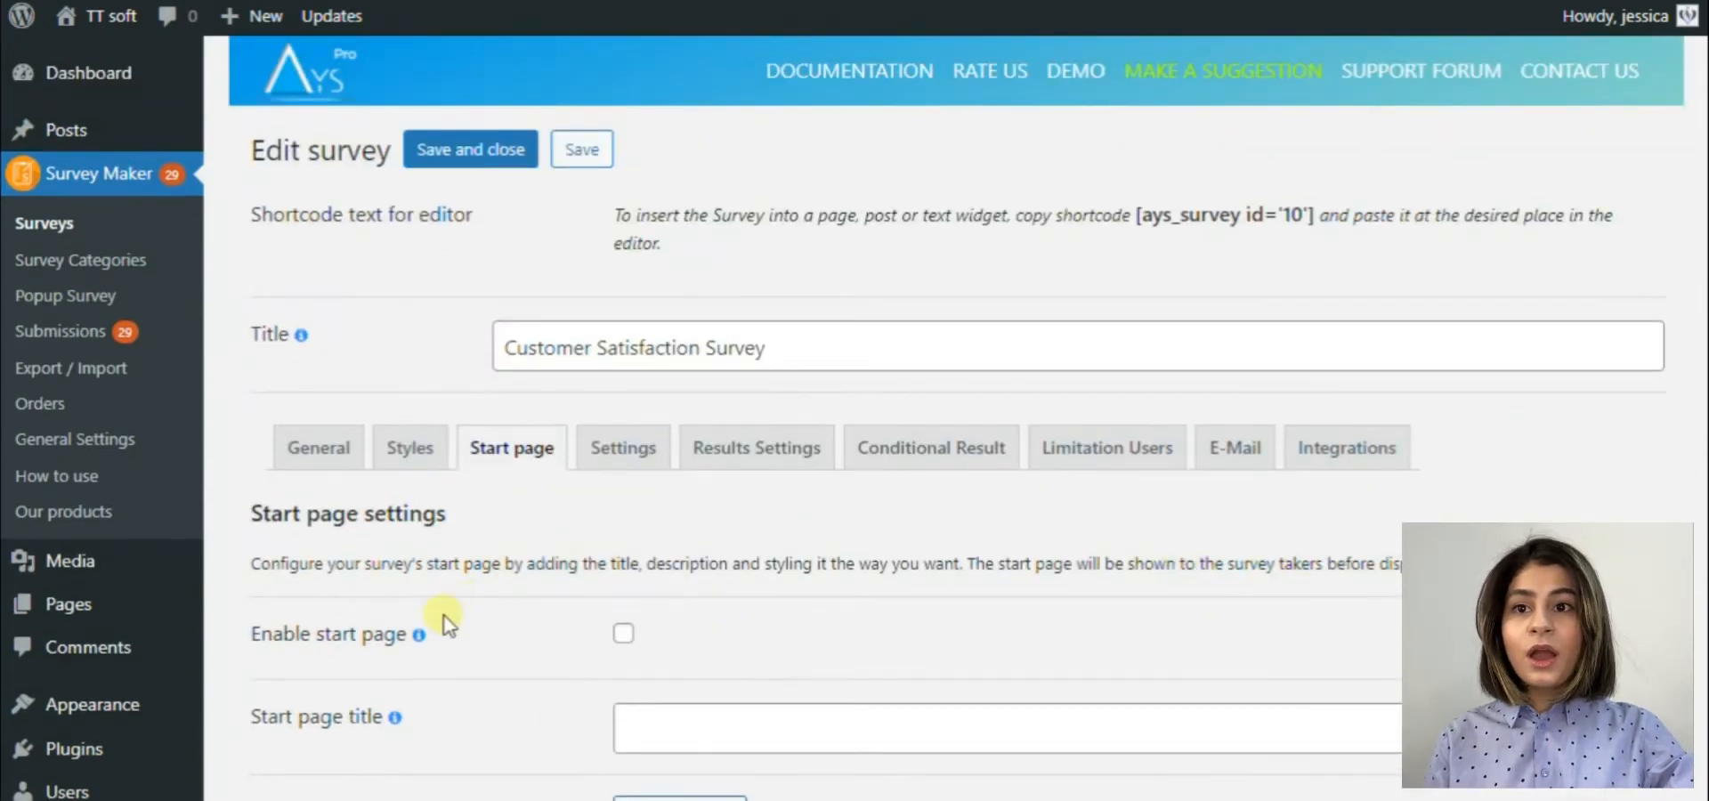
pyautogui.moveTo(664, 652)
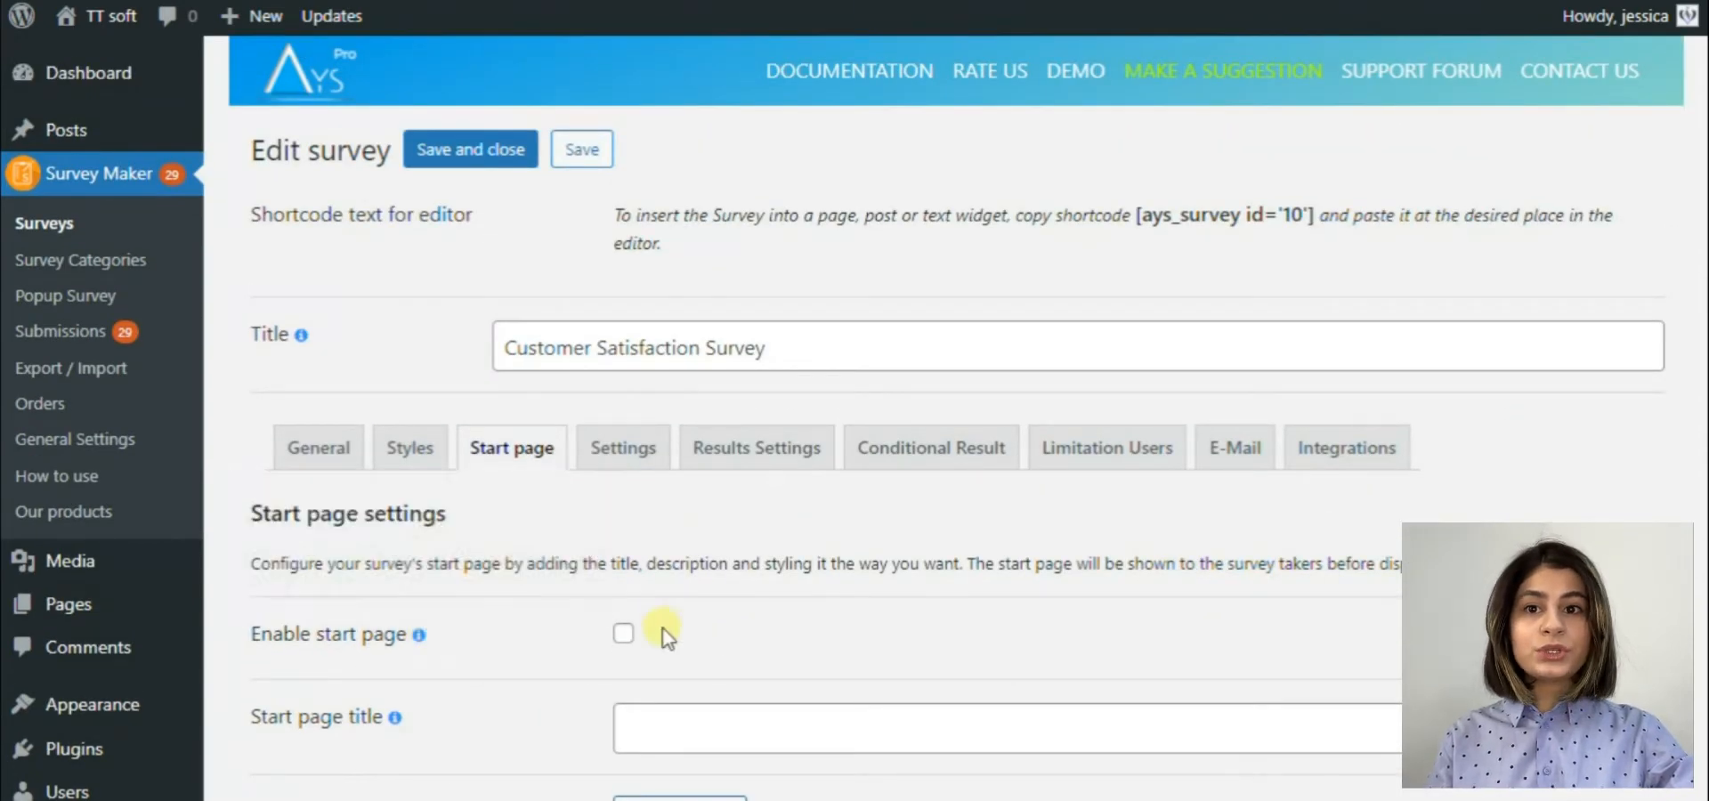
pyautogui.scroll(-3)
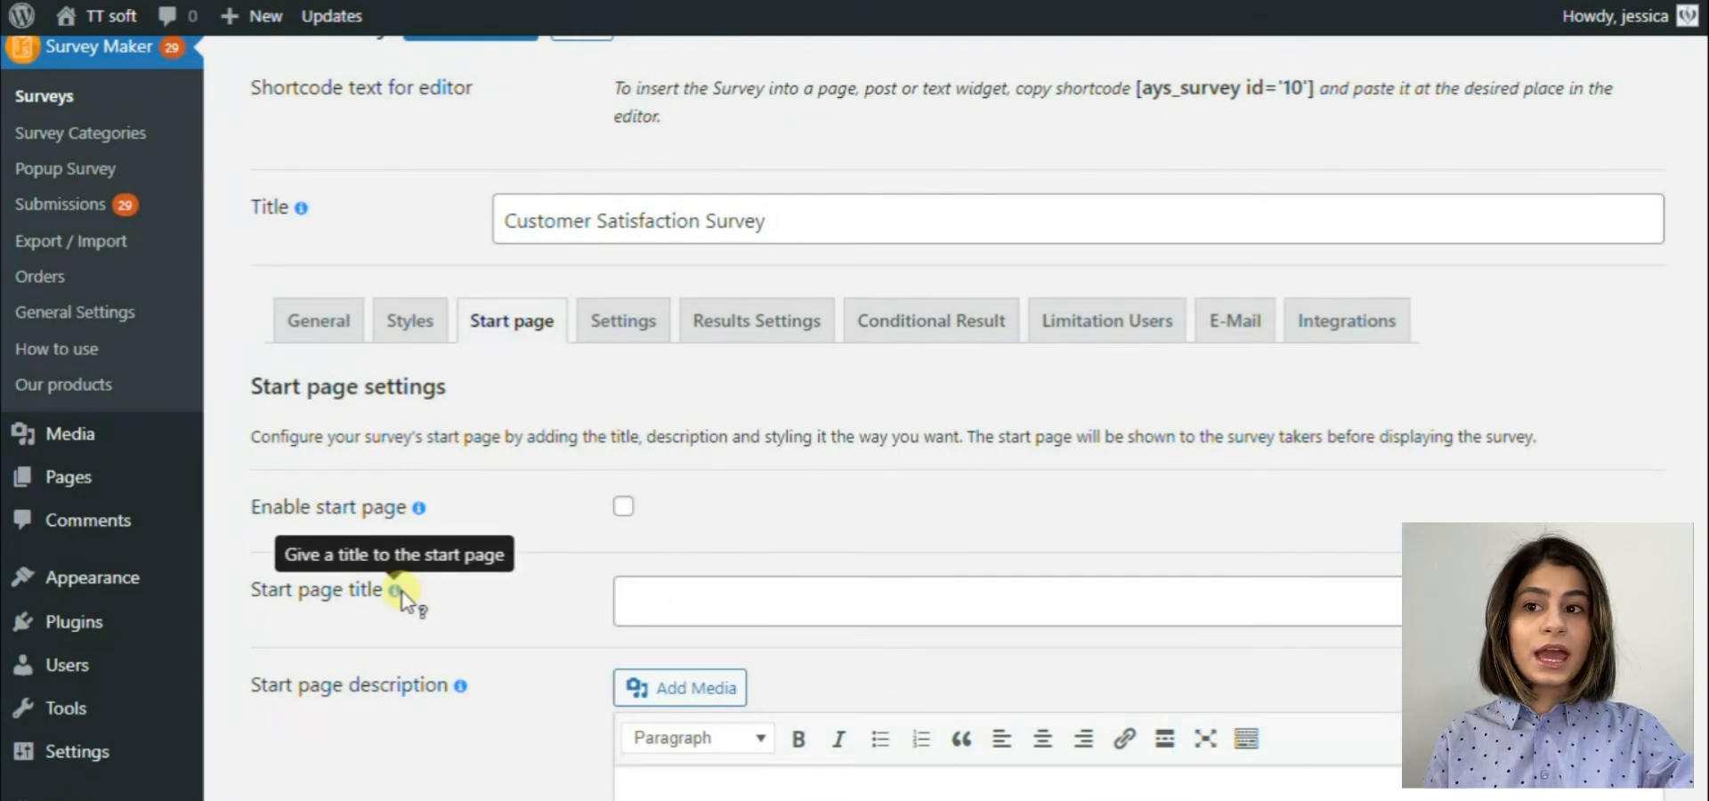
pyautogui.scroll(-3)
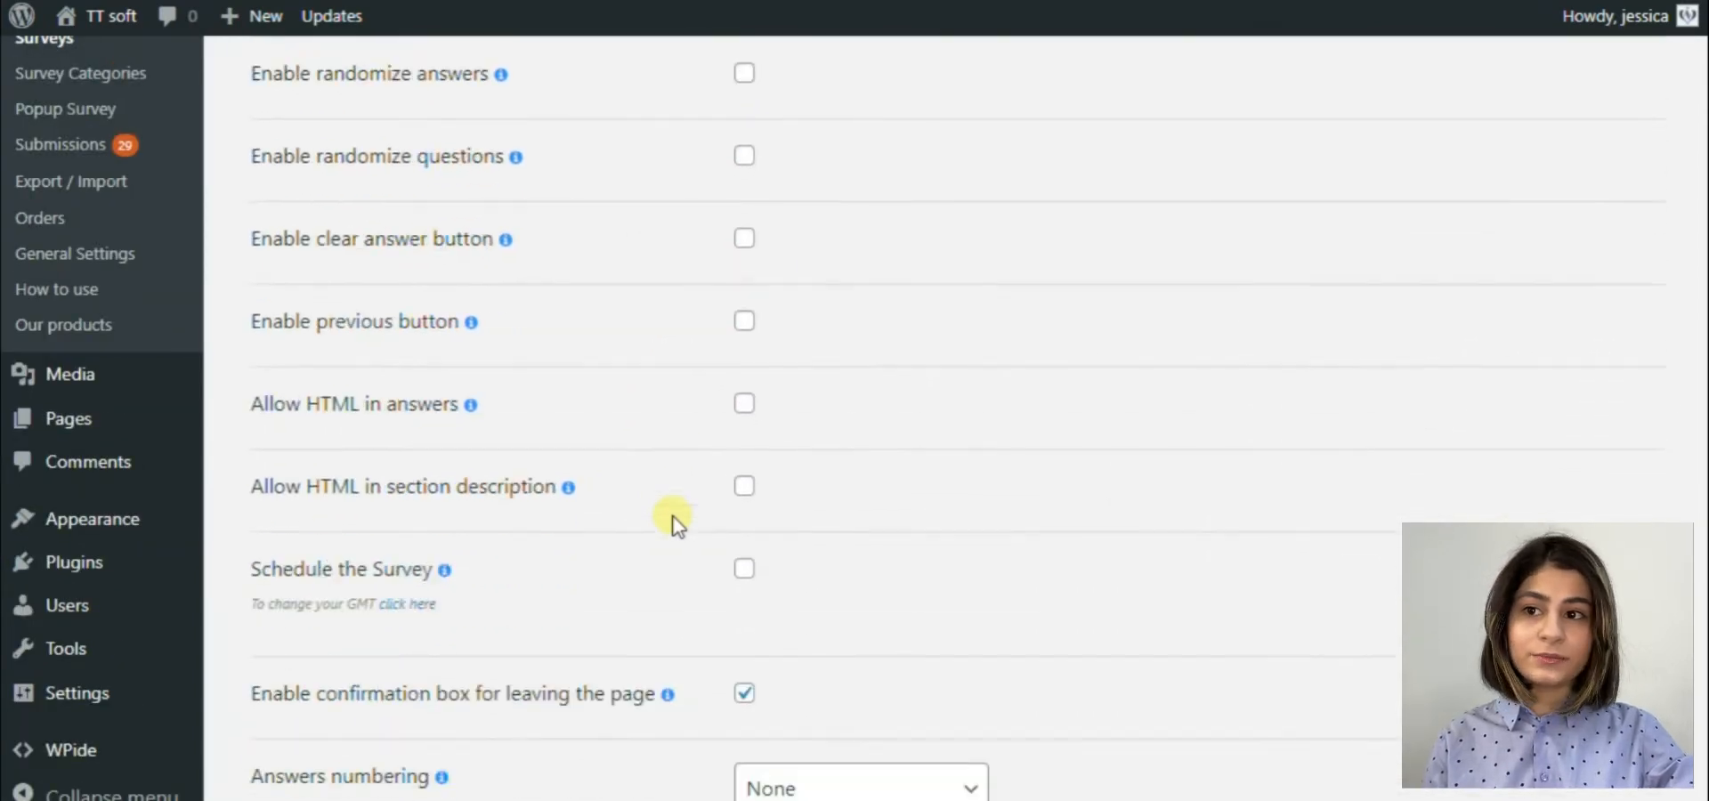
pyautogui.moveTo(468, 406)
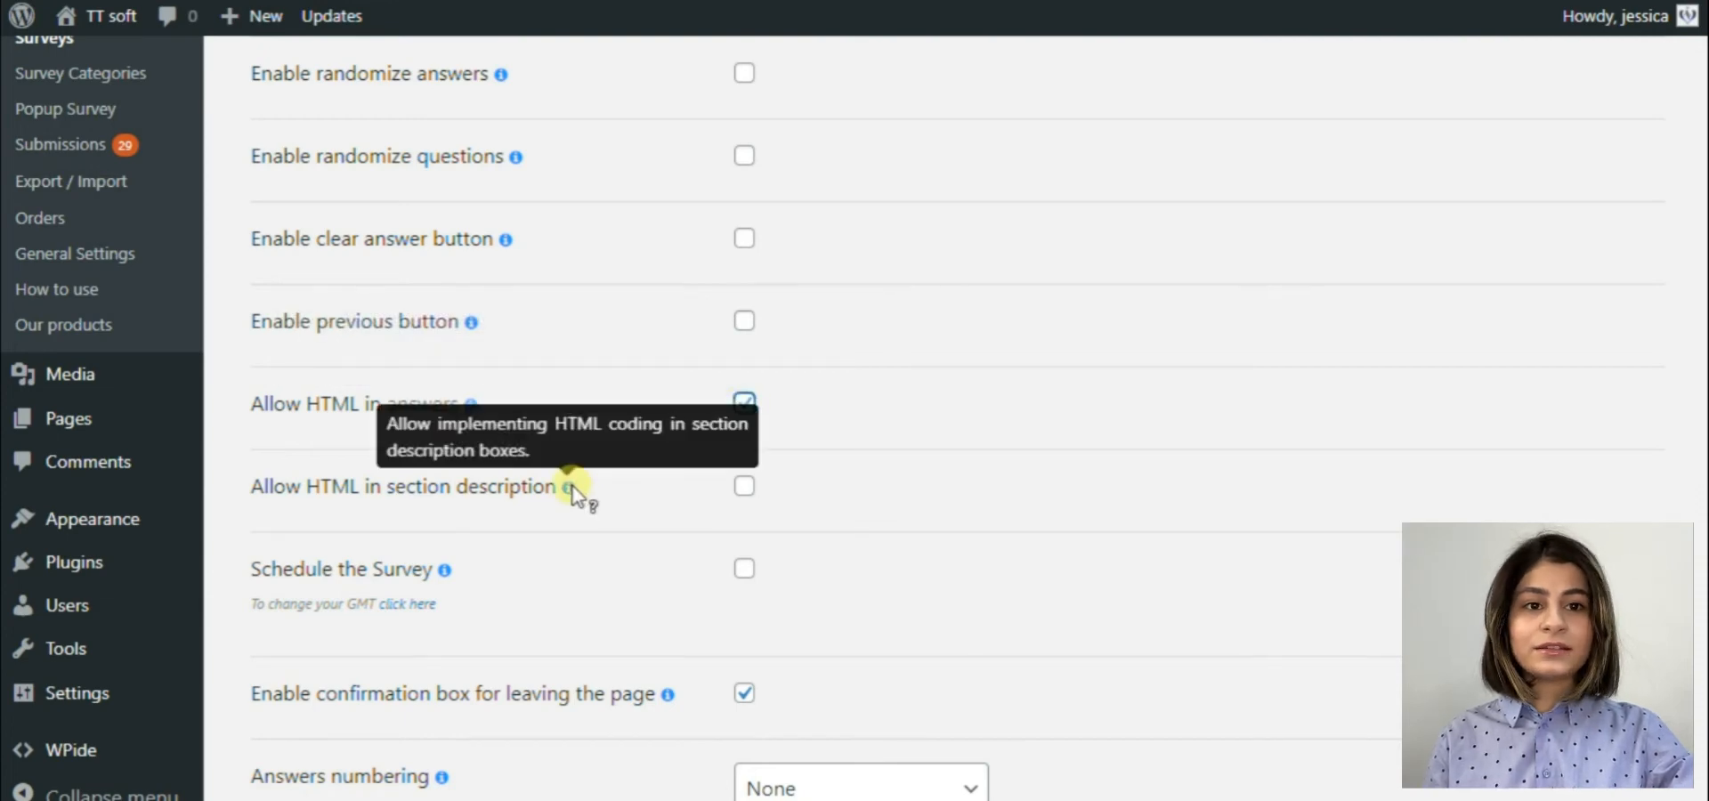
# Enable HTML in section descriptions and collecting logged-in users' information, then go to Conditional Result.
pyautogui.click(744, 482)
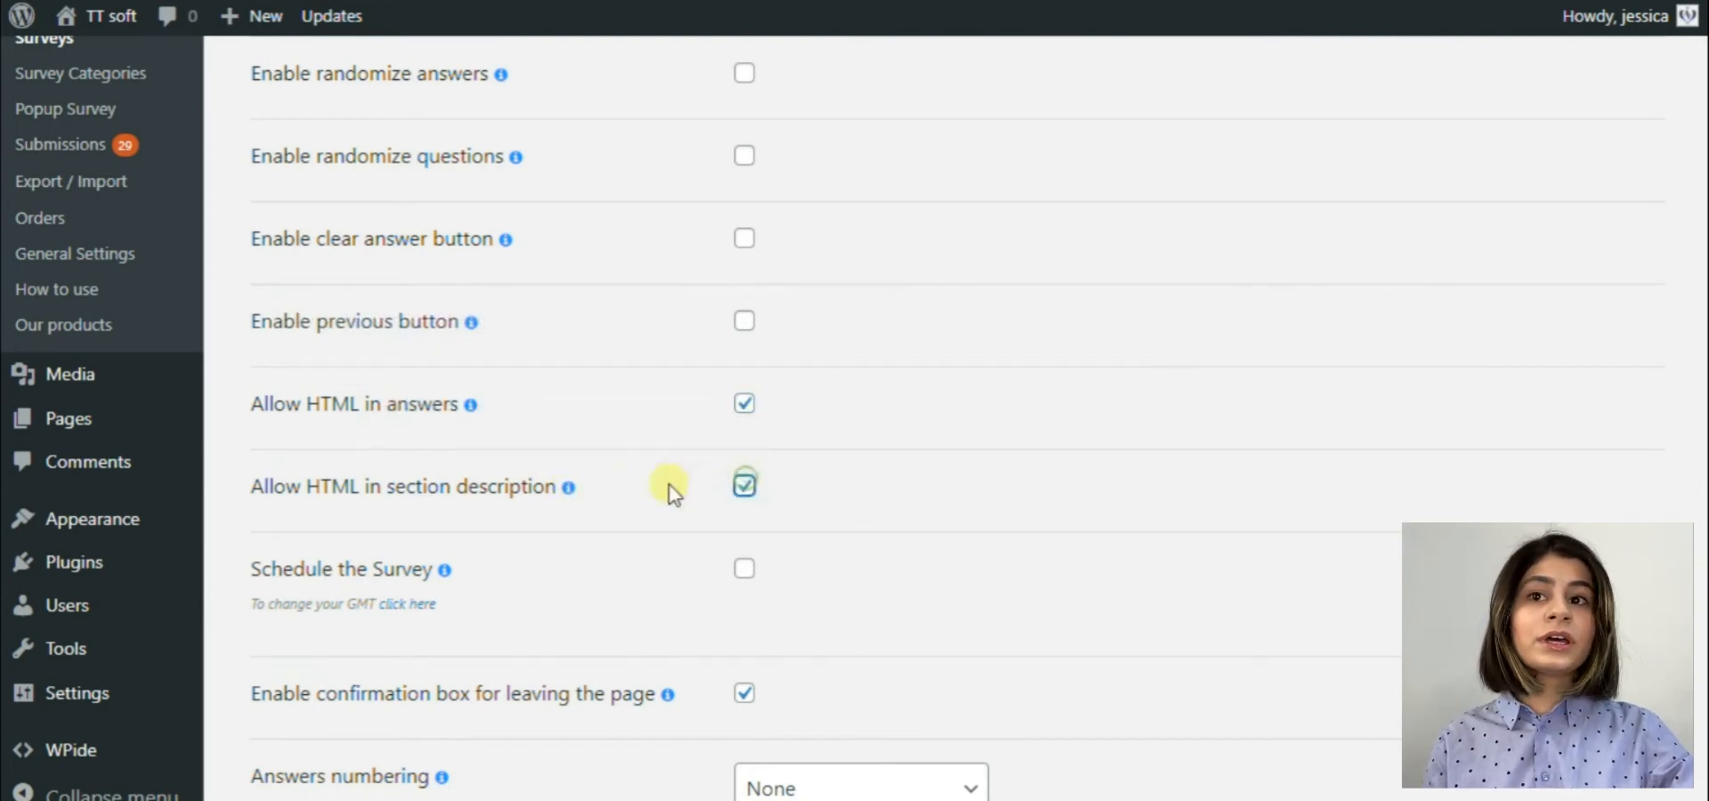
pyautogui.scroll(-3)
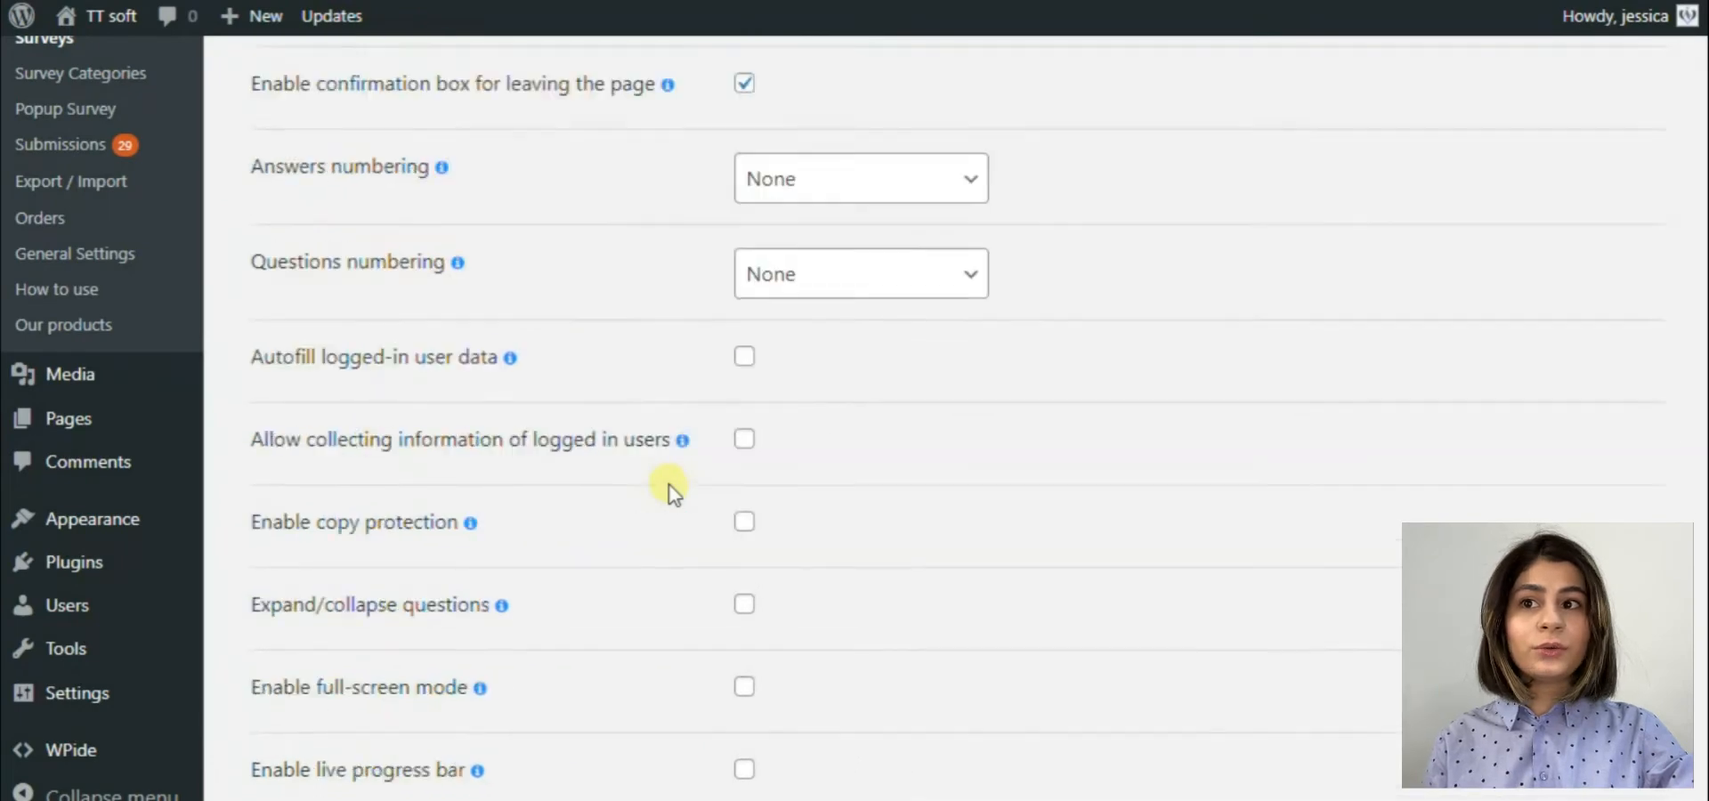
pyautogui.moveTo(684, 415)
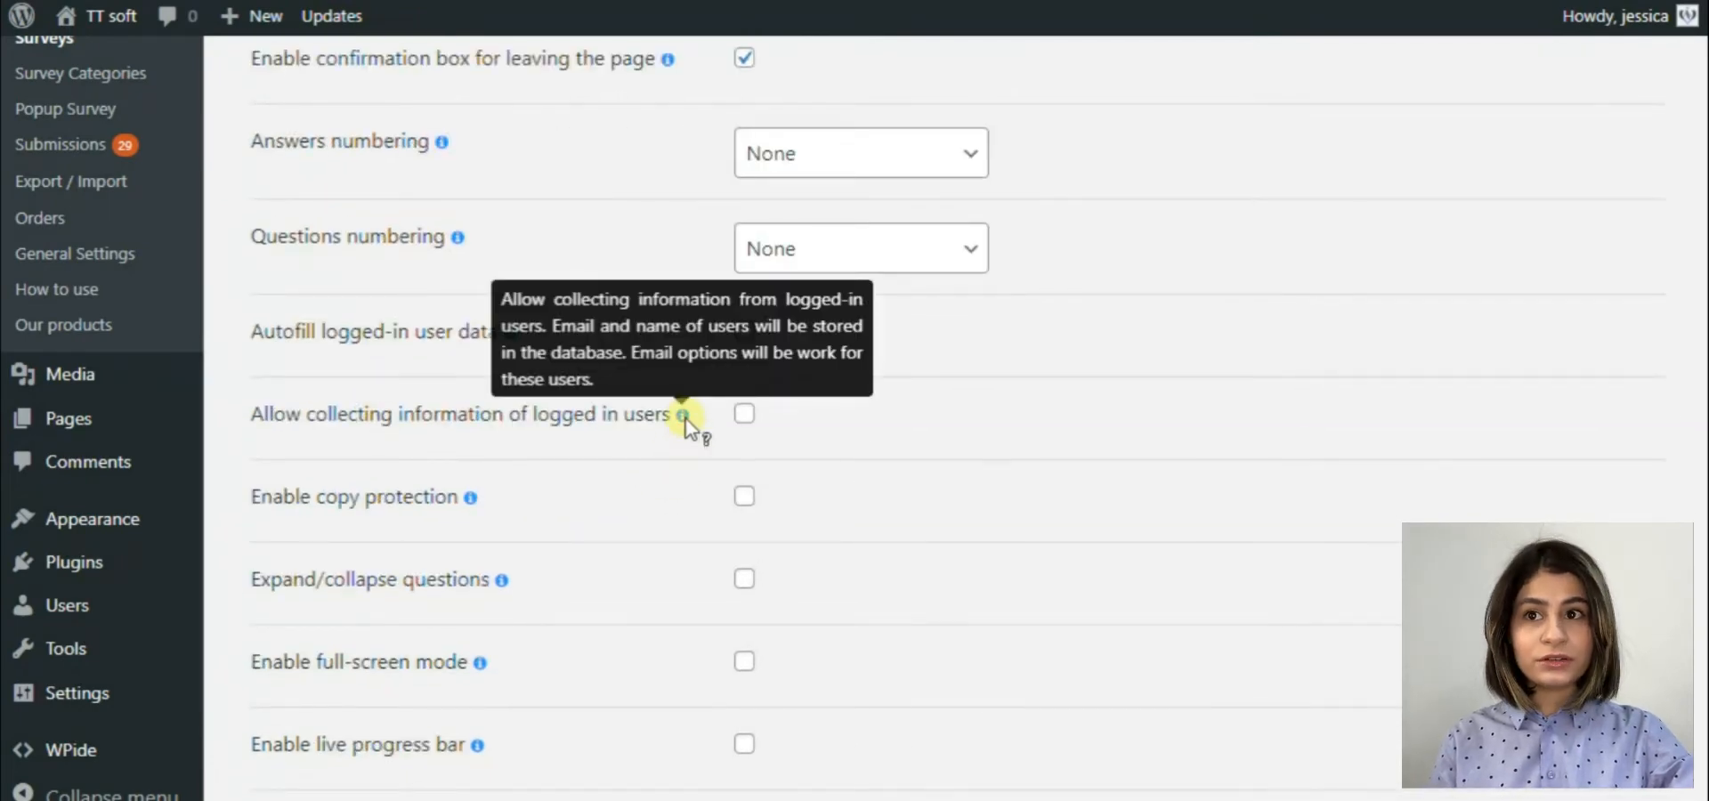
pyautogui.moveTo(691, 431)
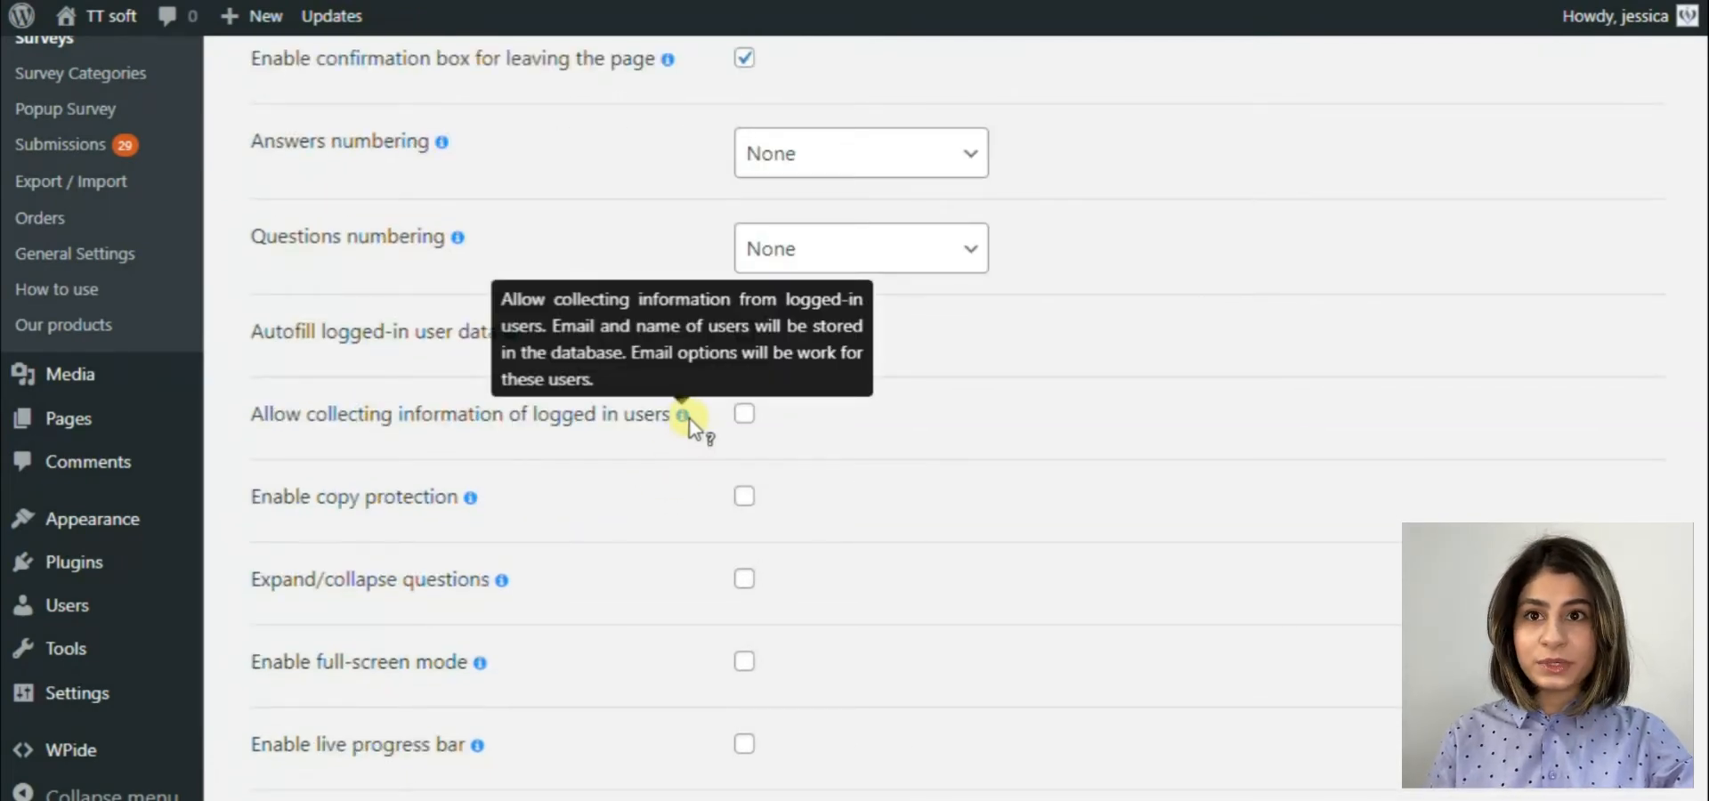
pyautogui.click(744, 415)
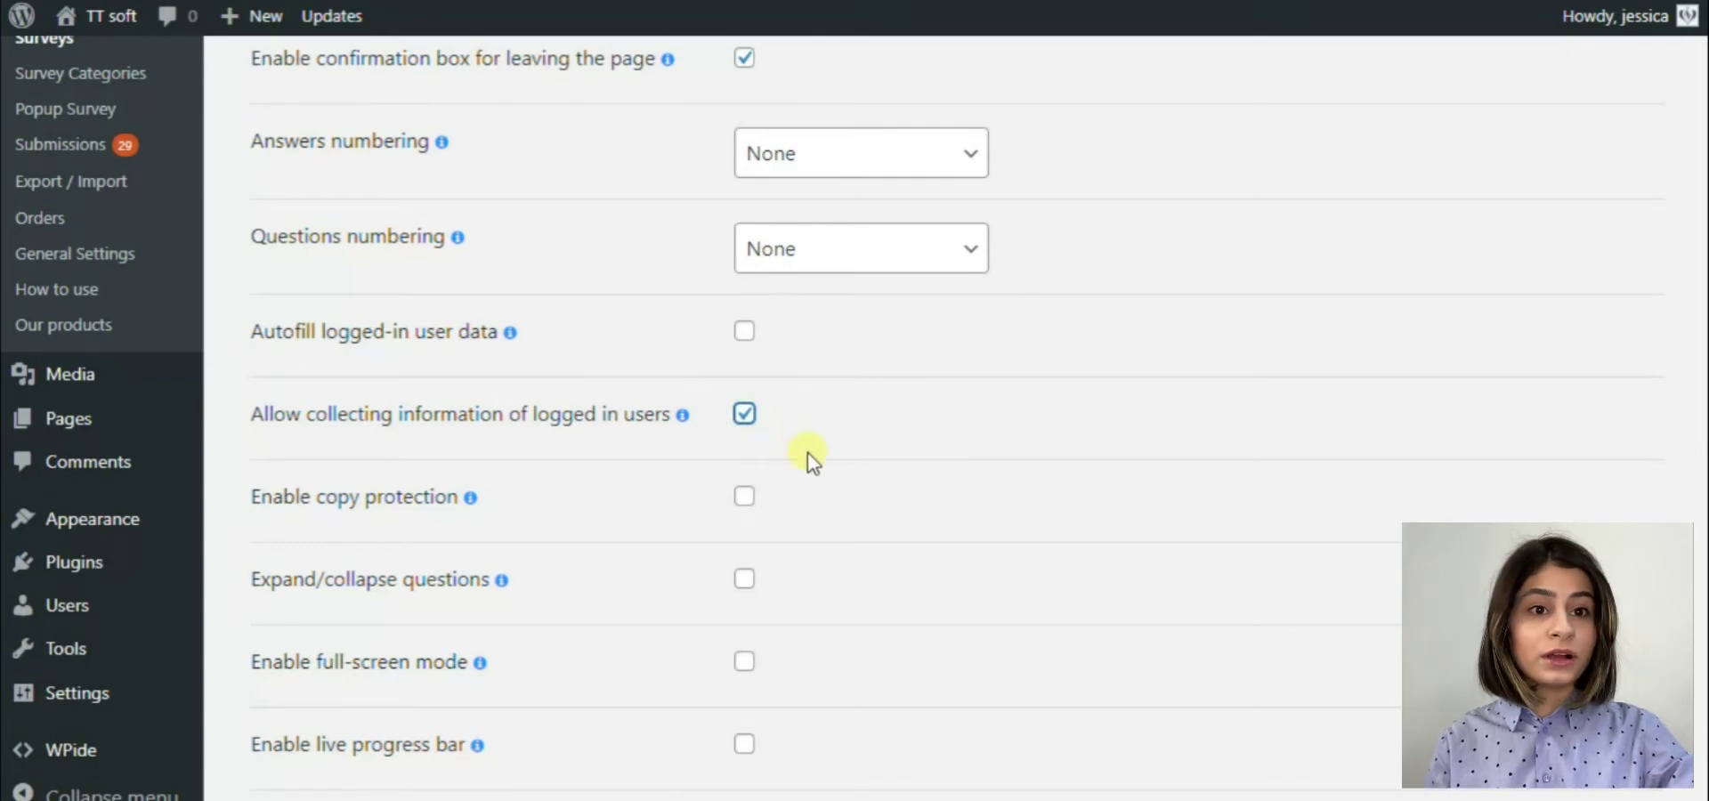
pyautogui.scroll(-3)
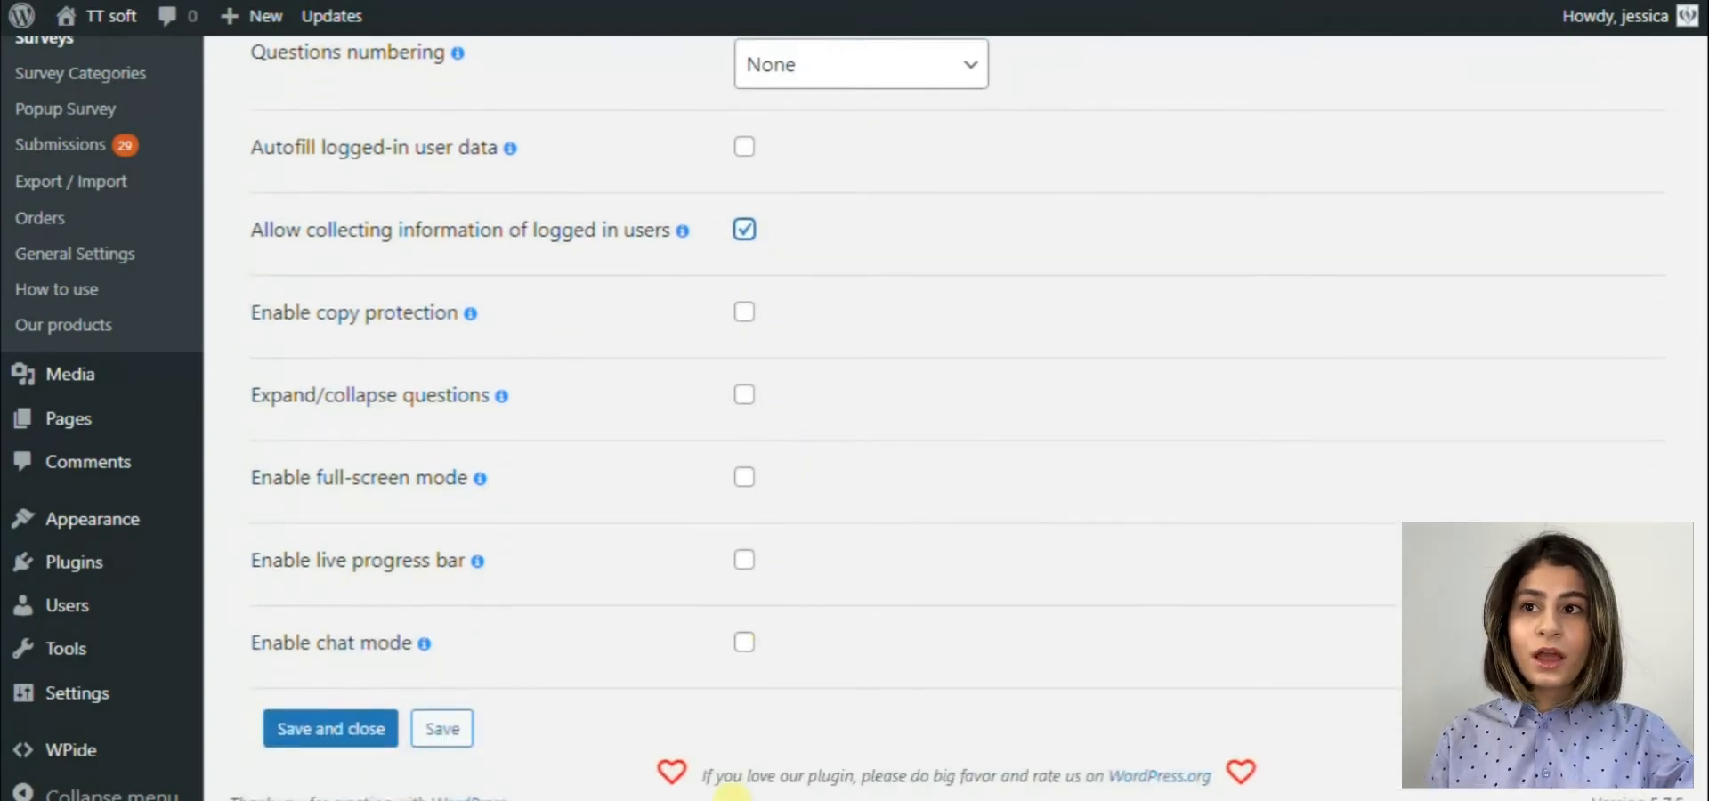
pyautogui.click(931, 449)
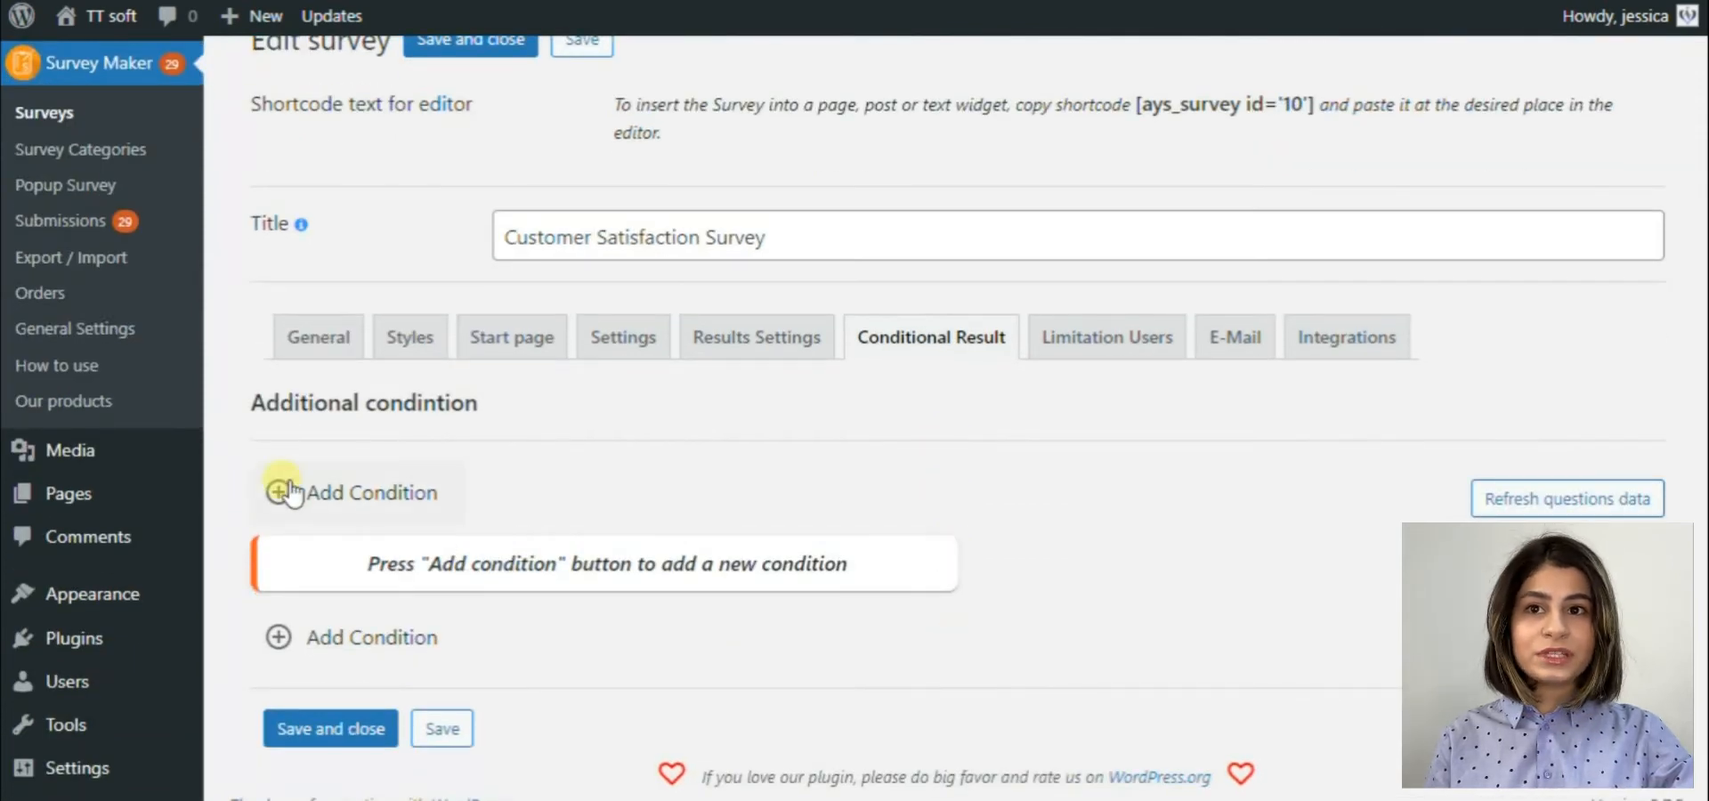
pyautogui.moveTo(1036, 642)
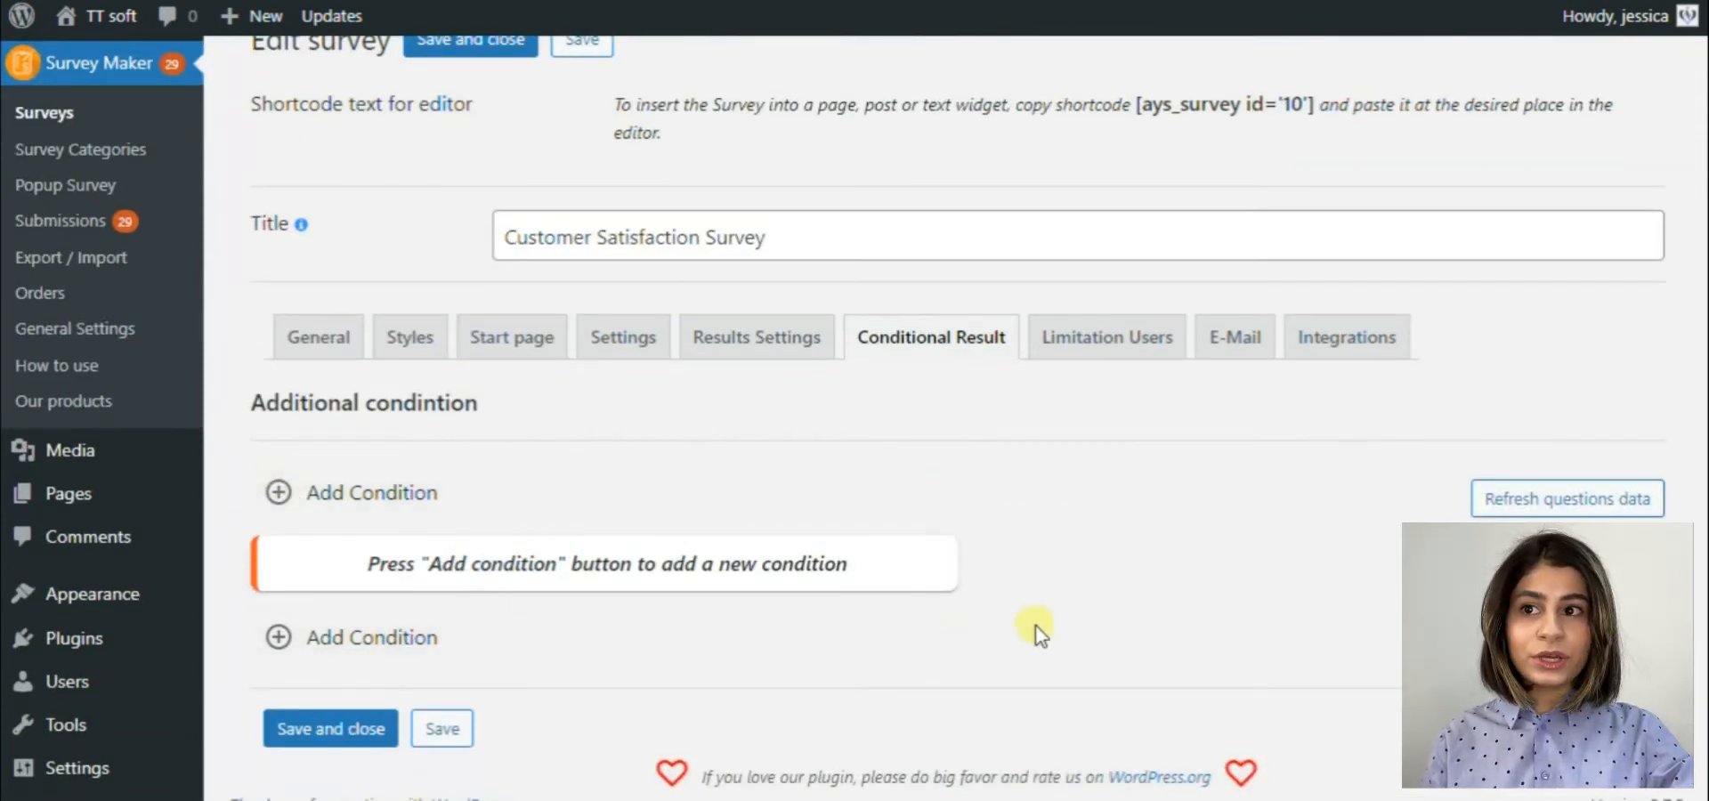
pyautogui.moveTo(1047, 639)
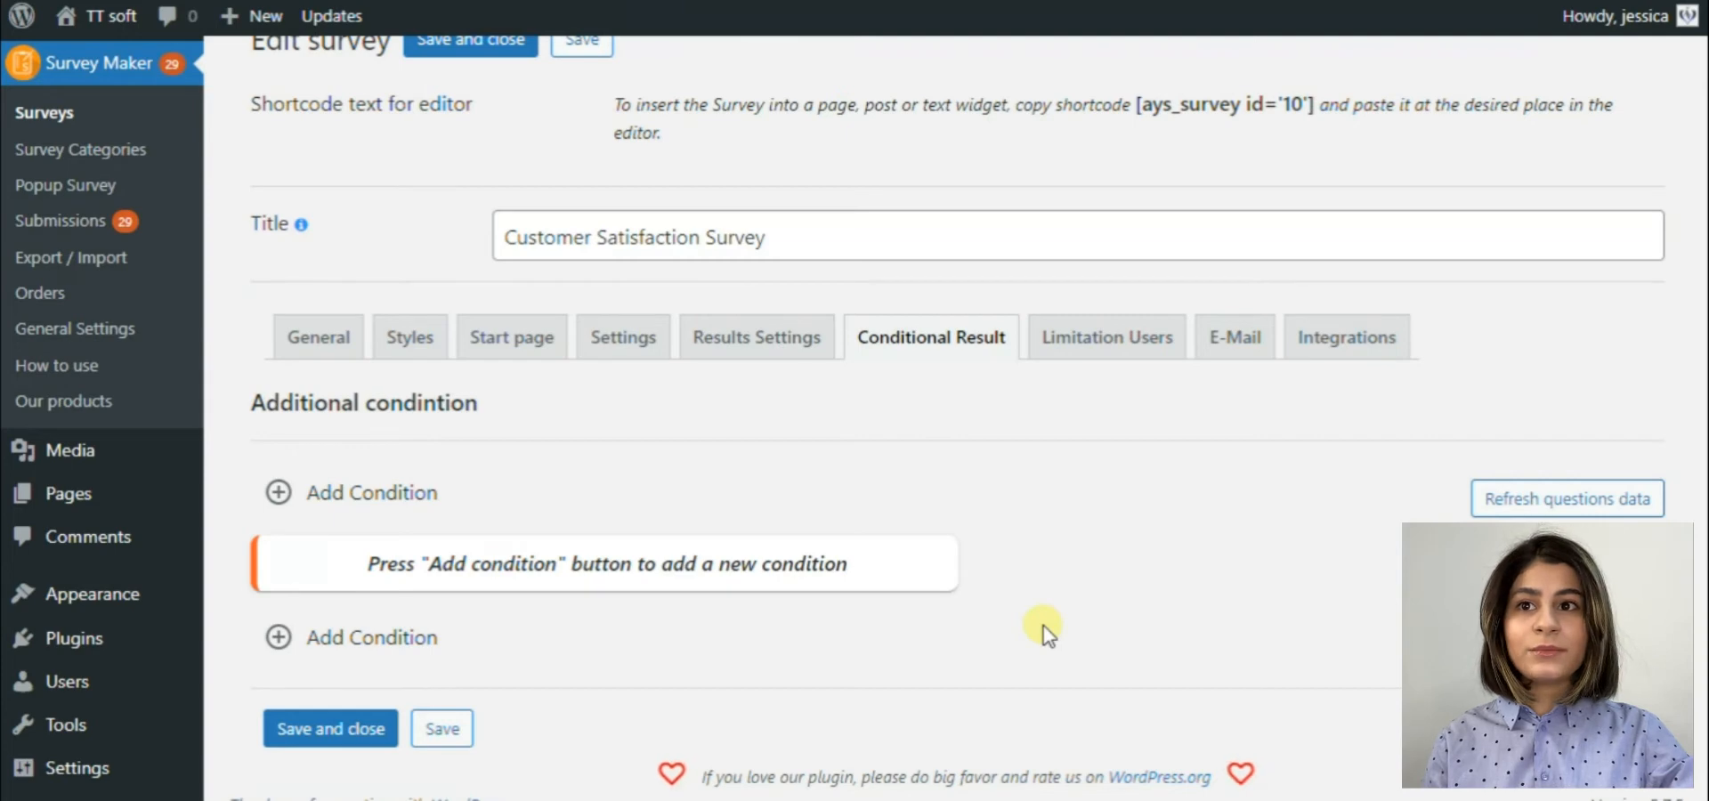
# Show the Limitation Users tab and look over its user-limit options.
pyautogui.click(1108, 337)
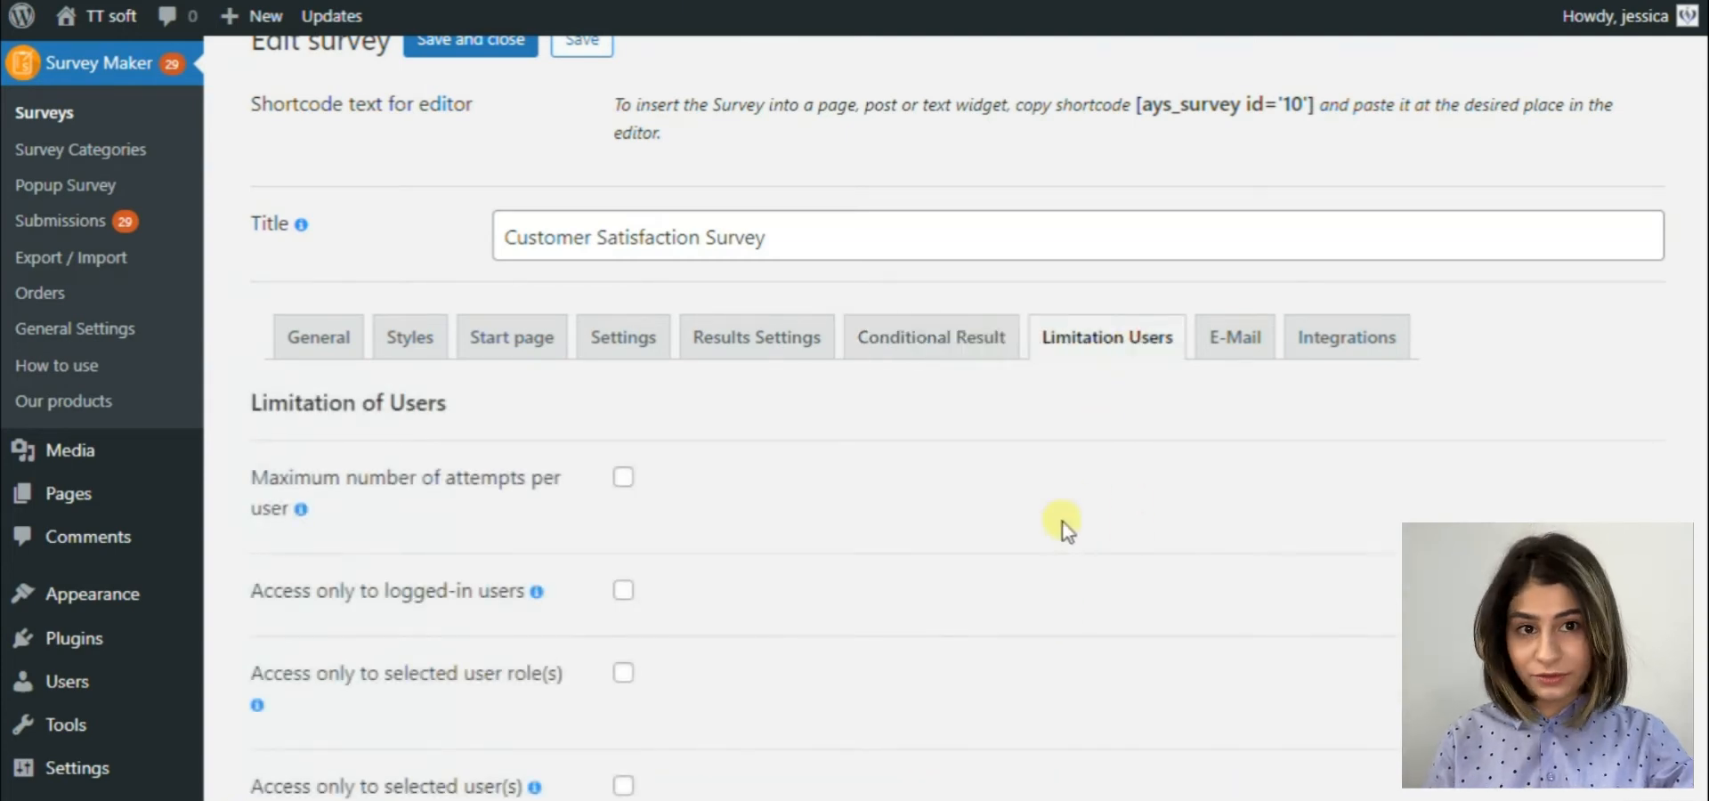
pyautogui.scroll(-3)
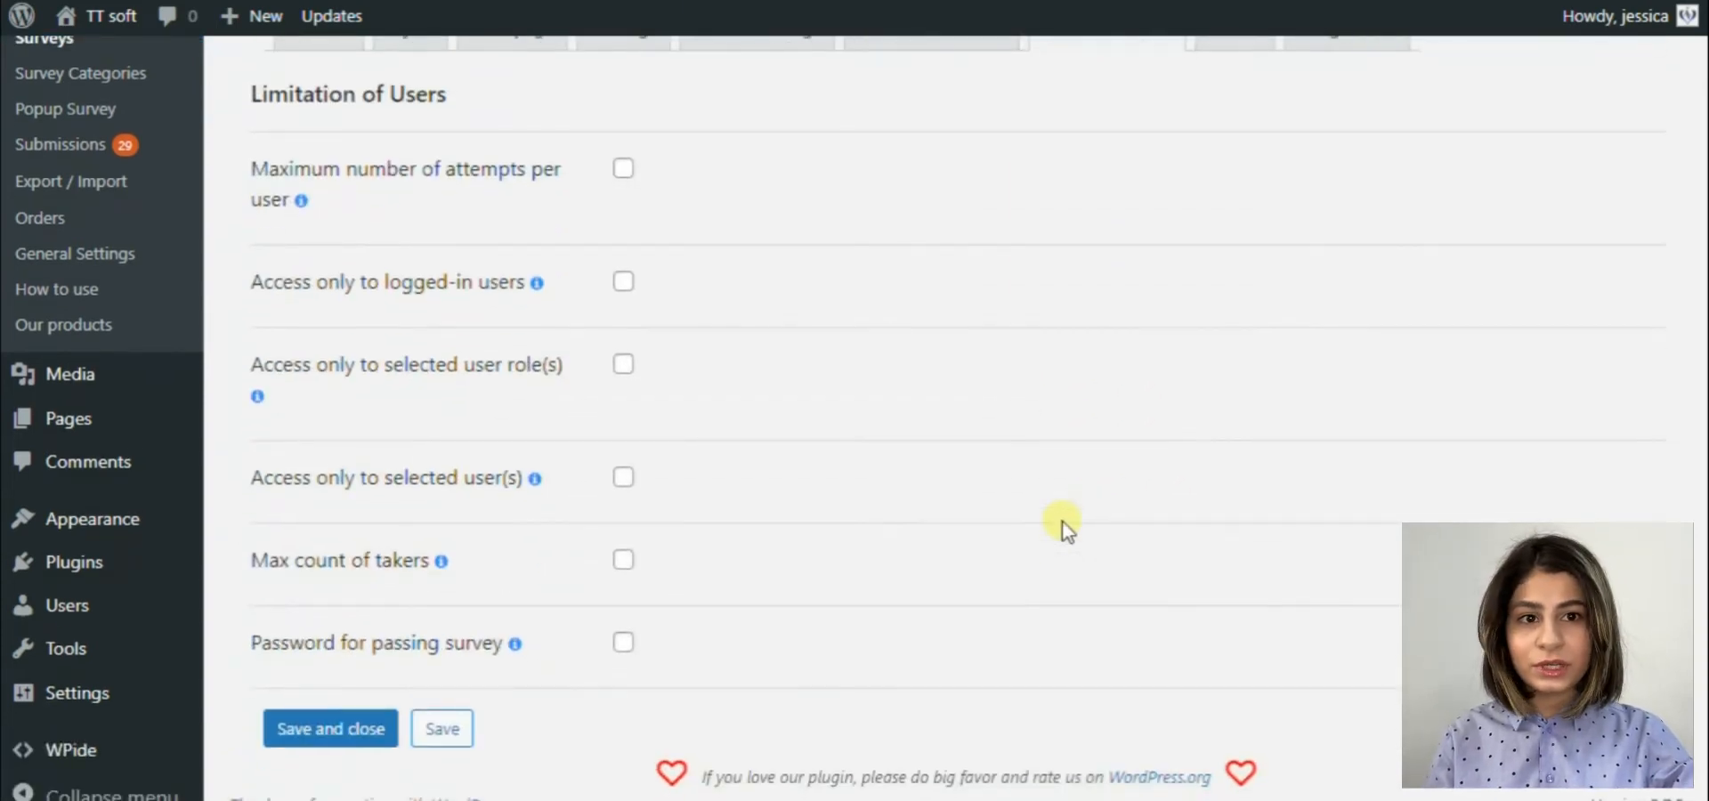
pyautogui.moveTo(299, 200)
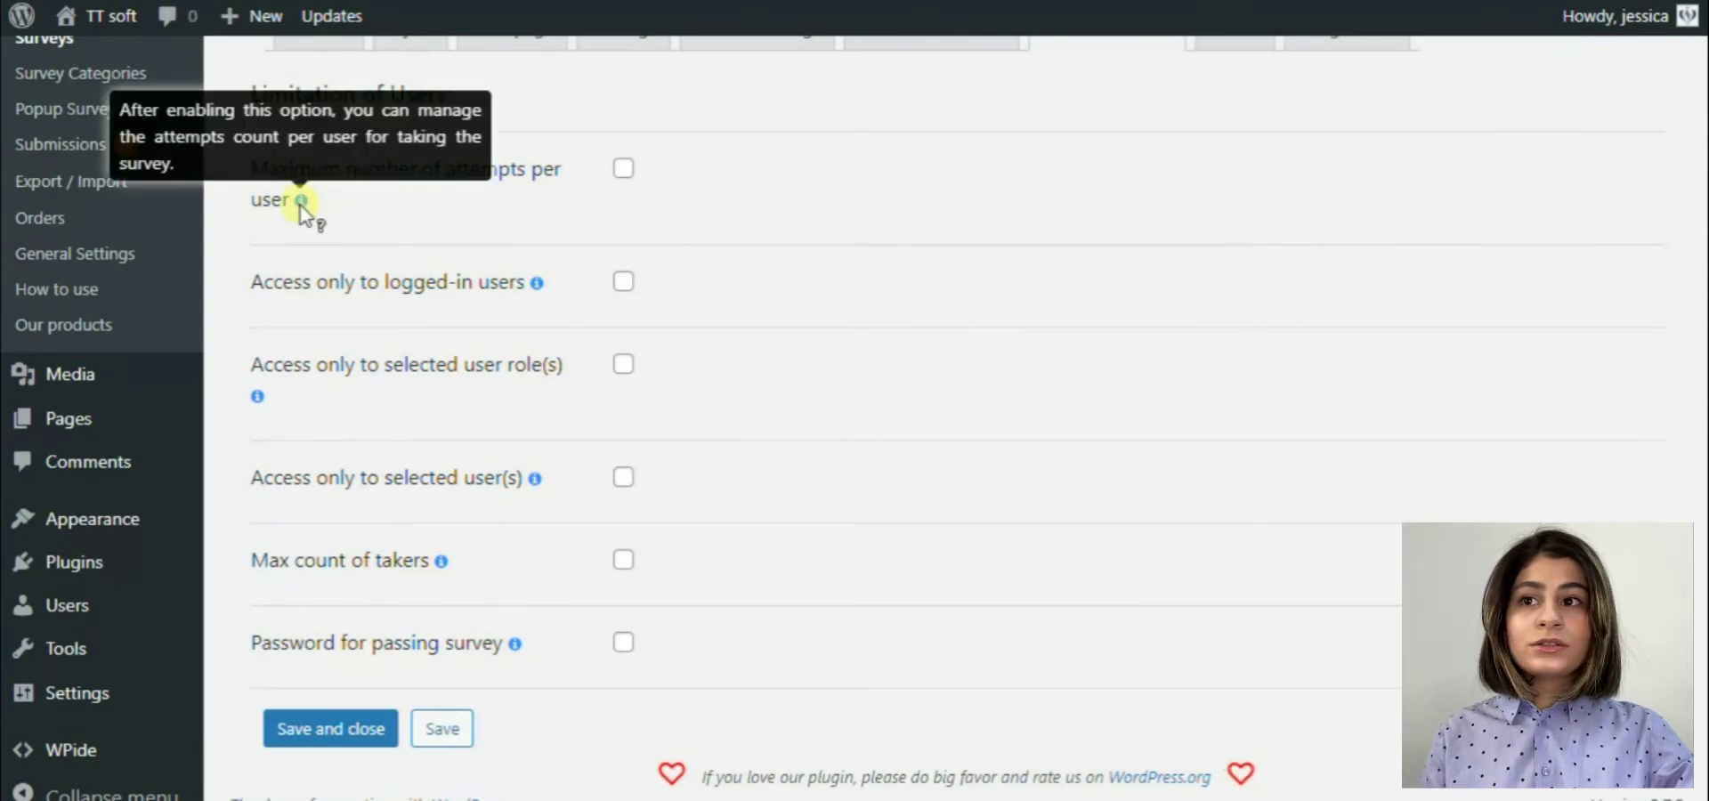
pyautogui.moveTo(538, 283)
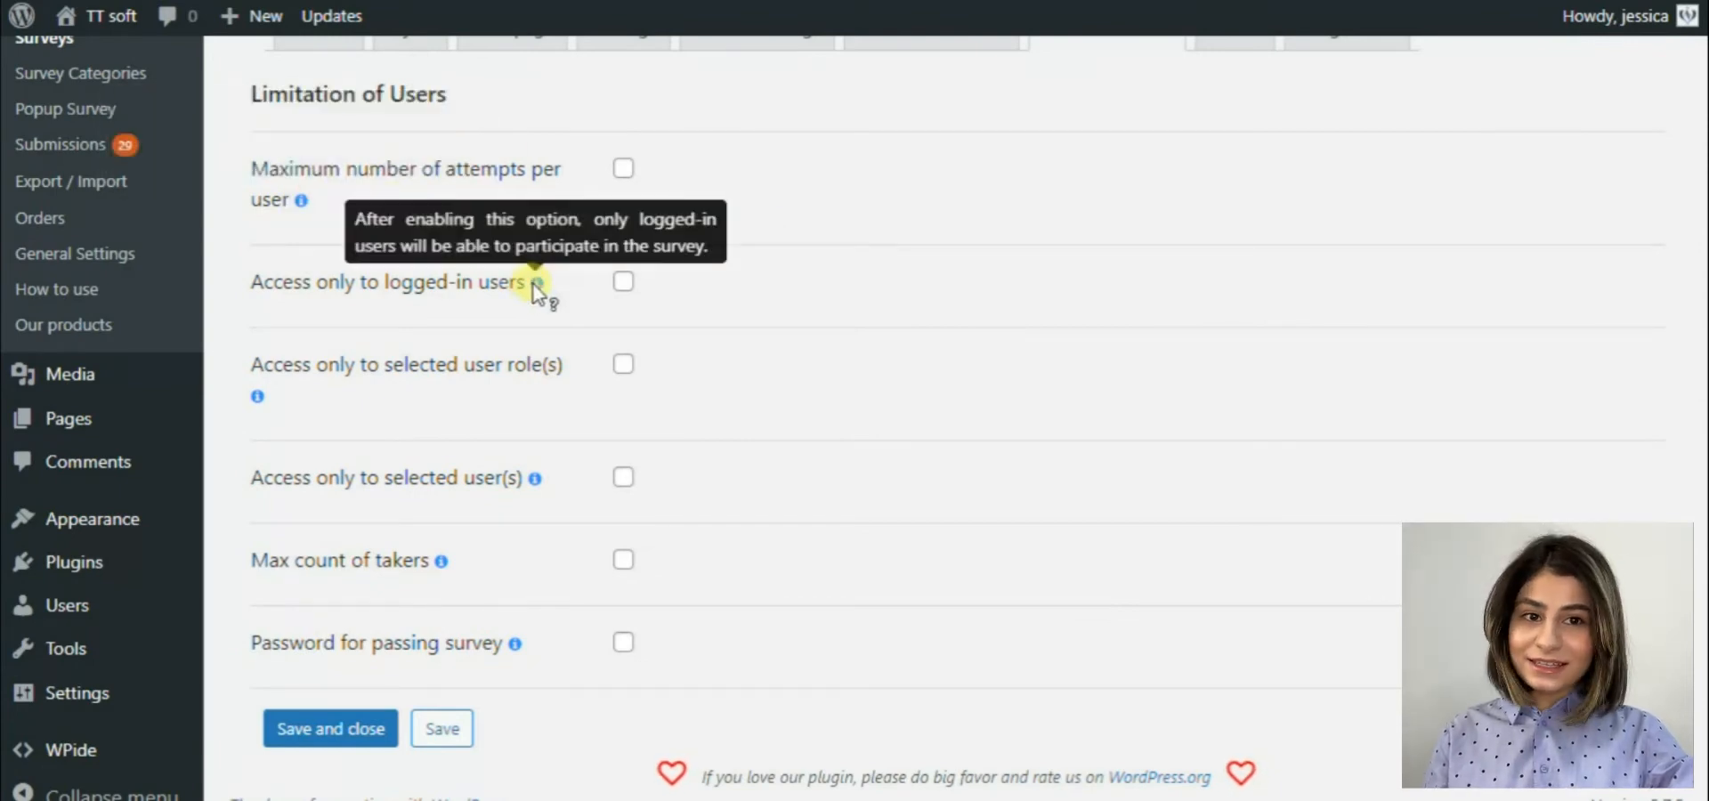
pyautogui.moveTo(257, 392)
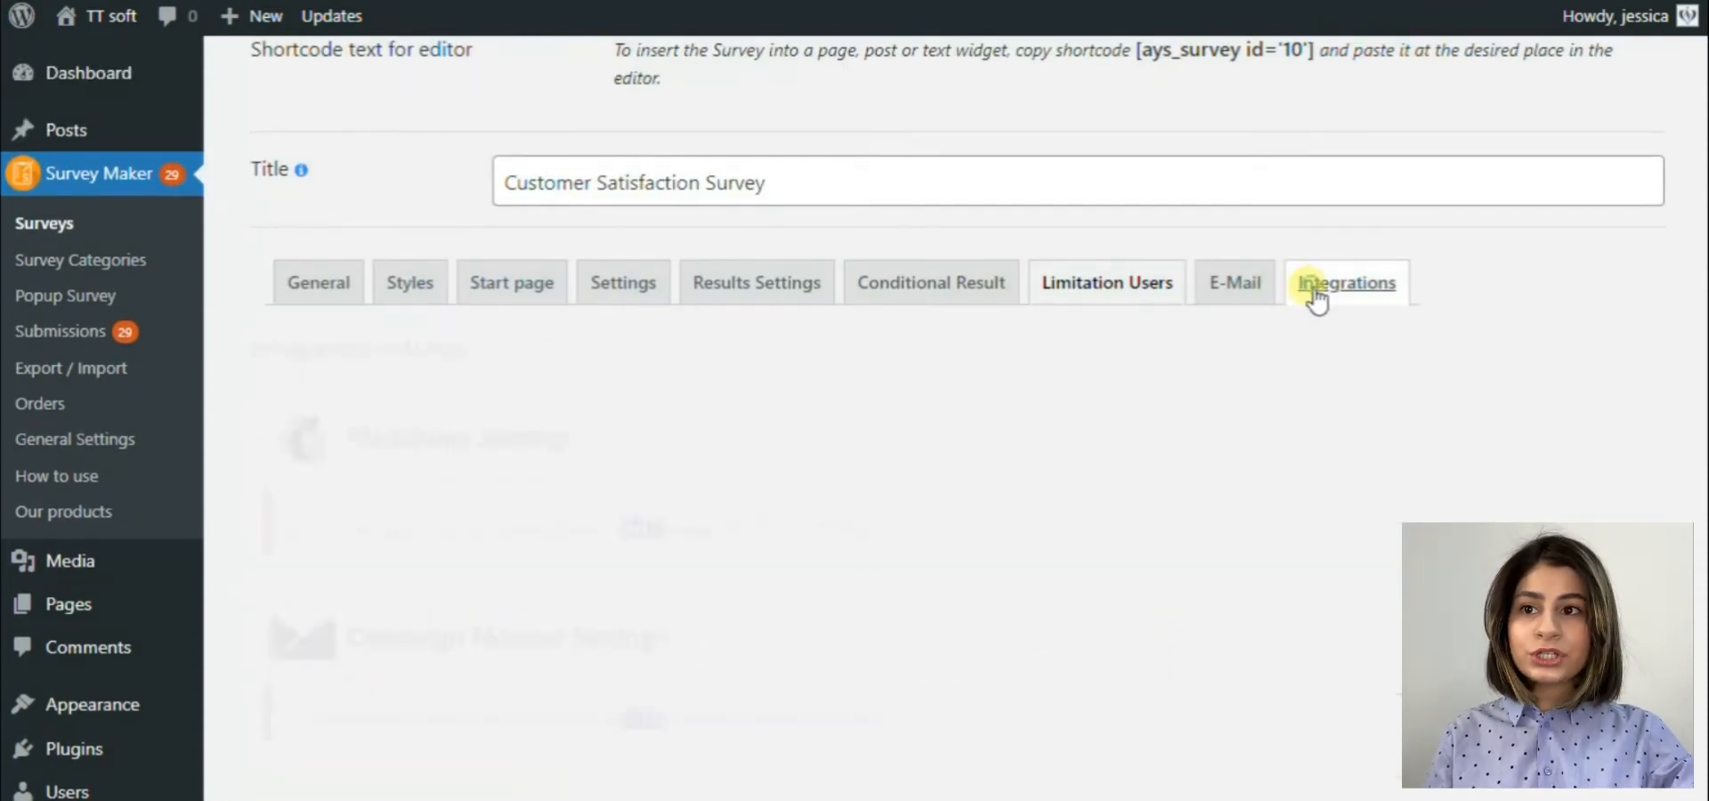
# Show the Integrations tab and scroll through MailChimp, Slack, Google Sheet, PayPal and other services.
pyautogui.click(1346, 283)
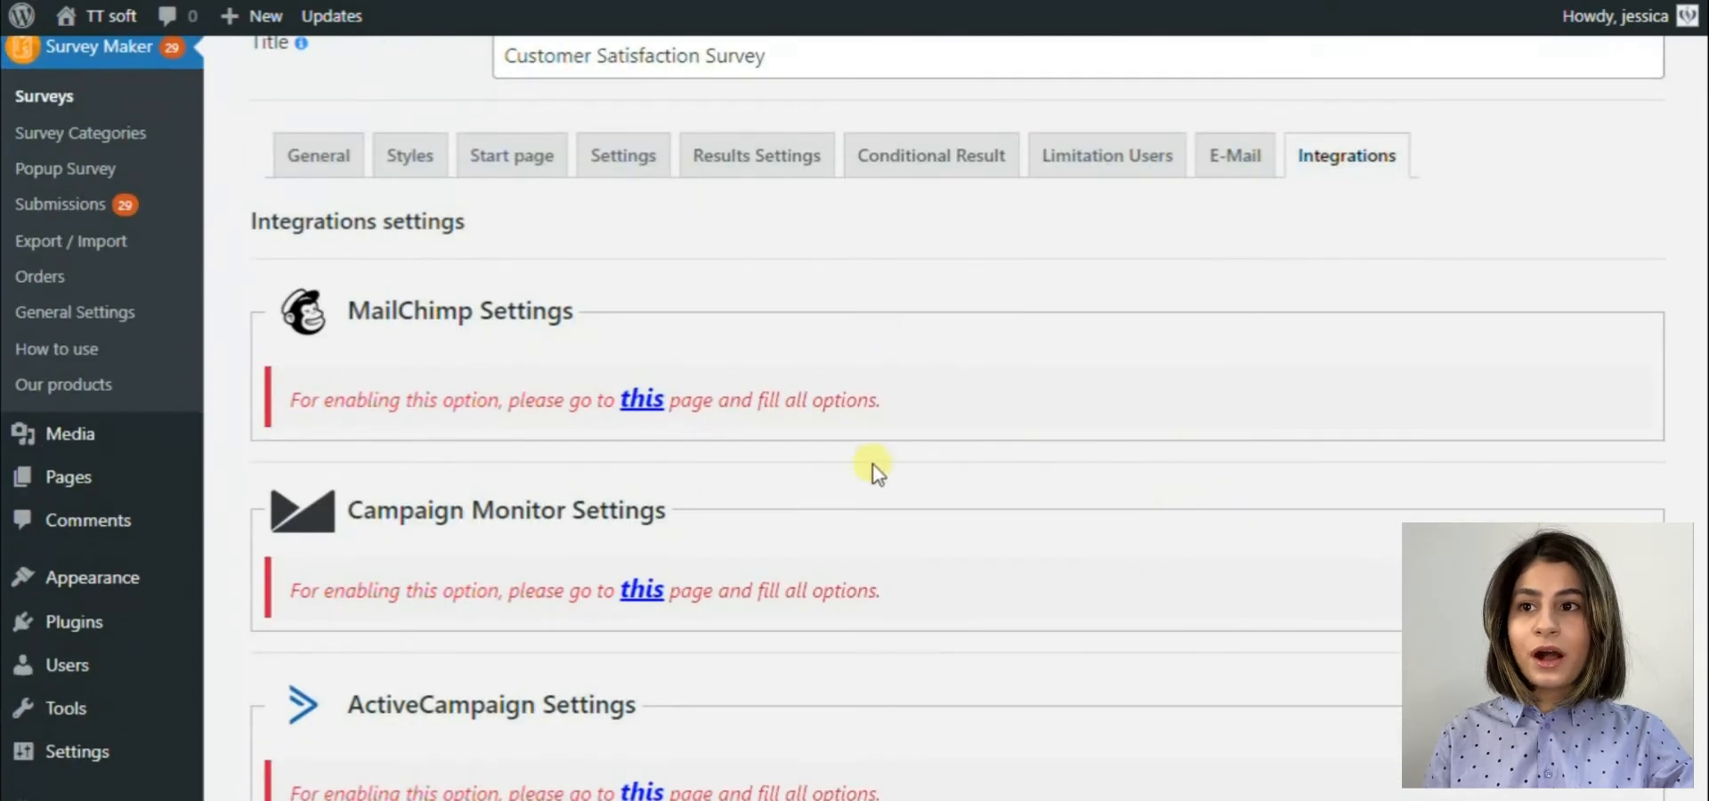
pyautogui.scroll(-3)
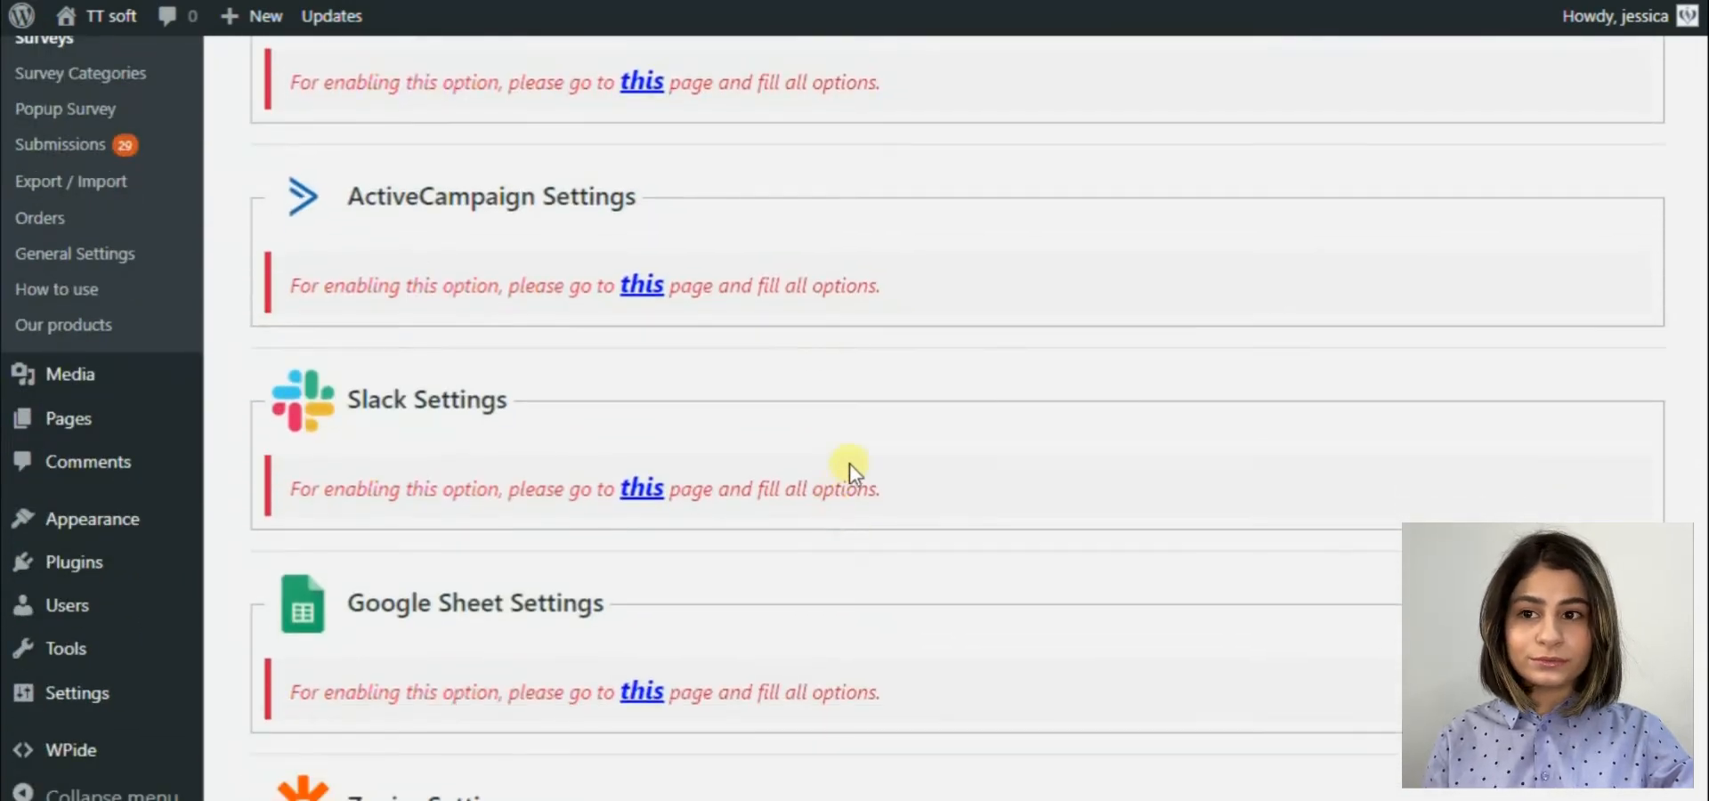
pyautogui.scroll(-3)
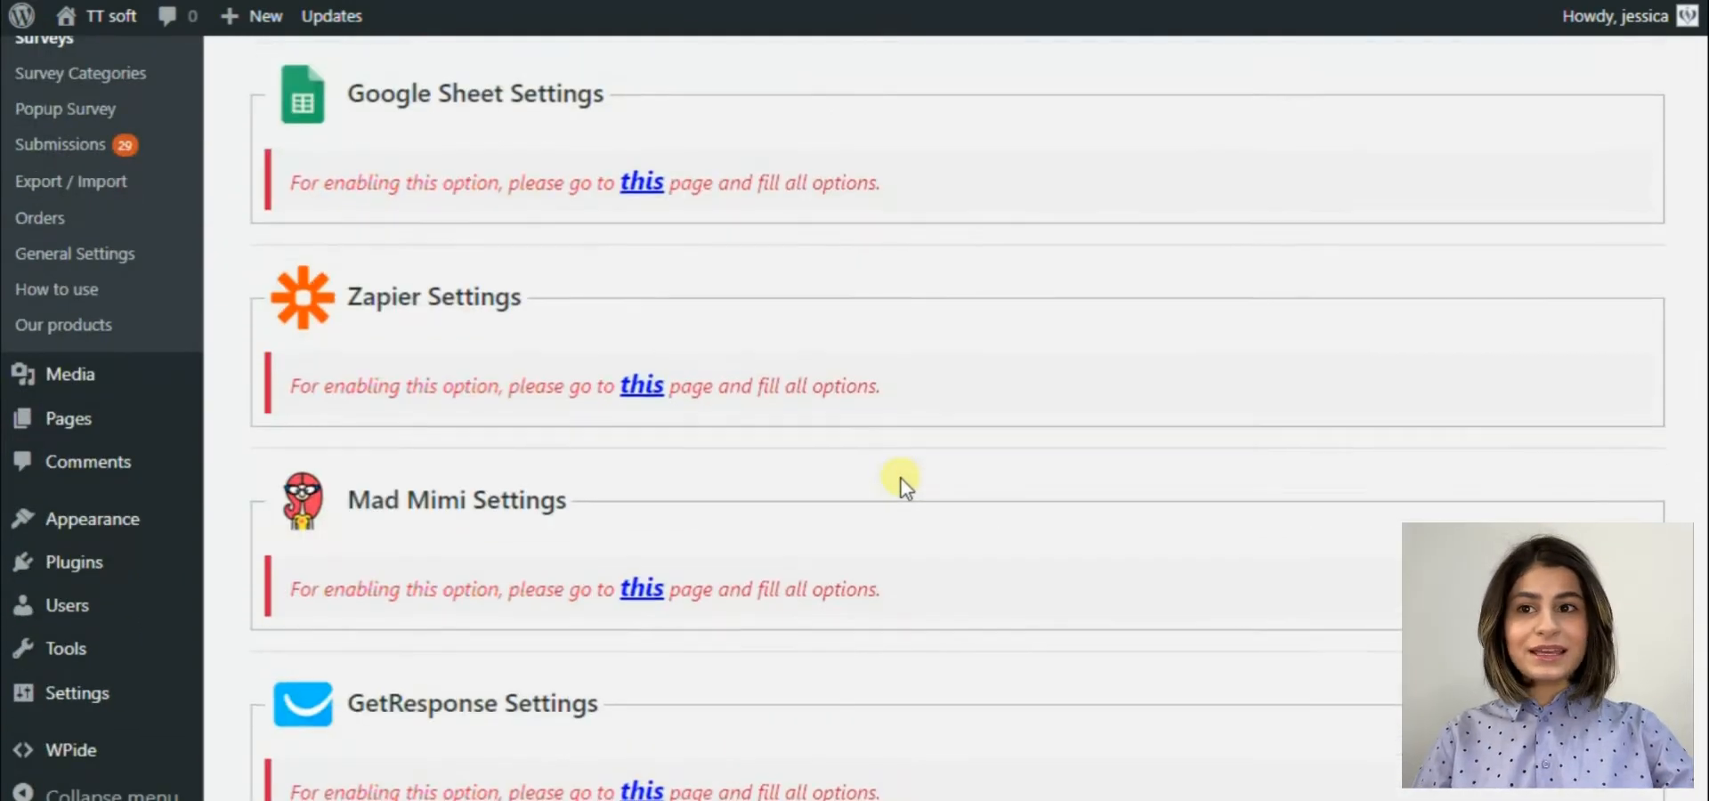
pyautogui.scroll(-3)
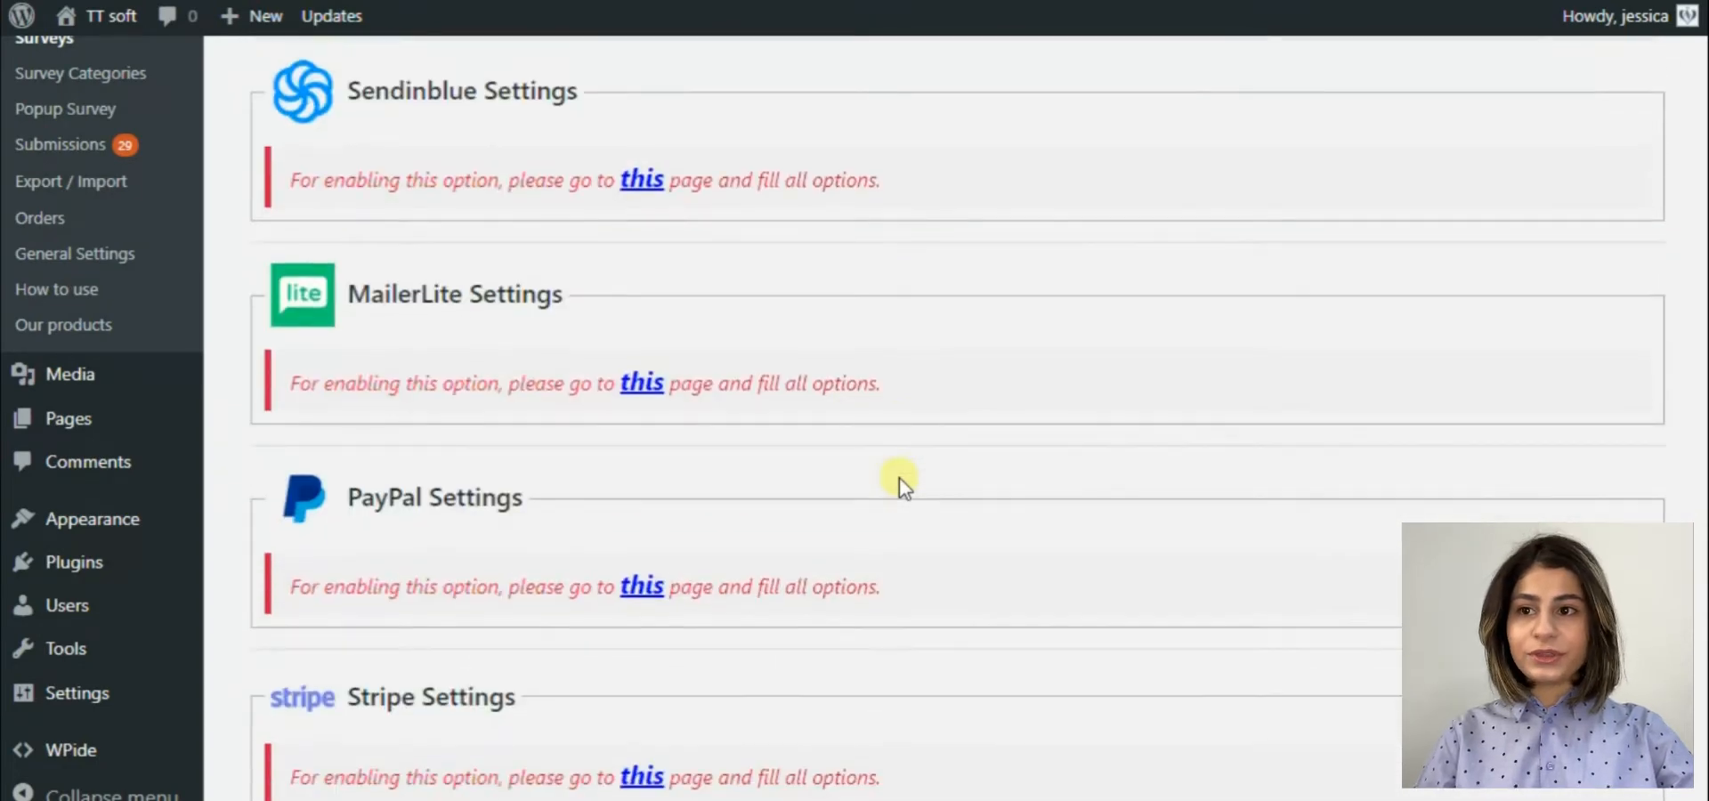
pyautogui.scroll(-3)
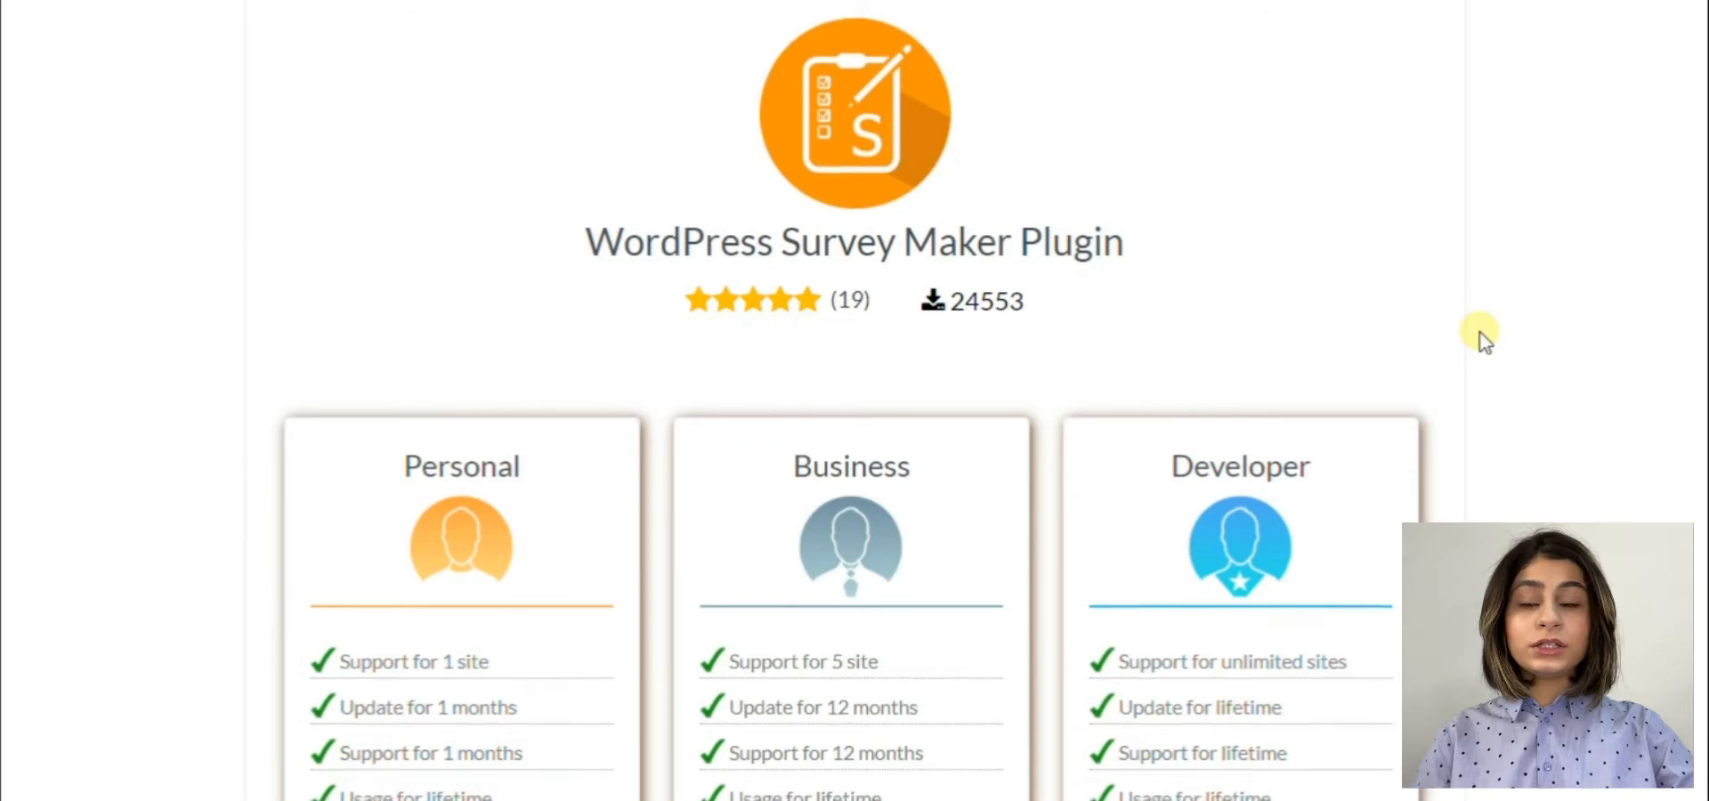
# Scroll the pricing page to the Personal, Business and Developer plan feature comparison.
pyautogui.scroll(-3)
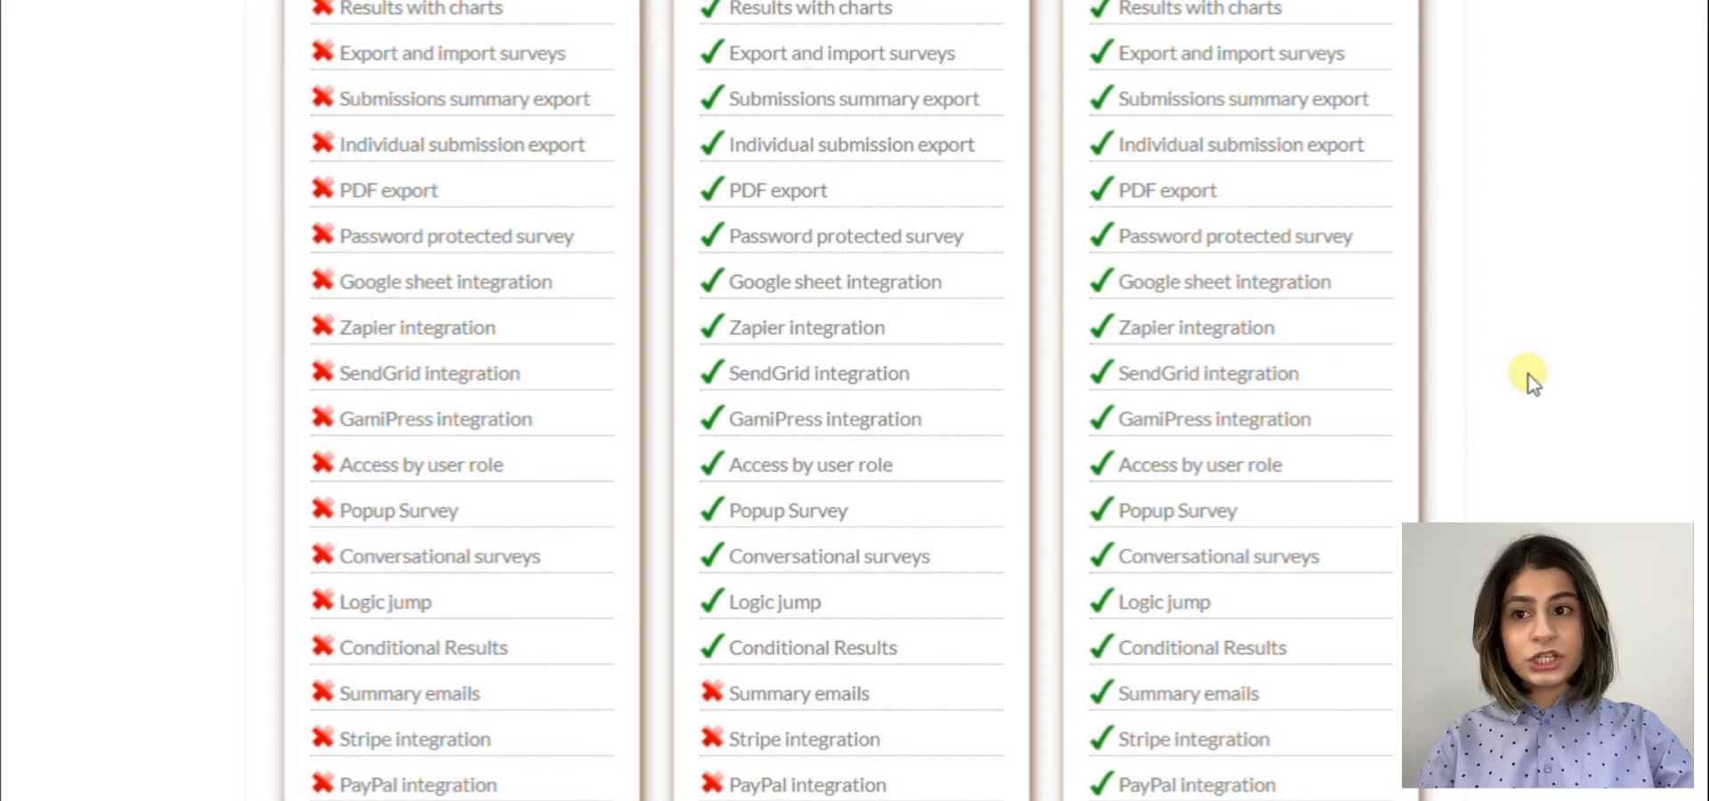
pyautogui.moveTo(1544, 500)
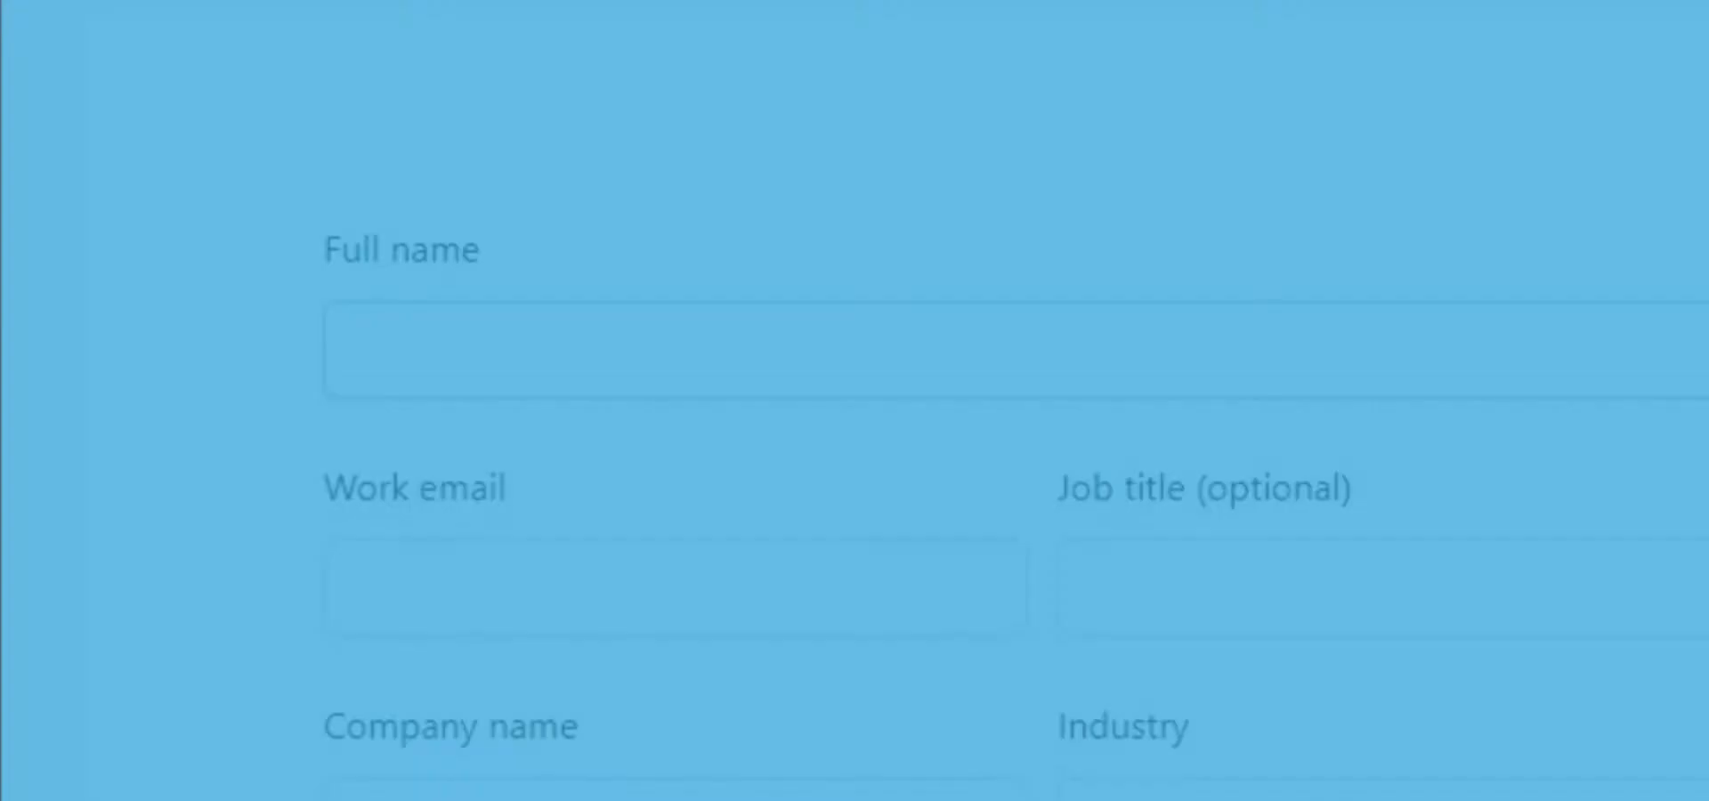
# Enter Jessica as the name and choose Creative arts, fashion and media as the industry.
pyautogui.write('Jessica@')
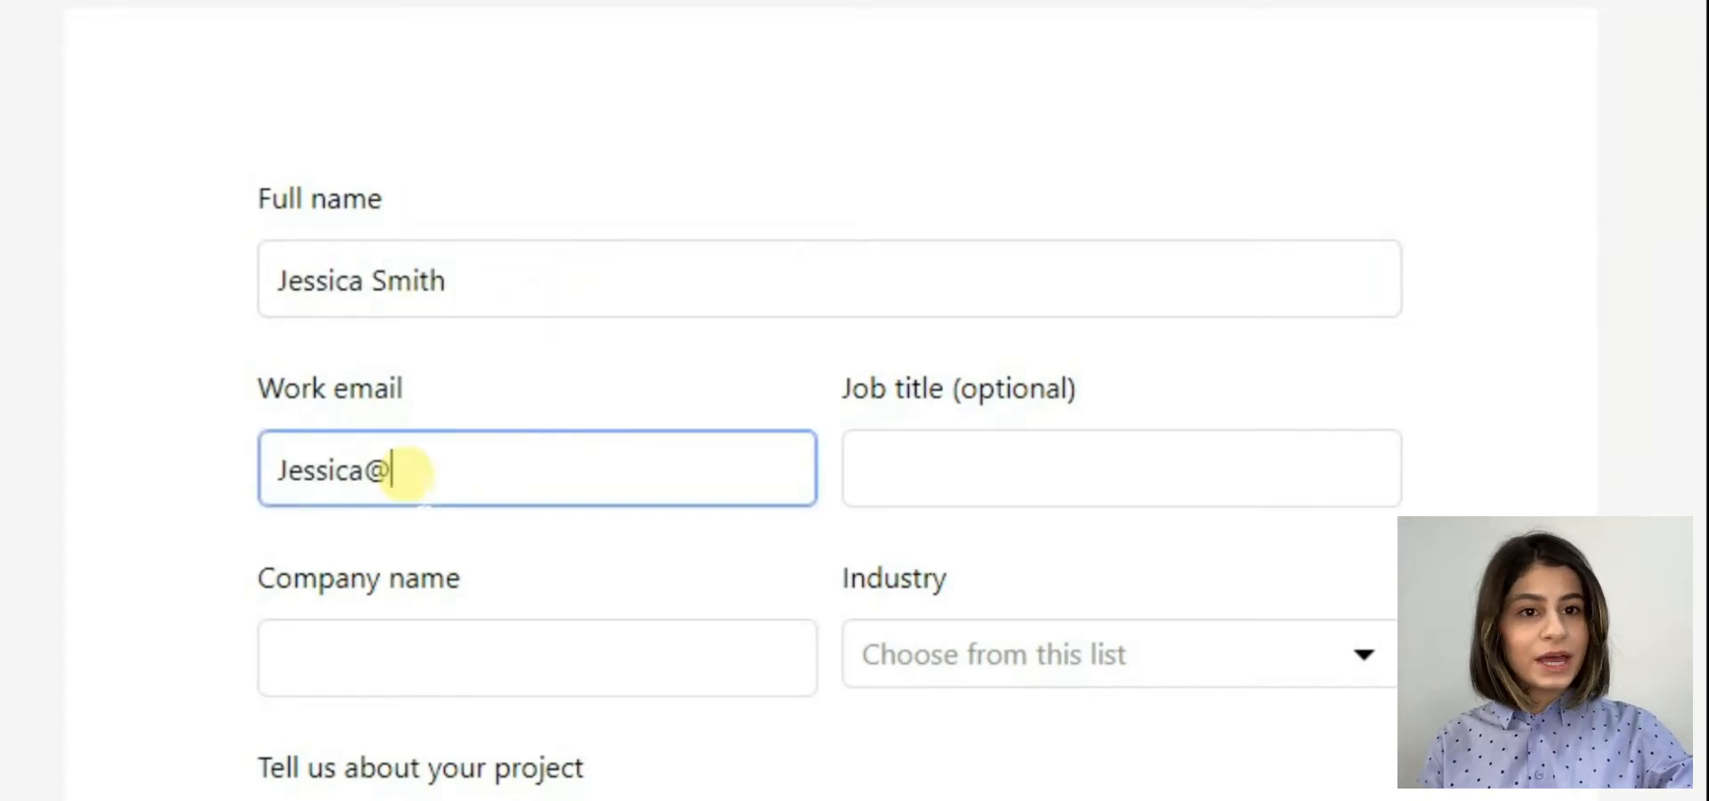
pyautogui.write('Fas')
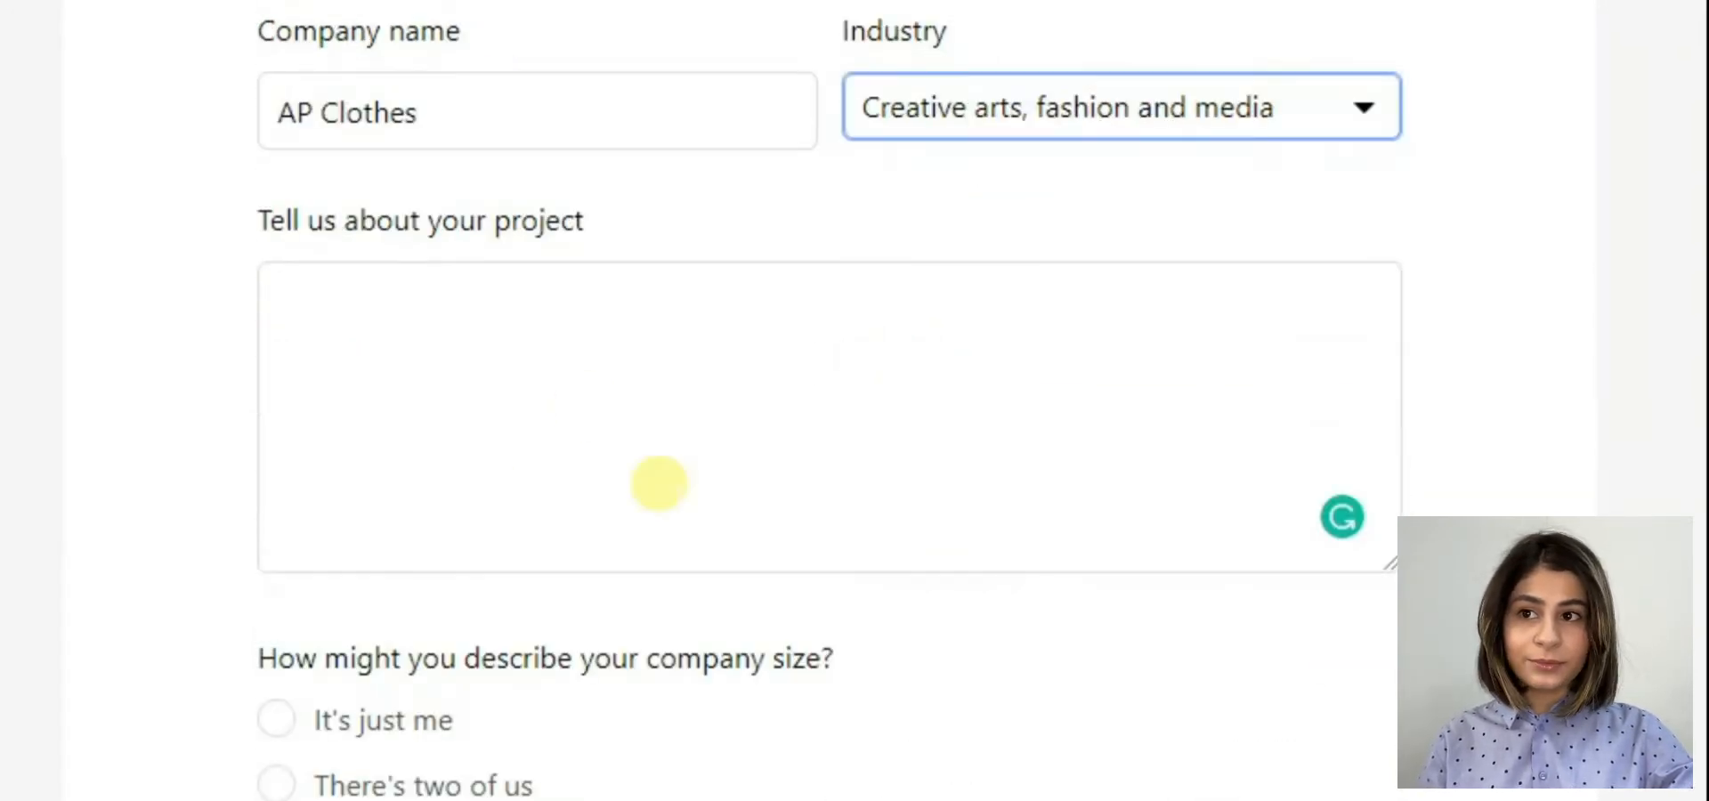
pyautogui.click(276, 488)
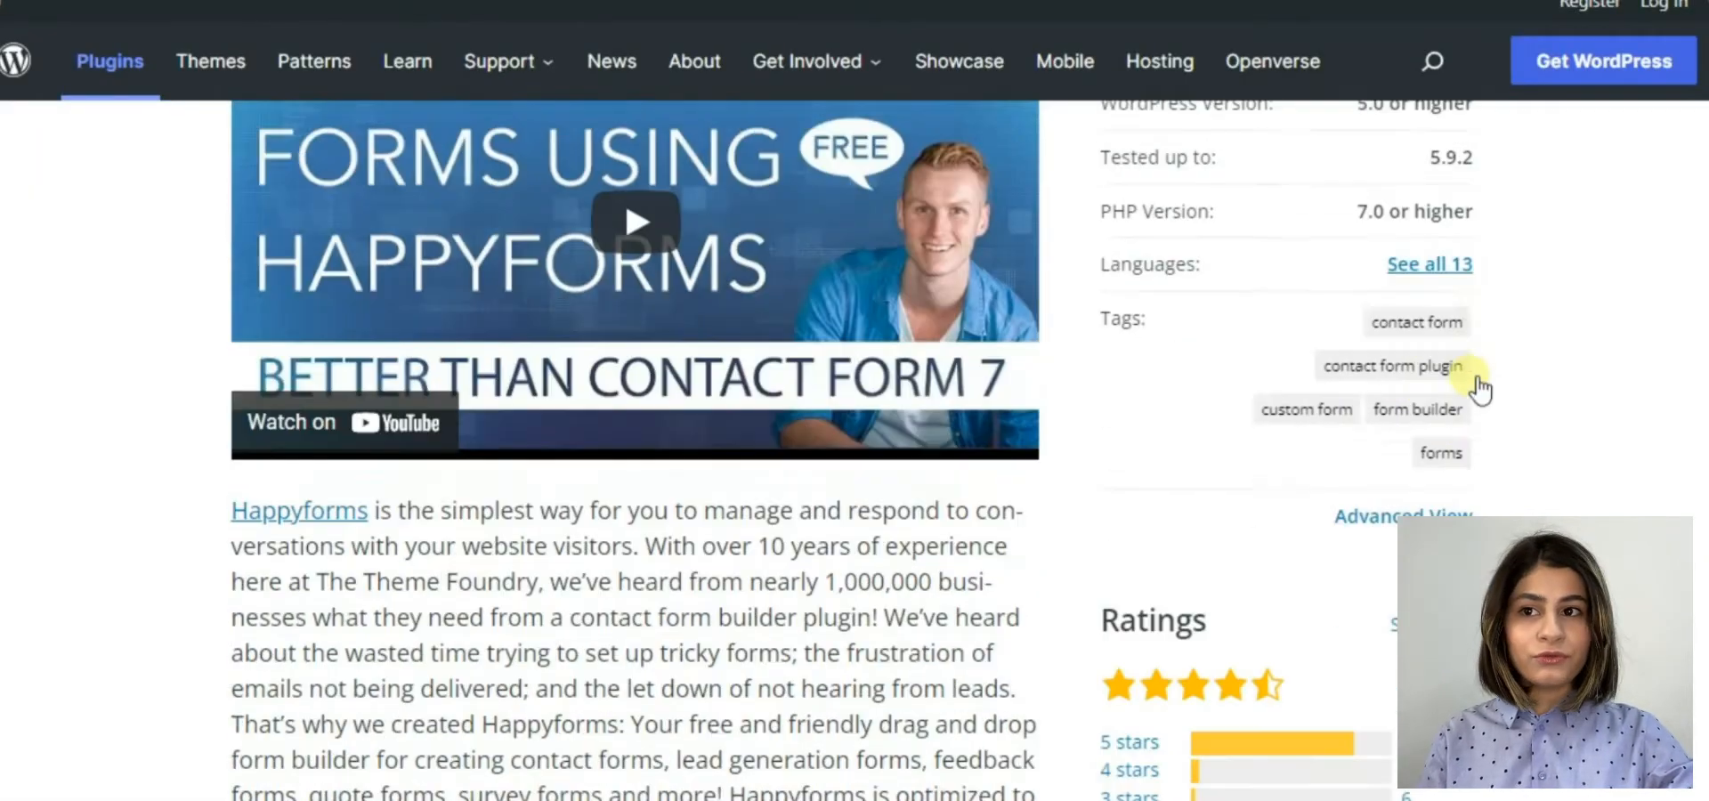
# Scroll to the HappyForms screenshots and page forward to the form builder's setup view.
pyautogui.scroll(-3)
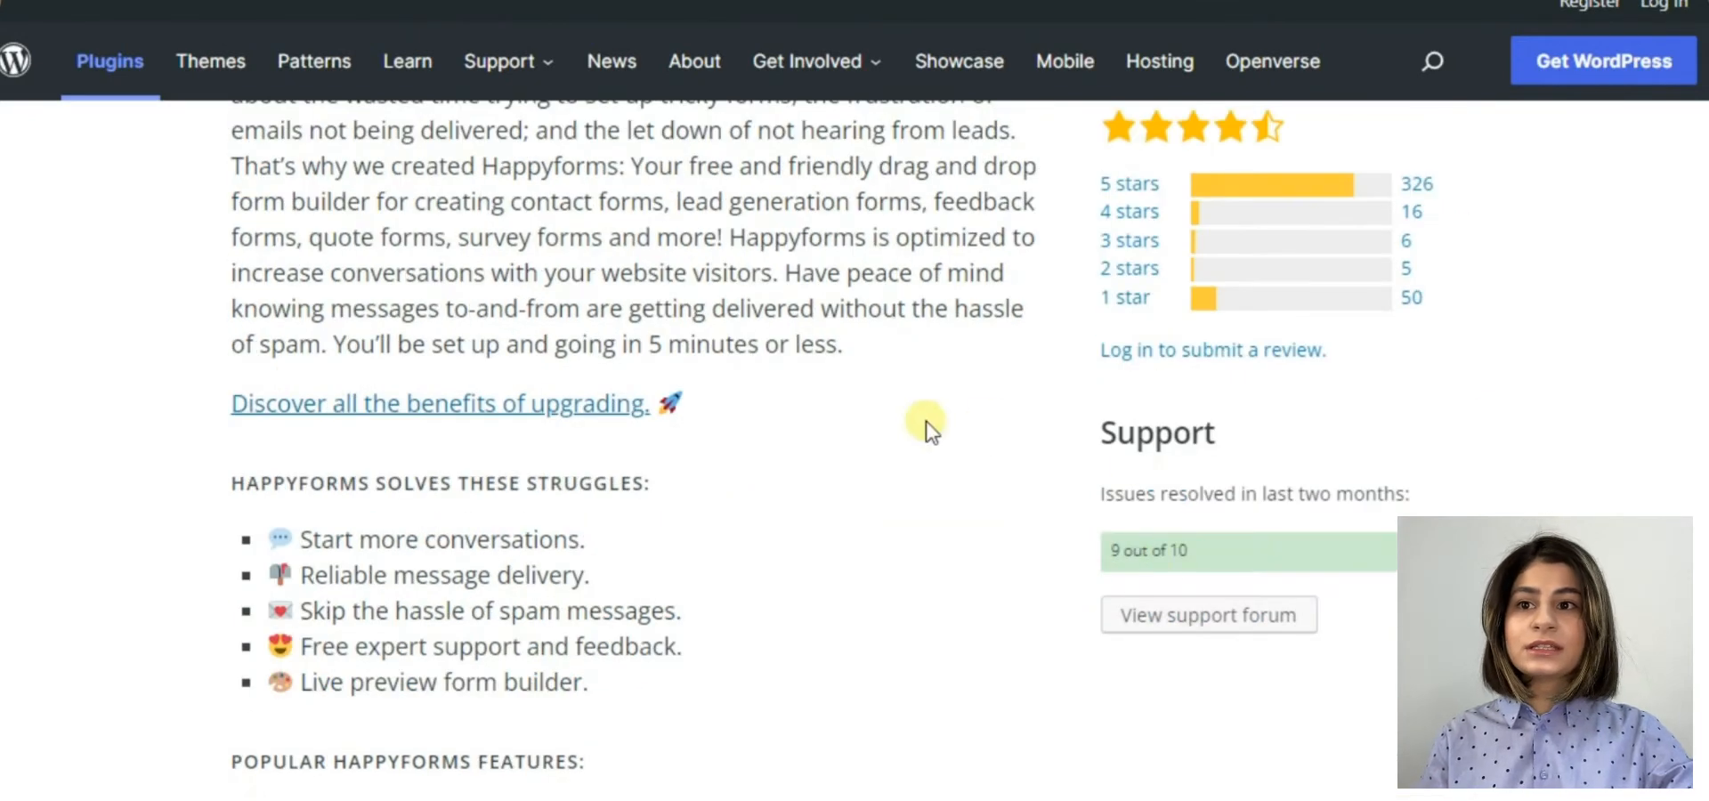
pyautogui.scroll(-3)
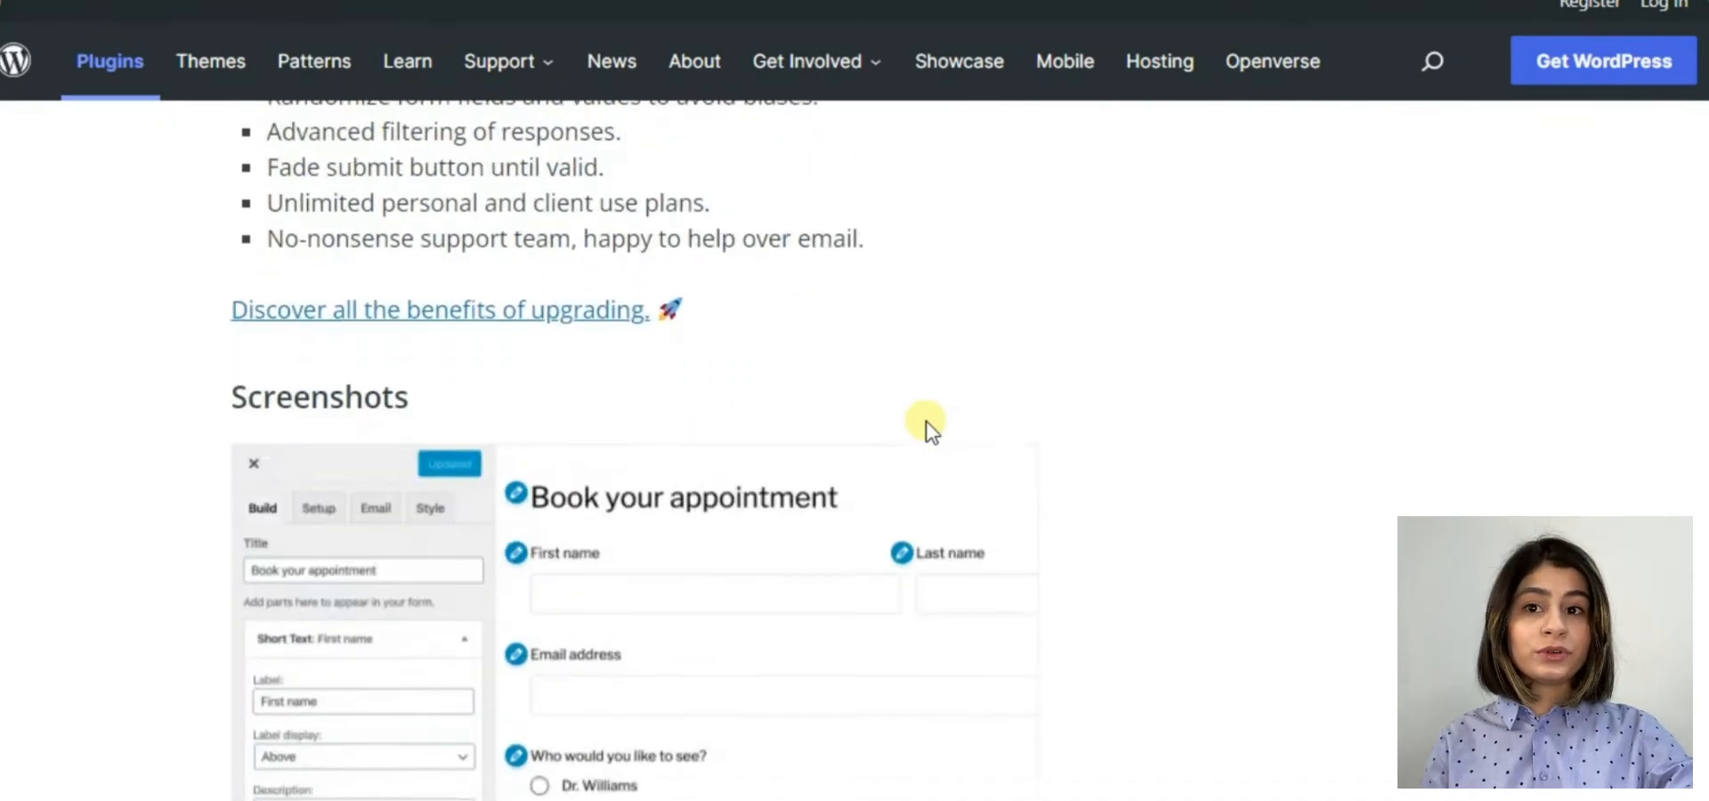
pyautogui.scroll(-3)
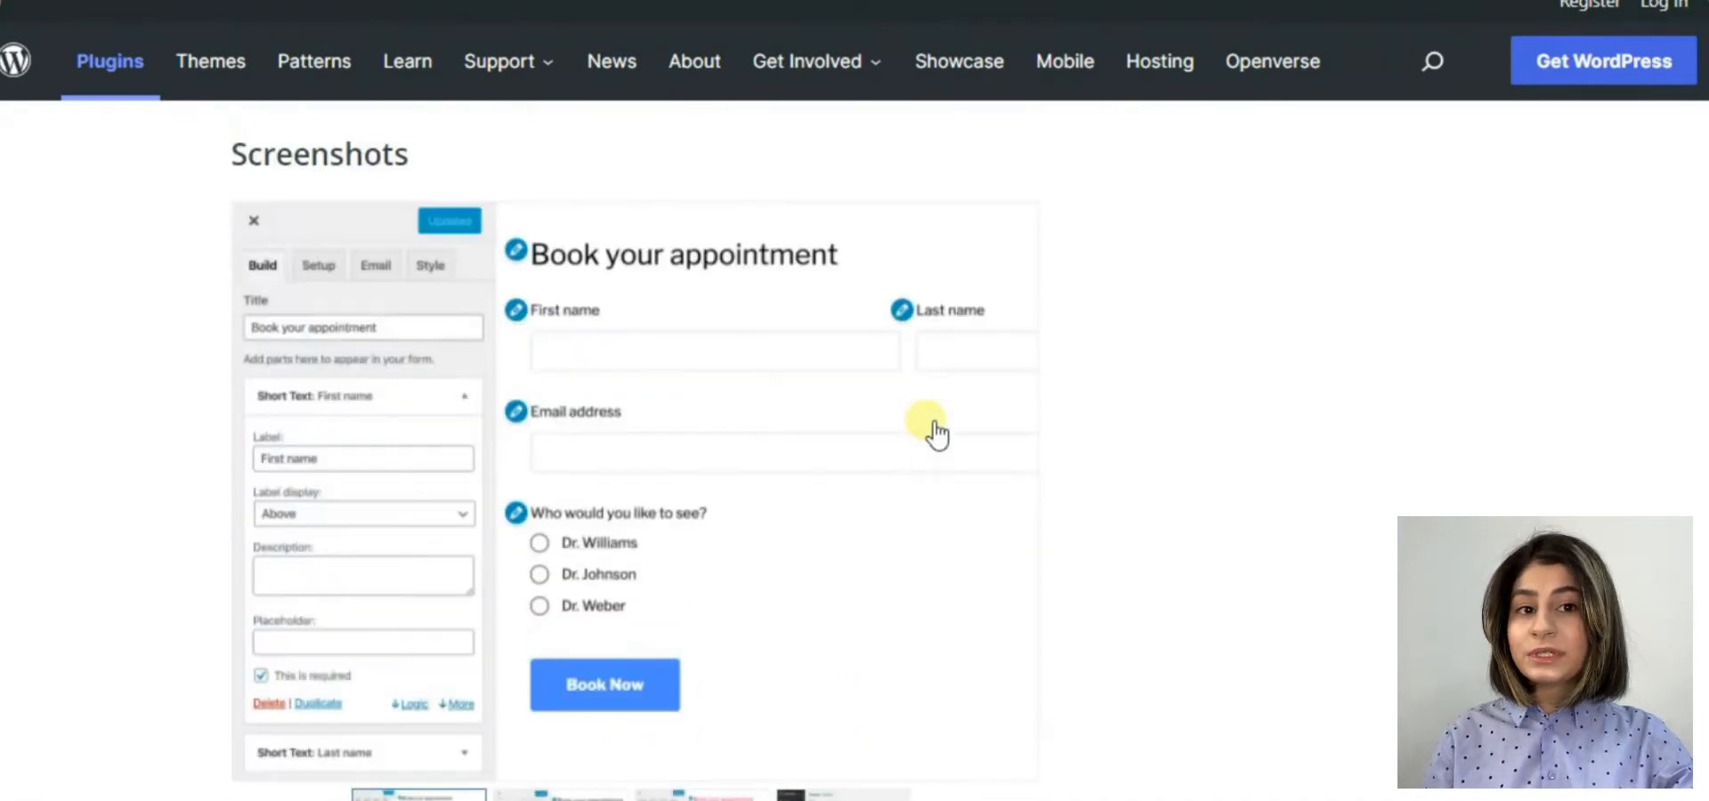
pyautogui.click(318, 265)
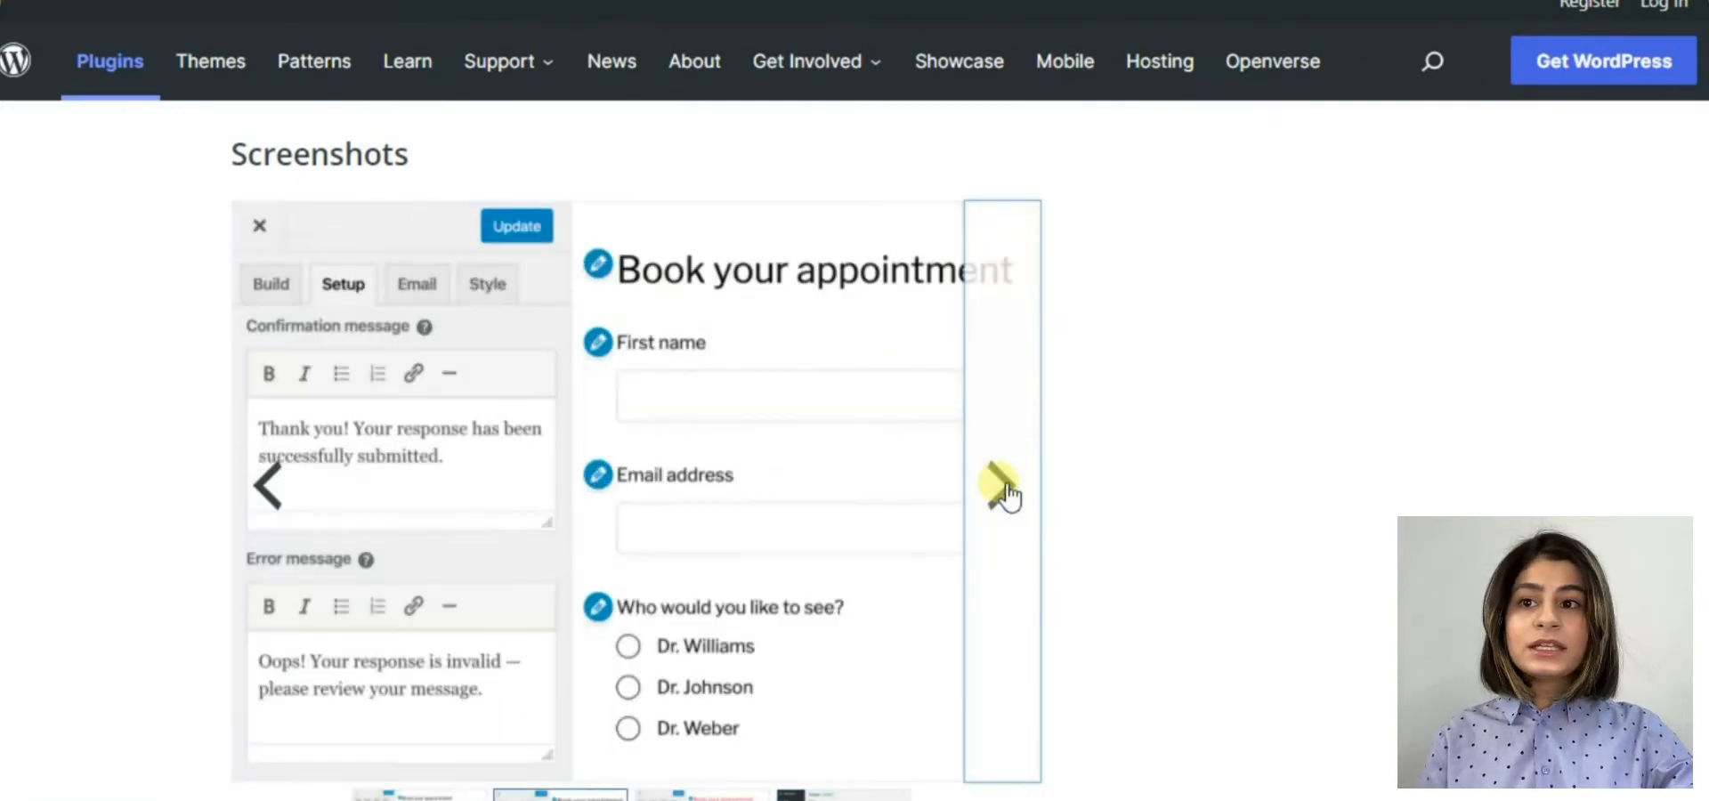
pyautogui.click(997, 486)
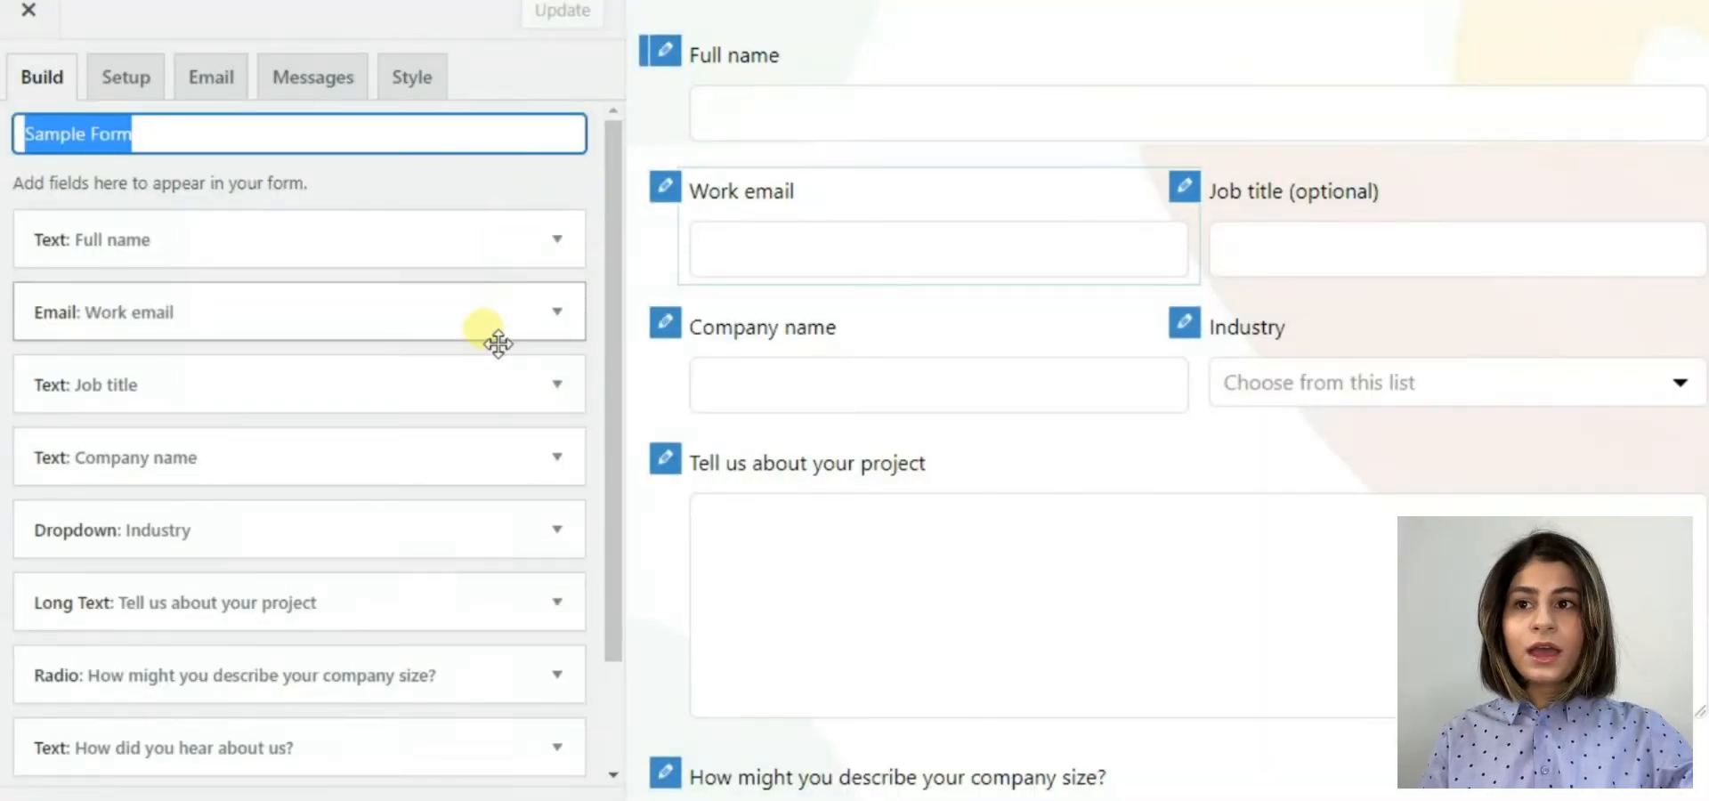
# Browse the Add a Field panel's field types for Sample Form without adding any.
pyautogui.click(515, 776)
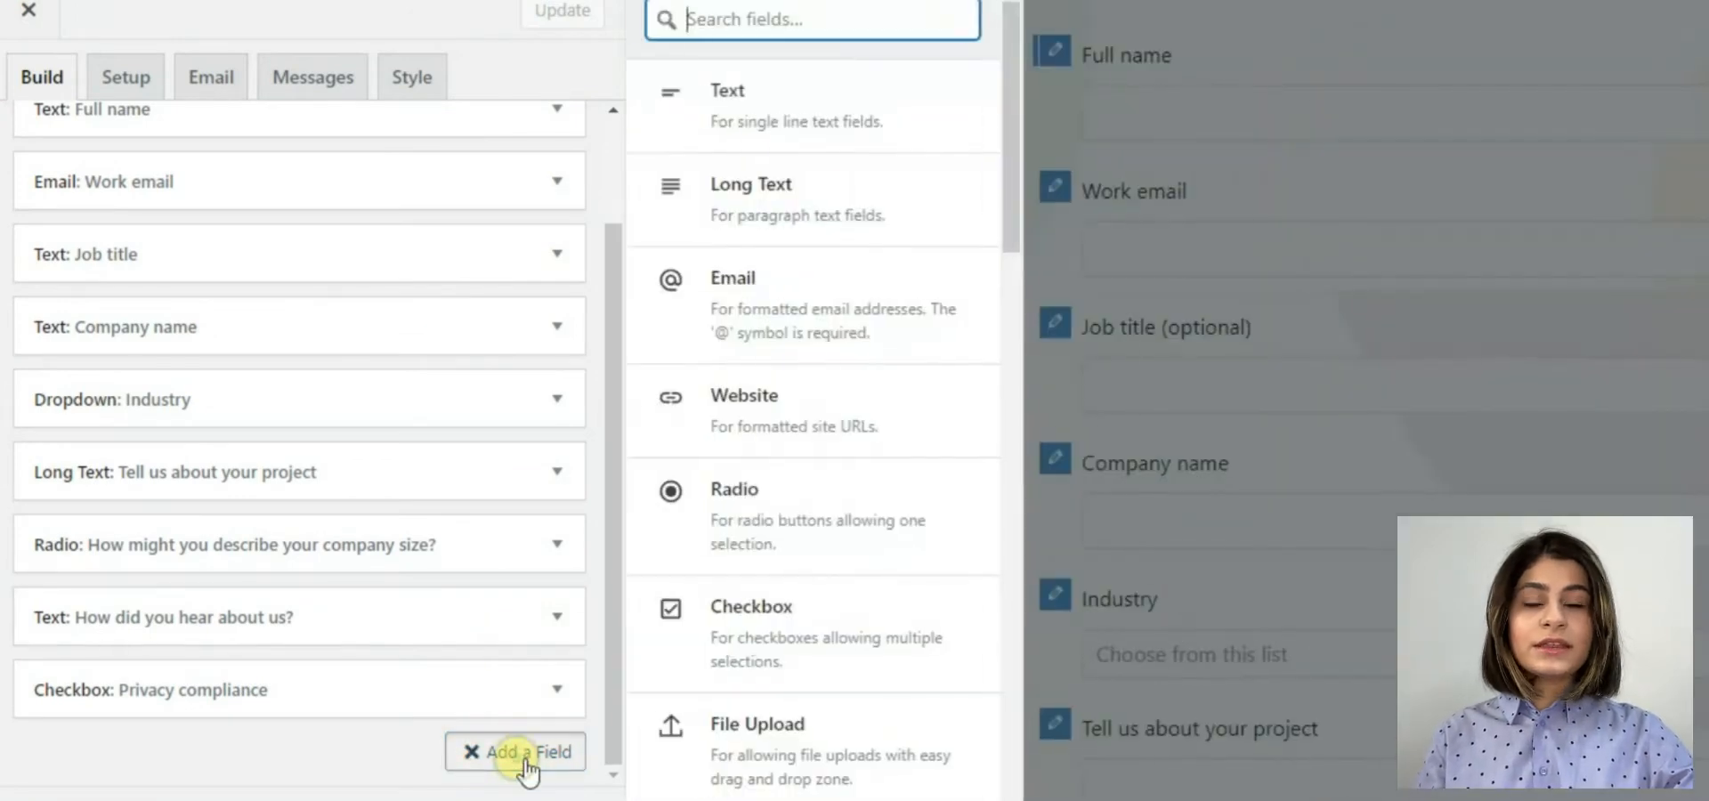
pyautogui.moveTo(794, 89)
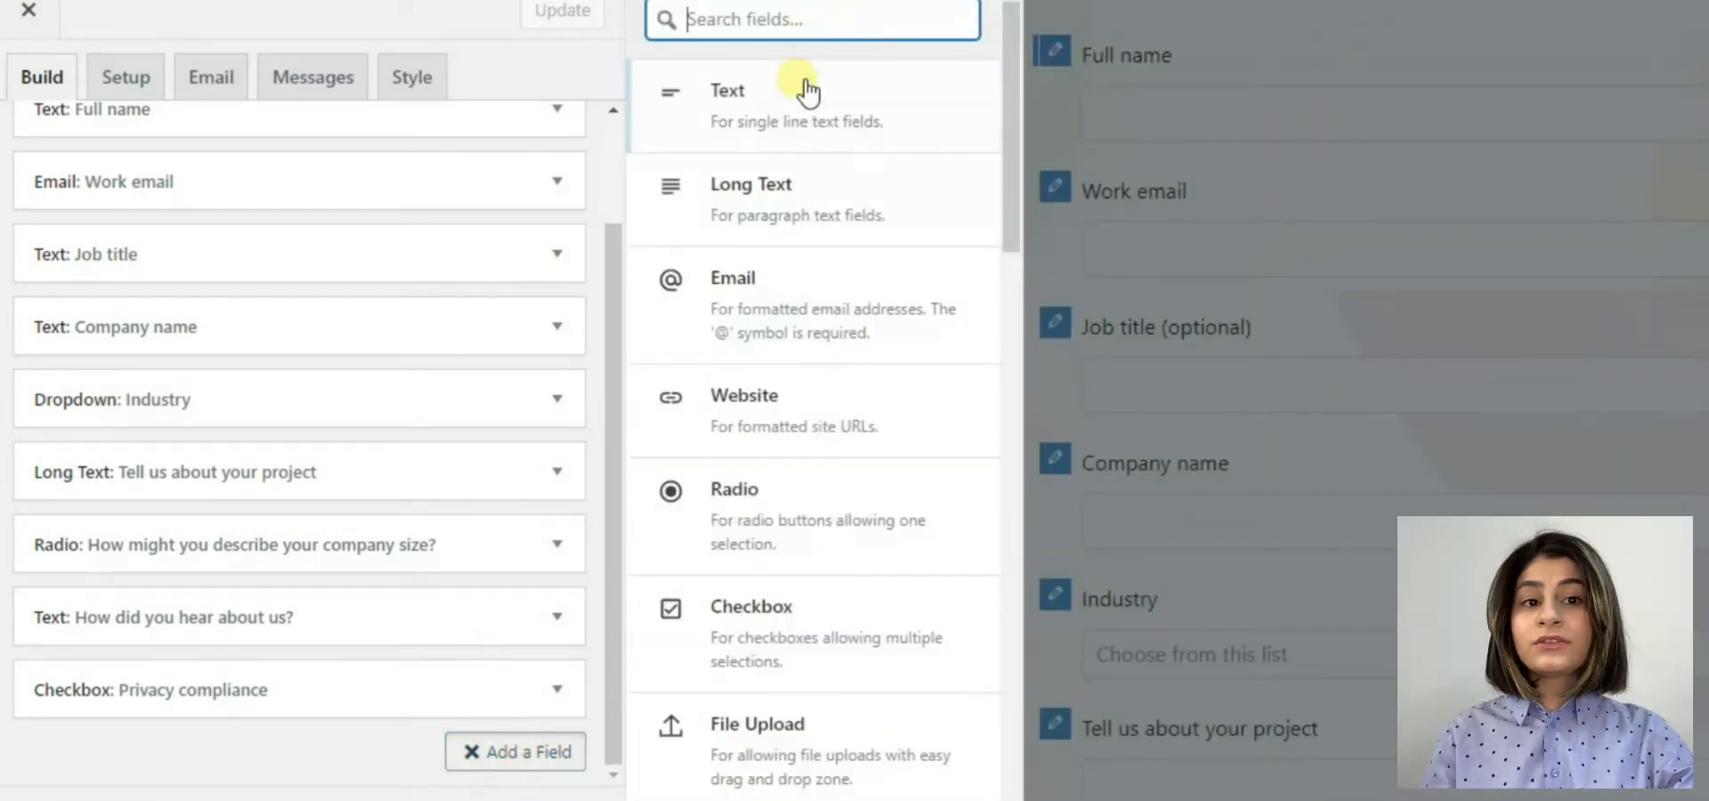
pyautogui.scroll(-3)
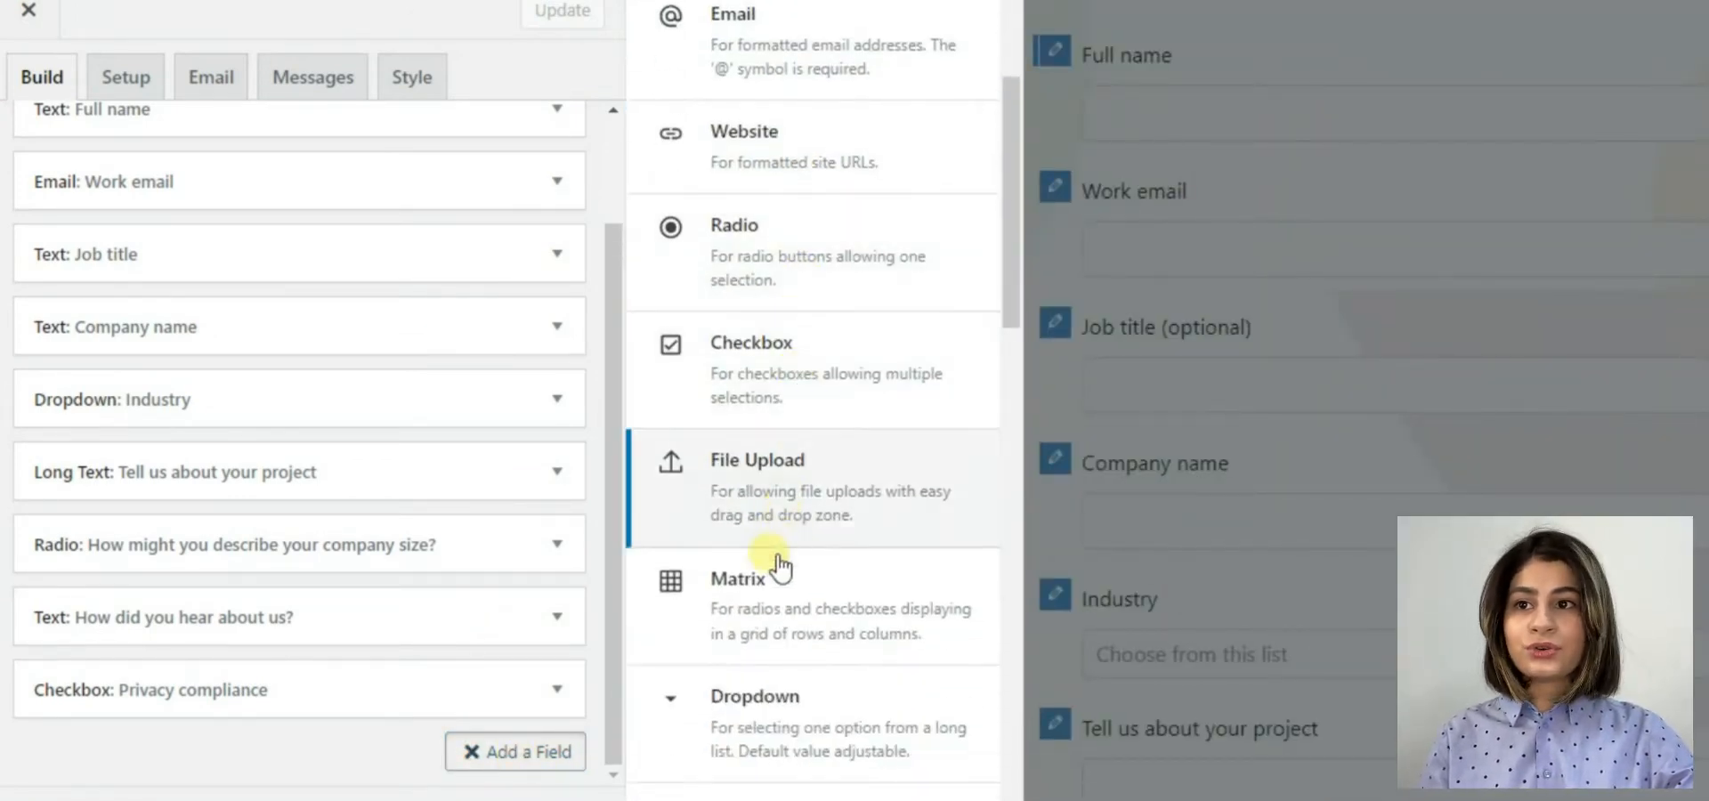
pyautogui.scroll(-3)
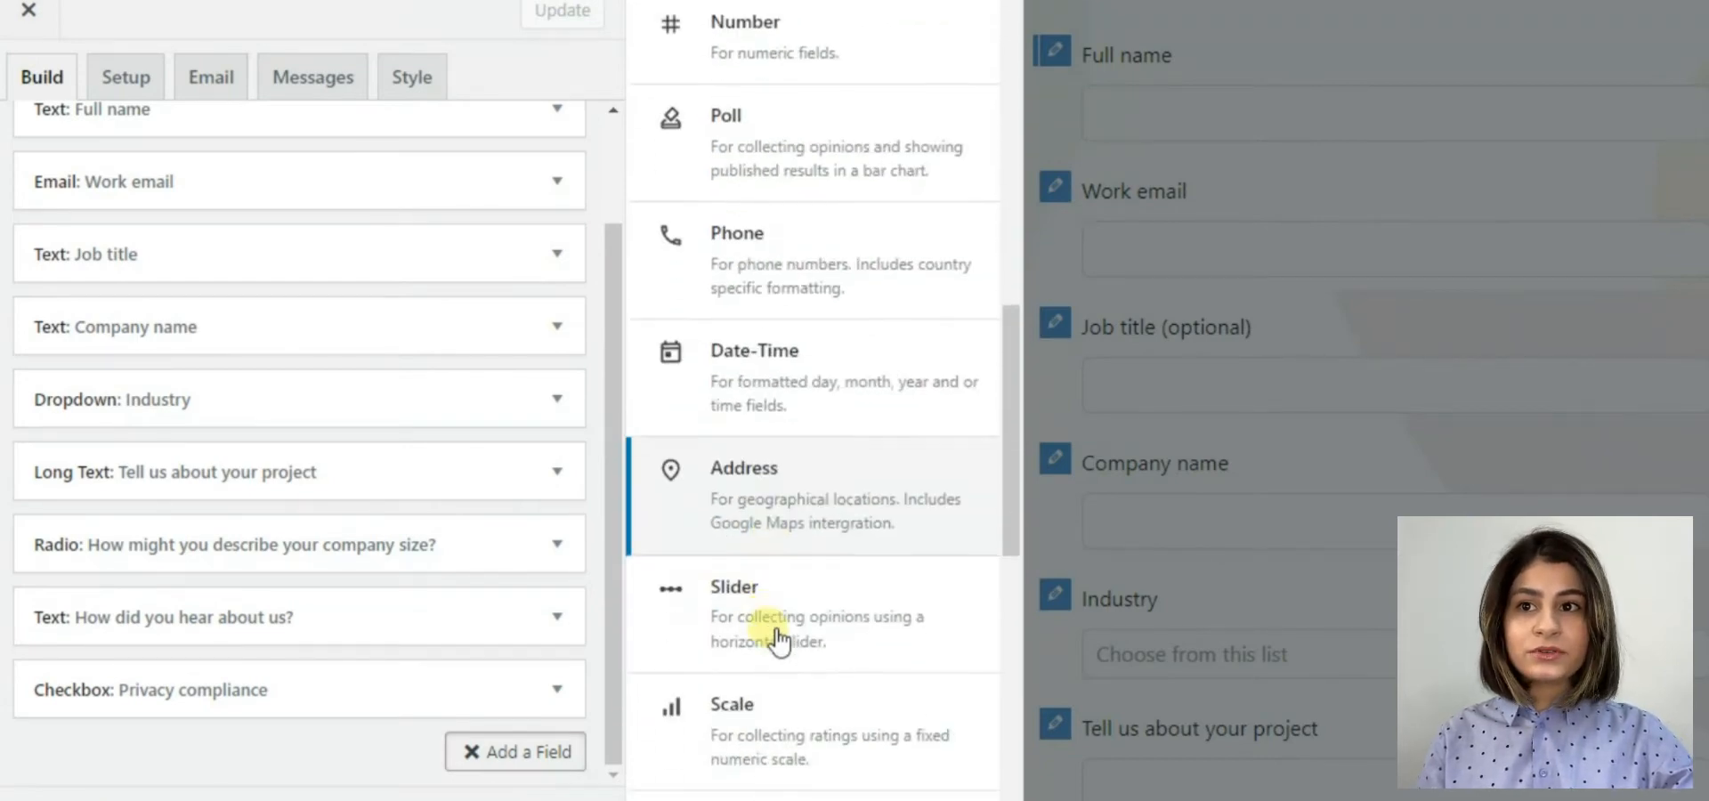
pyautogui.scroll(-3)
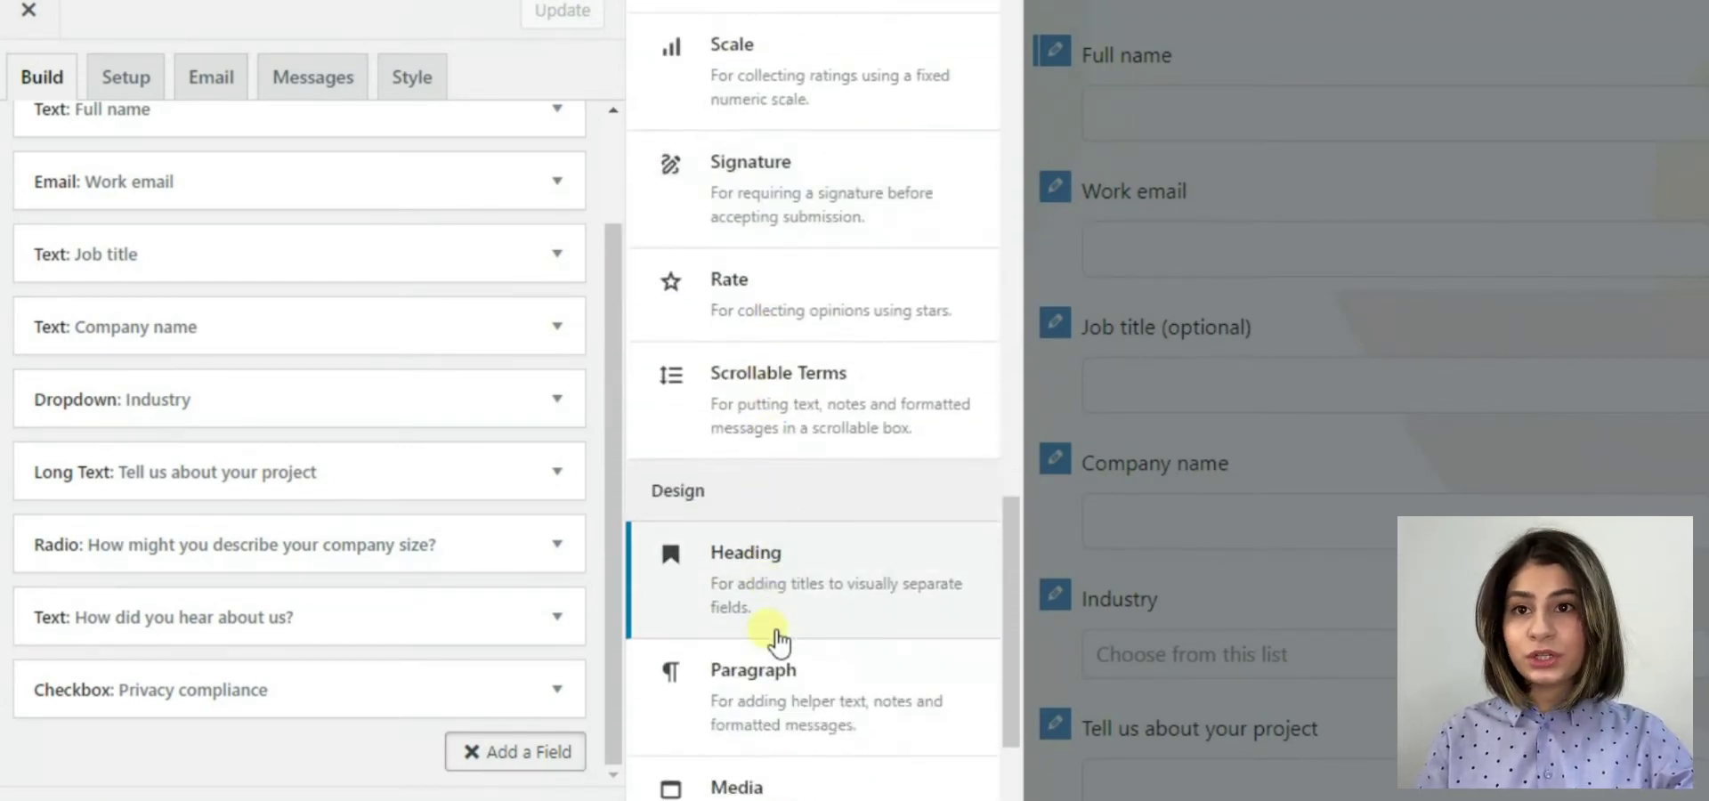
pyautogui.scroll(-3)
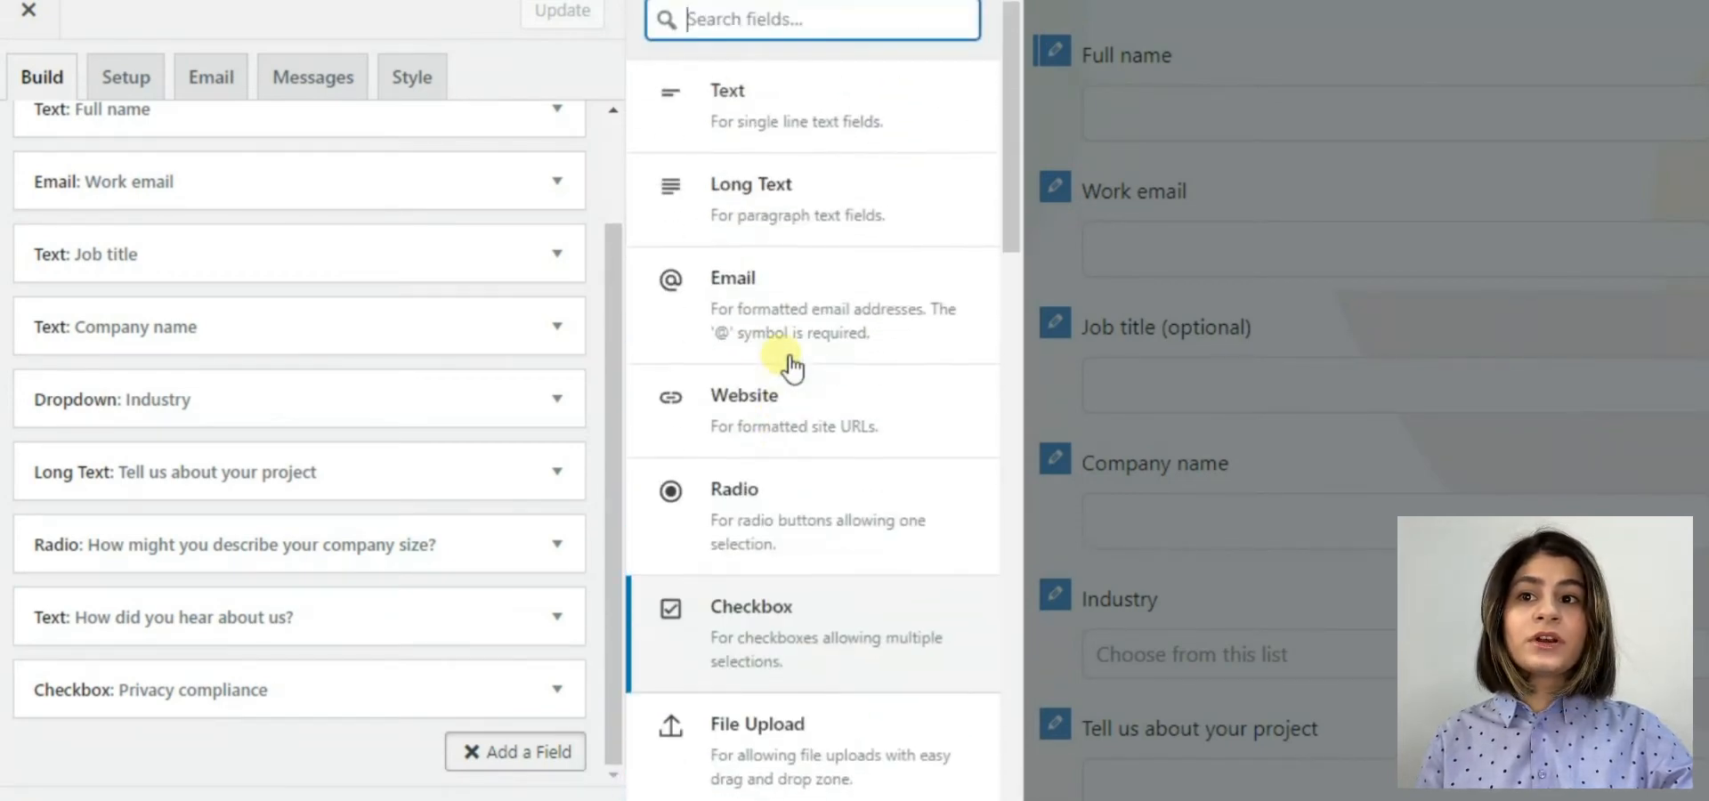
pyautogui.click(125, 77)
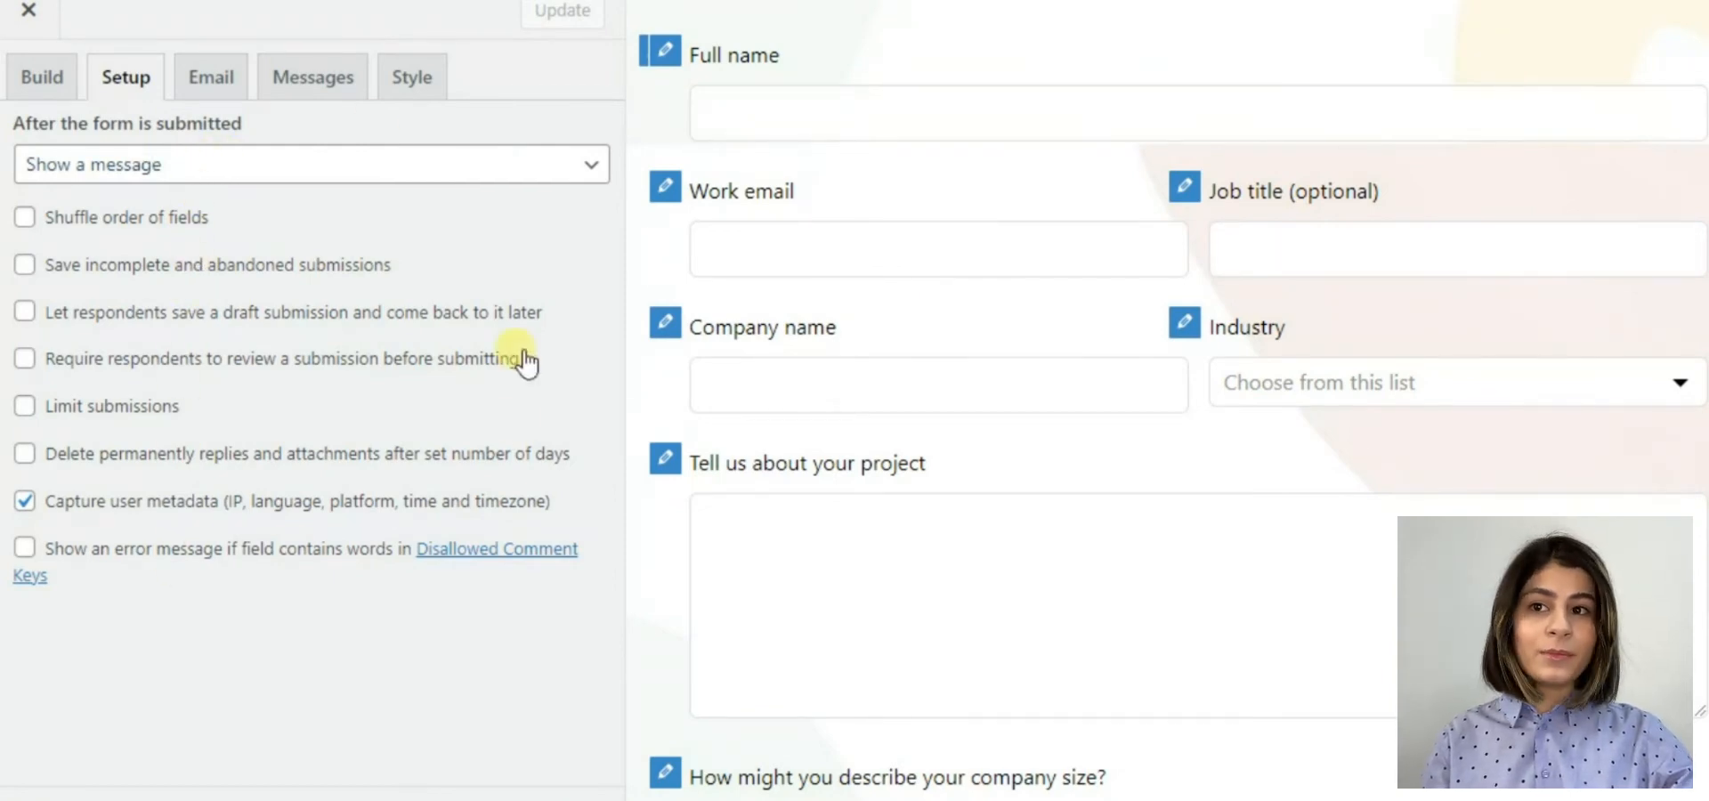
# Review the Email confirmation settings, then the Messages panel for alerts, buttons and errors.
pyautogui.click(210, 76)
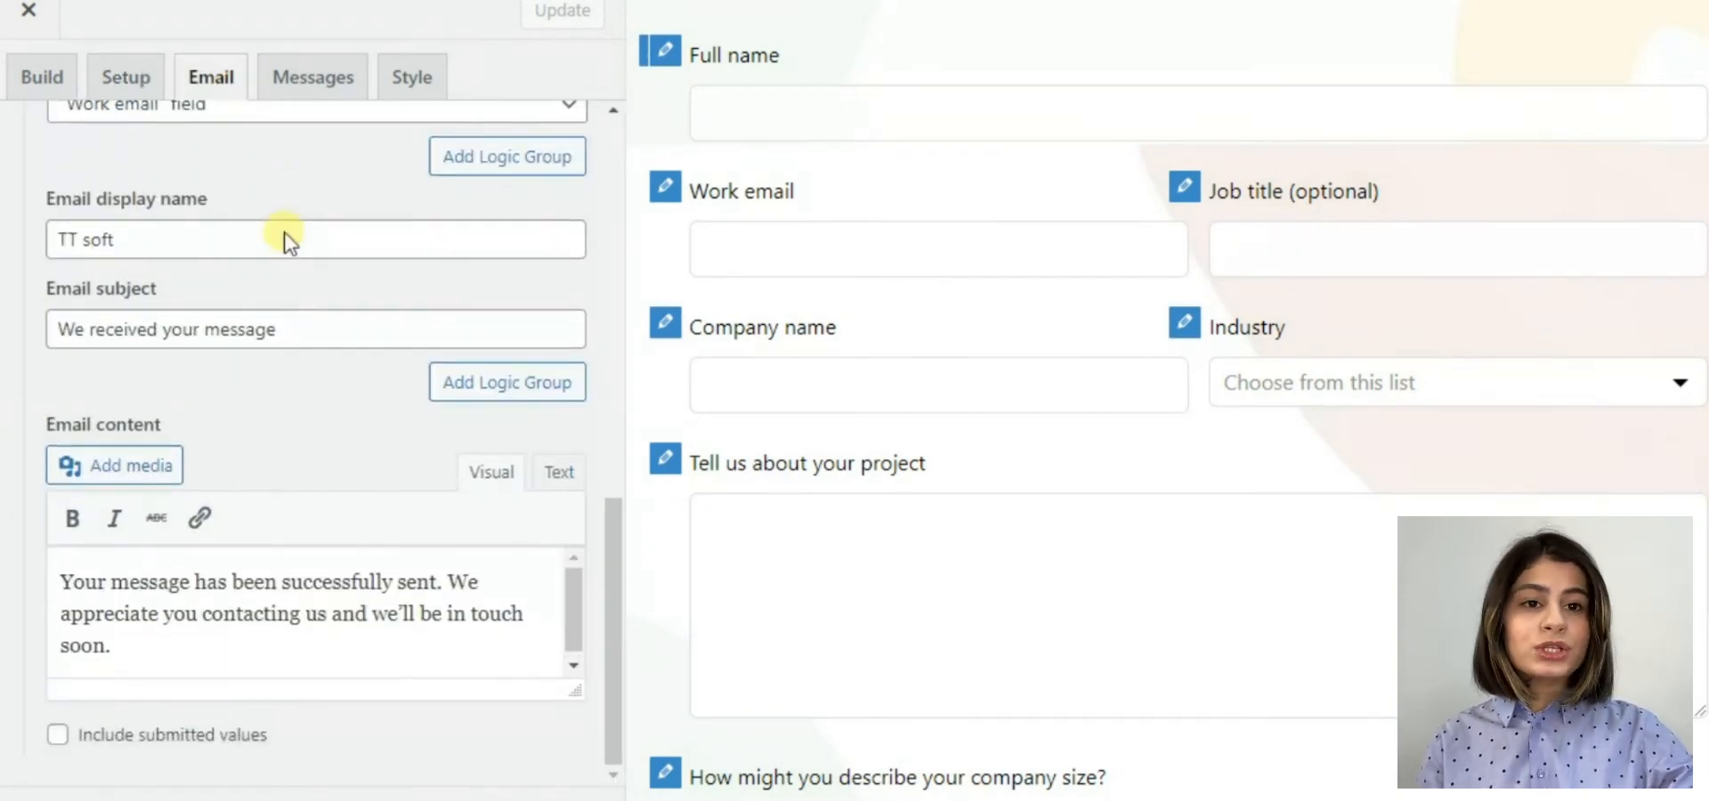
pyautogui.click(313, 77)
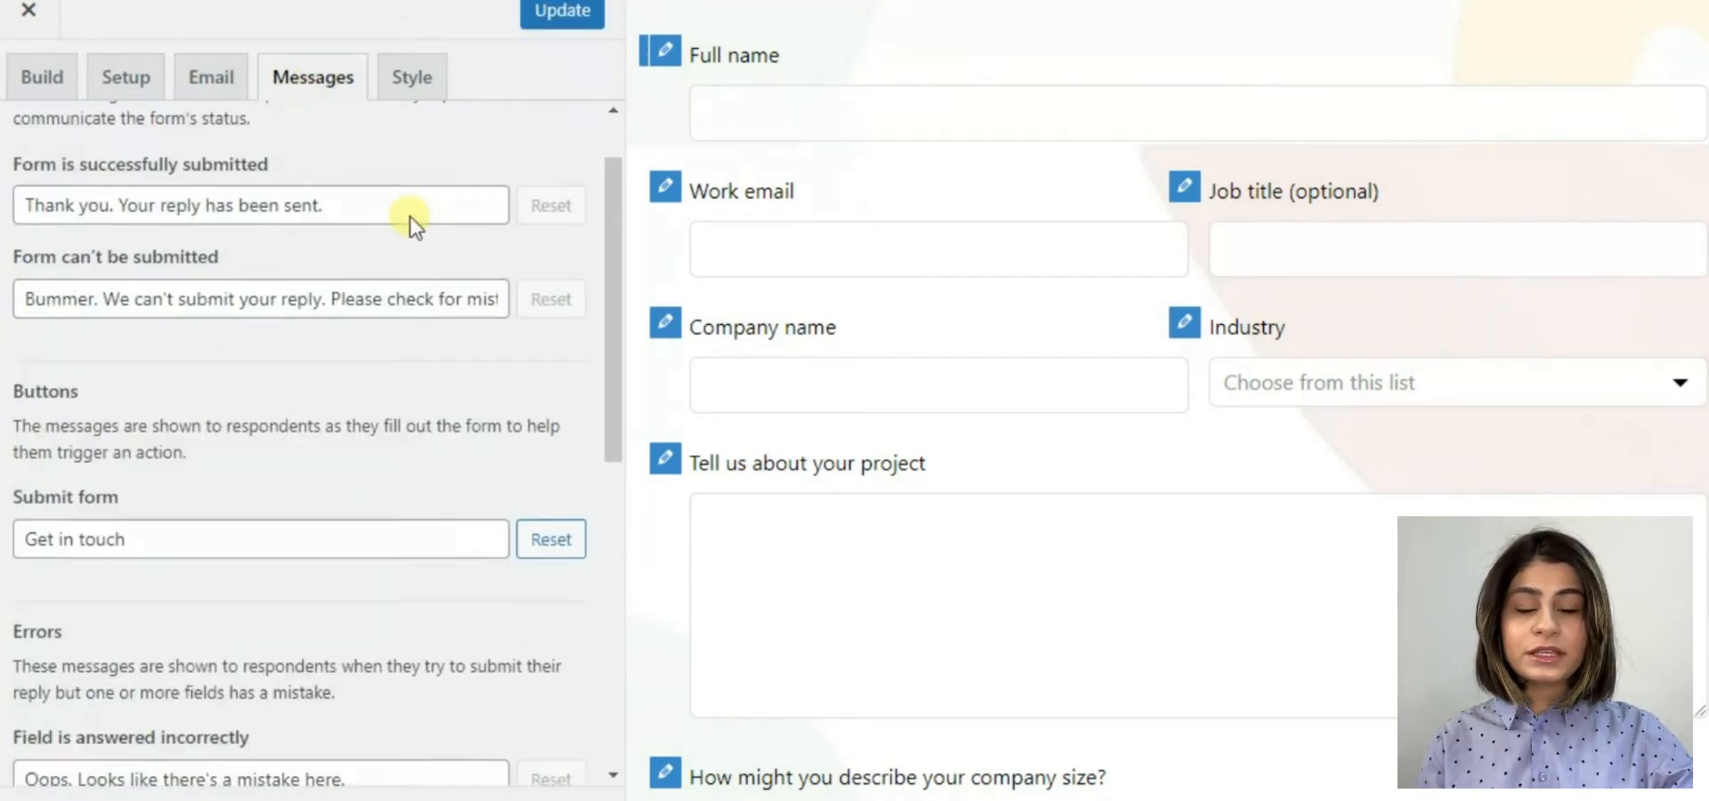
pyautogui.scroll(-3)
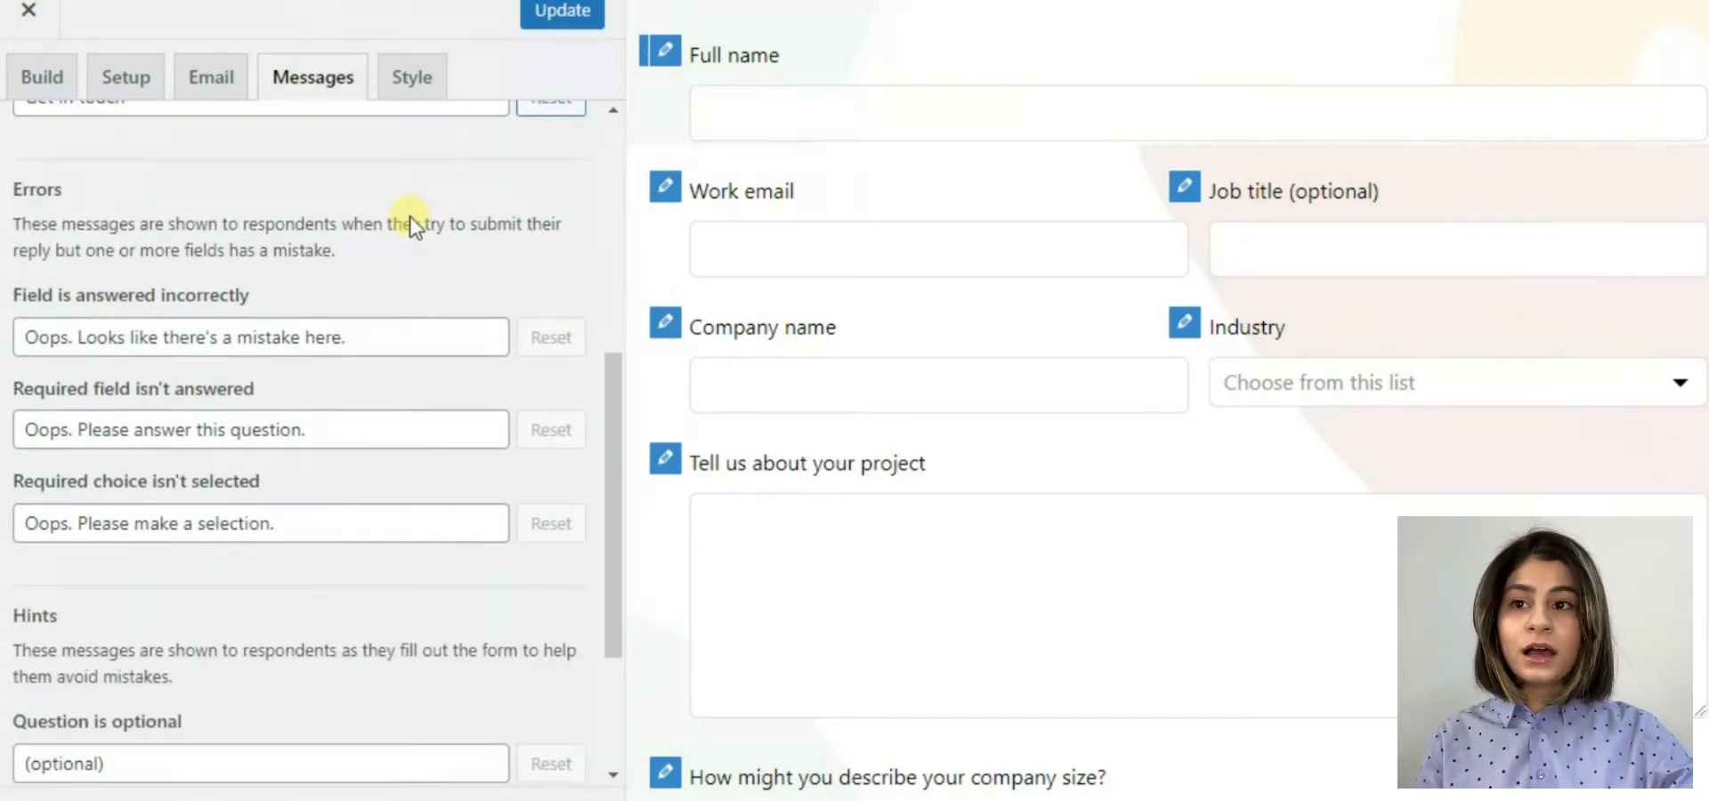
pyautogui.scroll(-3)
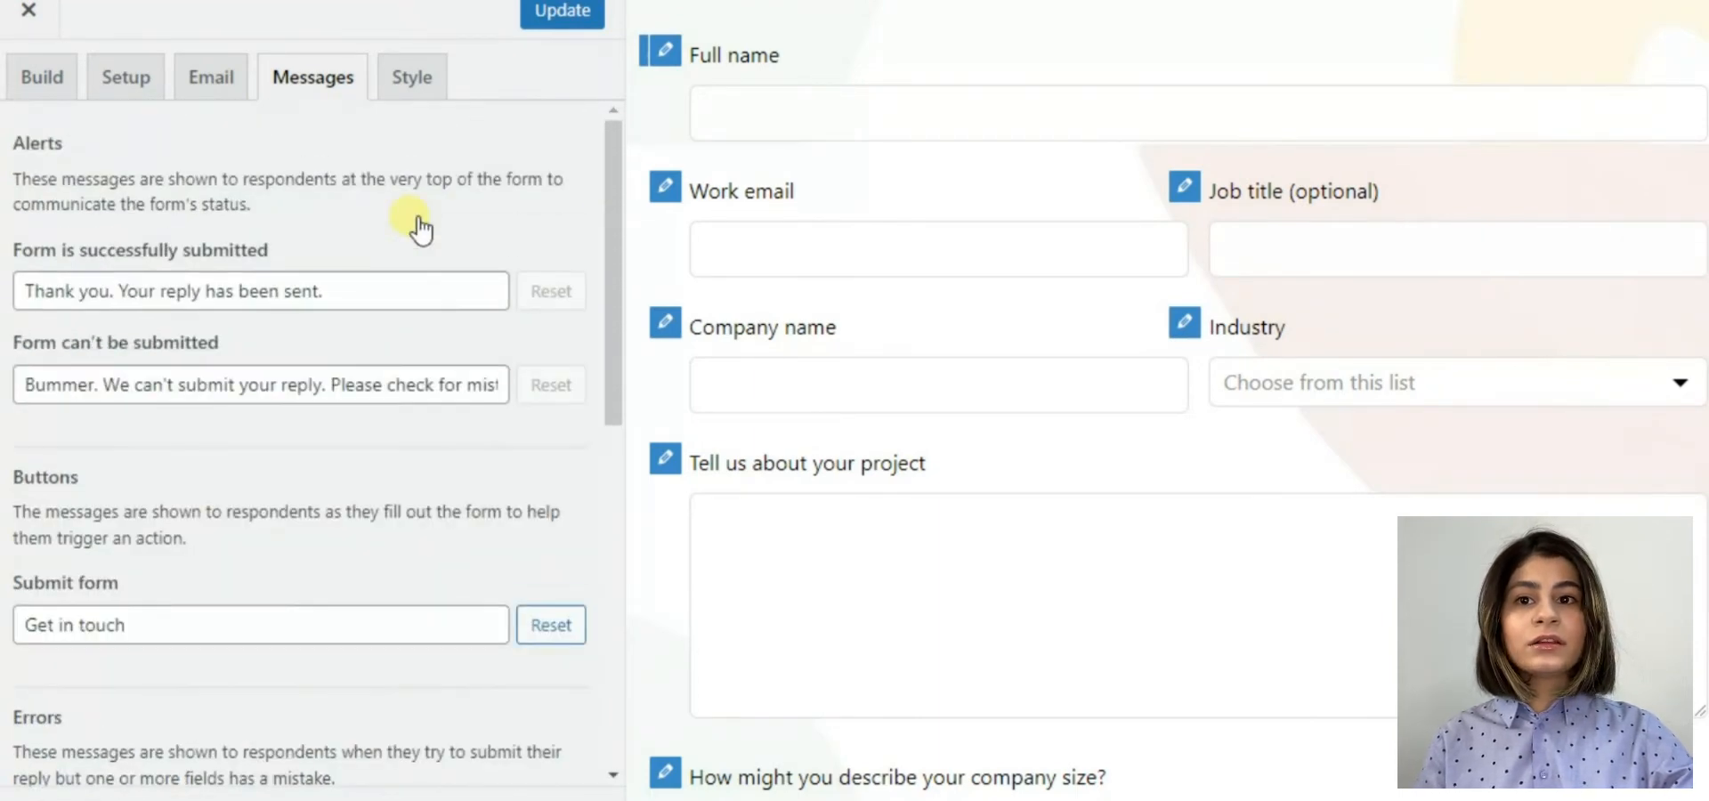
# Browse the Style panel's General settings and return to the style categories.
pyautogui.click(412, 77)
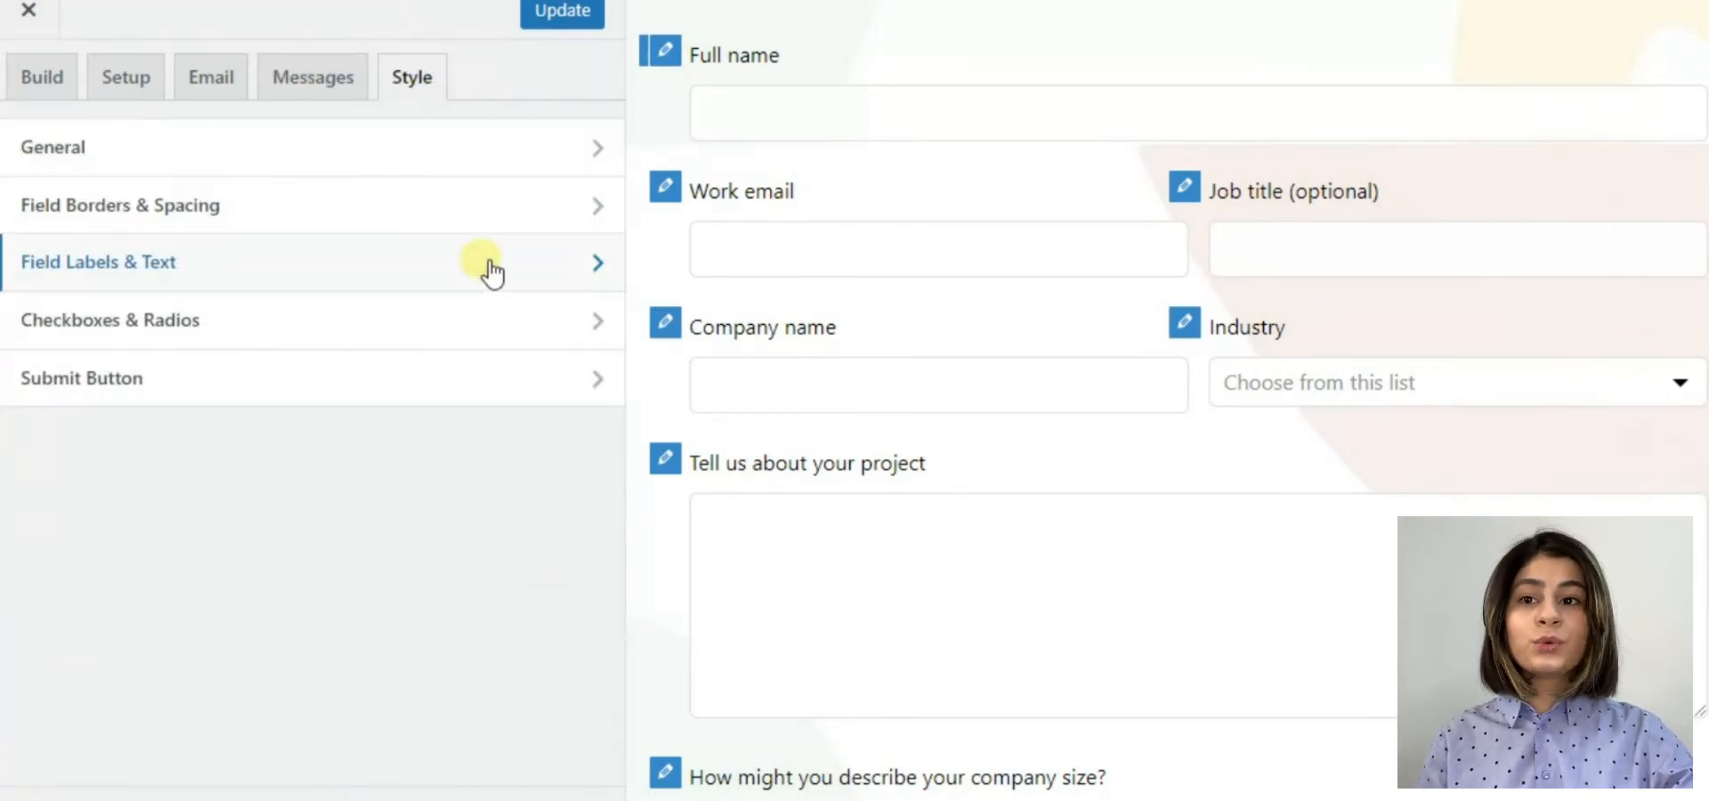
pyautogui.click(53, 146)
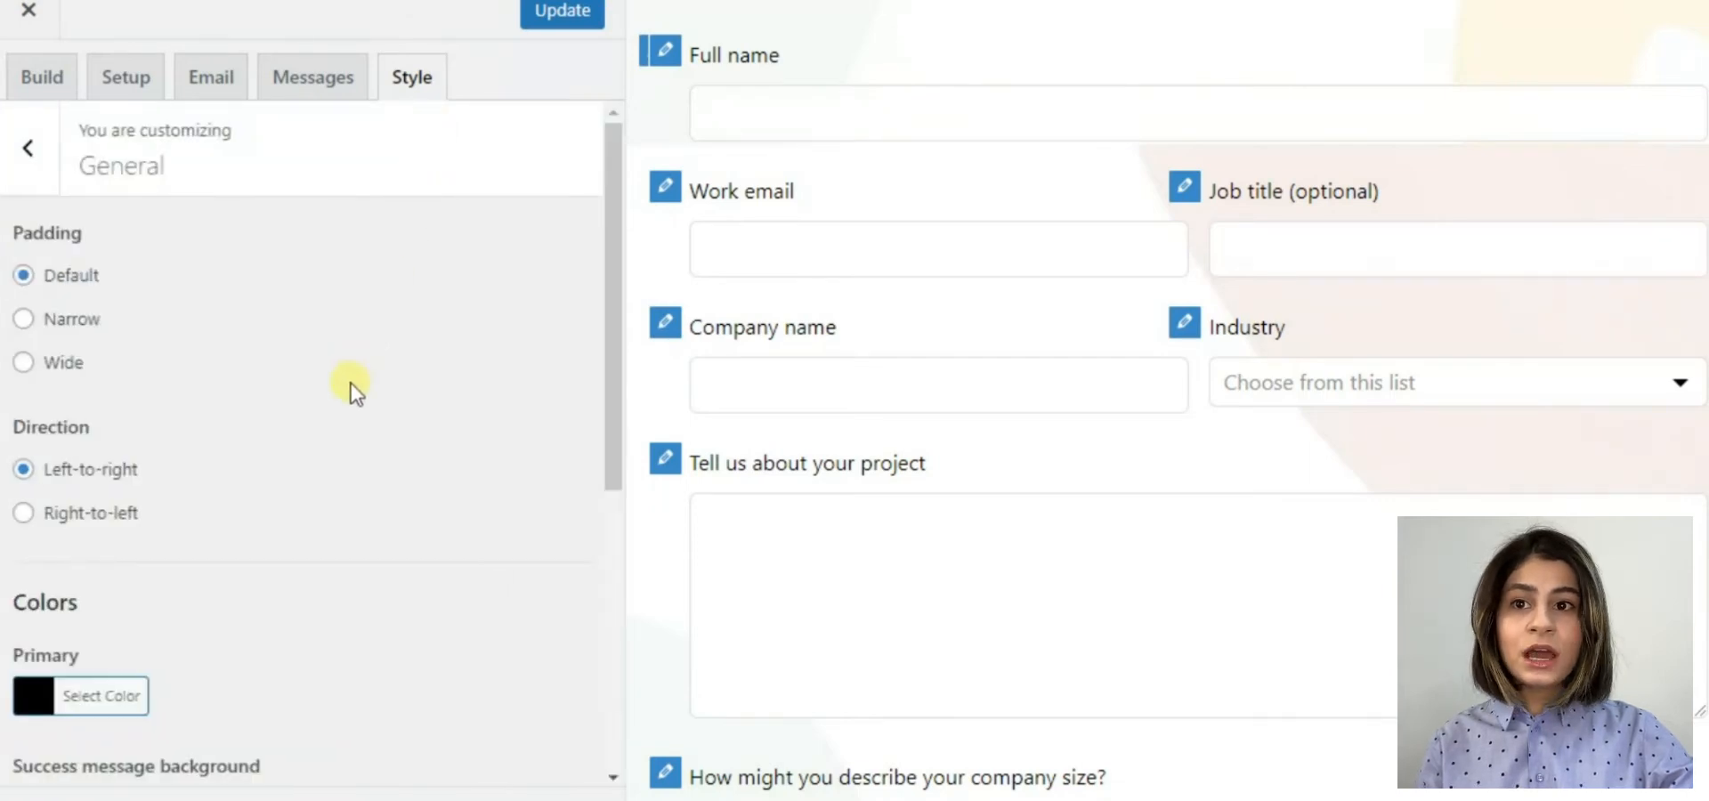
pyautogui.scroll(-3)
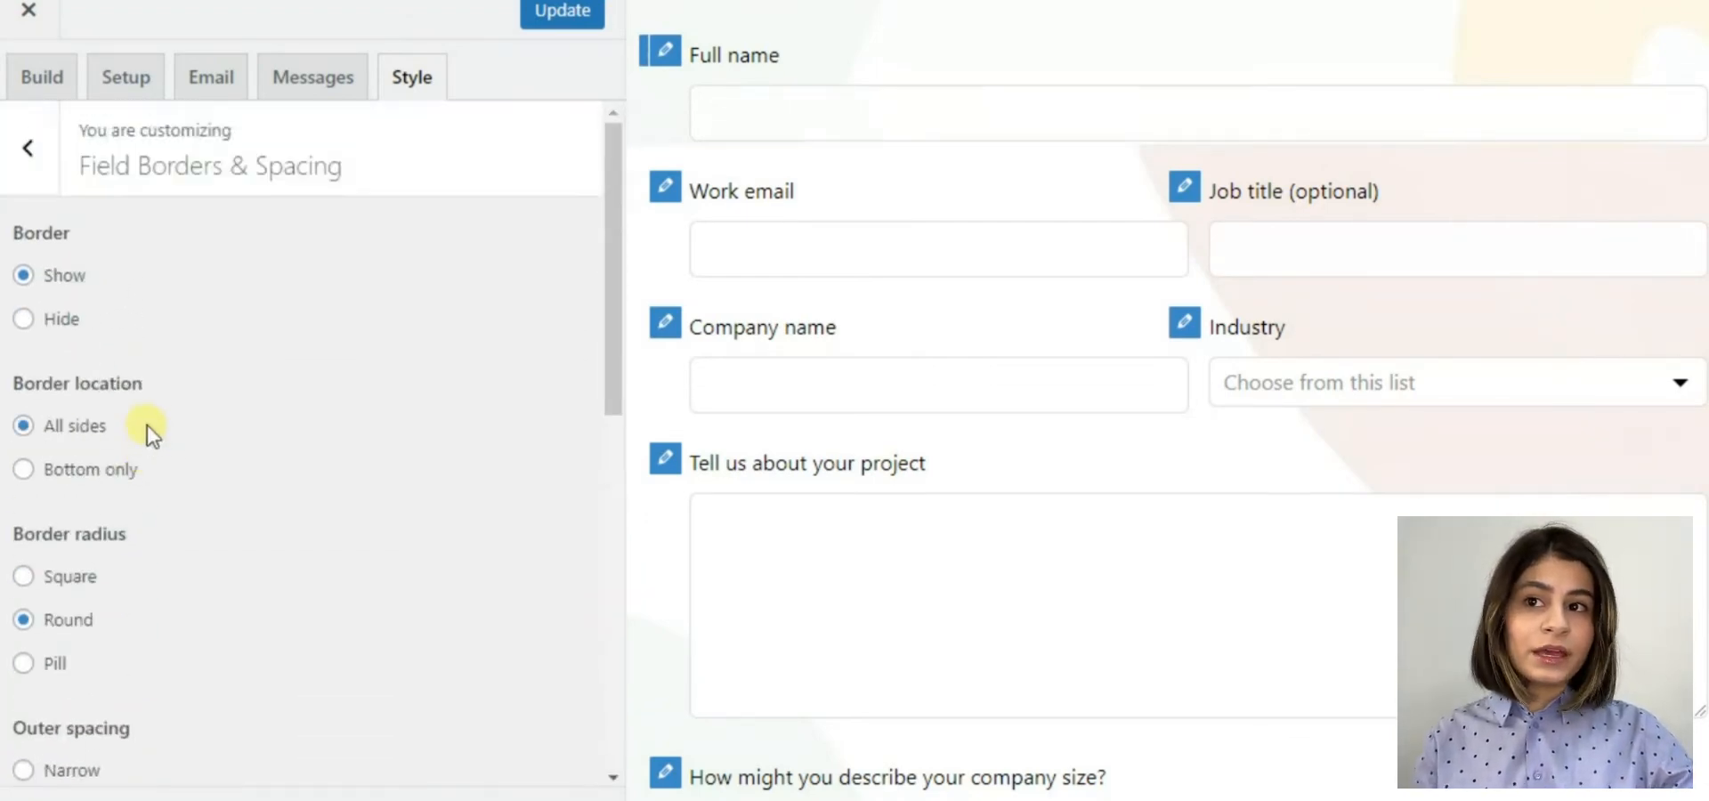
pyautogui.click(29, 148)
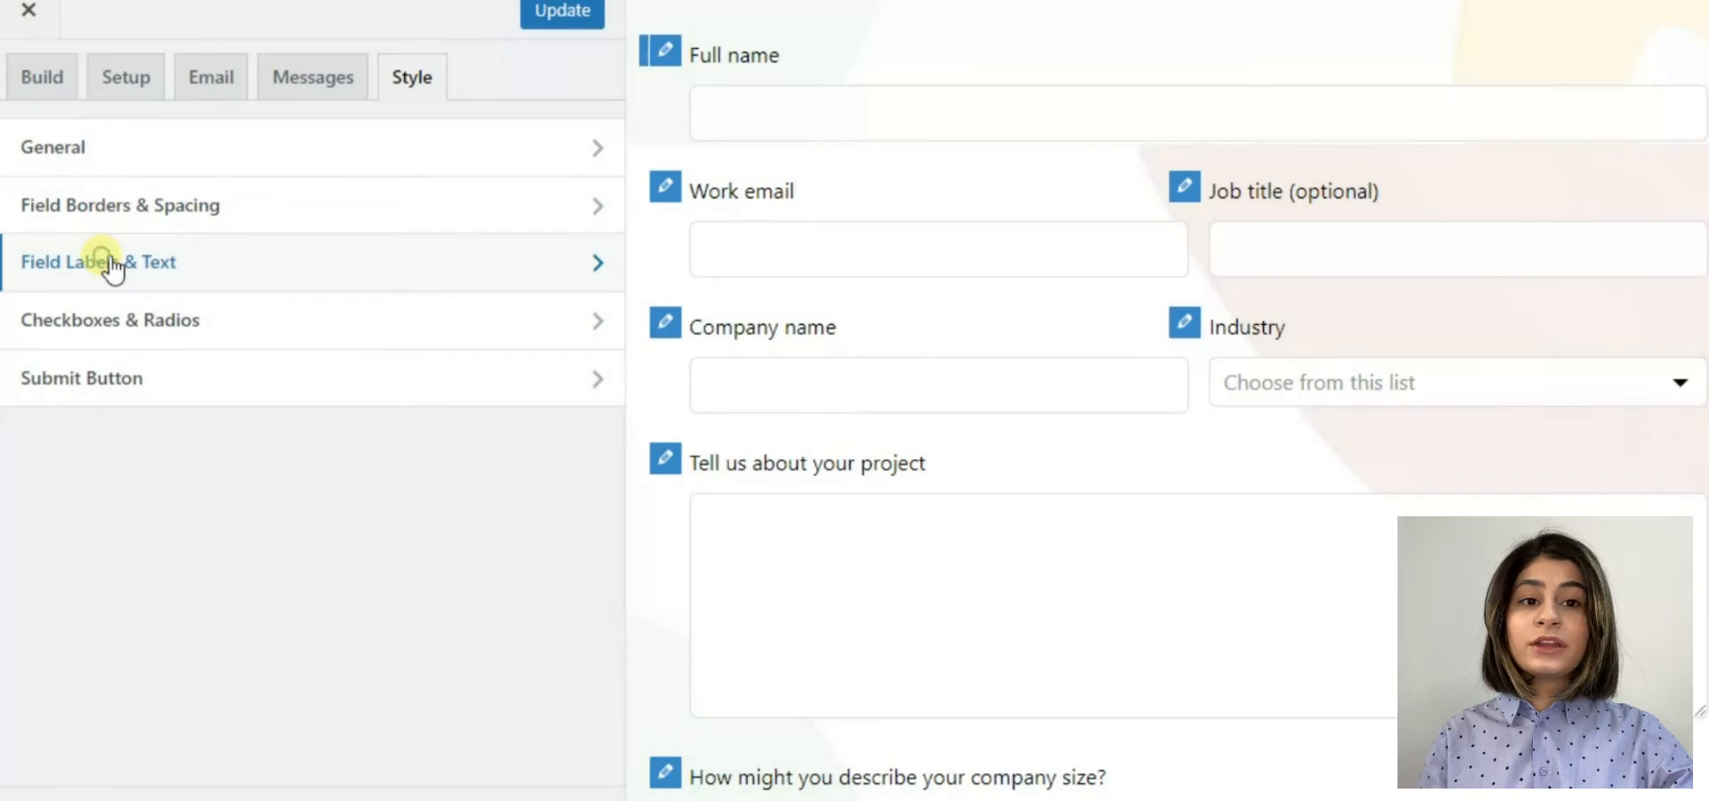
# Browse the Field Labels & Text styling, return to the categories and leave the Style panel.
pyautogui.click(99, 262)
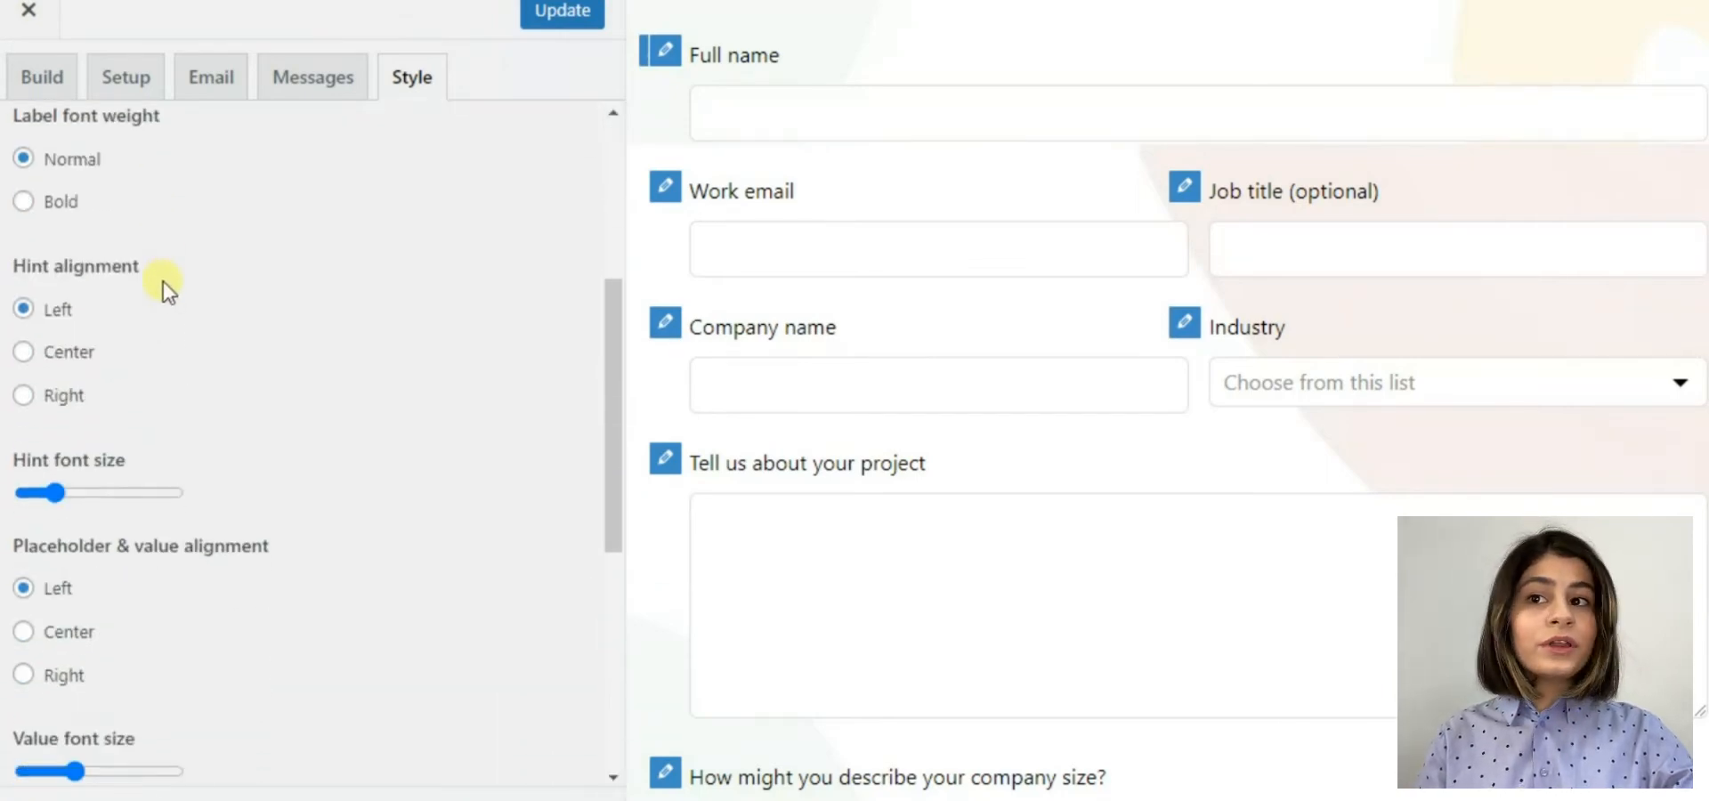
pyautogui.scroll(3)
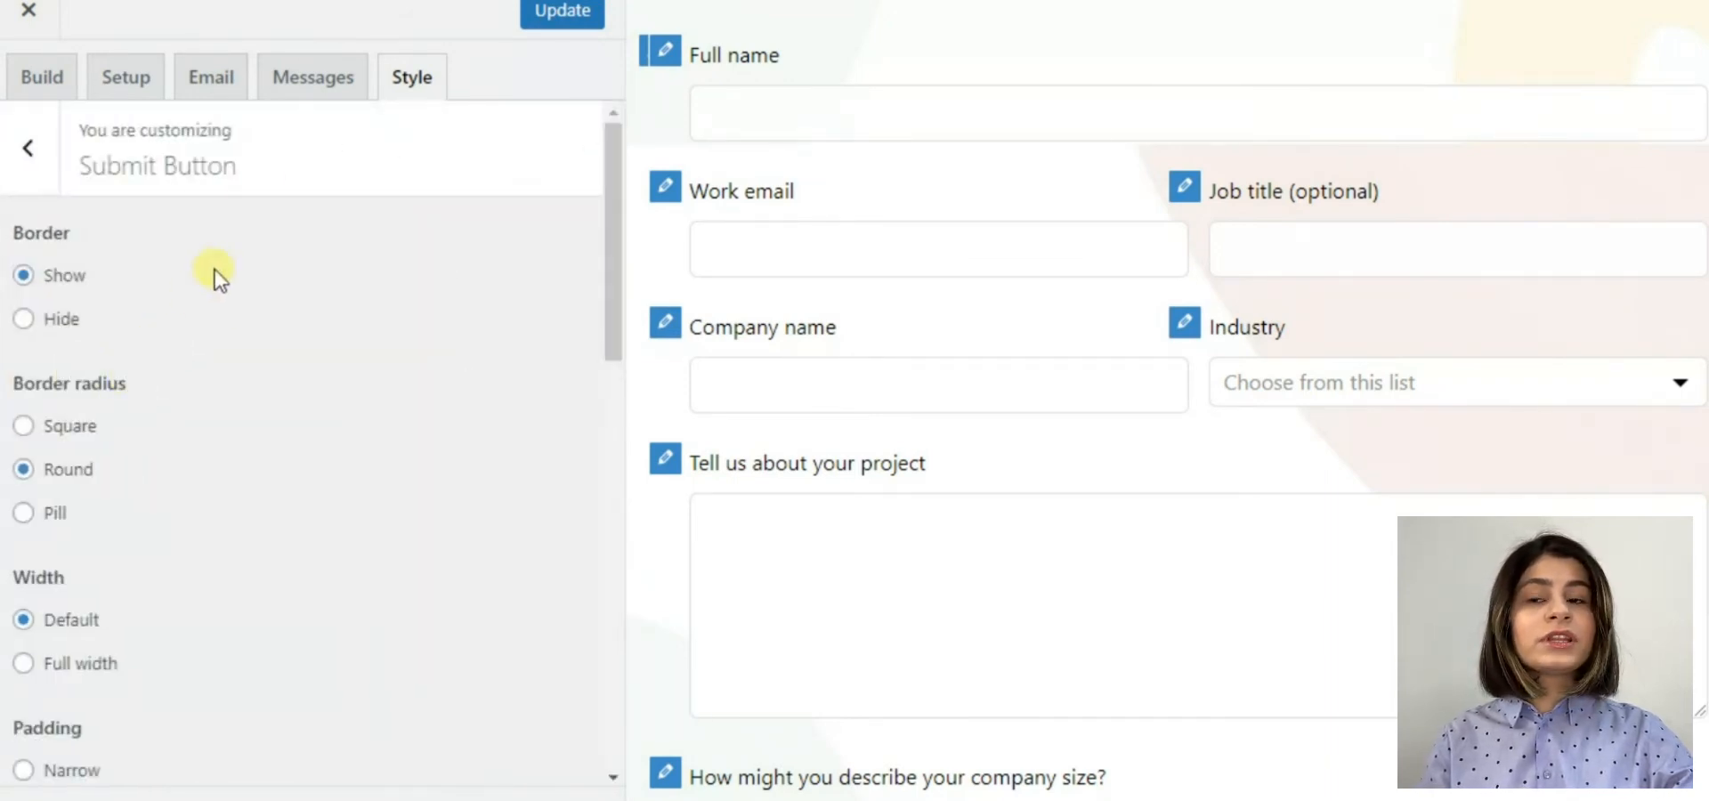
pyautogui.scroll(-3)
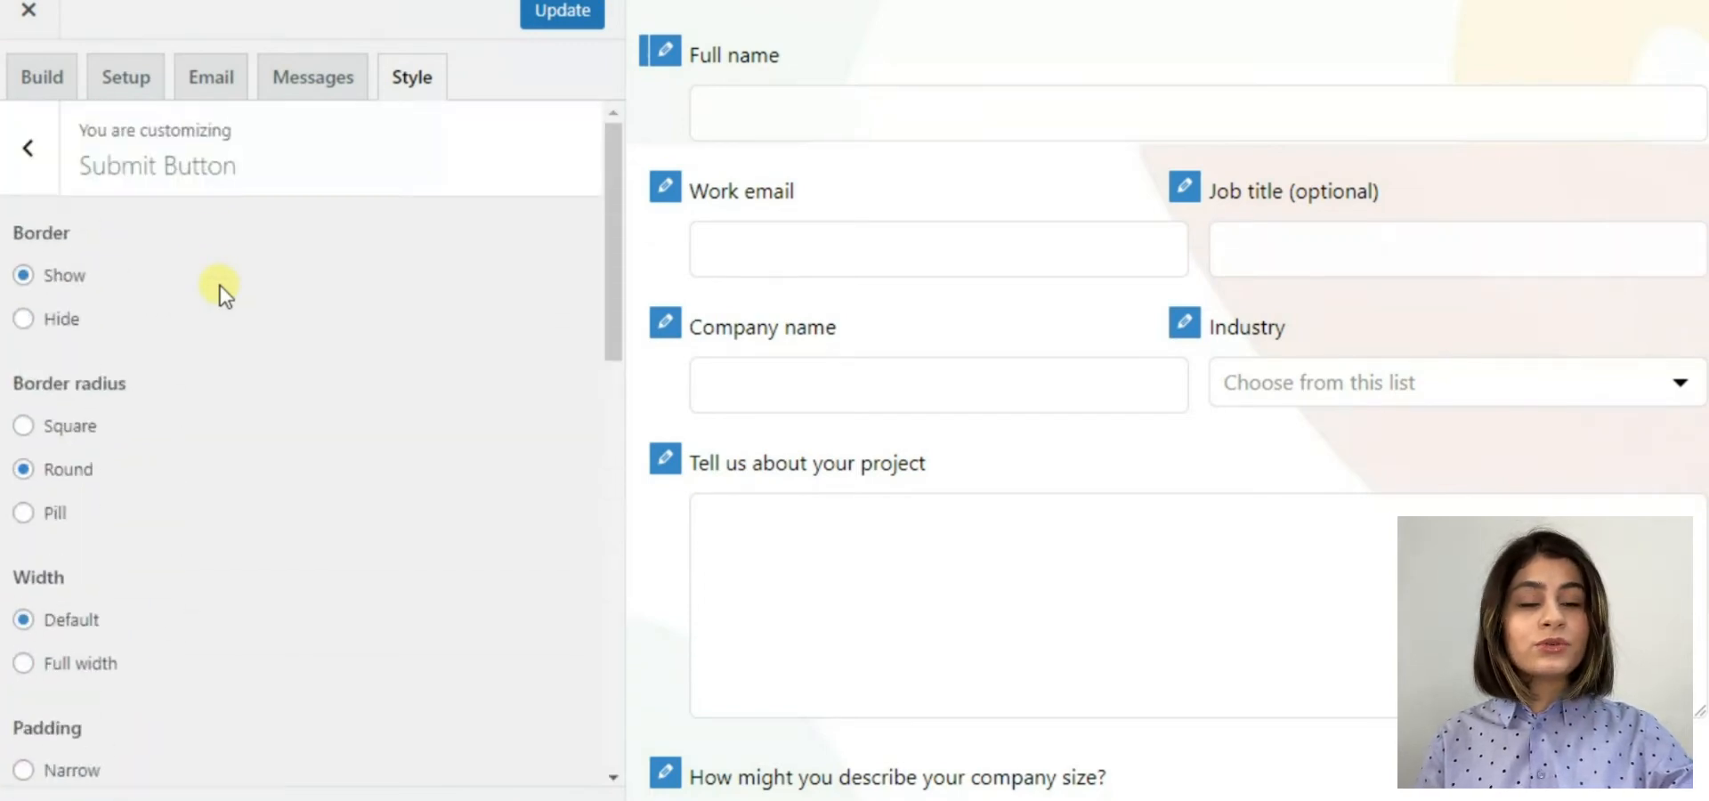
pyautogui.click(29, 146)
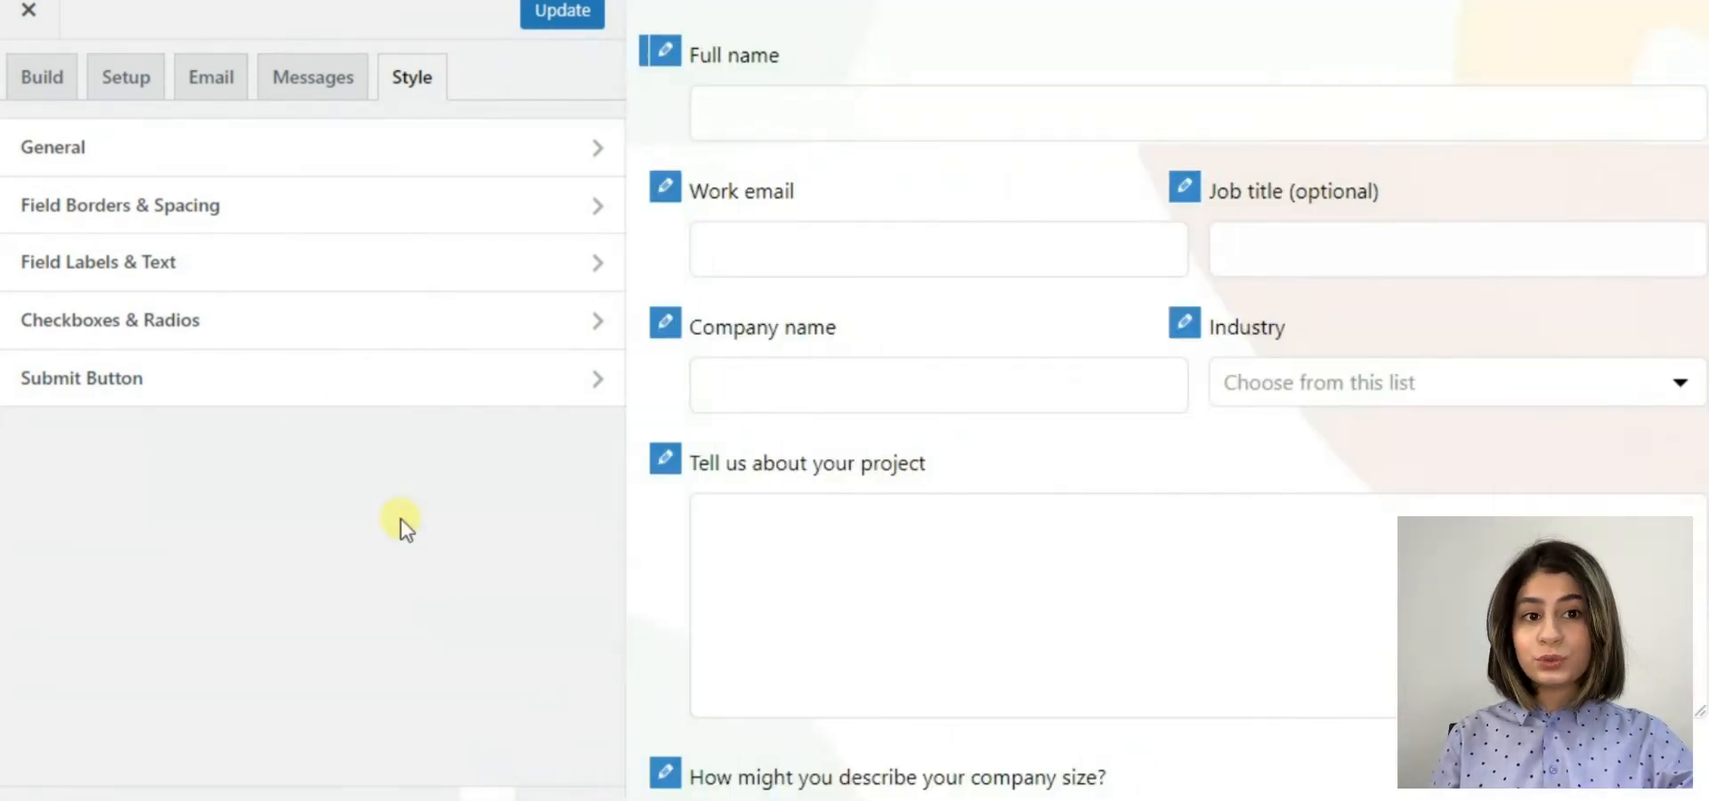
pyautogui.click(43, 78)
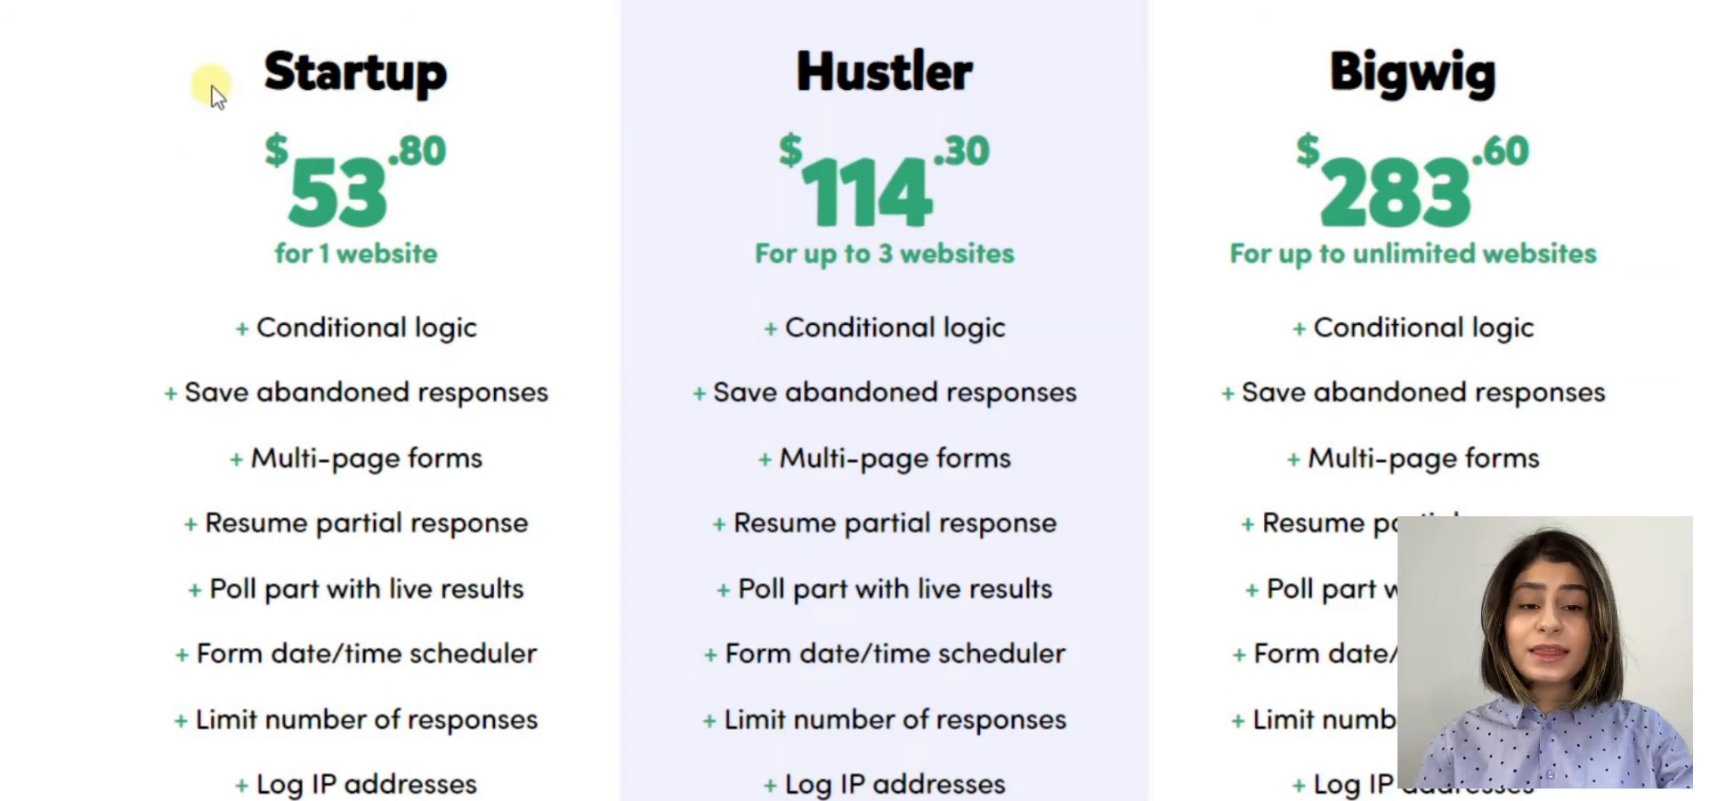
# Scroll the pricing table comparing features and integrations across Startup, Hustler and Bigwig plans.
pyautogui.scroll(-3)
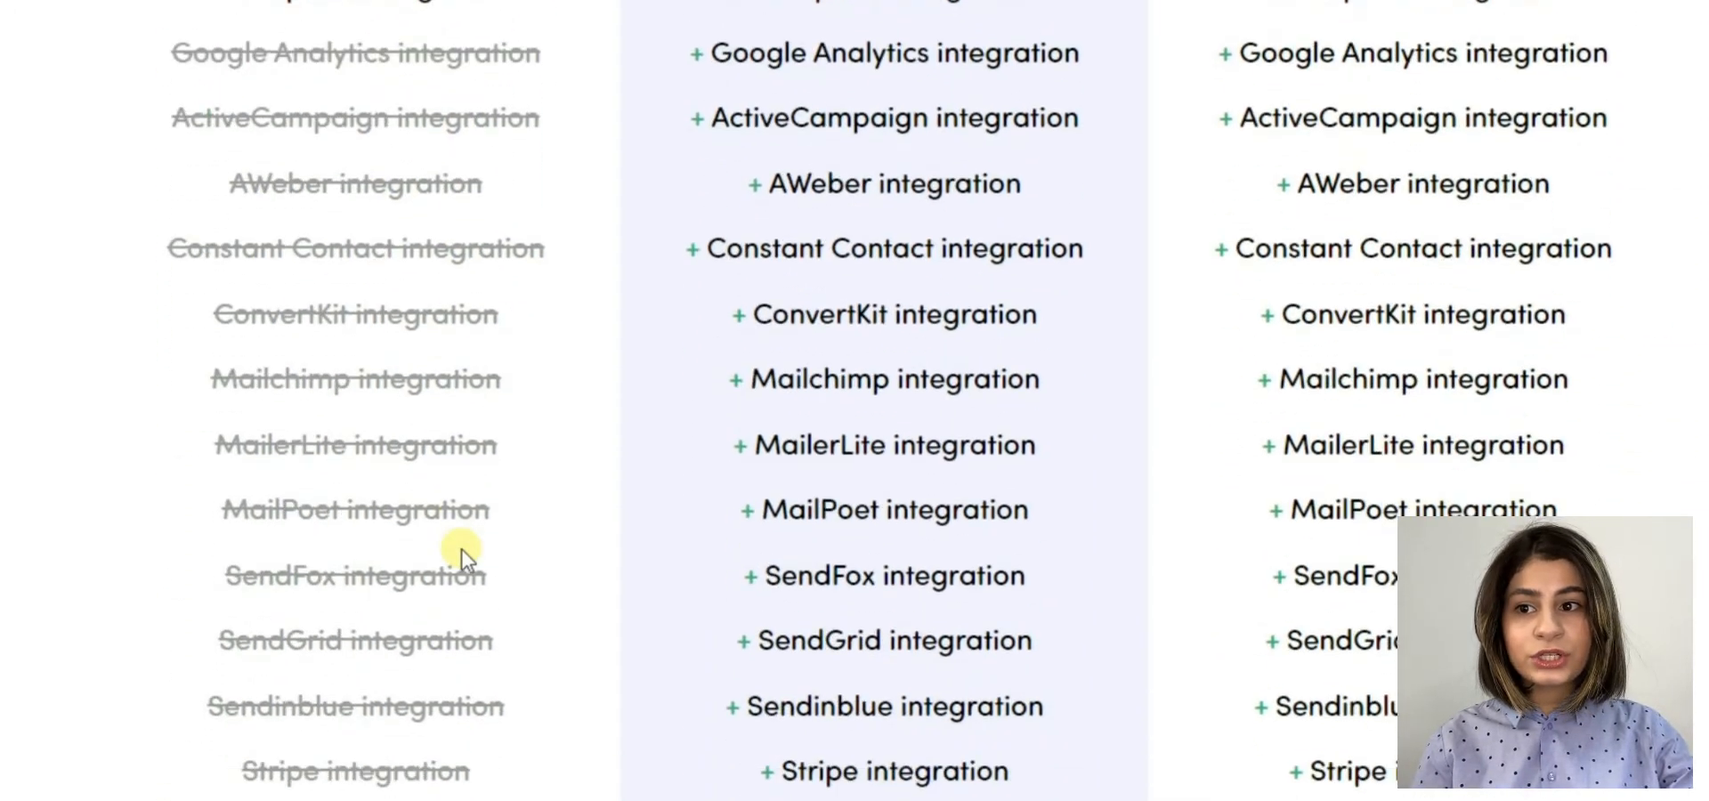
pyautogui.scroll(-3)
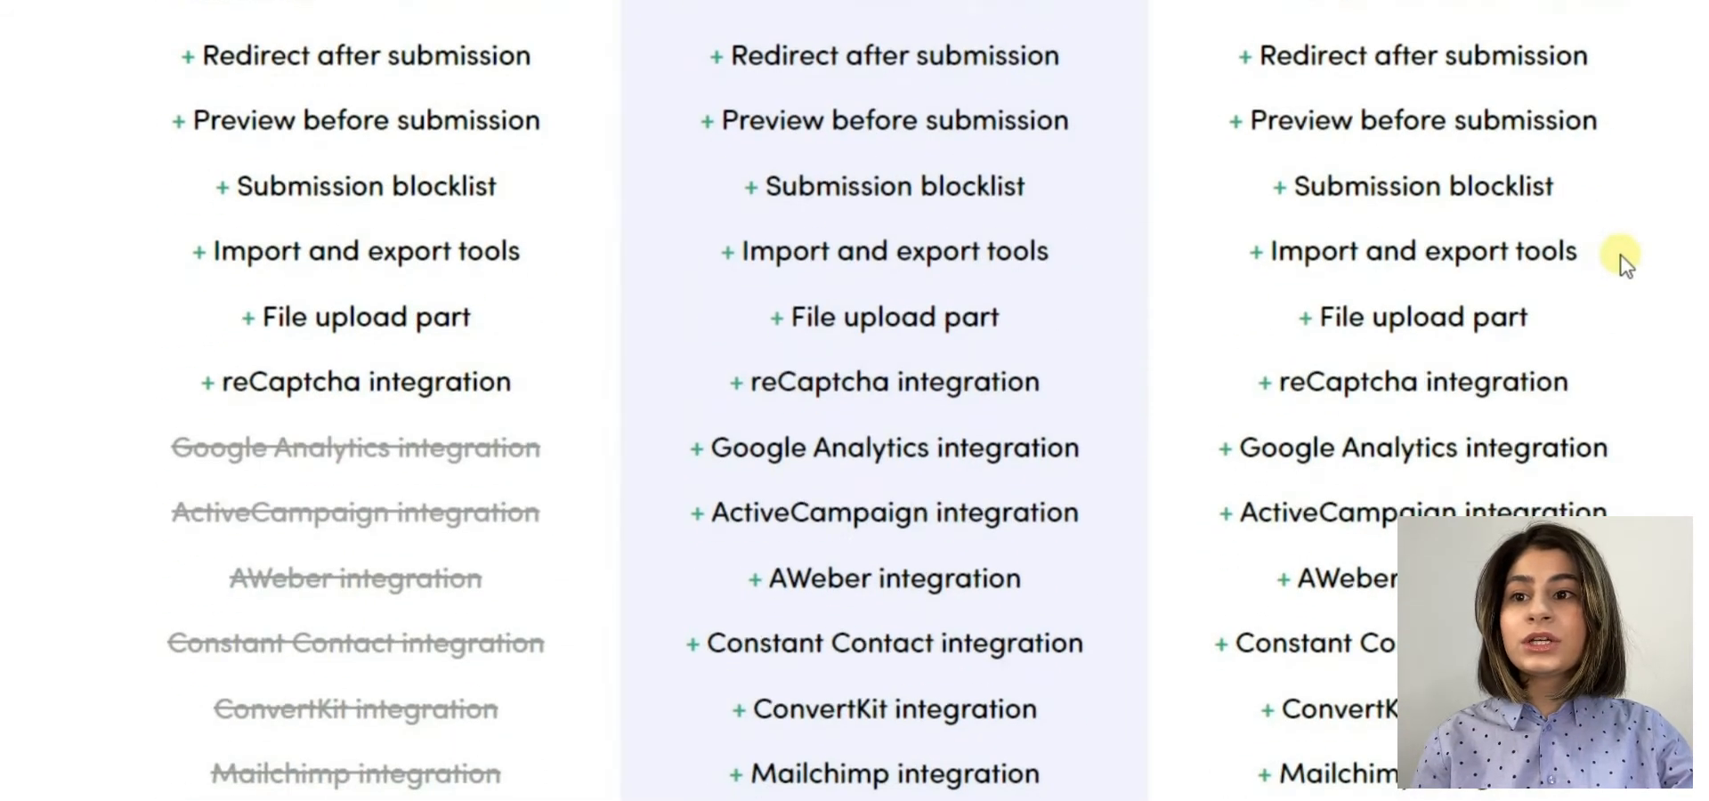
pyautogui.scroll(-3)
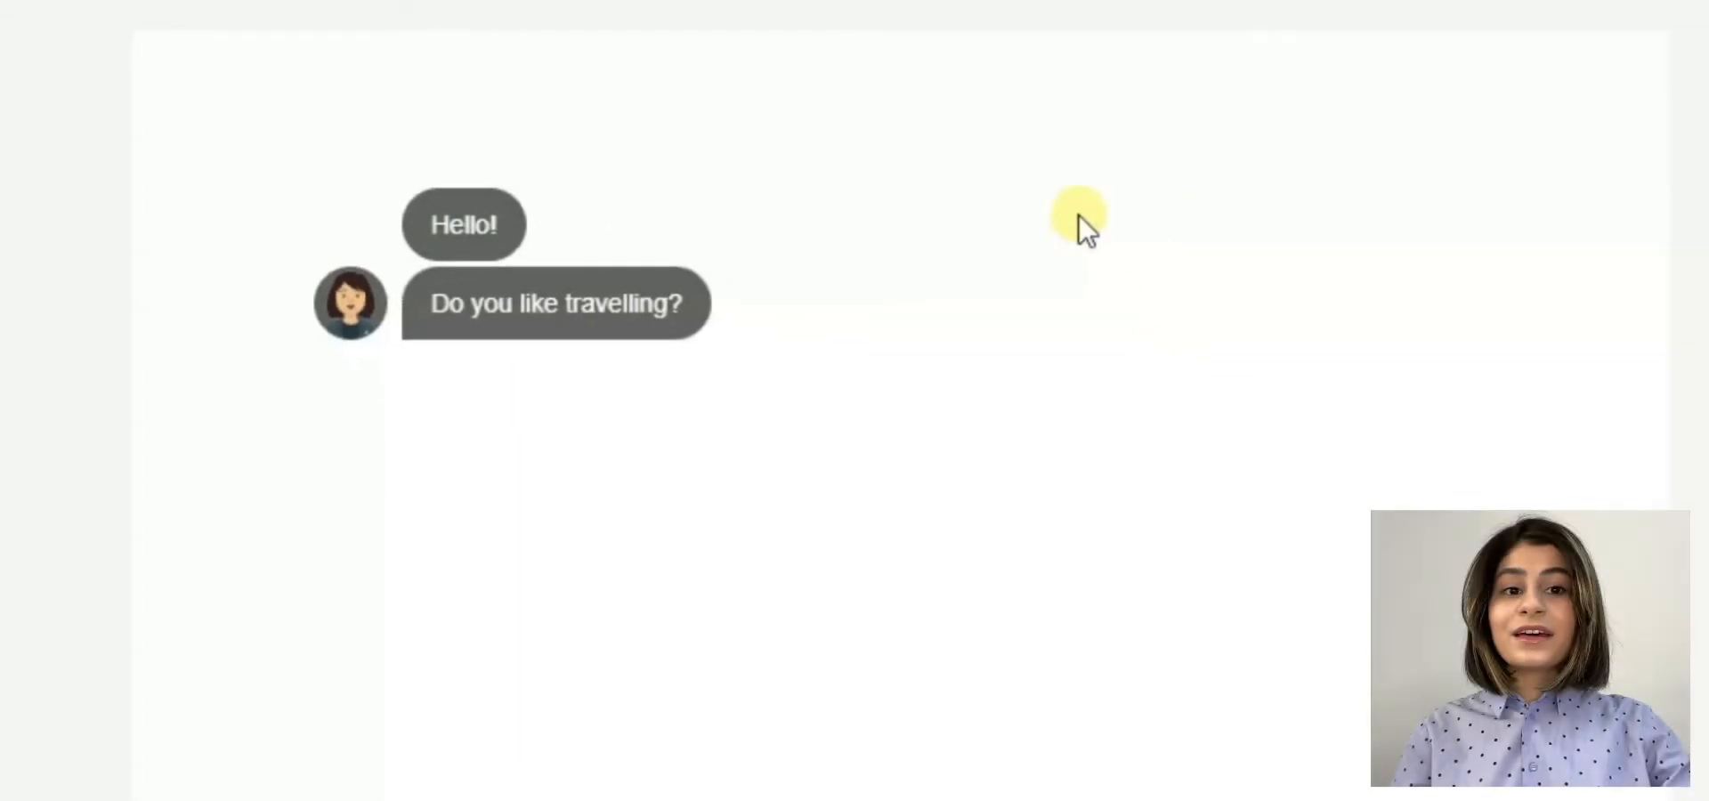
# Answer the chat form with By plane as travel preference and Barcelona as favourite destination.
pyautogui.scroll(-3)
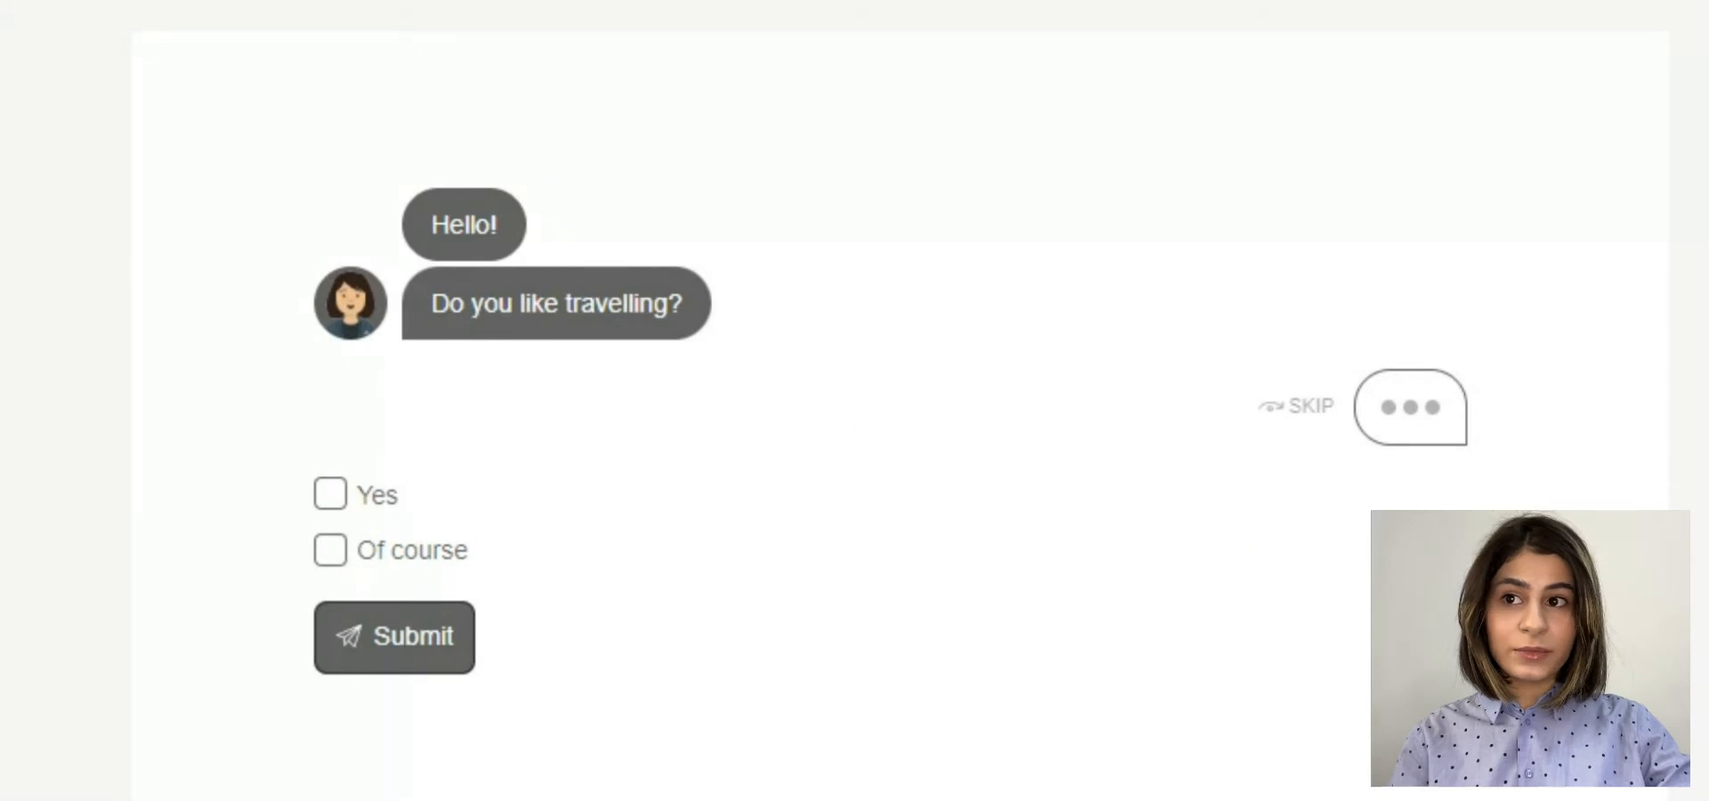
pyautogui.moveTo(968, 664)
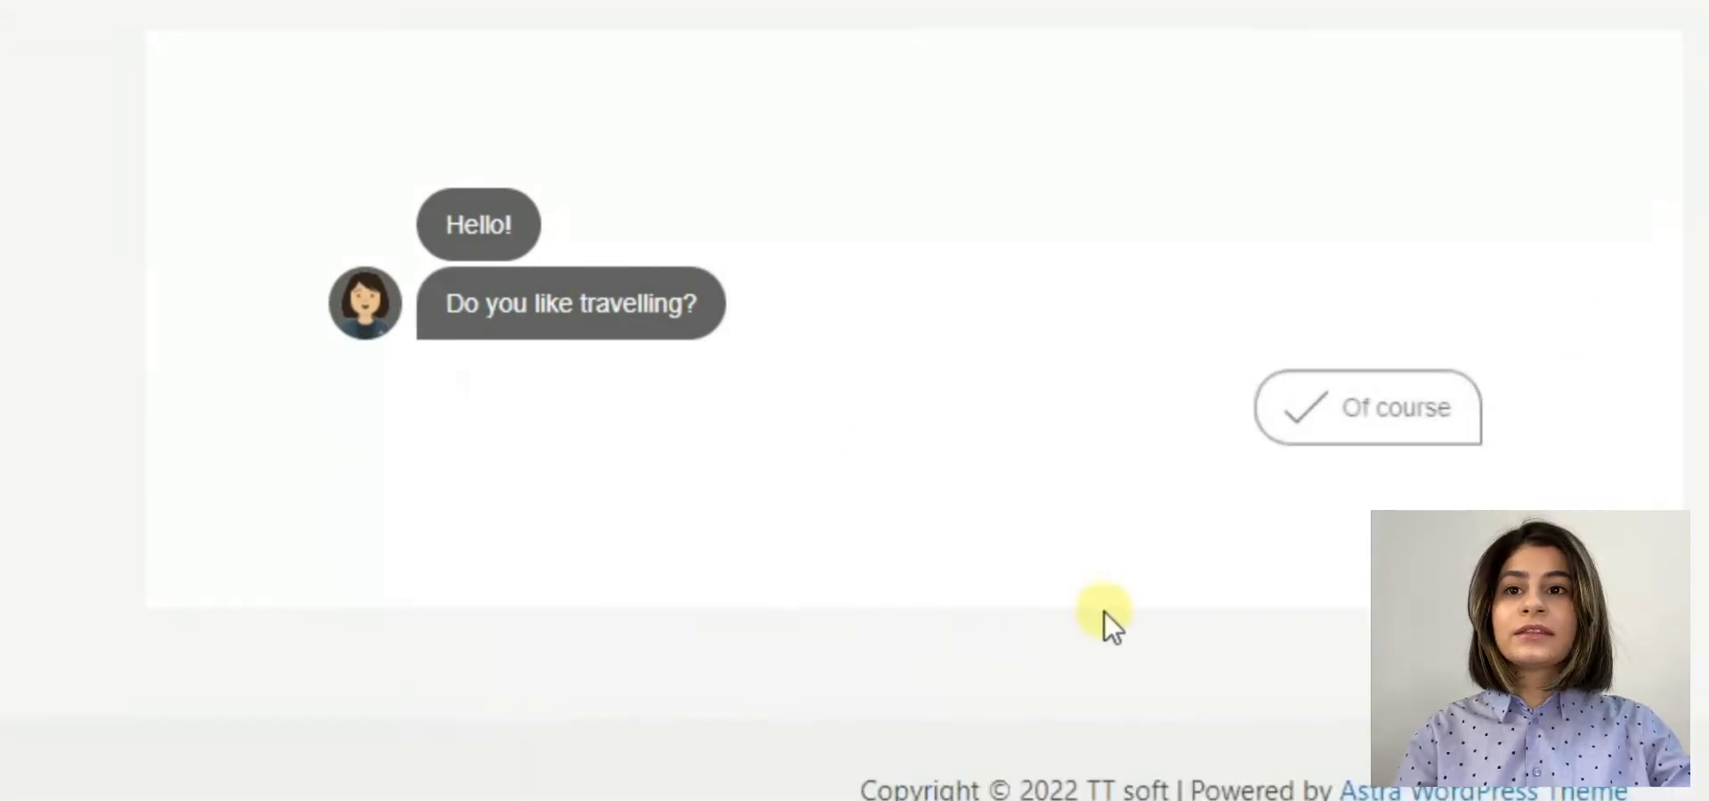
pyautogui.click(1368, 407)
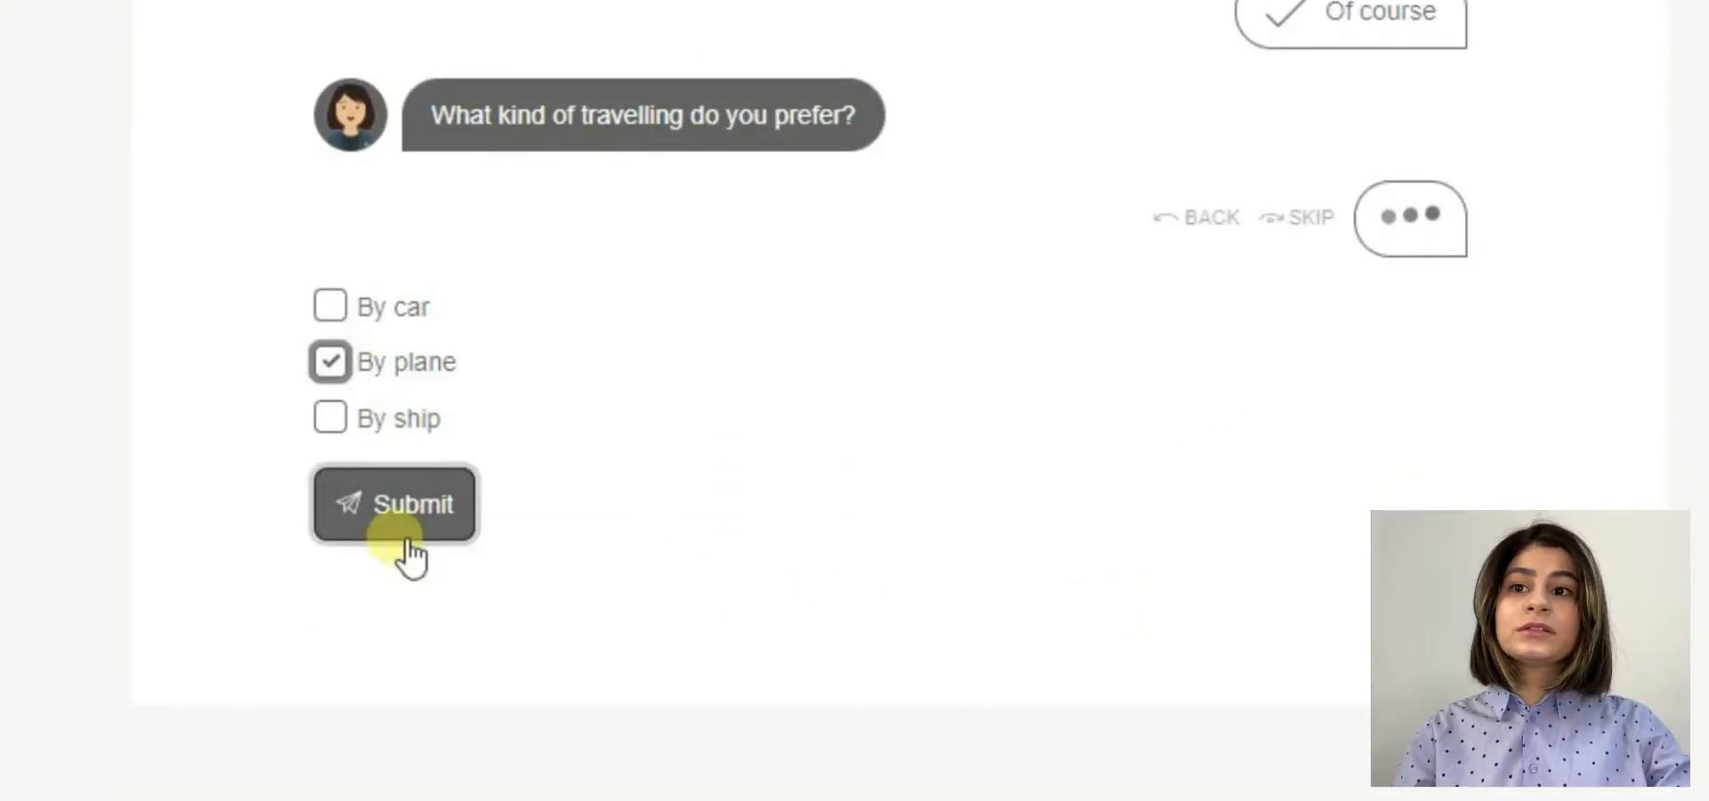
pyautogui.click(393, 505)
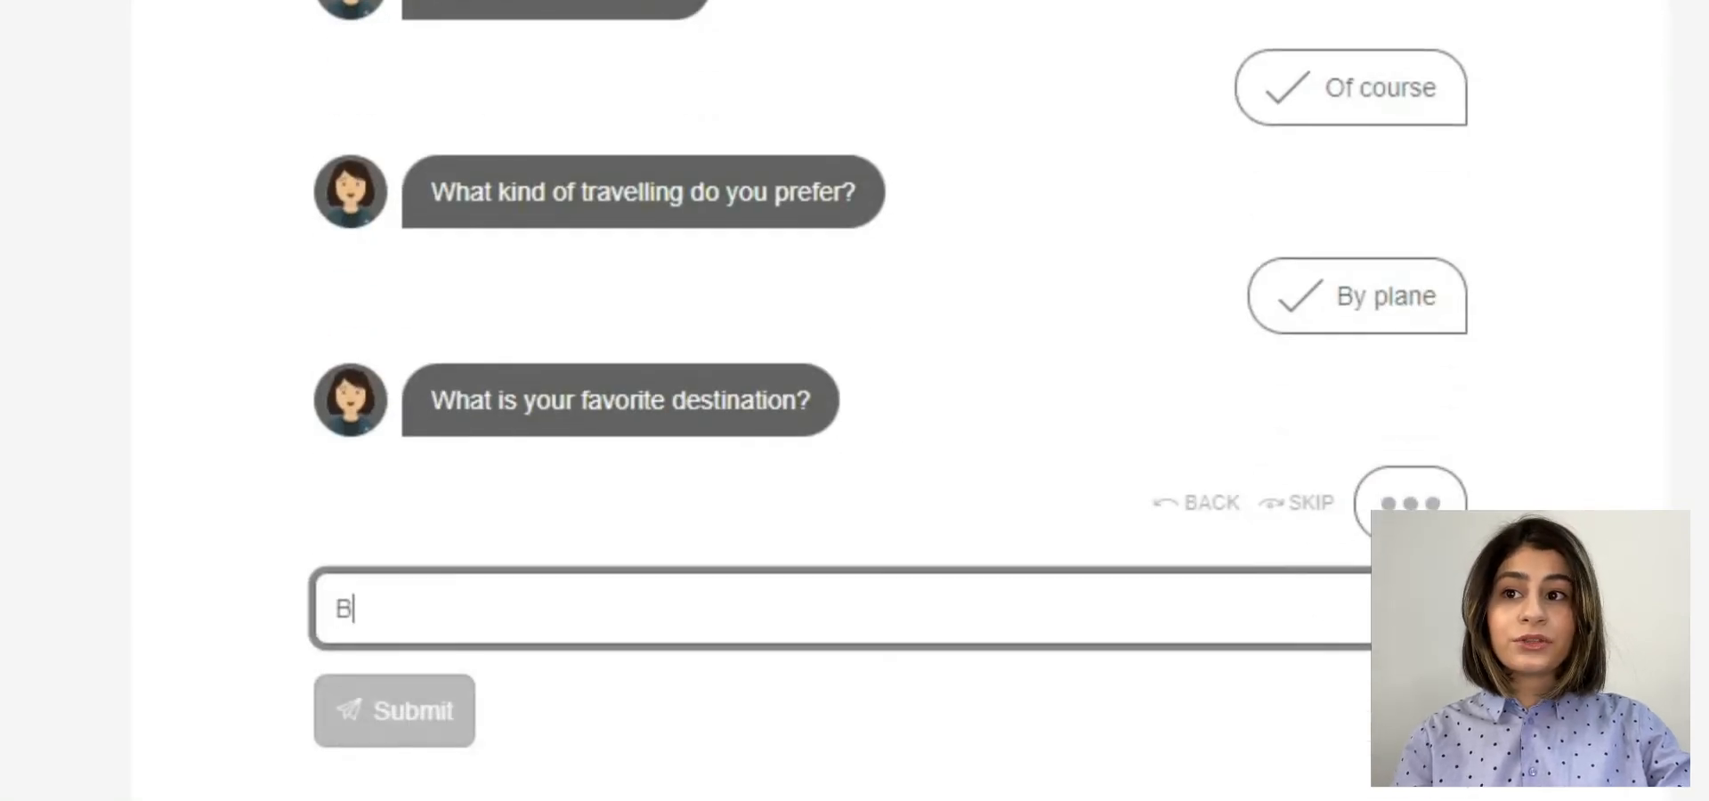
pyautogui.write('Barcelona')
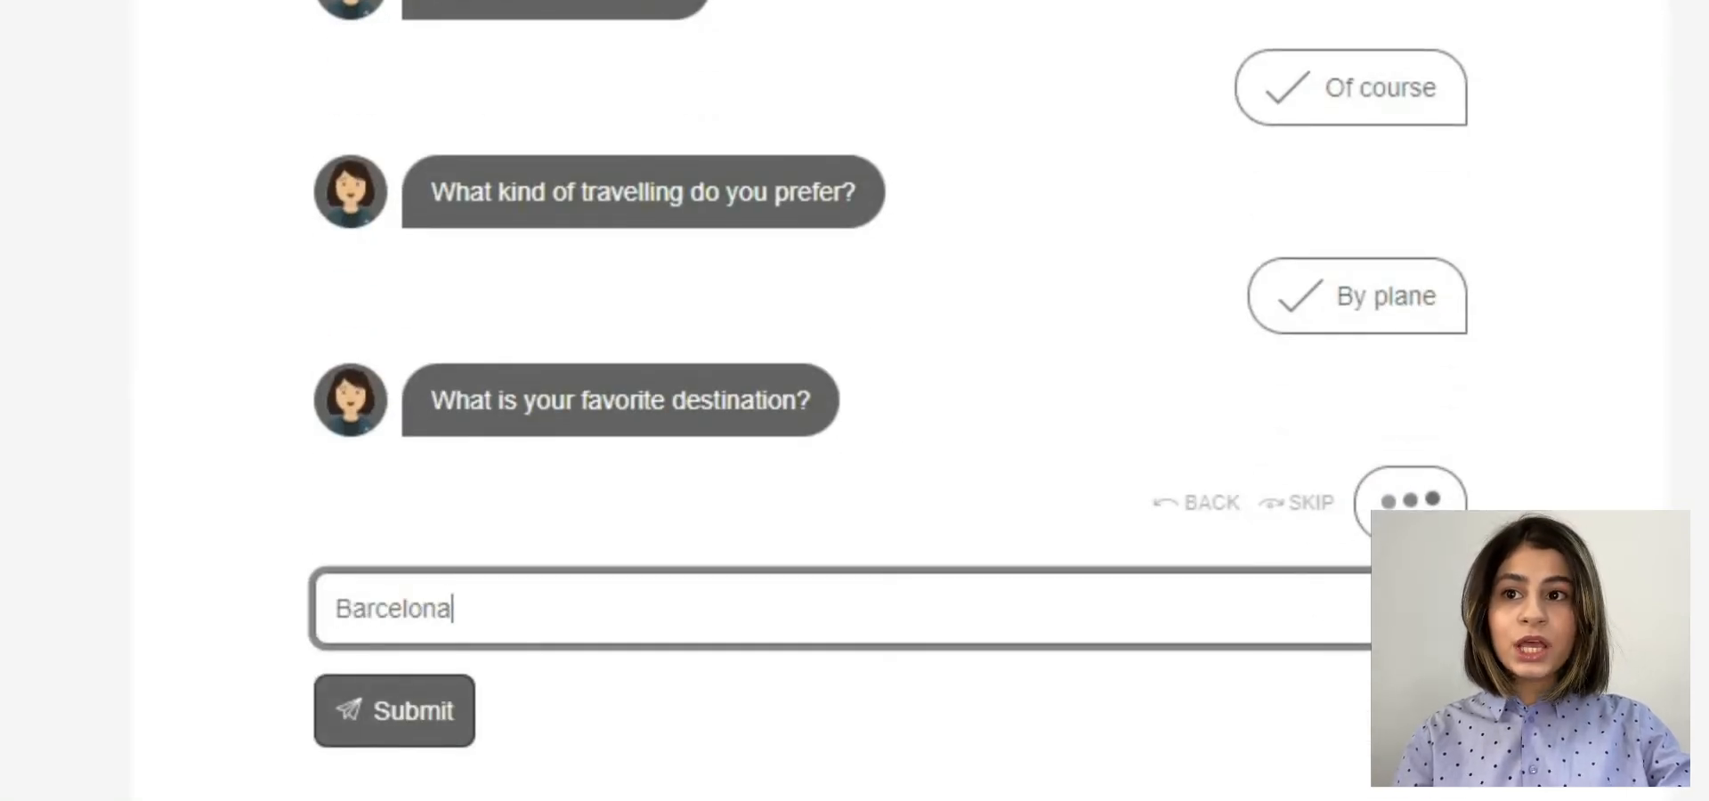
pyautogui.click(392, 710)
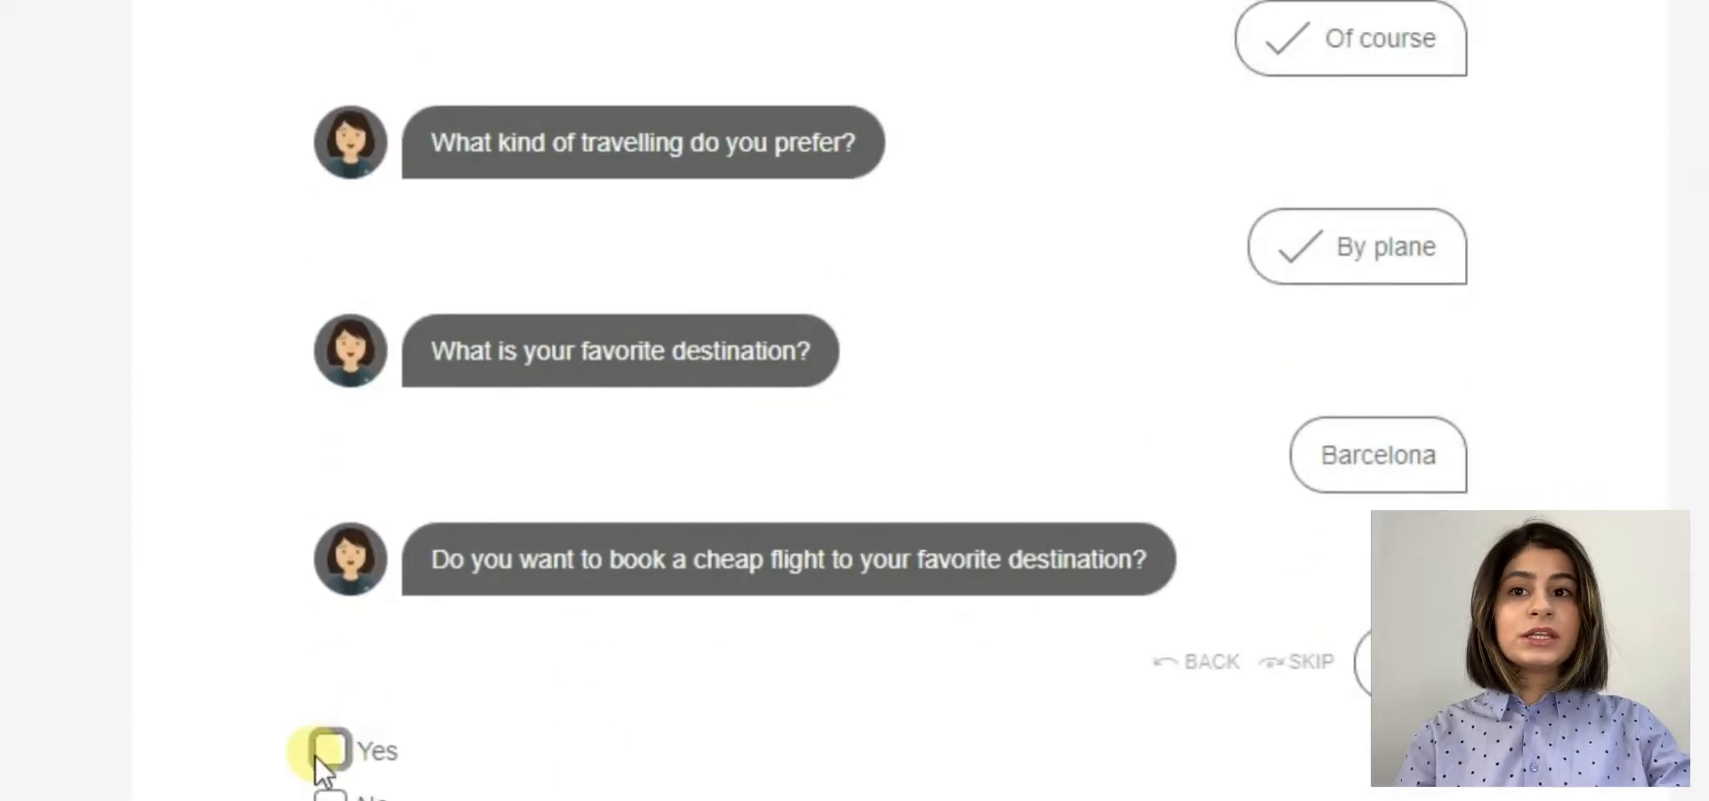
# Answer Yes to booking a cheap flight and submit 02/05/2022 as the travel date.
pyautogui.click(335, 747)
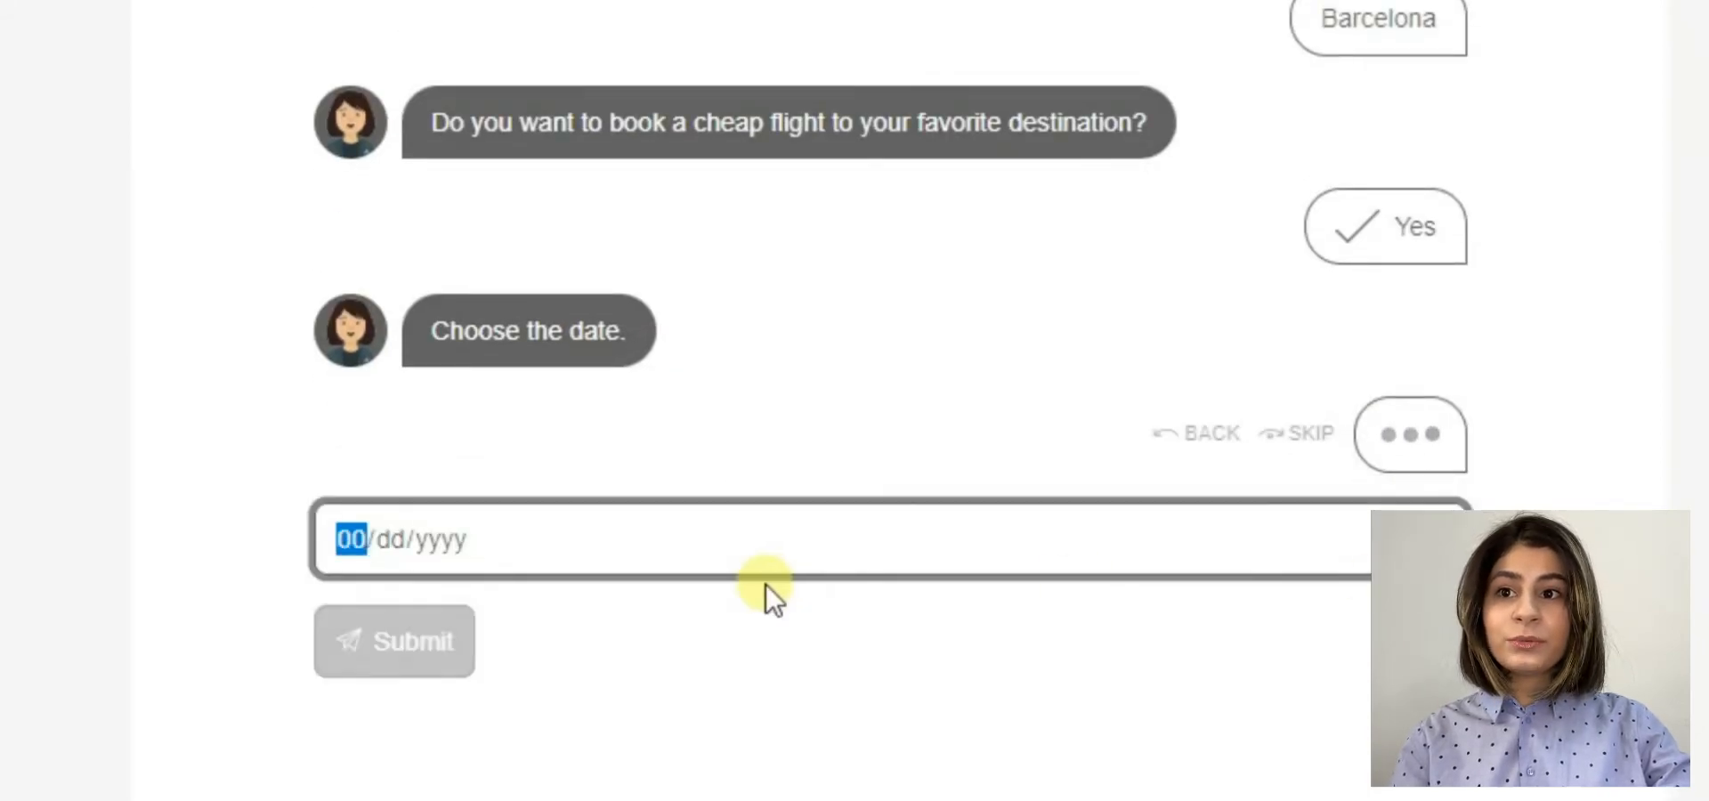
pyautogui.write('02/05/2022')
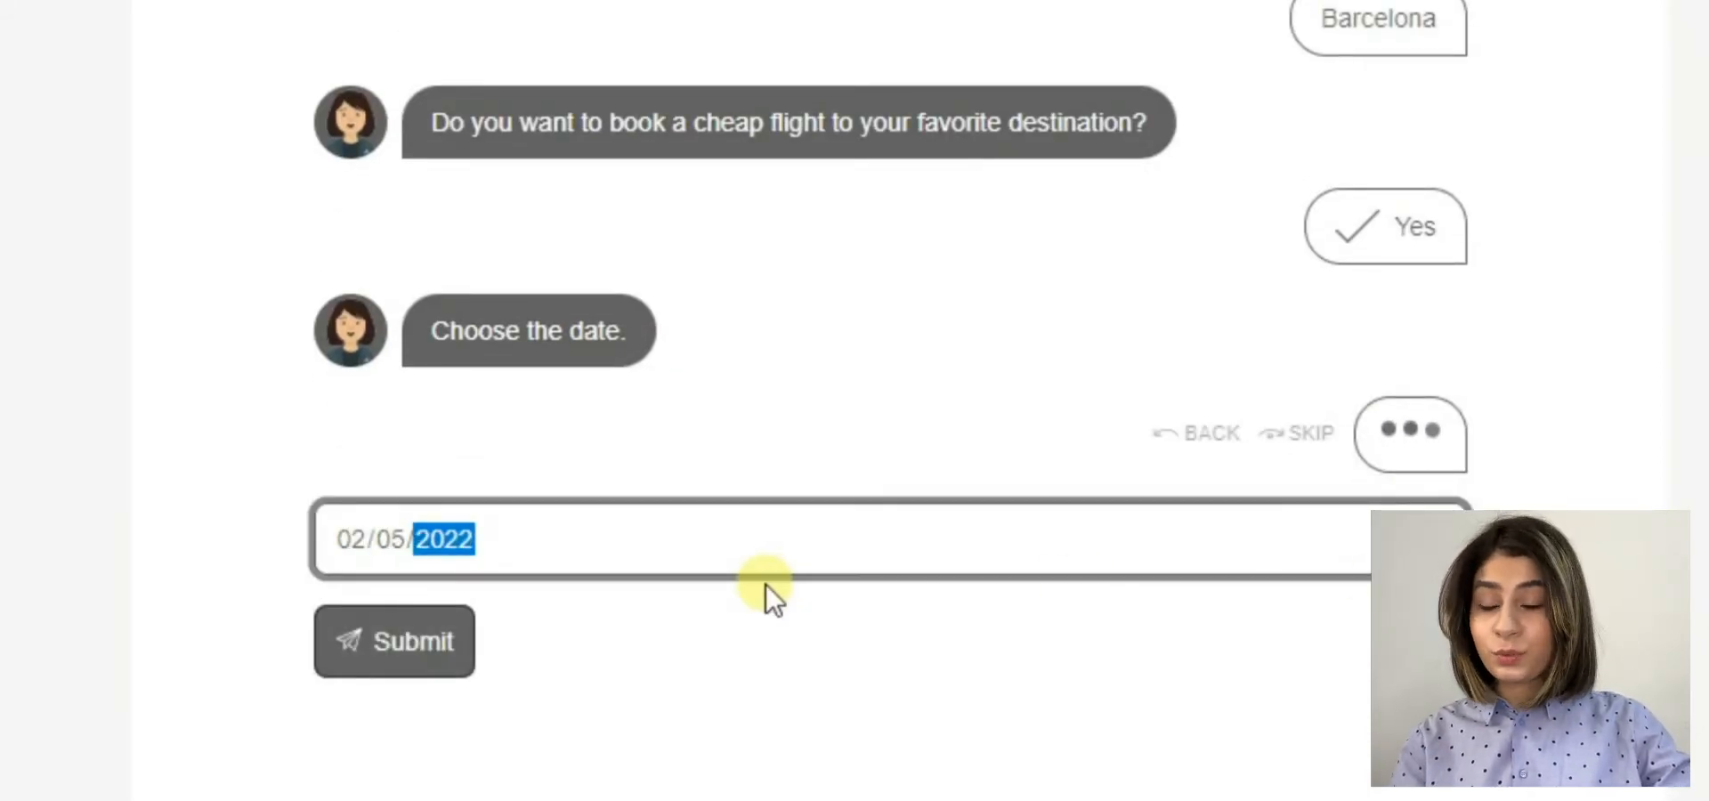
pyautogui.click(395, 641)
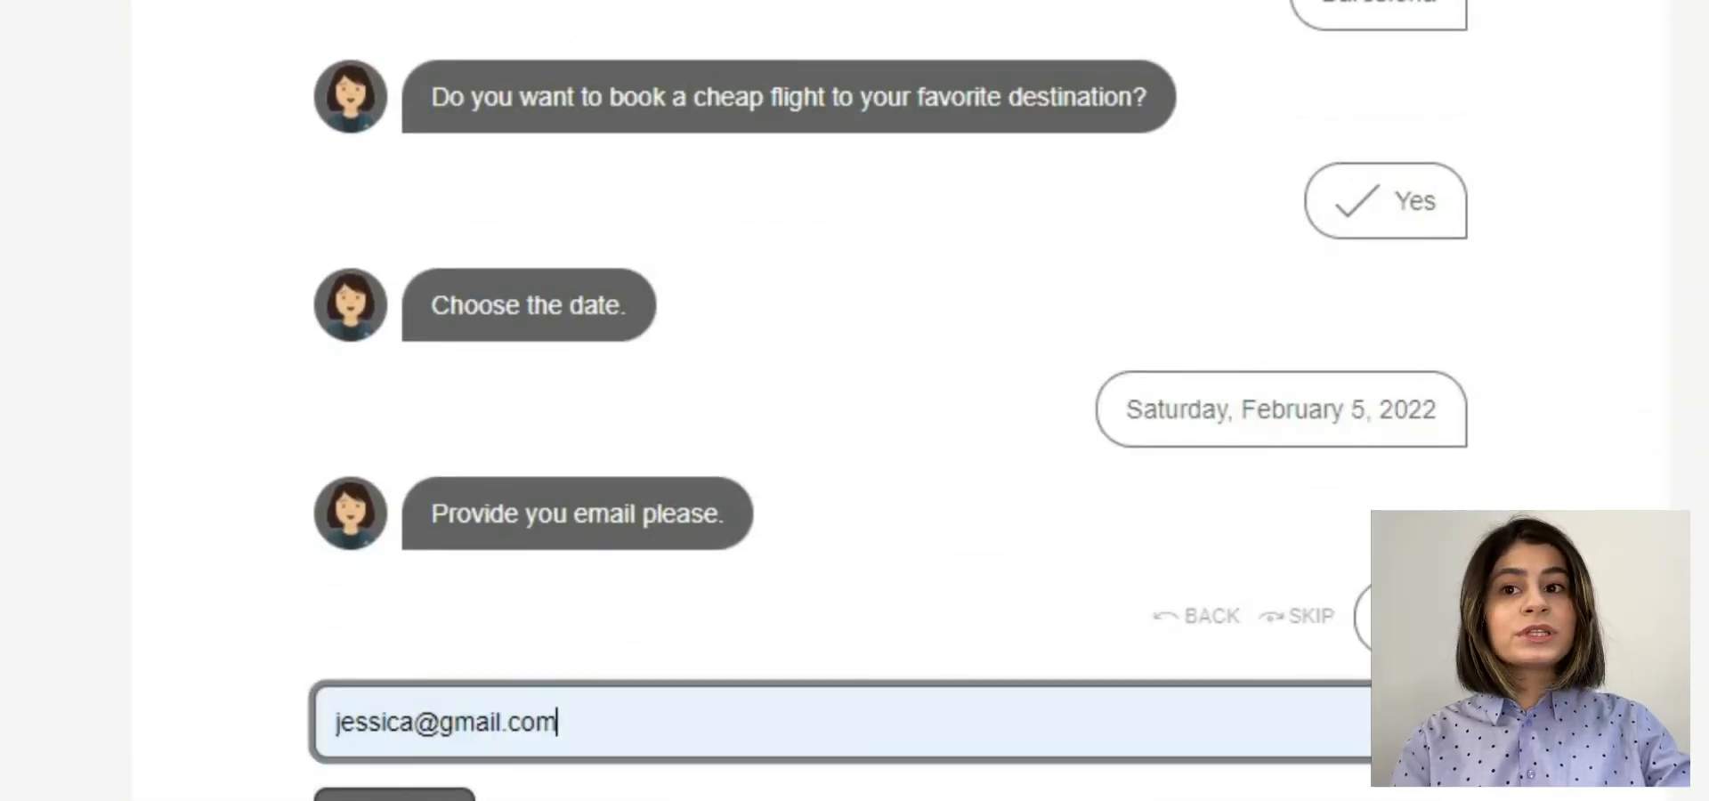
pyautogui.scroll(-3)
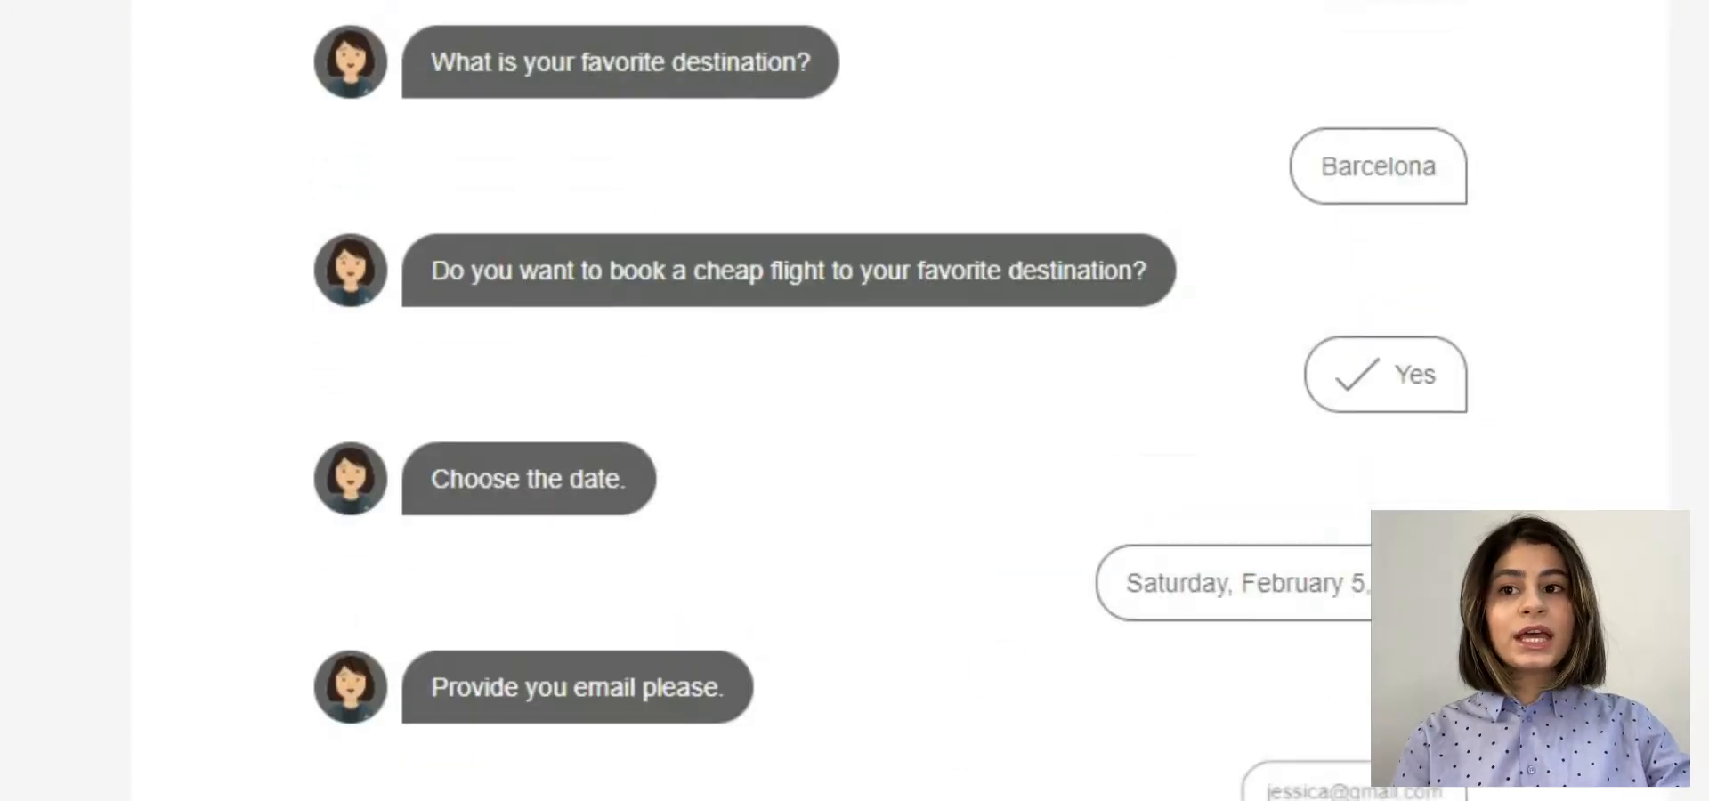
pyautogui.scroll(-3)
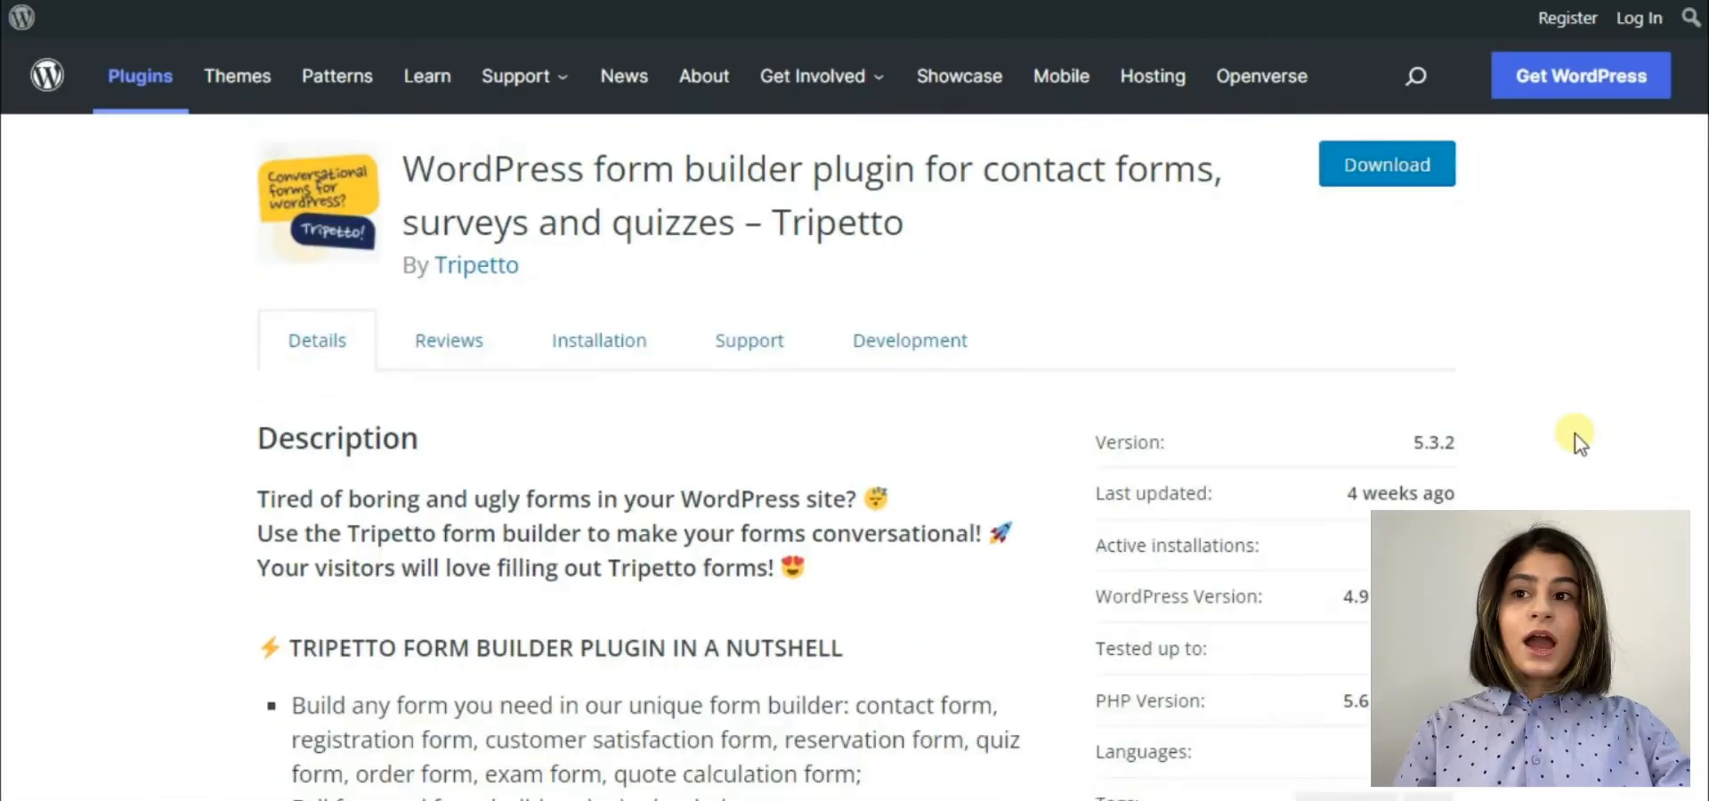
# Scroll through the Tripetto plugin's Details description on WordPress.org.
pyautogui.scroll(-3)
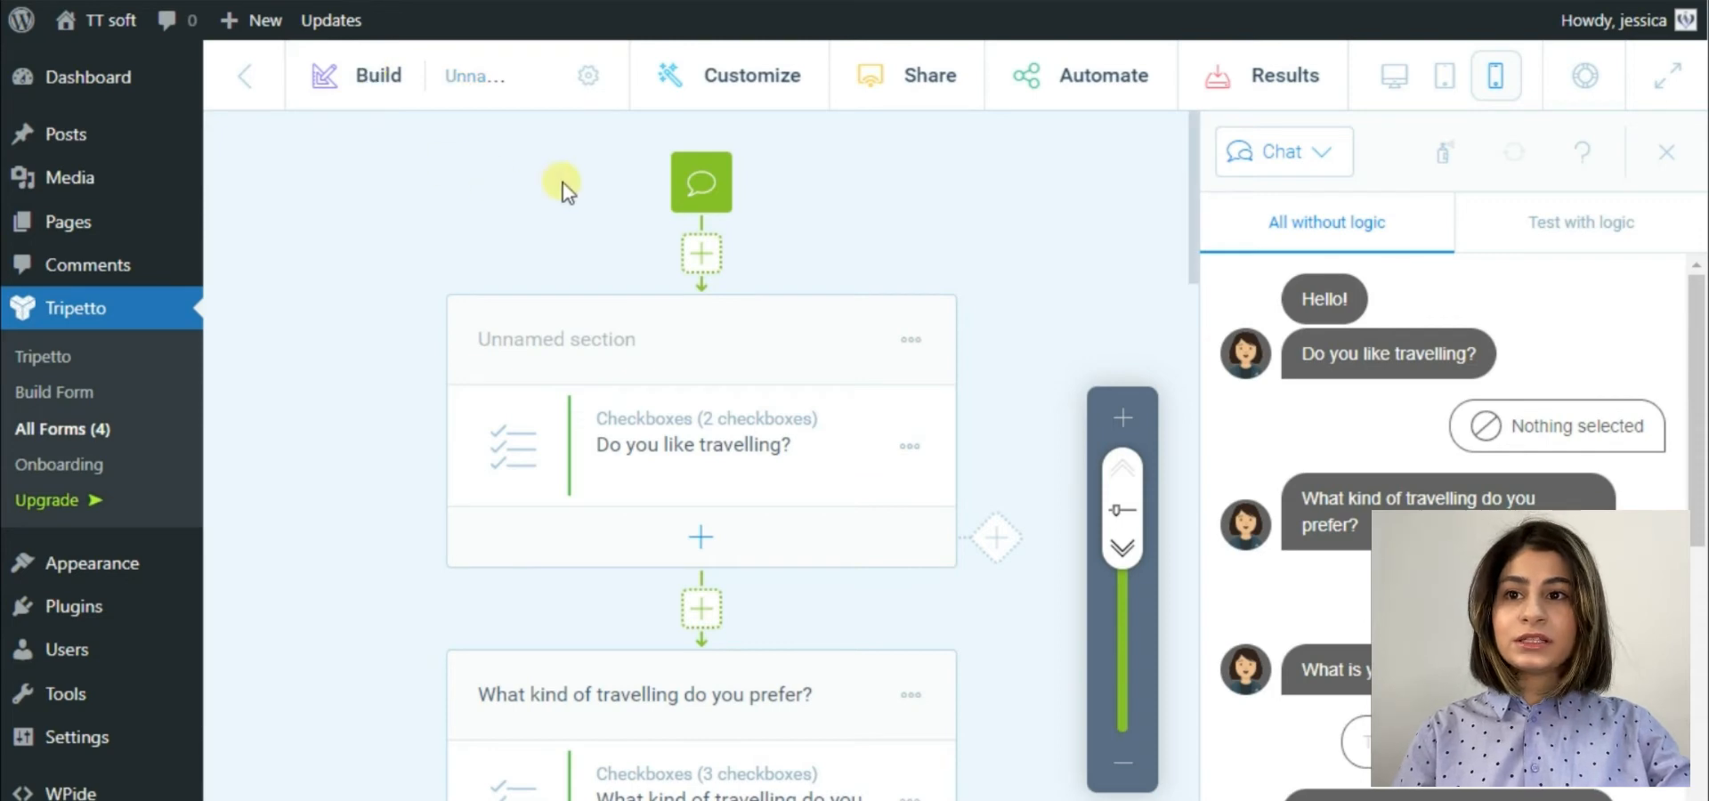
pyautogui.click(587, 75)
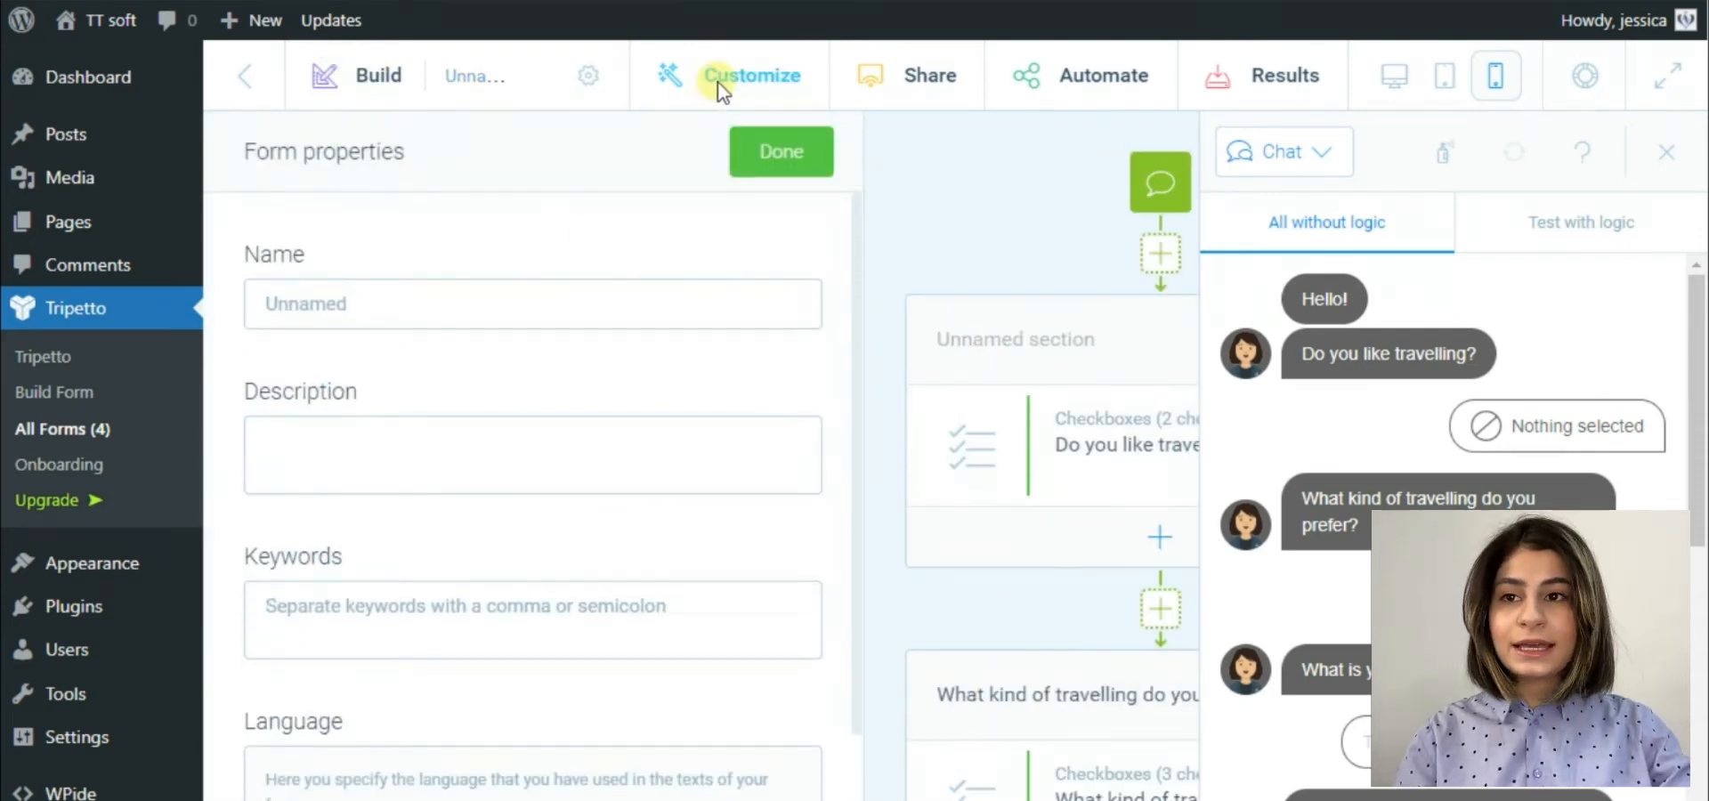
pyautogui.click(751, 75)
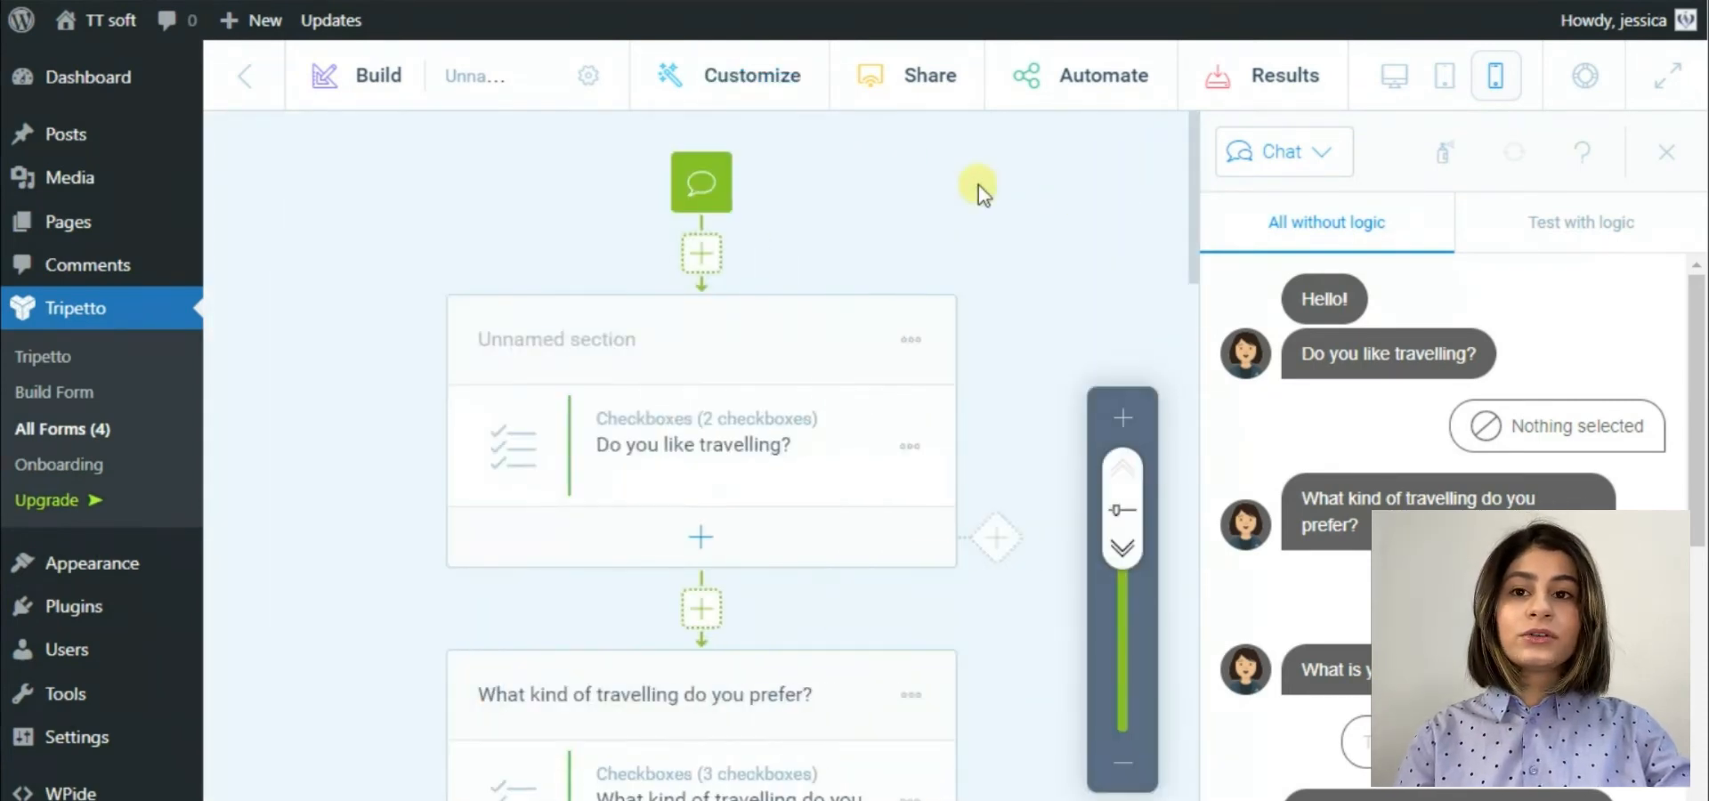
pyautogui.click(690, 445)
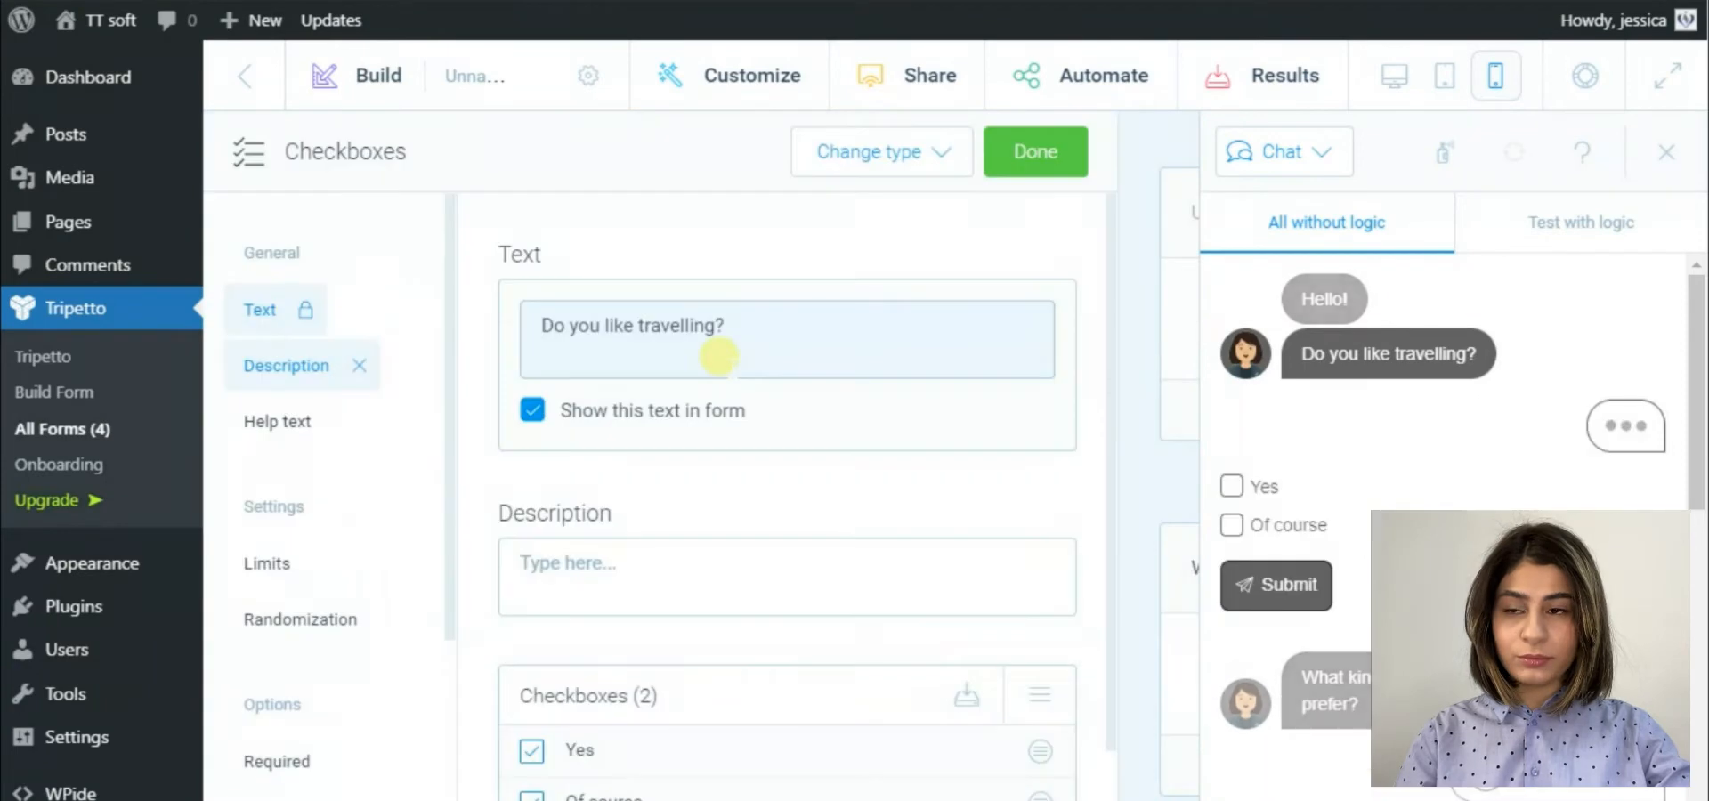
pyautogui.scroll(-3)
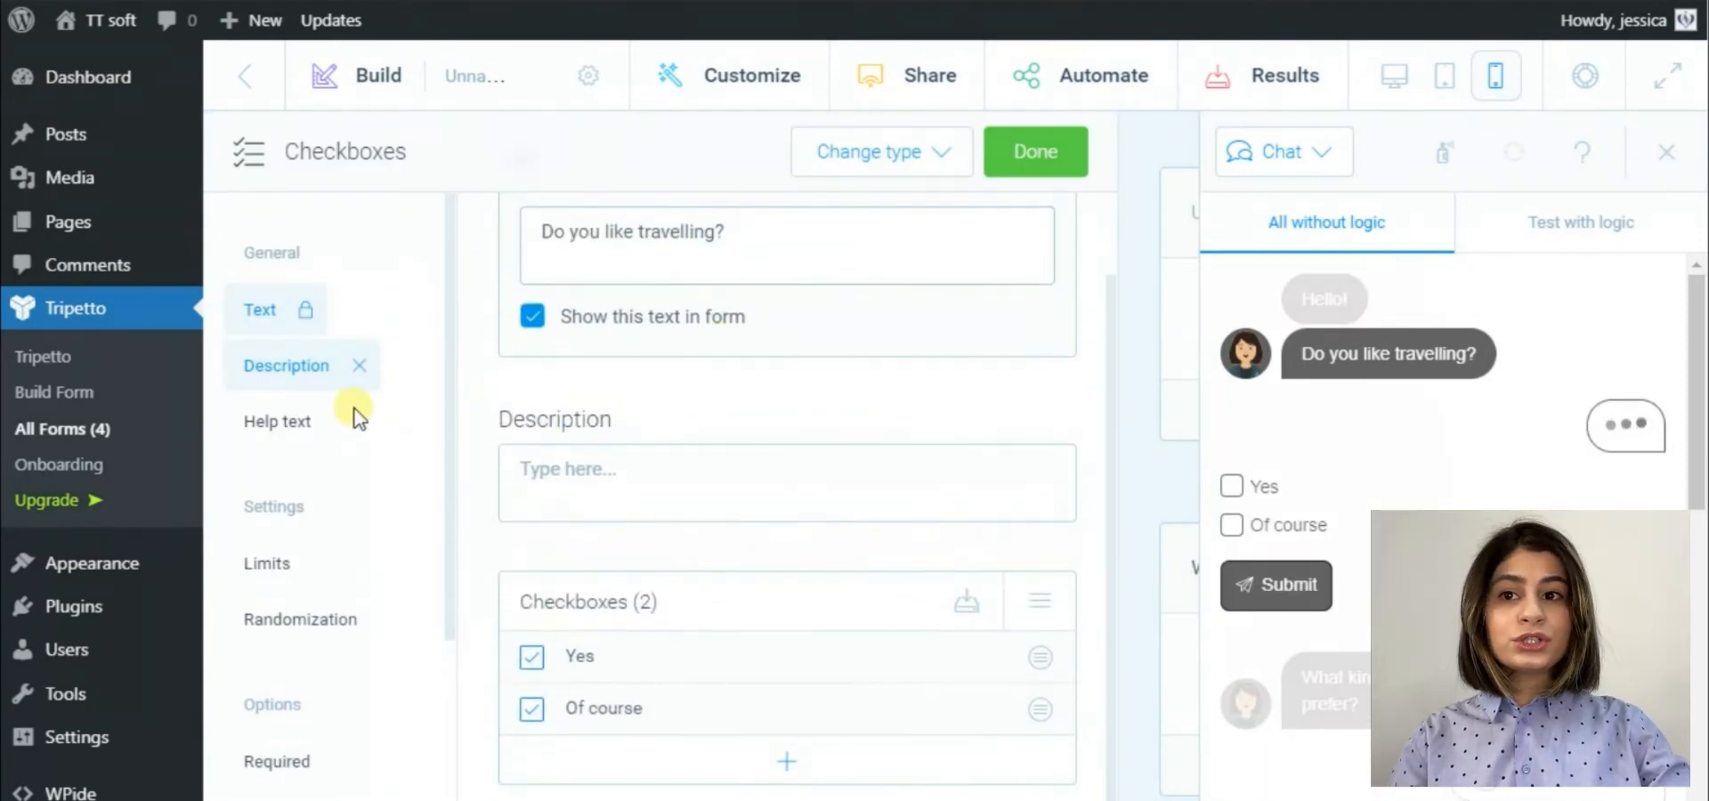
pyautogui.scroll(-3)
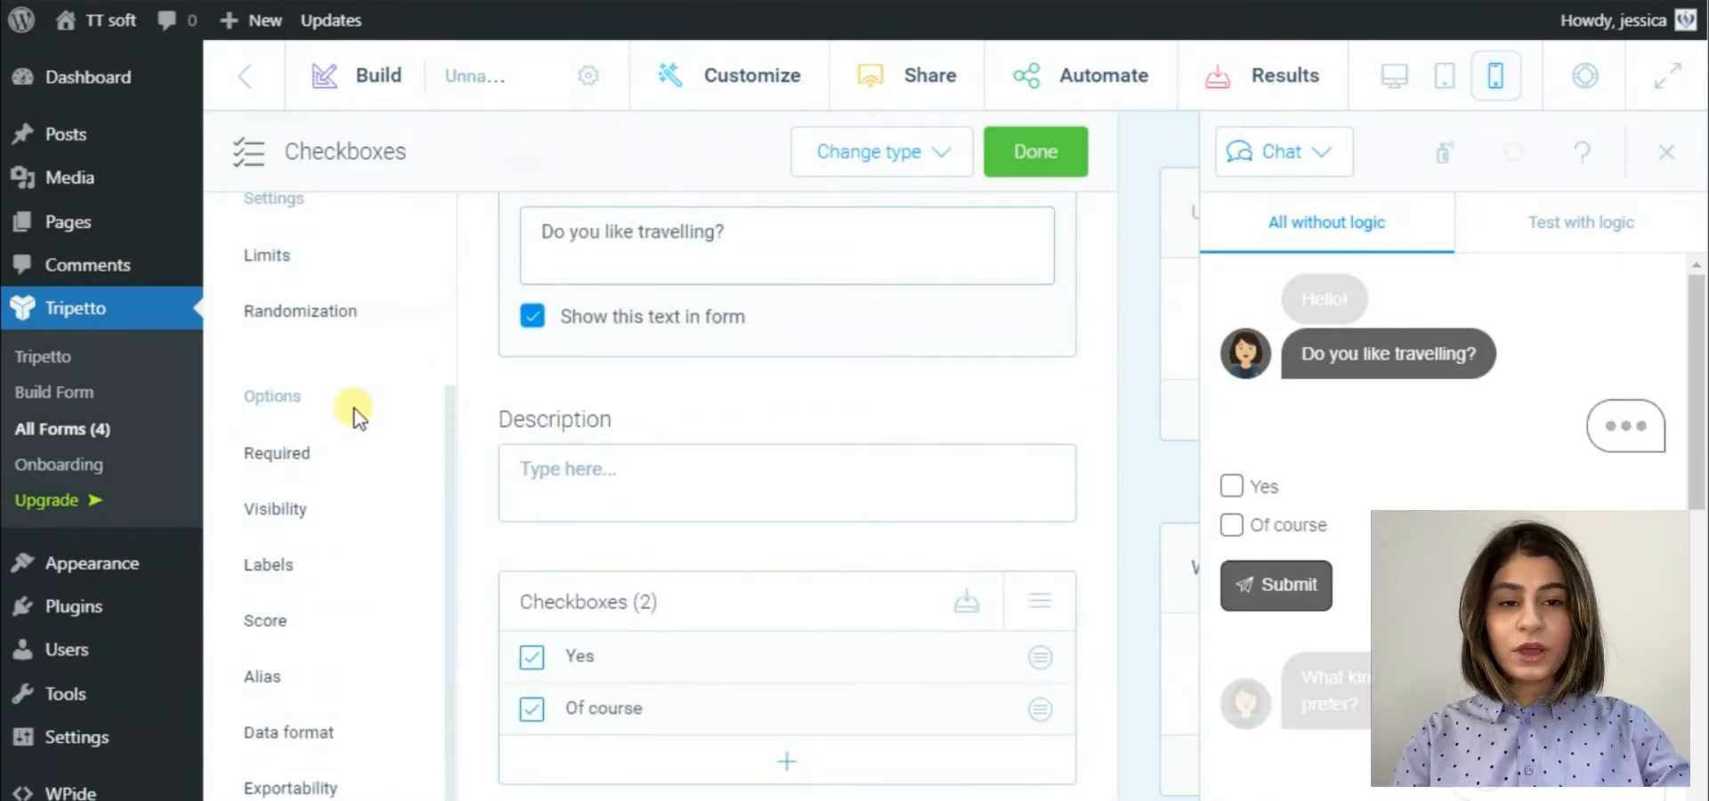
pyautogui.click(881, 151)
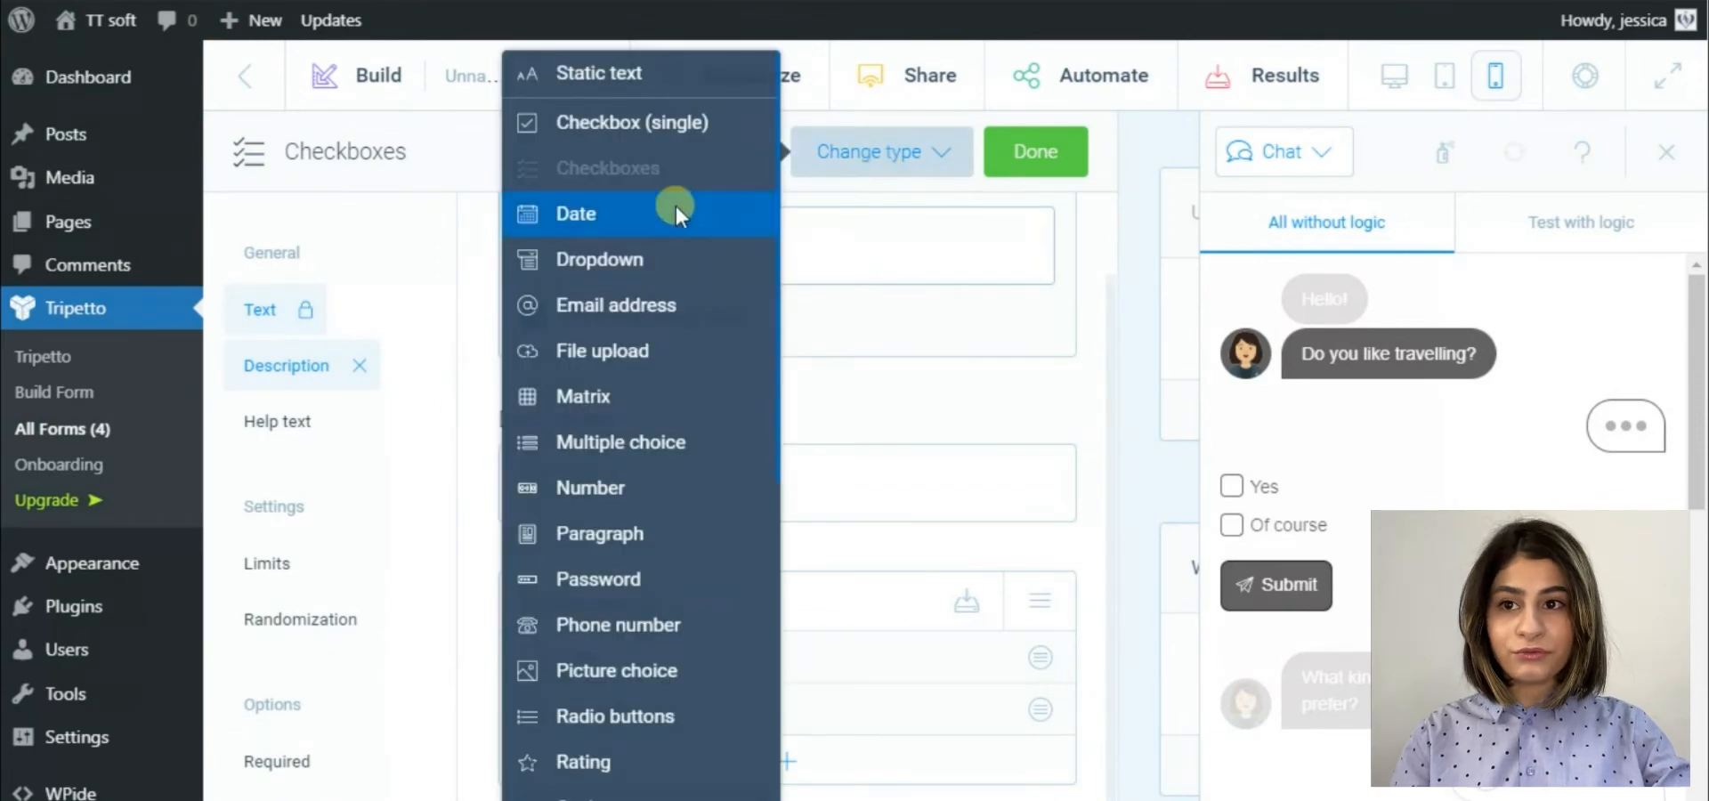
pyautogui.scroll(-3)
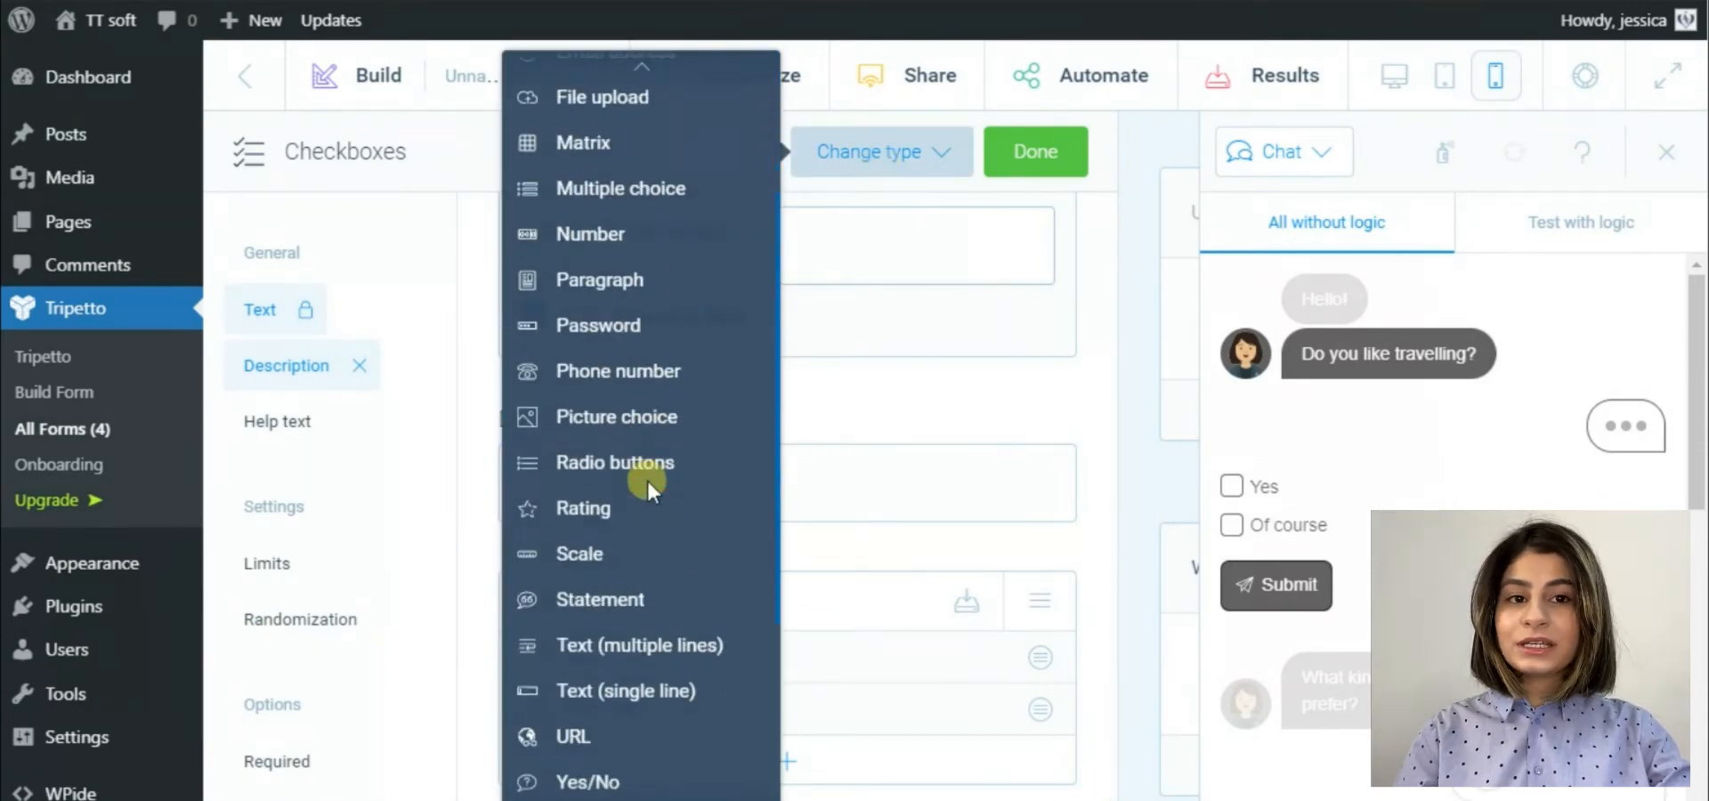
pyautogui.scroll(-3)
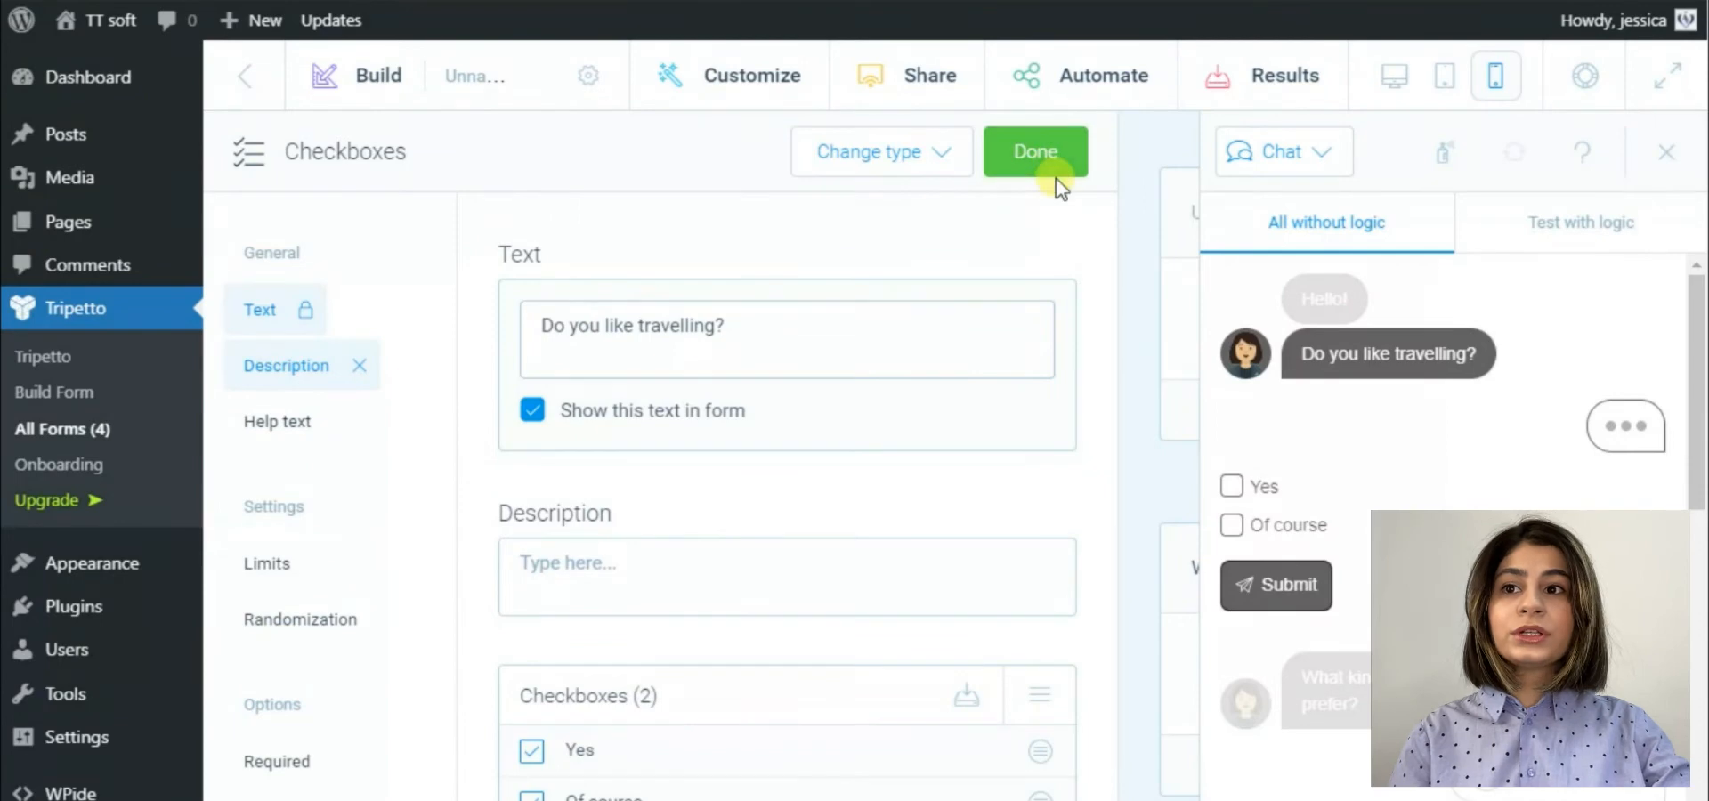
pyautogui.click(1036, 151)
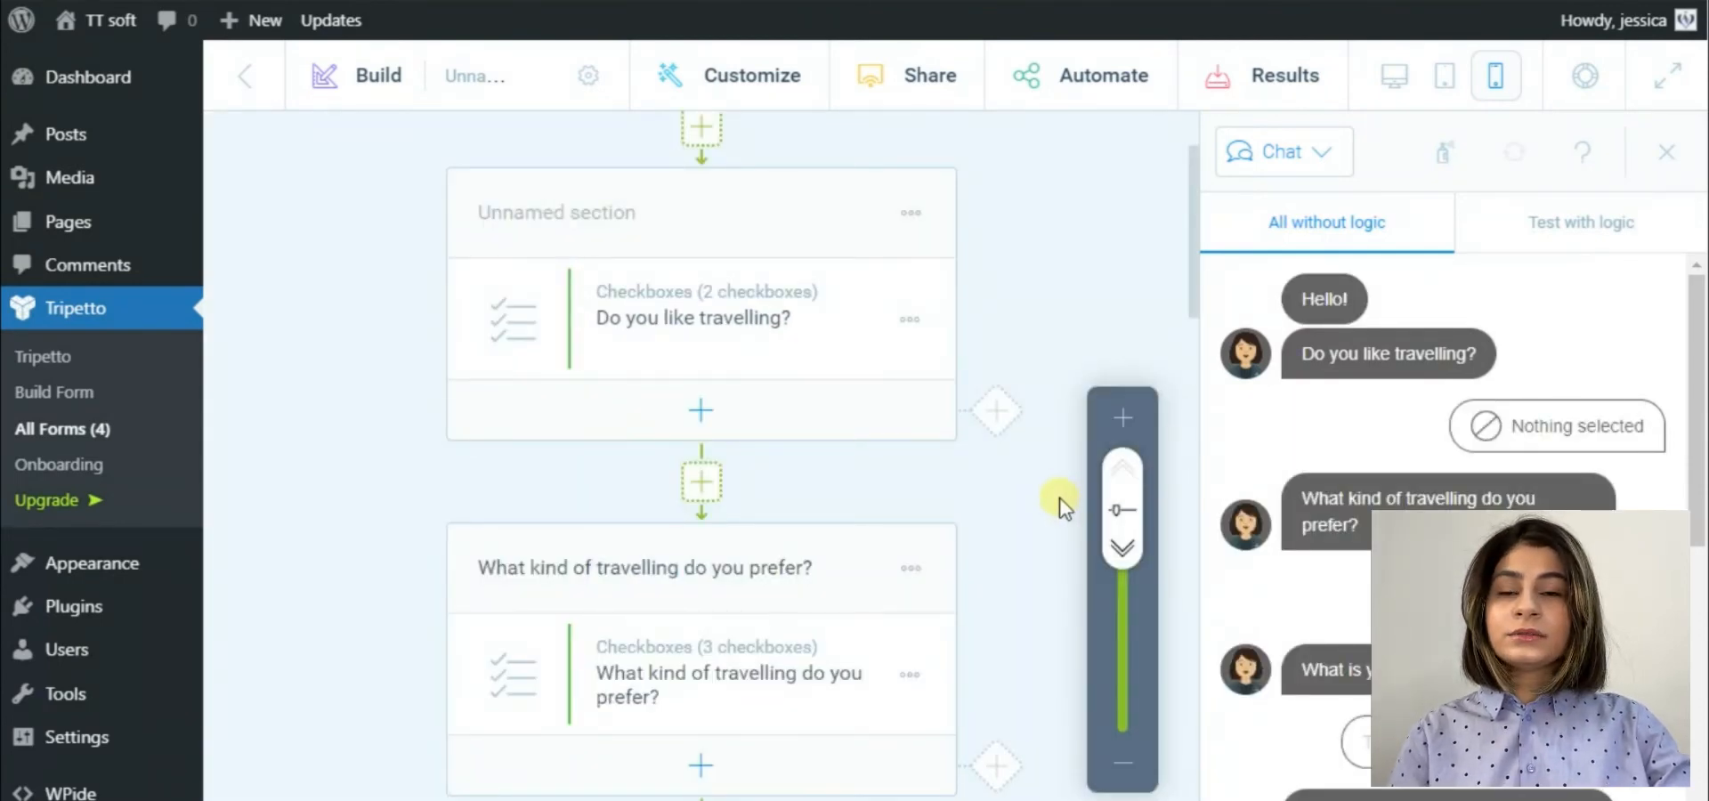
pyautogui.moveTo(1088, 369)
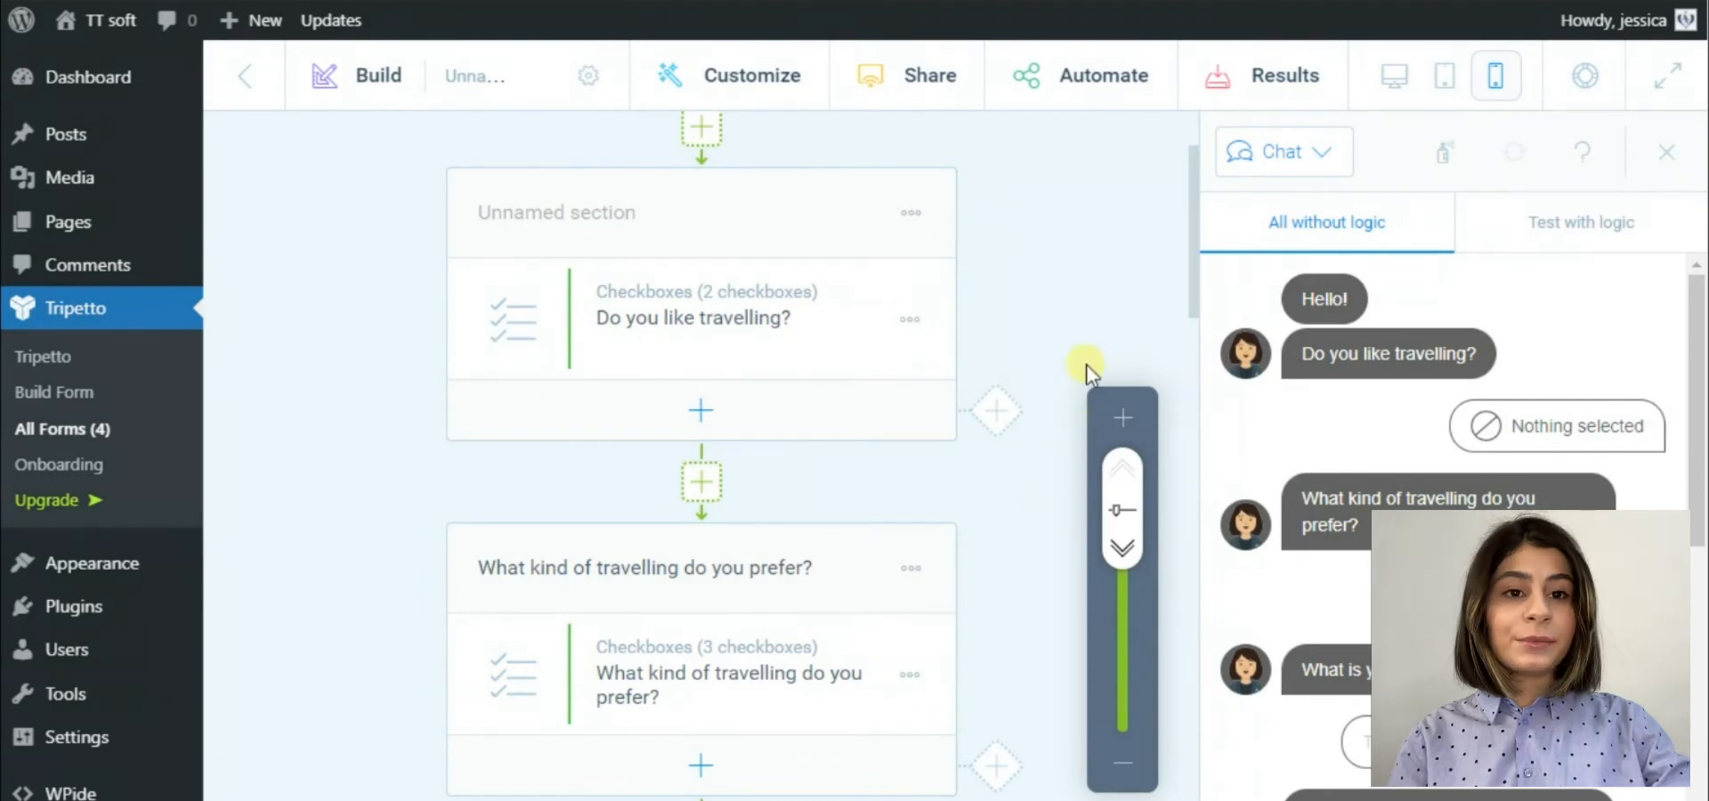
# Scroll the form flow to view the new empty section ahead of the travelling-preference question.
pyautogui.scroll(-3)
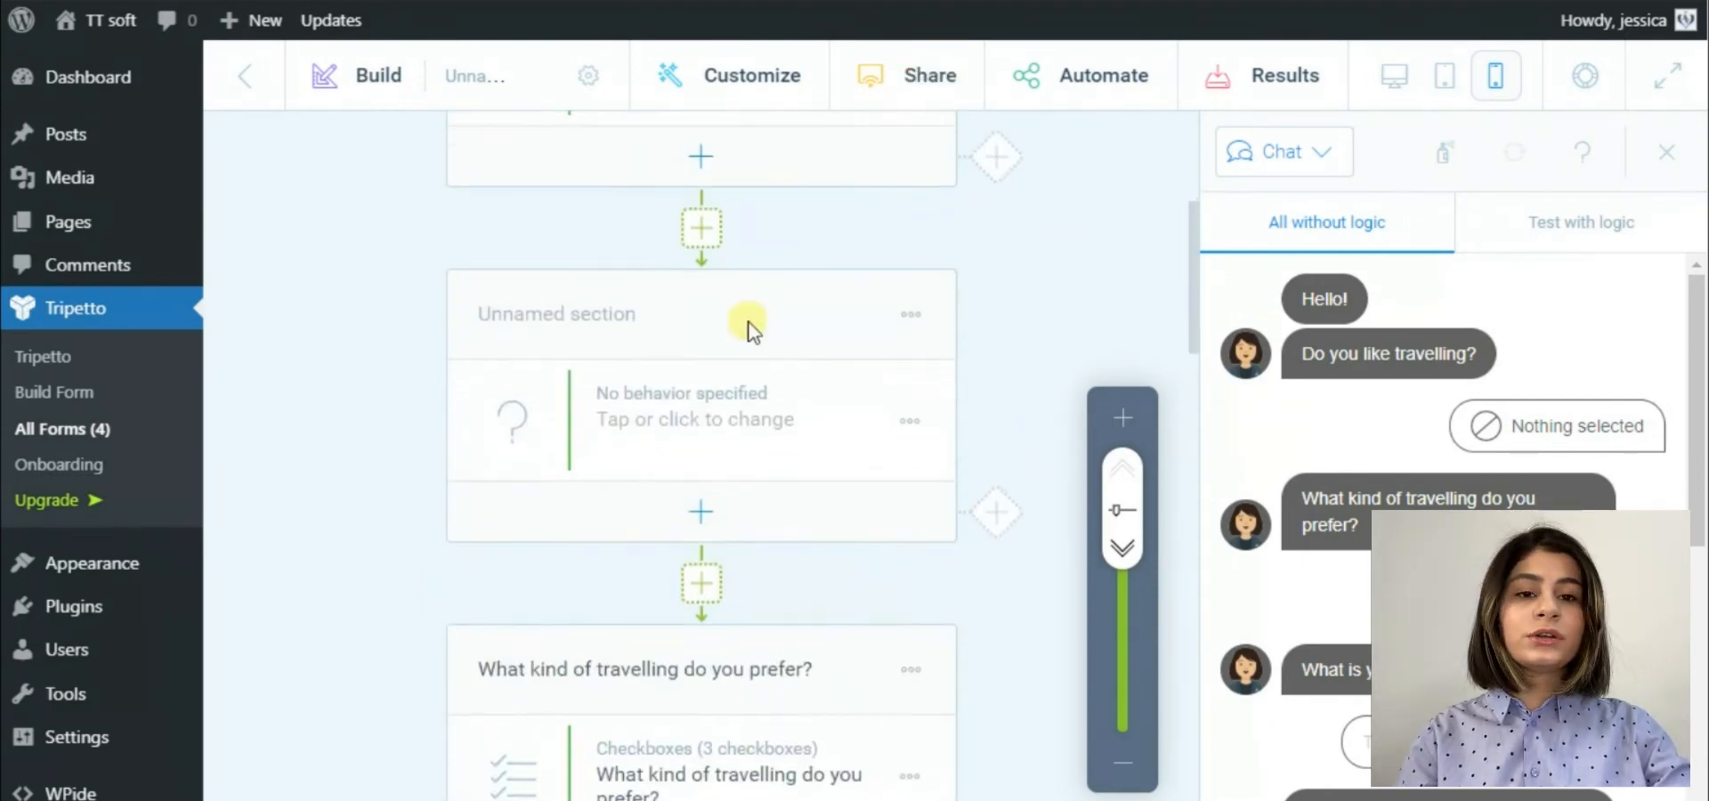
pyautogui.scroll(-3)
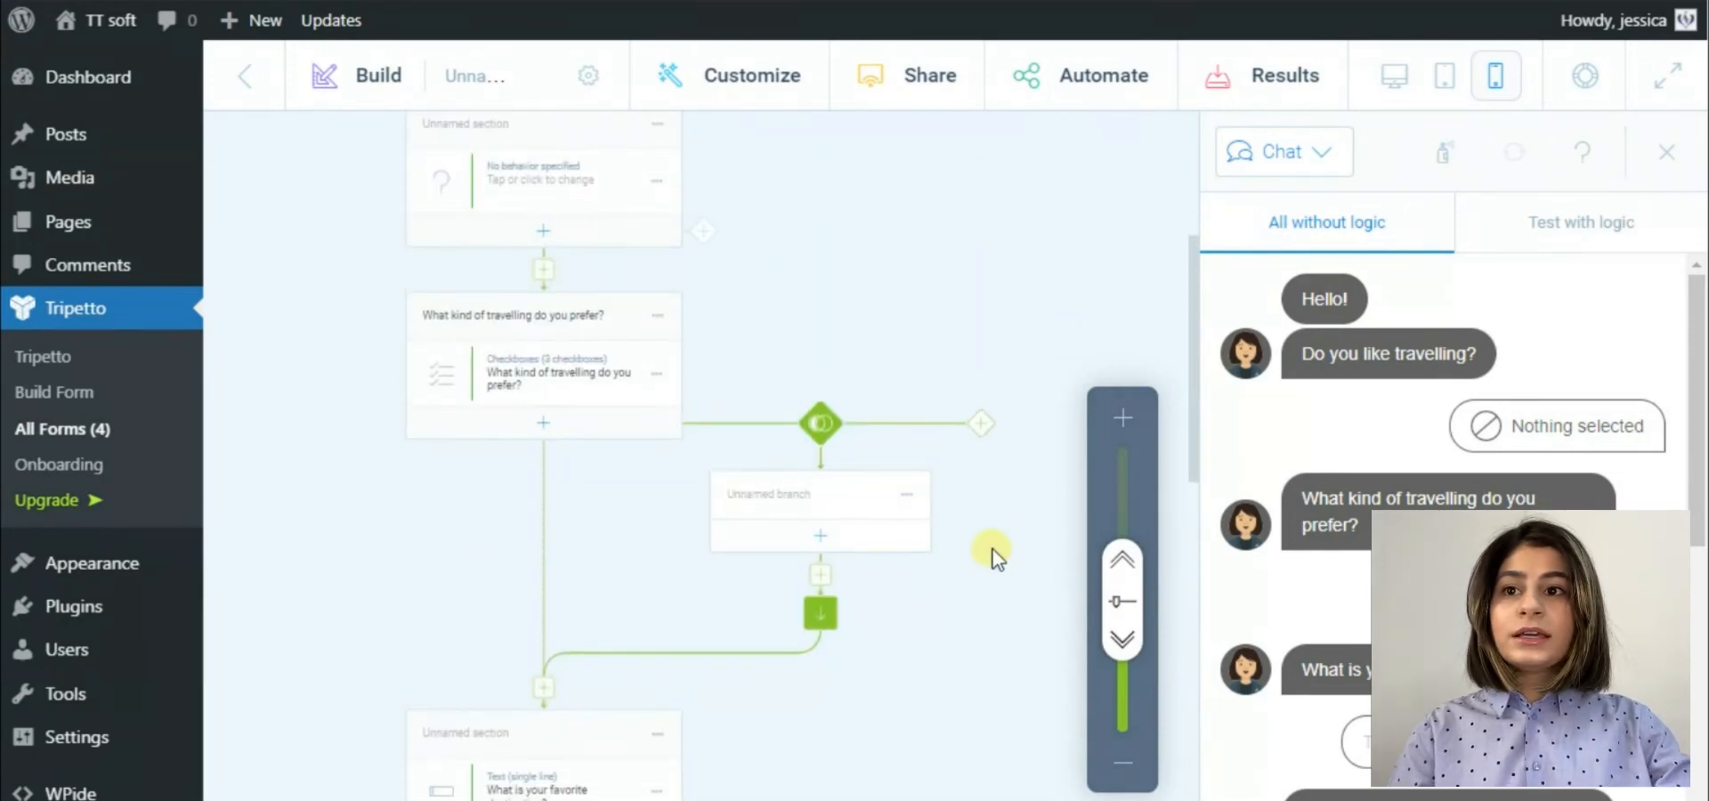
pyautogui.scroll(-3)
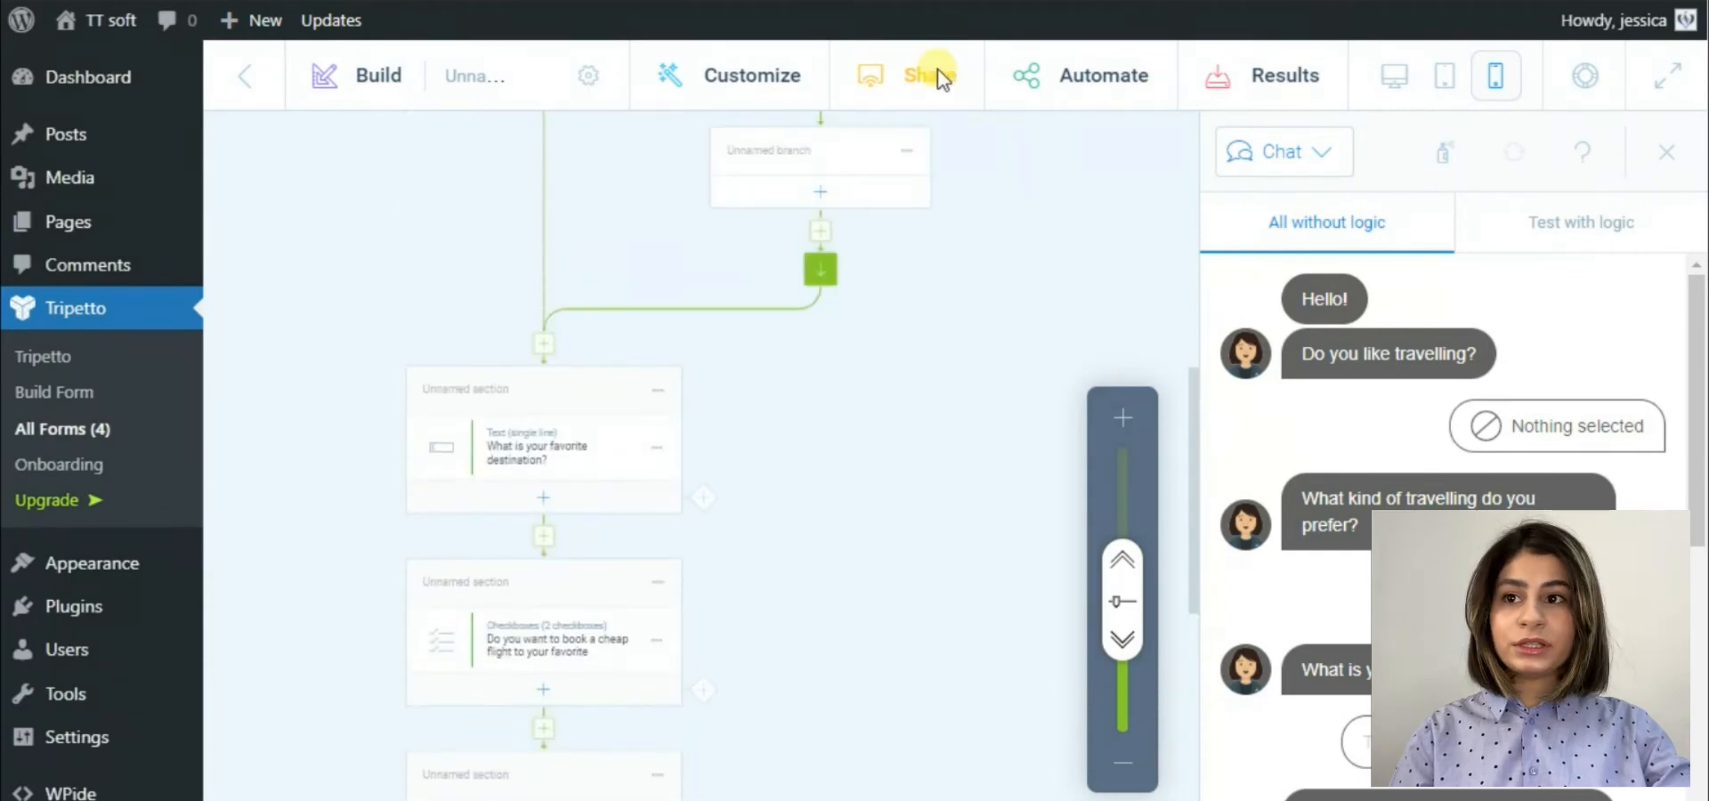
# View the Share panel's shareable link and WordPress shortcode for the form.
pyautogui.click(927, 75)
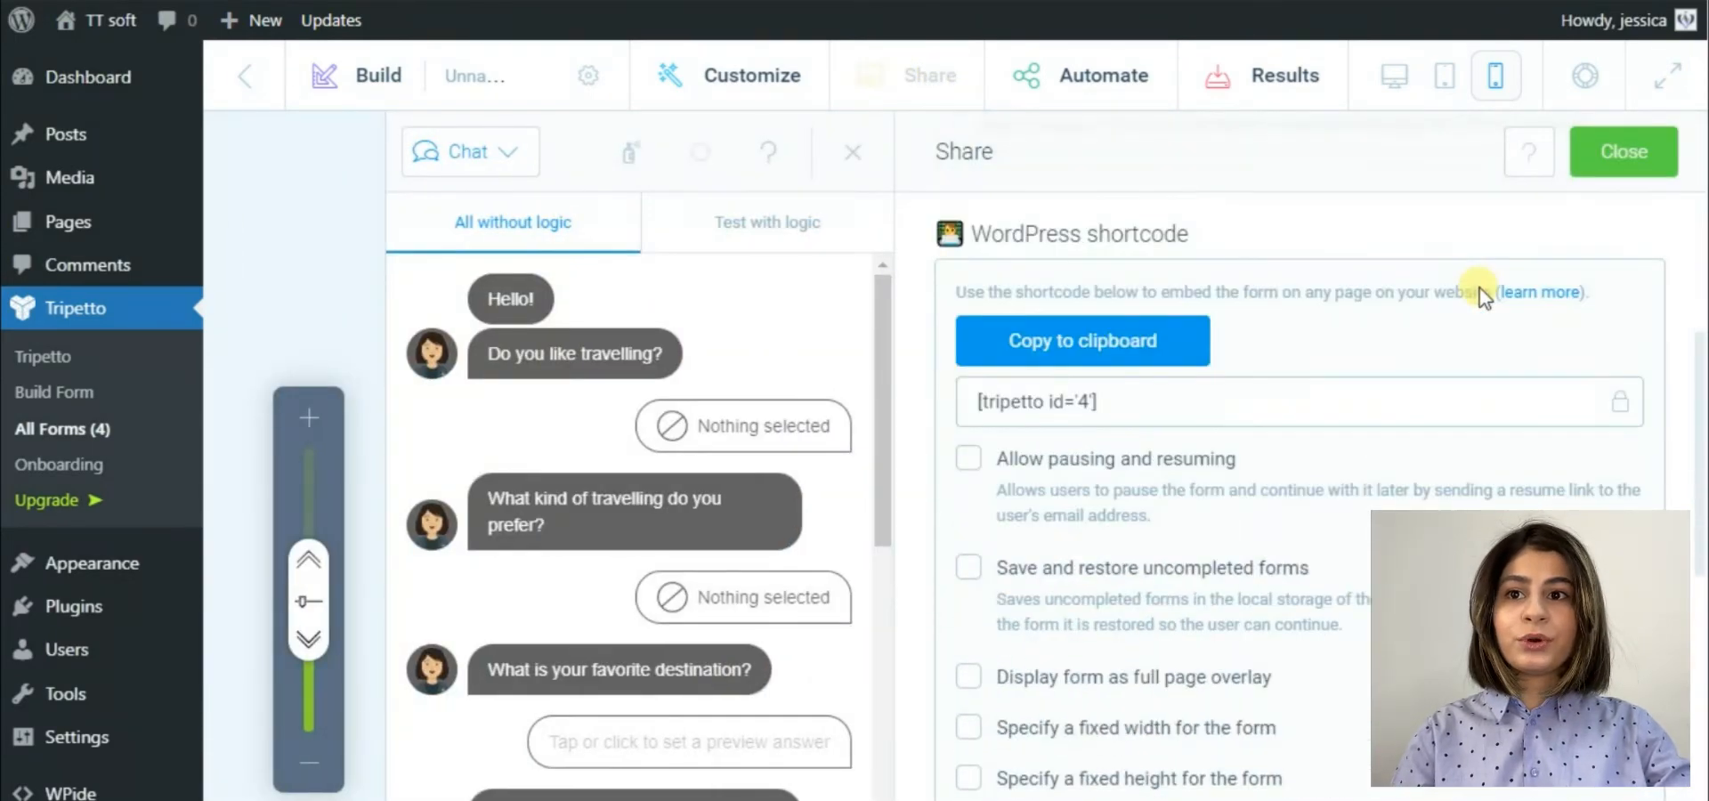
pyautogui.scroll(-3)
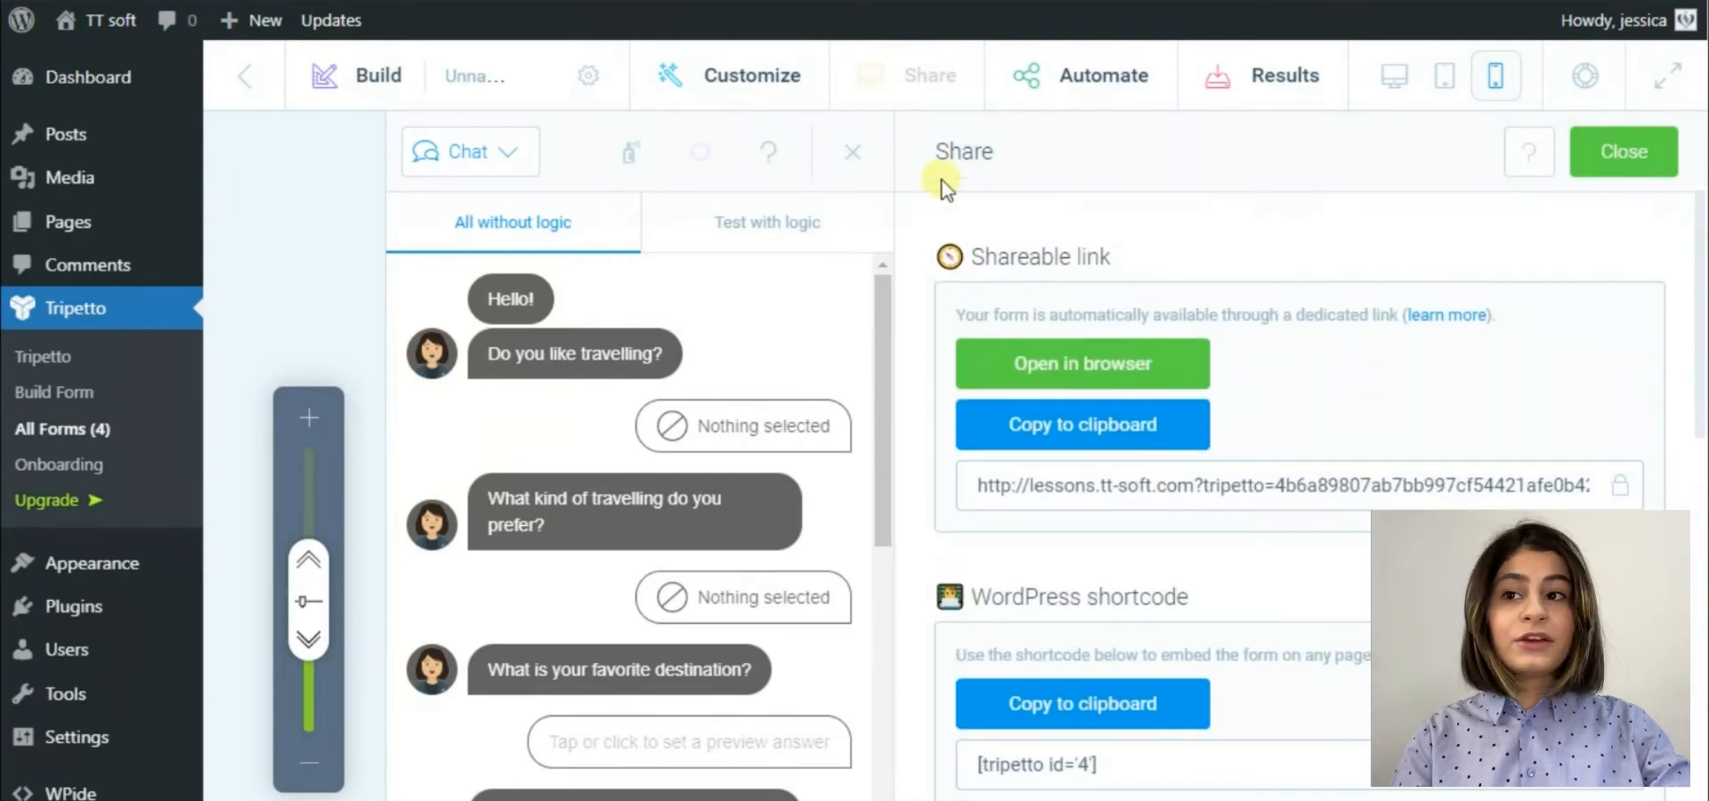
pyautogui.click(853, 153)
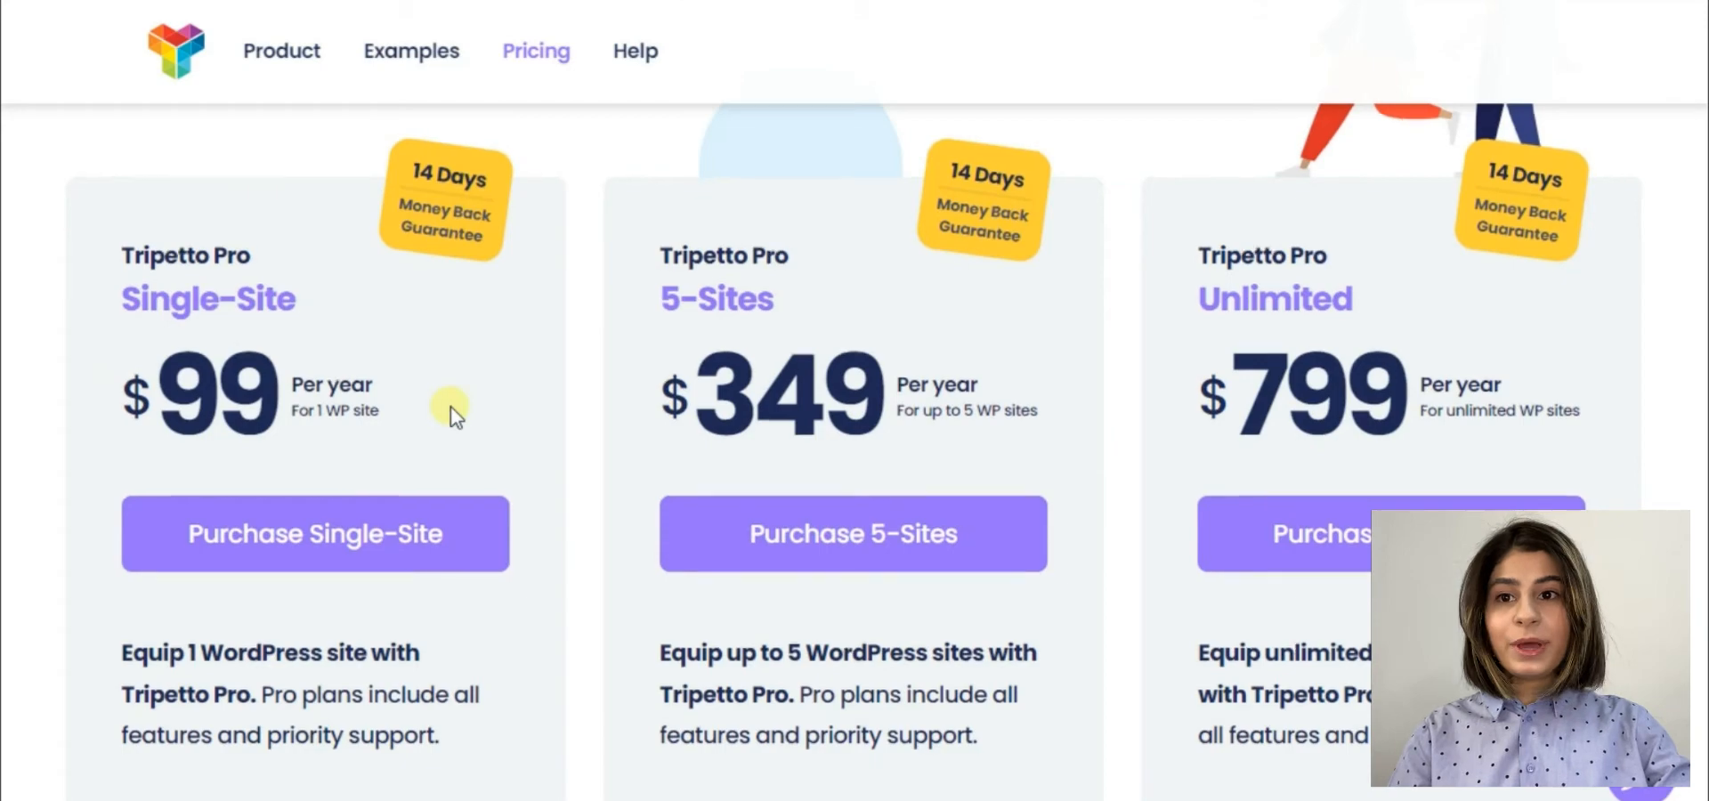
# Scroll through the three Tripetto Pro plan cards and their included feature lists.
pyautogui.scroll(-3)
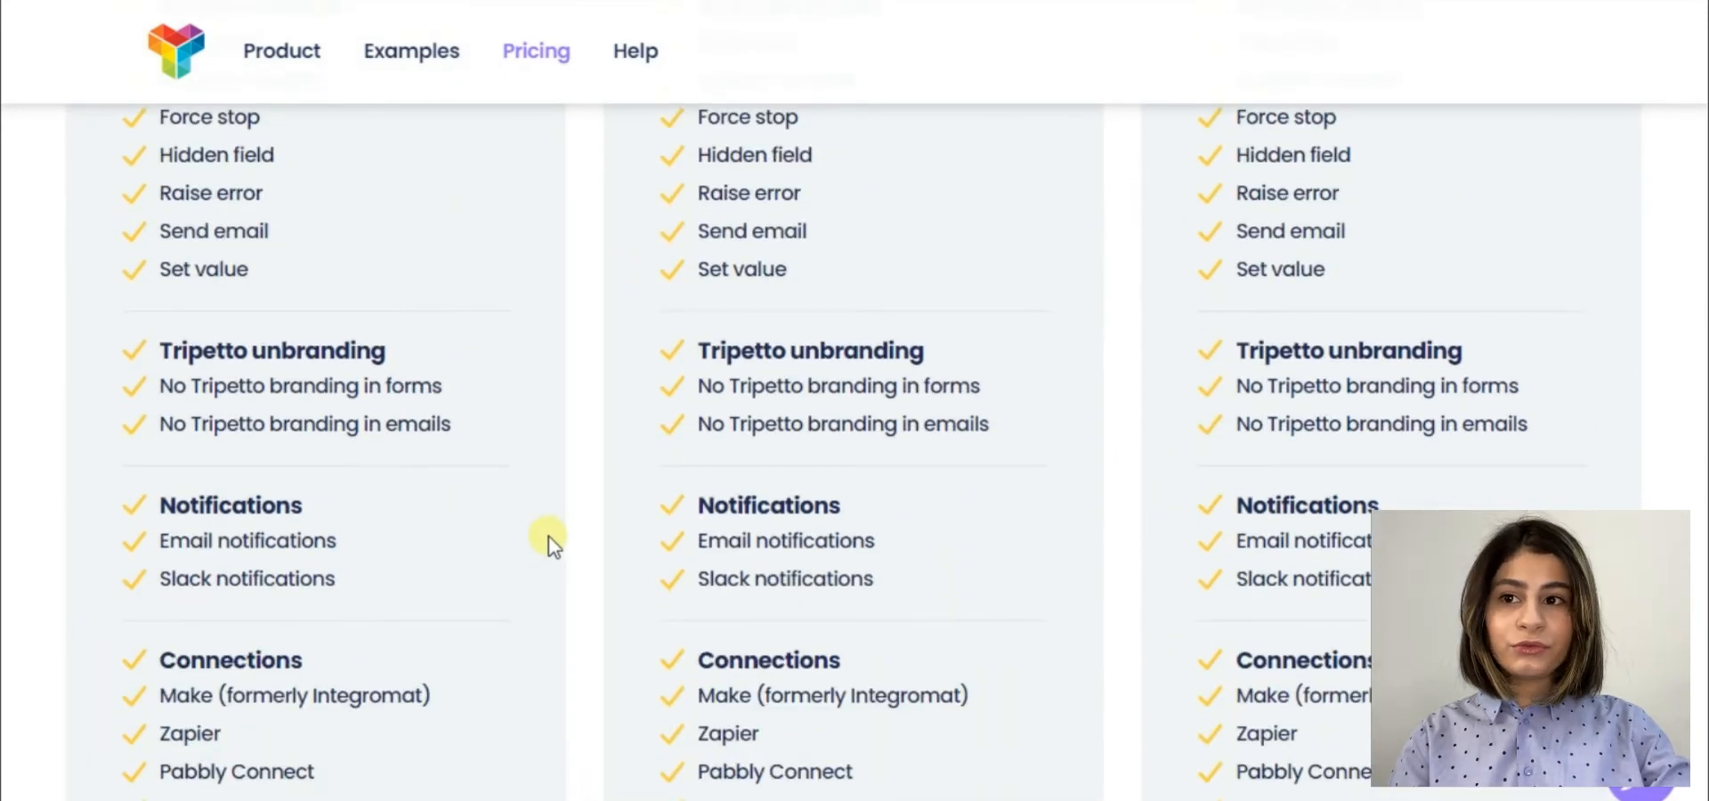
pyautogui.scroll(-3)
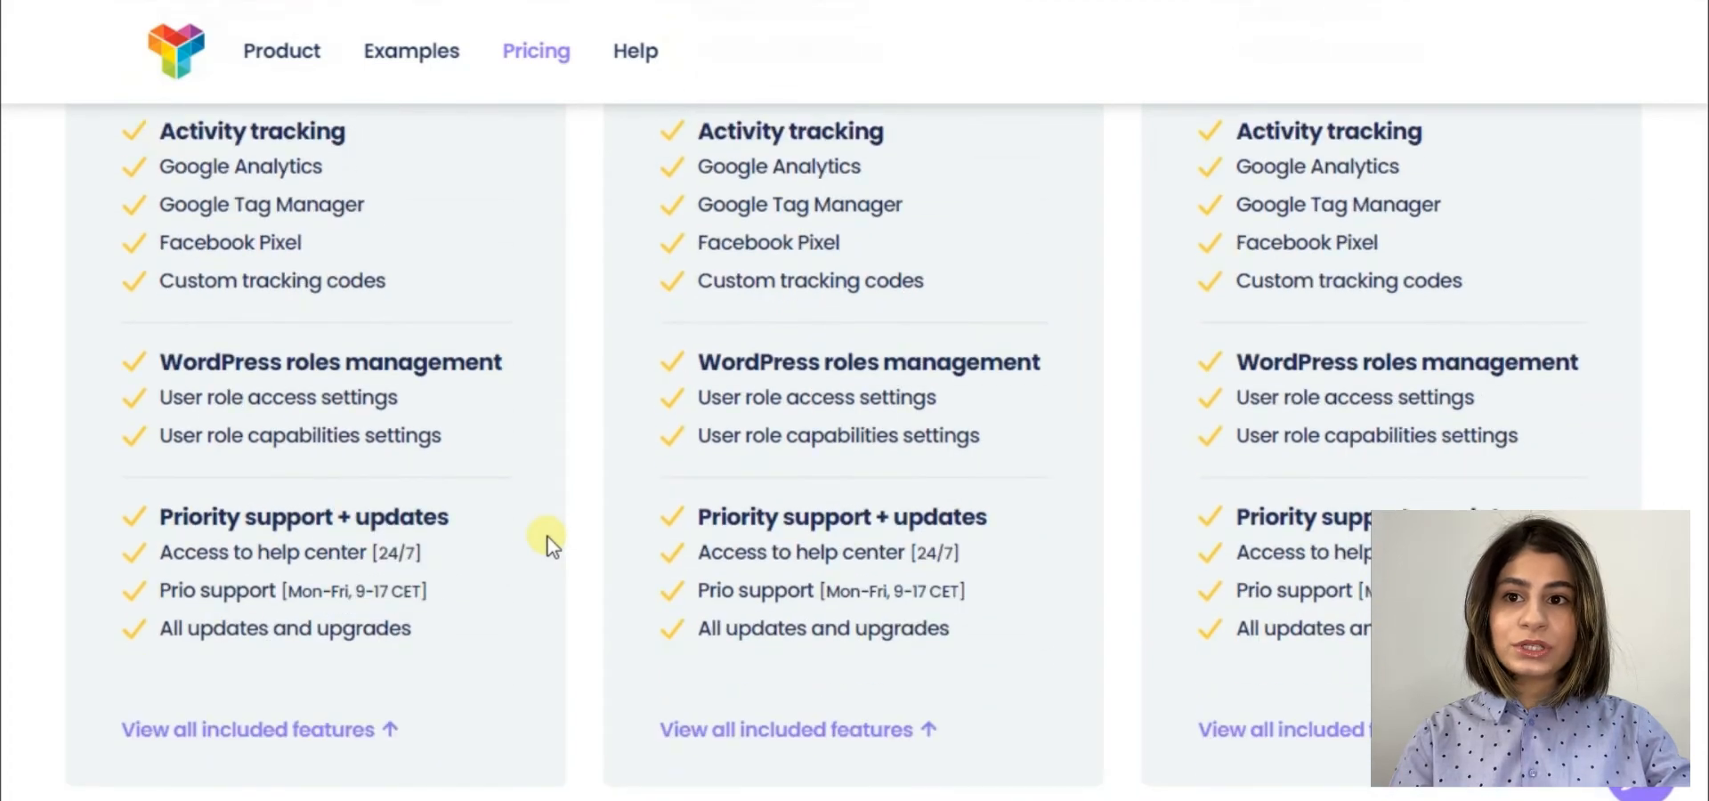
pyautogui.scroll(3)
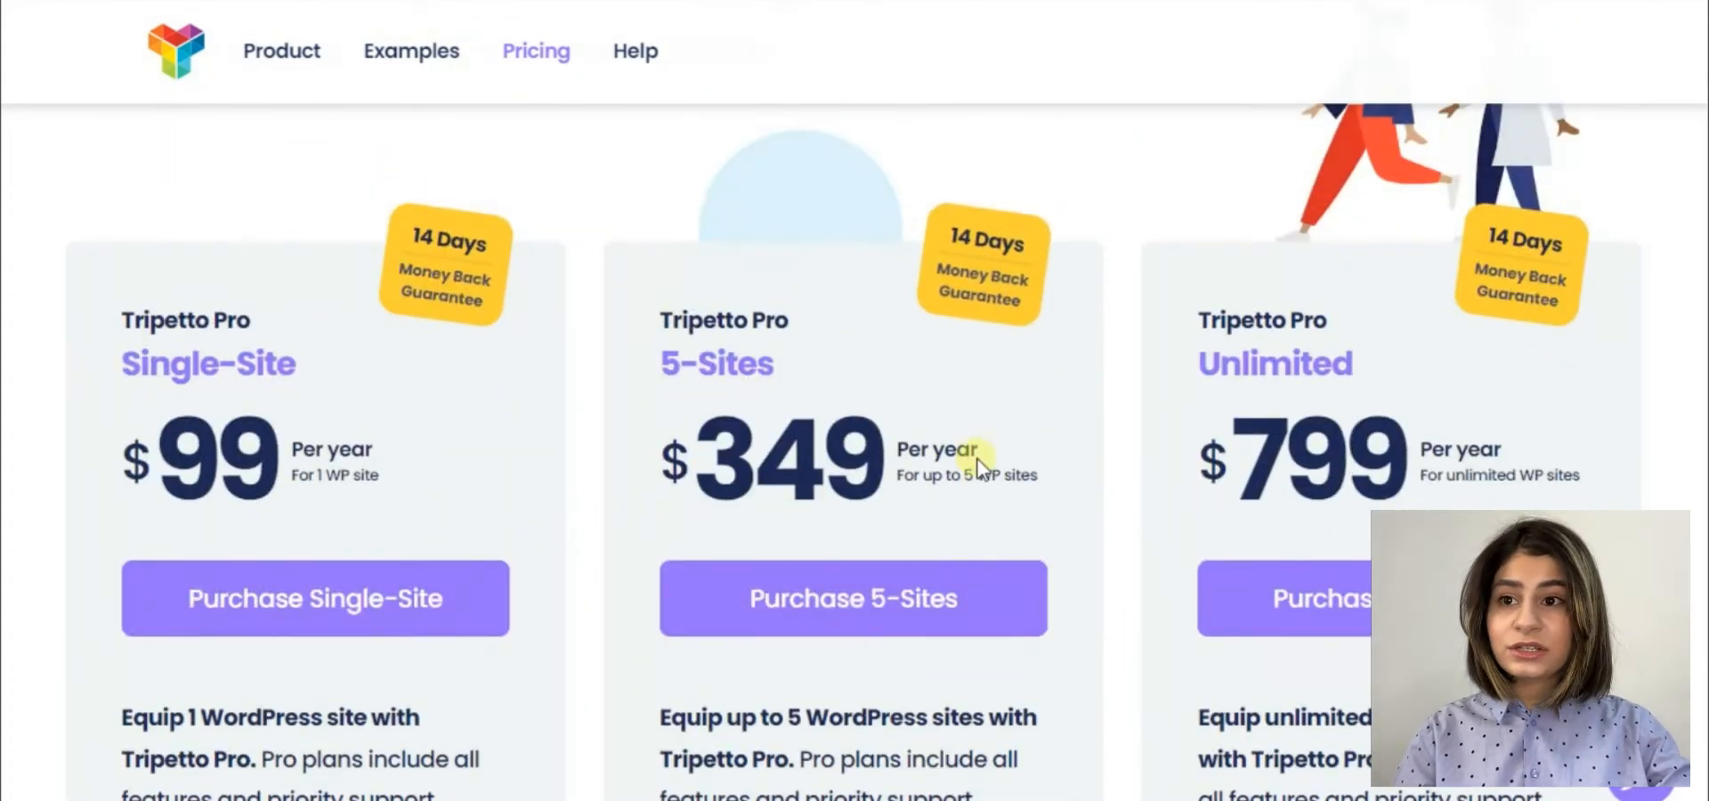
pyautogui.scroll(-3)
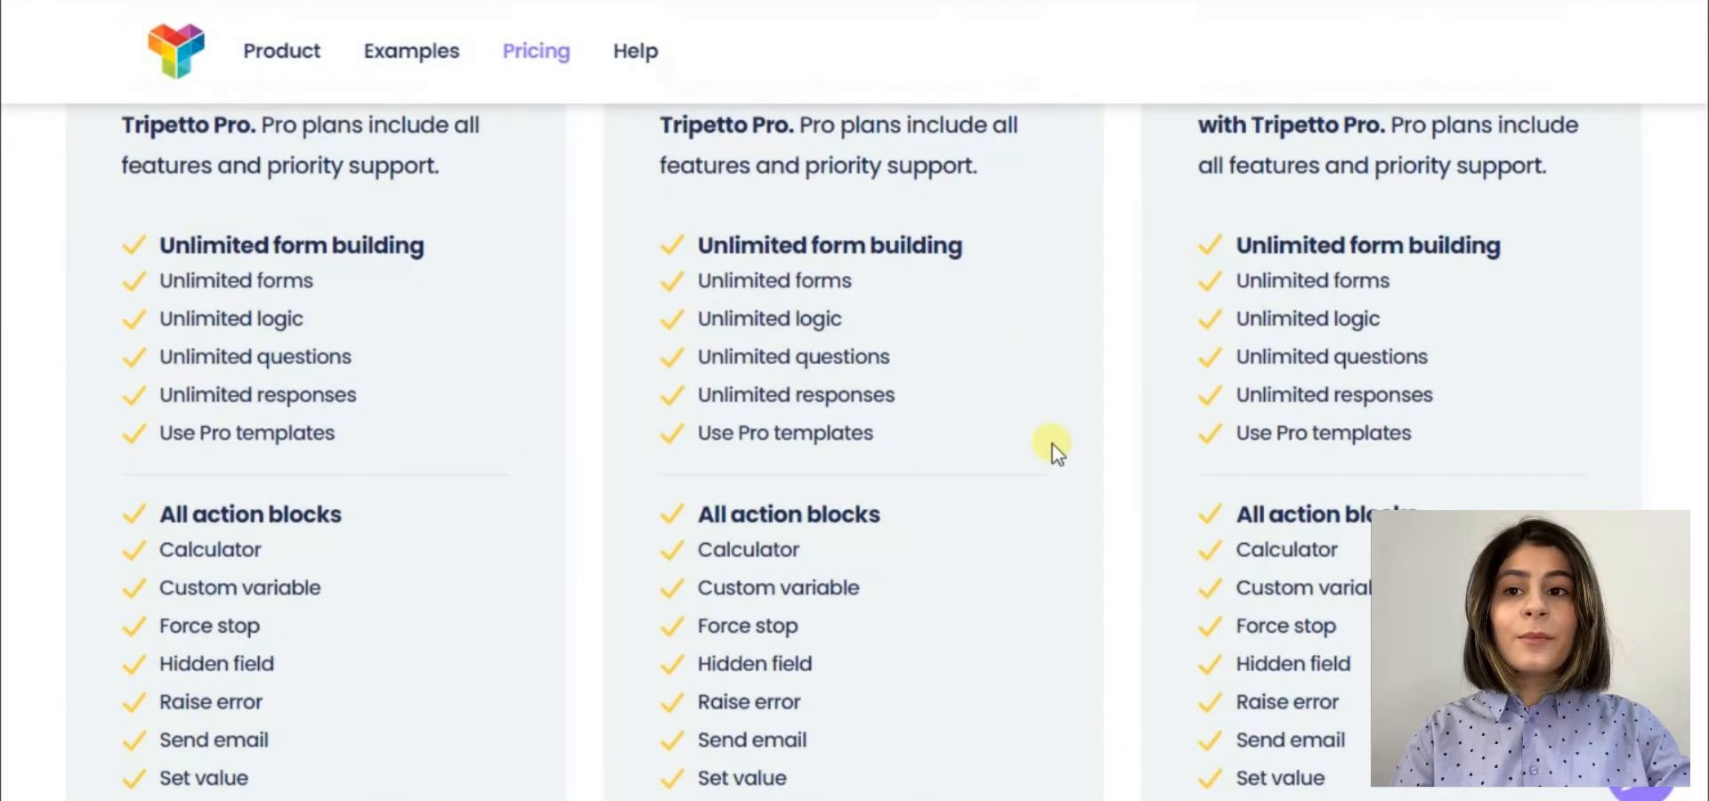
pyautogui.scroll(-3)
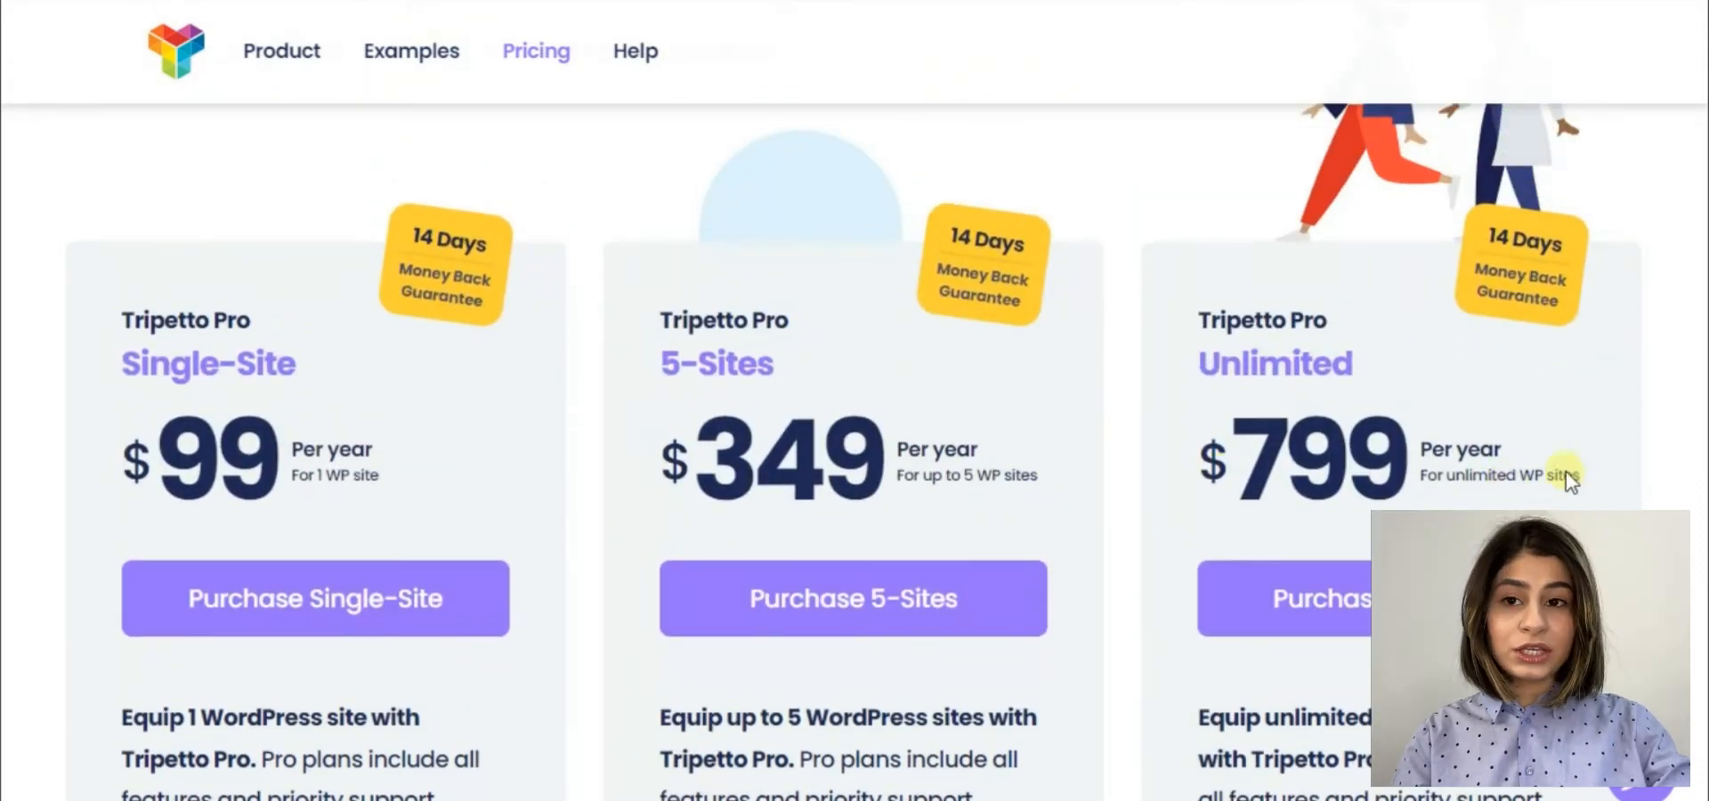
pyautogui.scroll(-3)
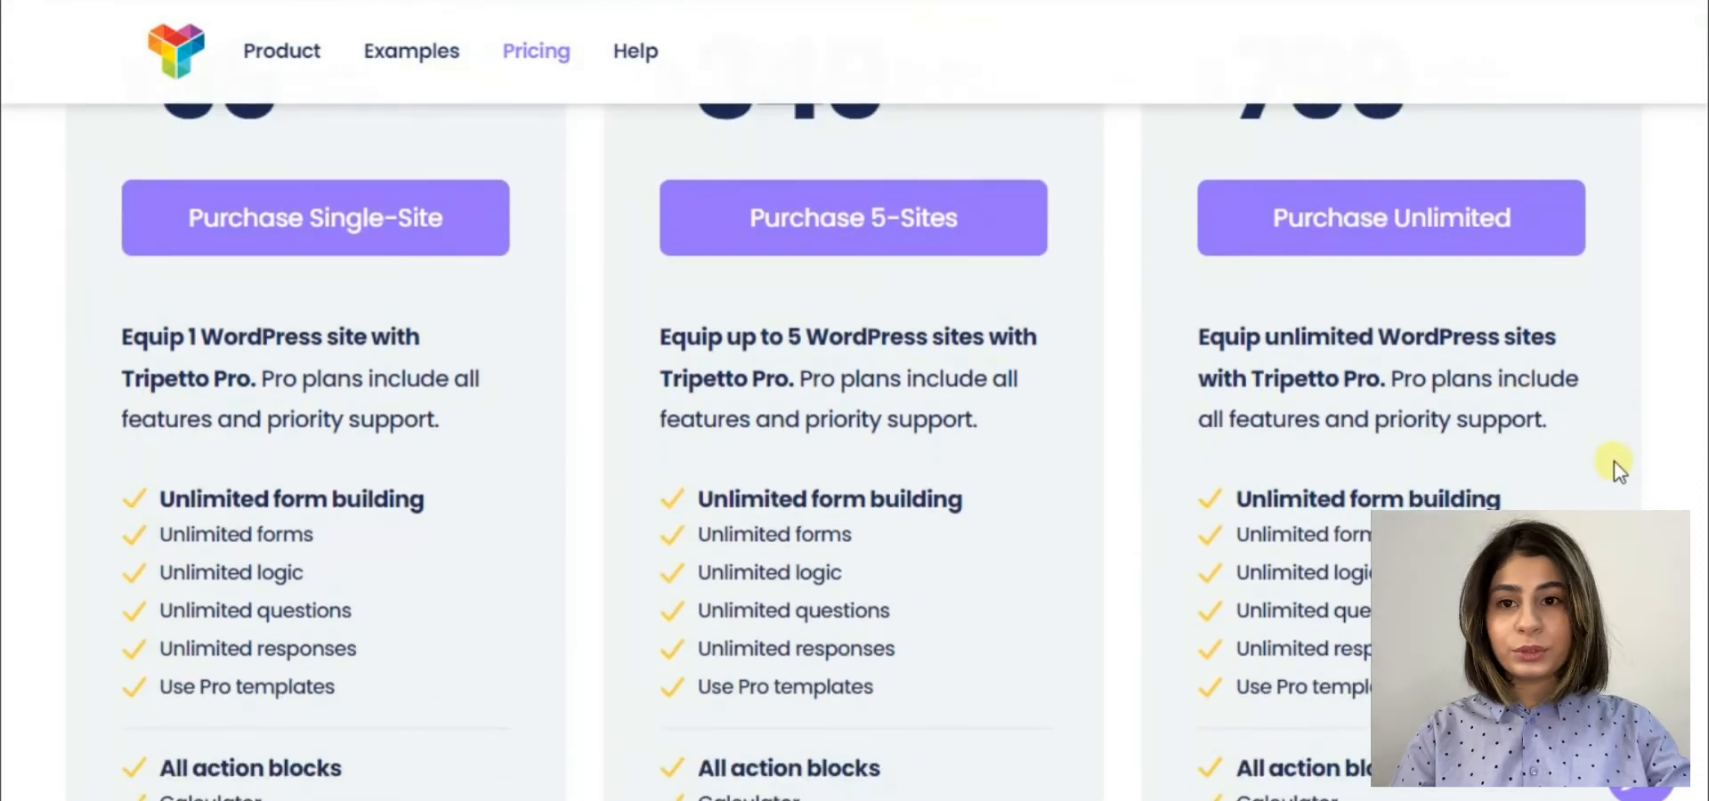
pyautogui.scroll(-3)
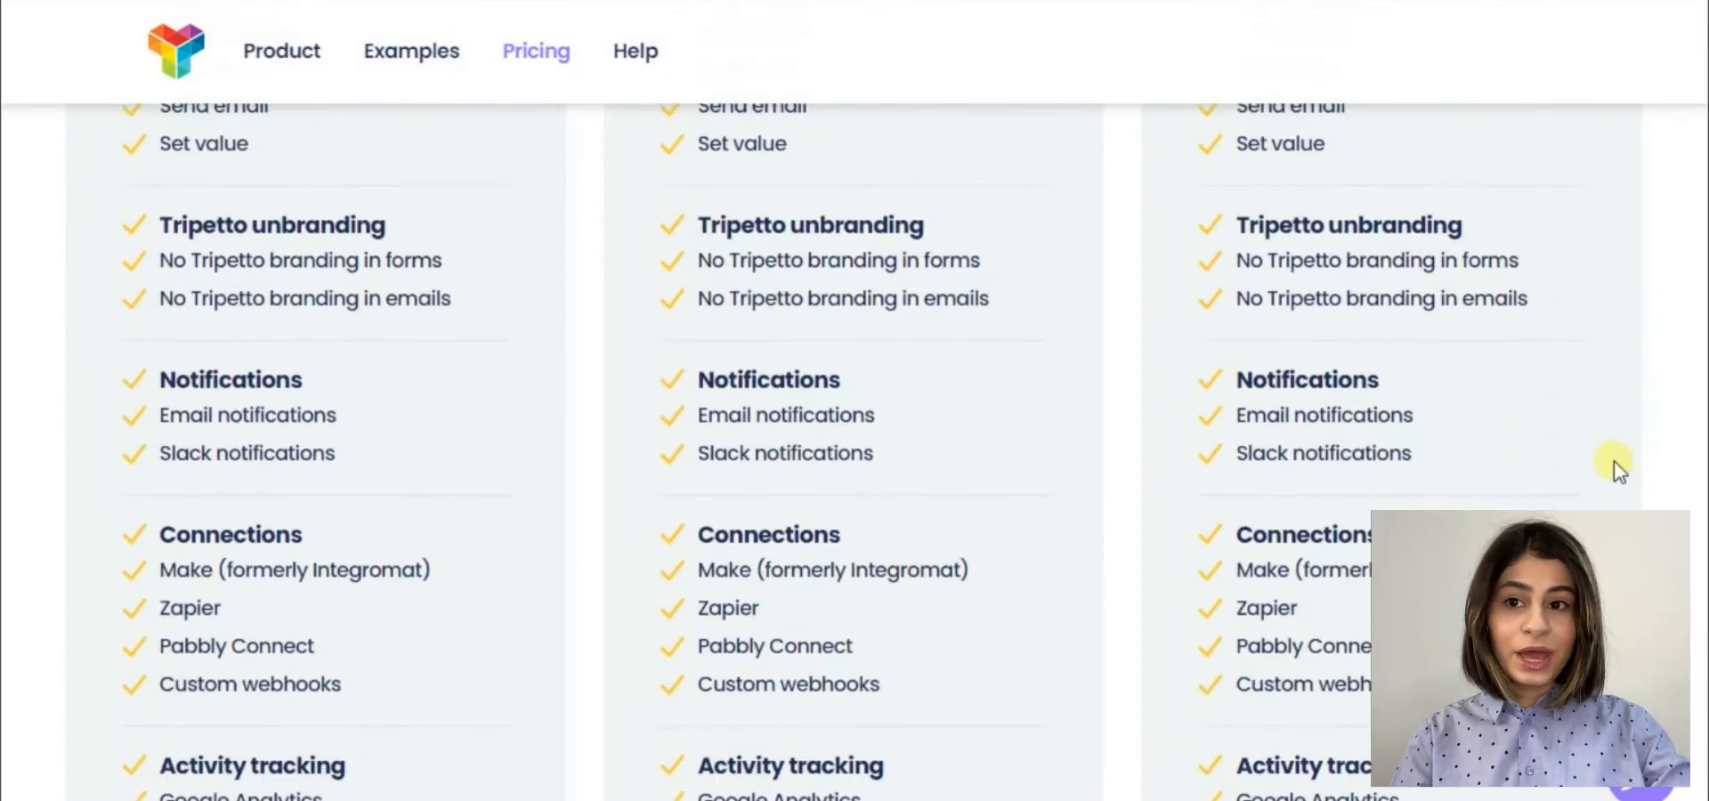
pyautogui.scroll(-3)
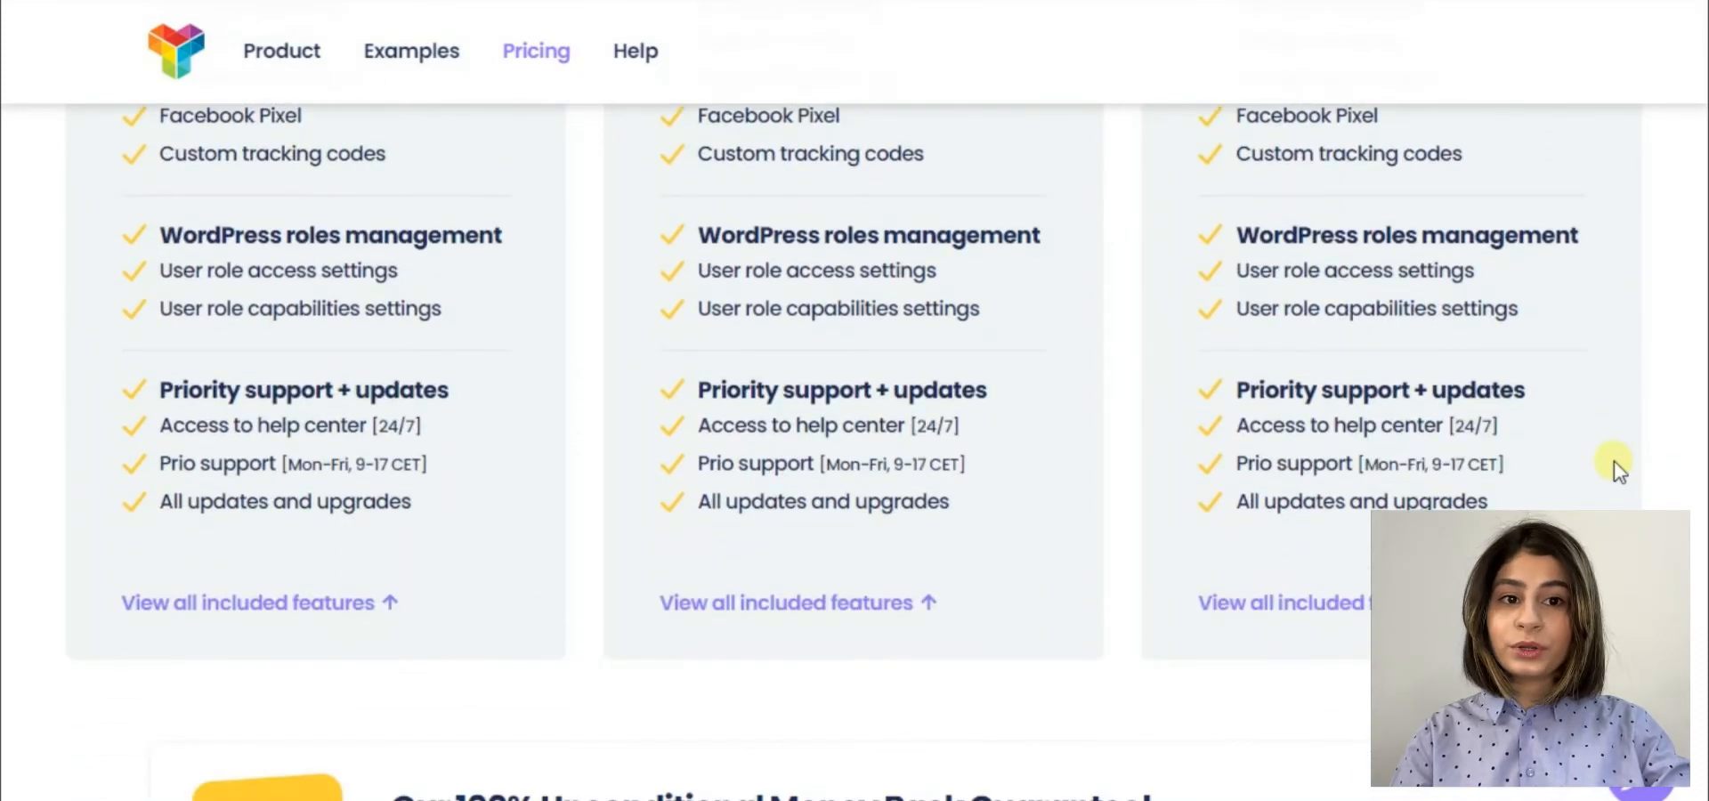
pyautogui.scroll(-3)
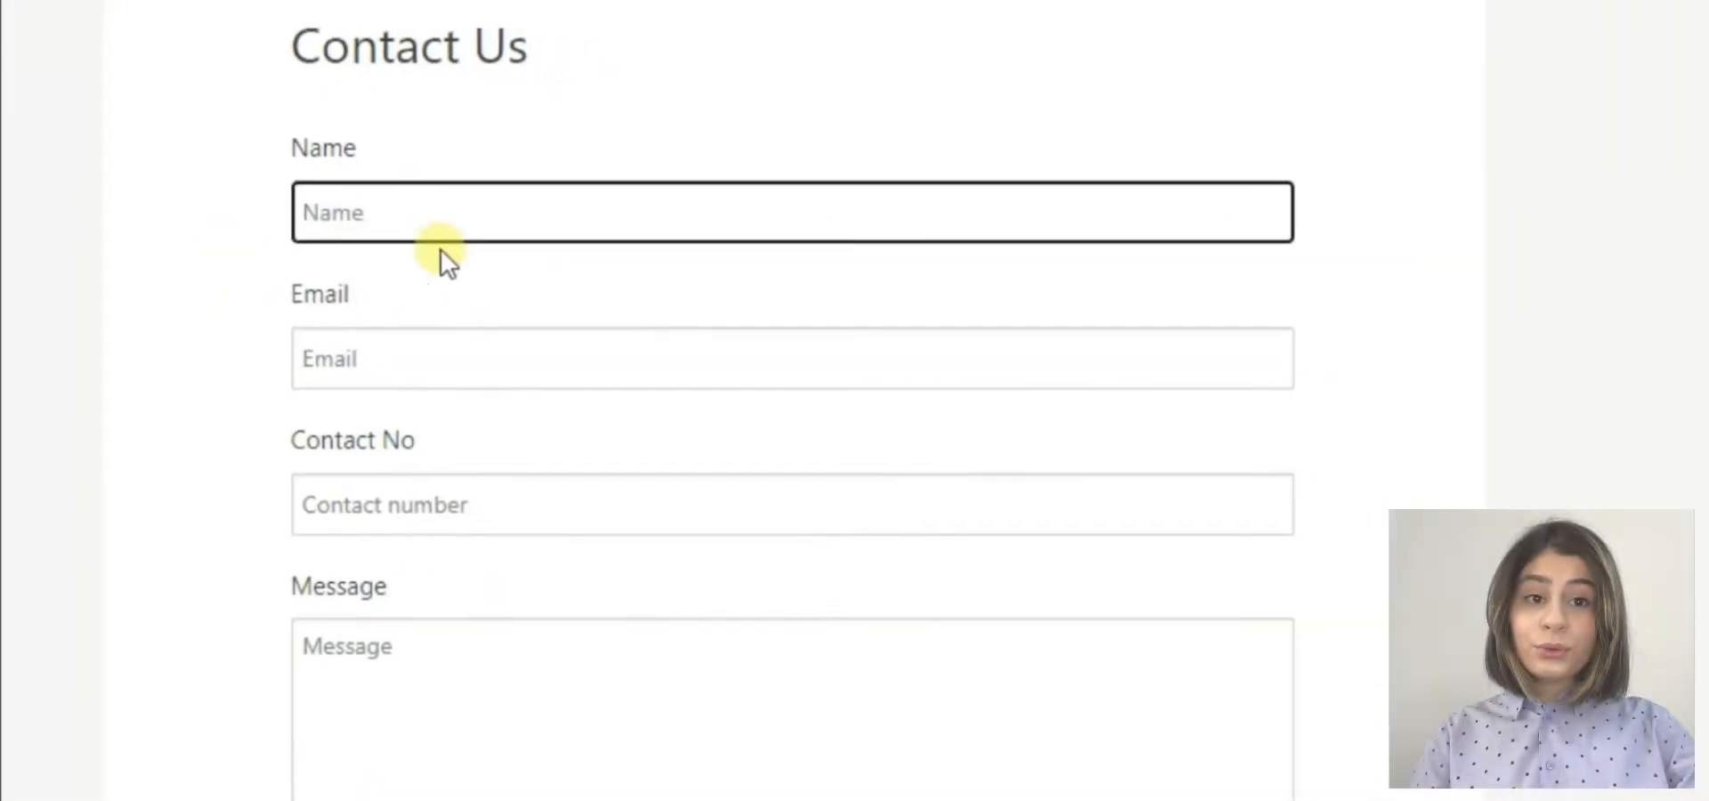
# Enter the name 'Jessi' and contact number '052' into the demo Contact Us form.
pyautogui.write('Jessica')
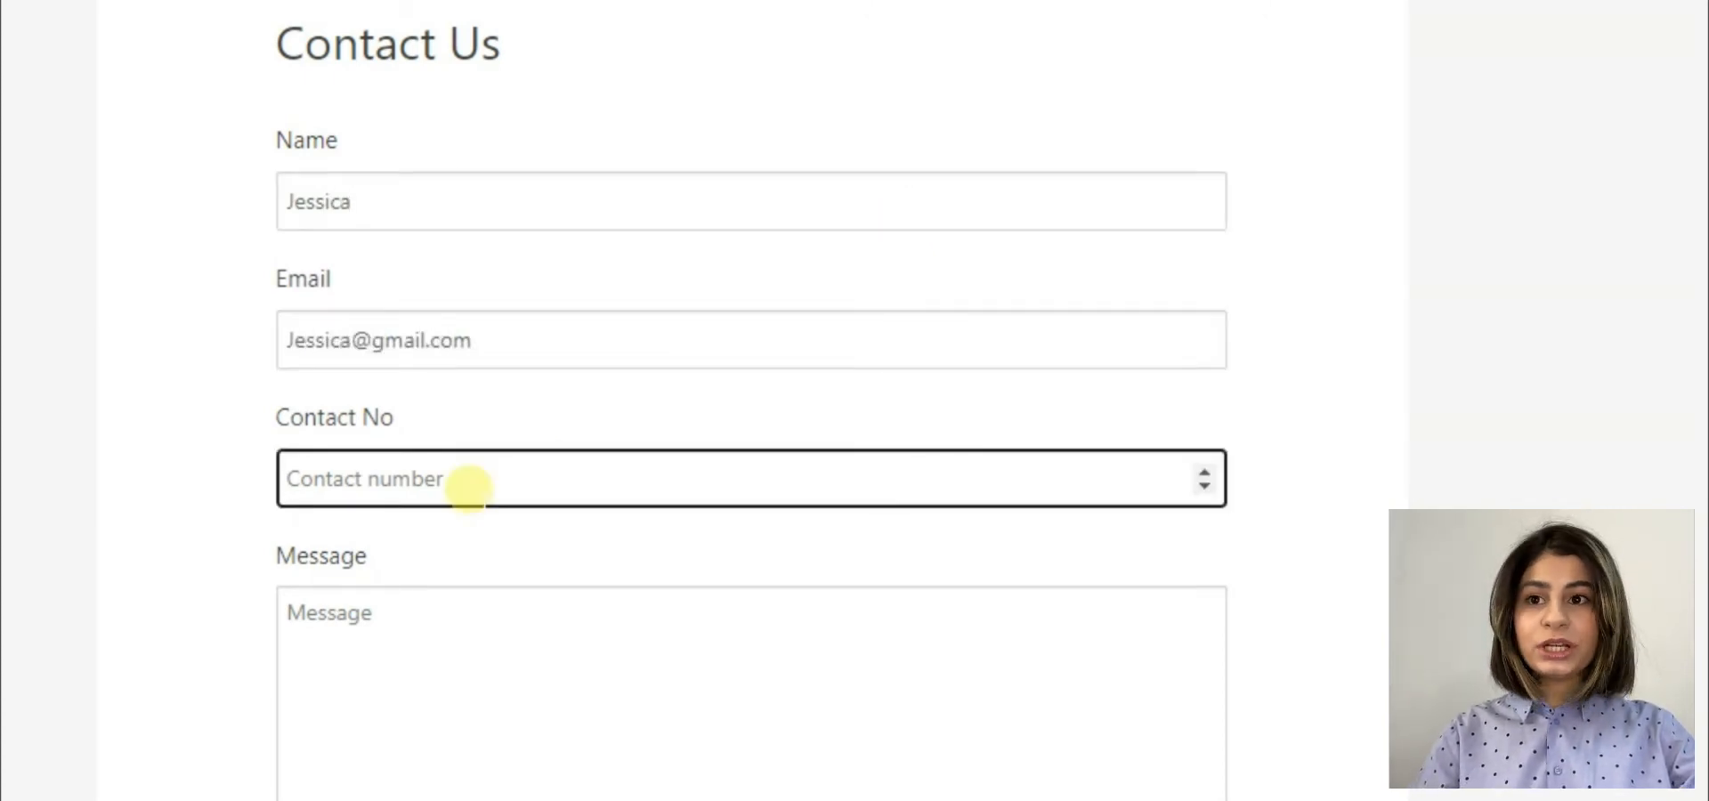
pyautogui.write('052')
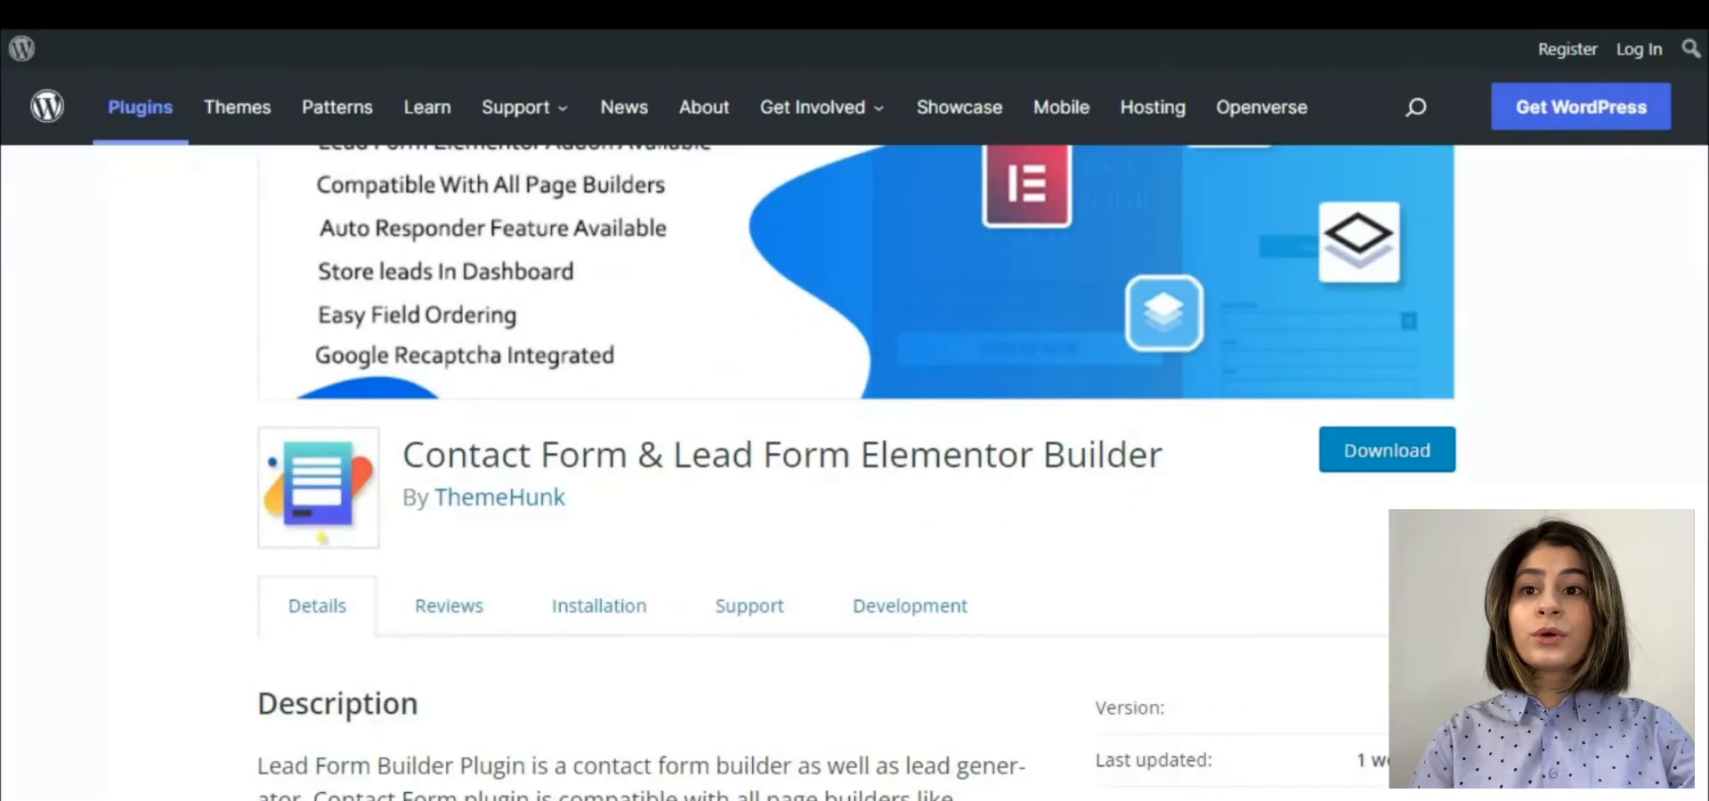
# Scroll the Lead Form Builder plugin page through its description, Key Features and Pro list.
pyautogui.scroll(-3)
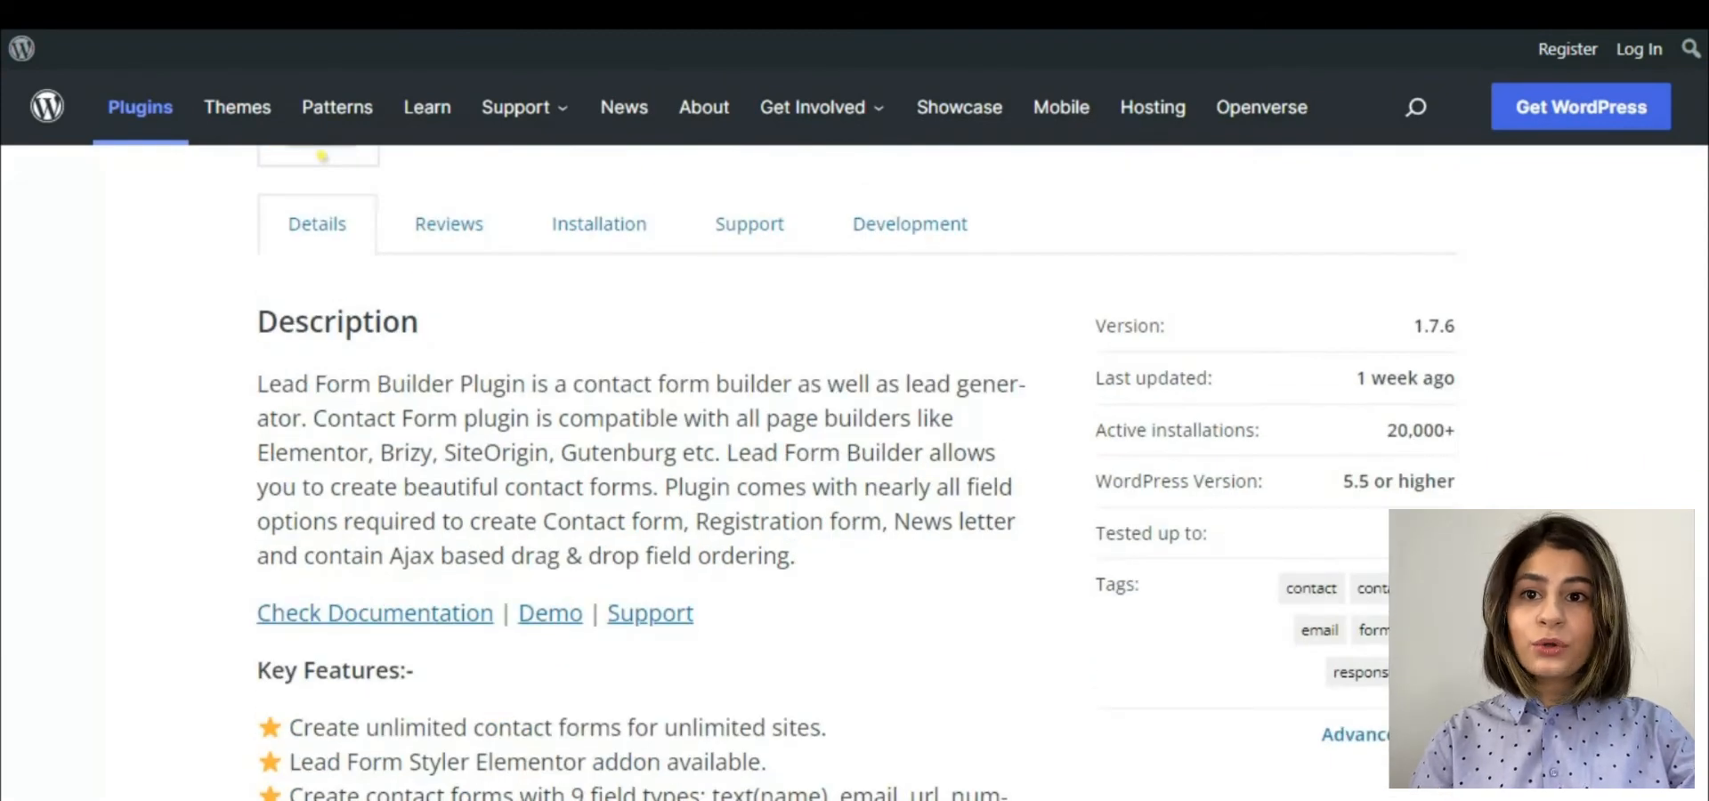
pyautogui.scroll(-3)
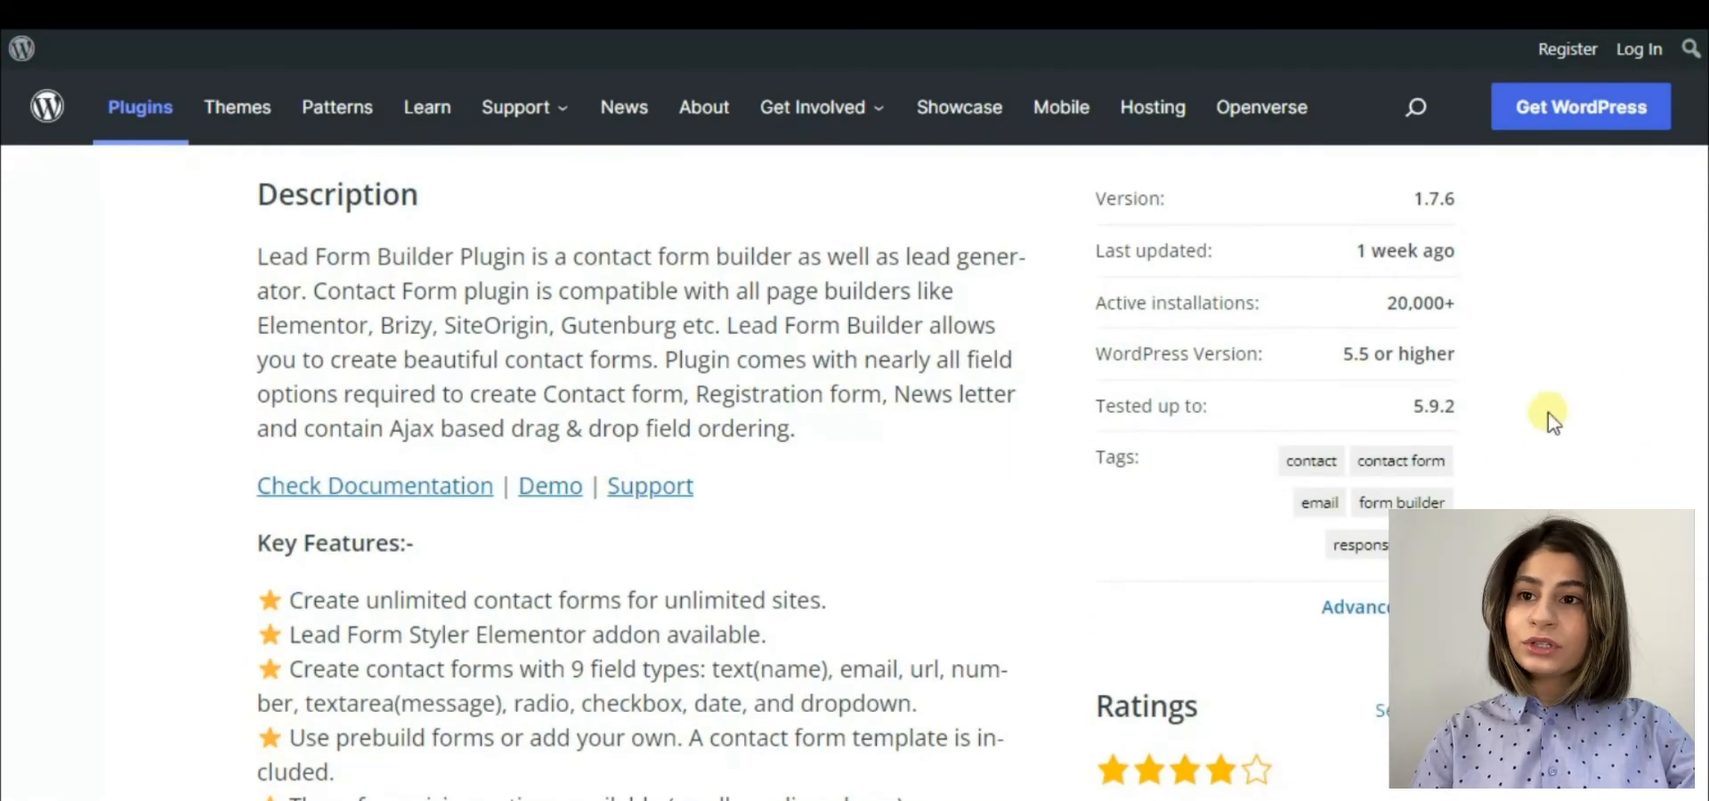
pyautogui.scroll(-3)
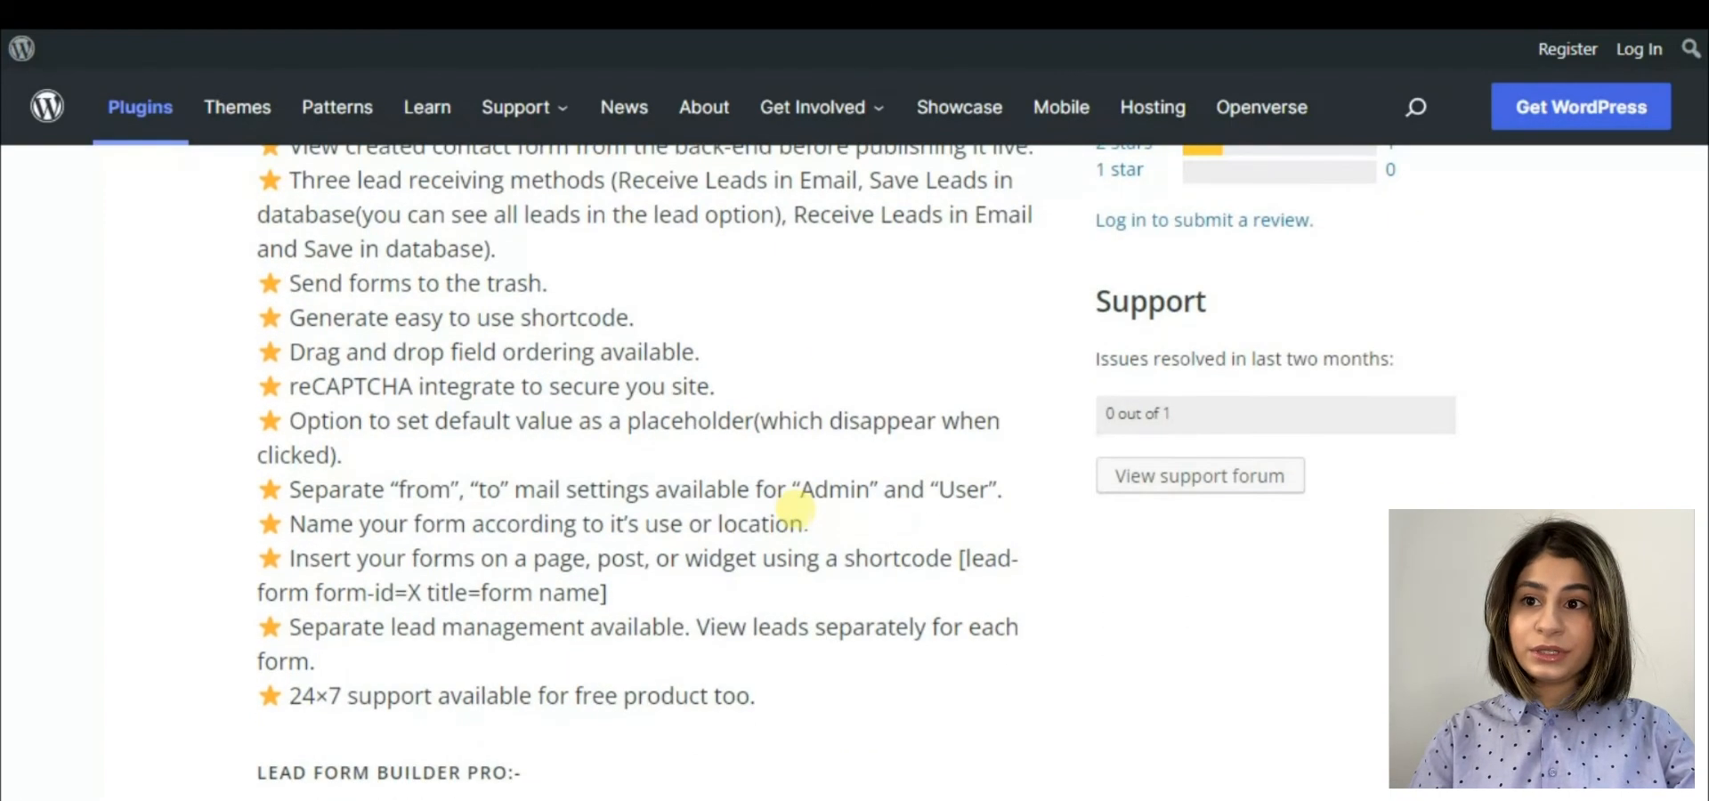
pyautogui.scroll(-3)
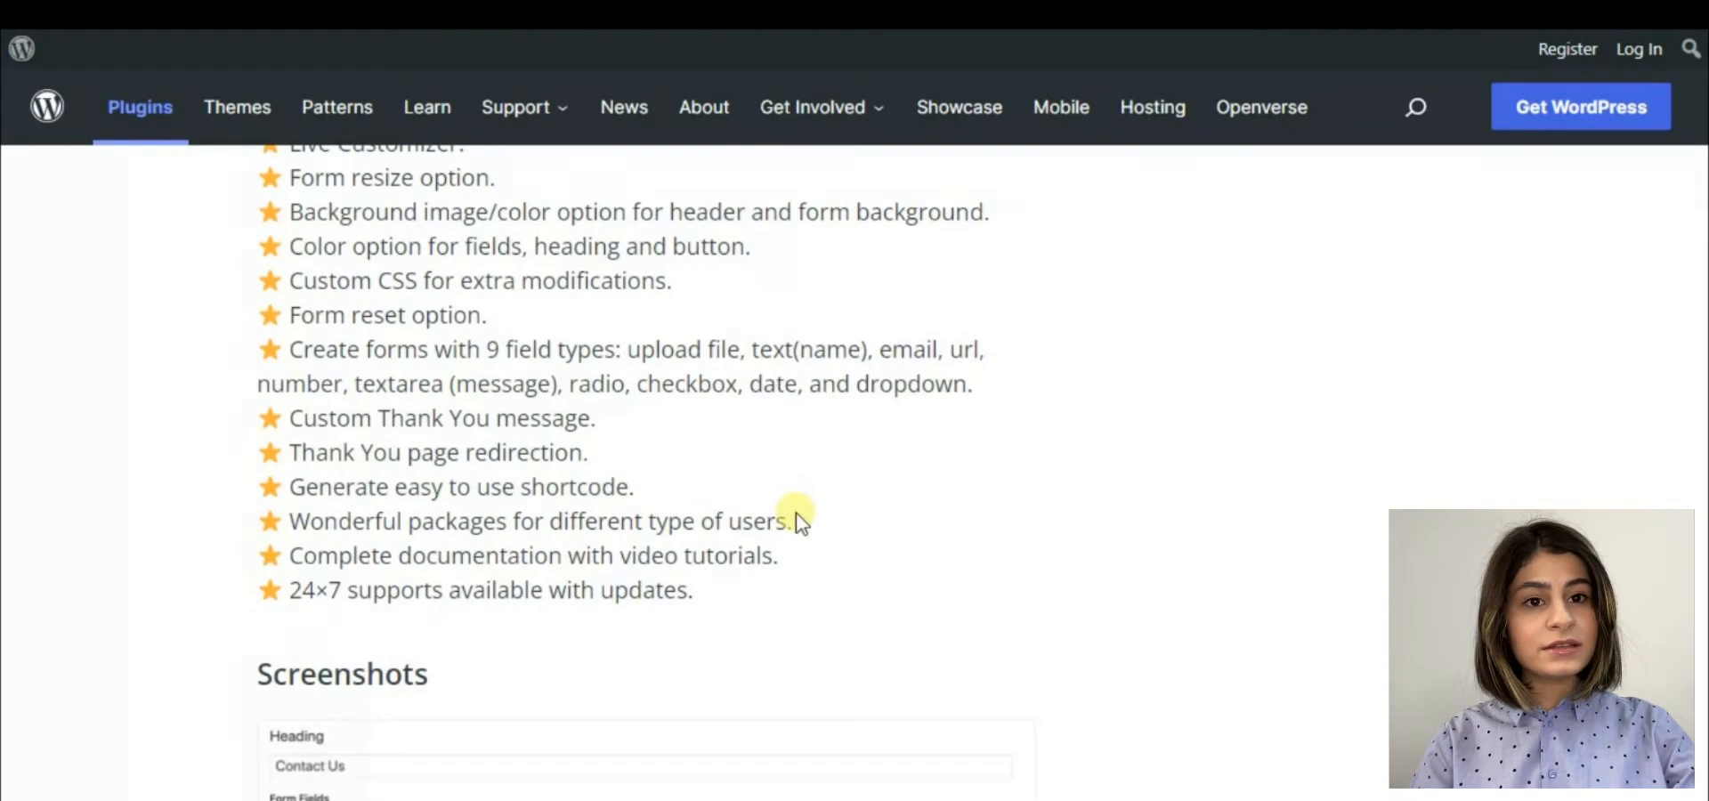
pyautogui.scroll(-3)
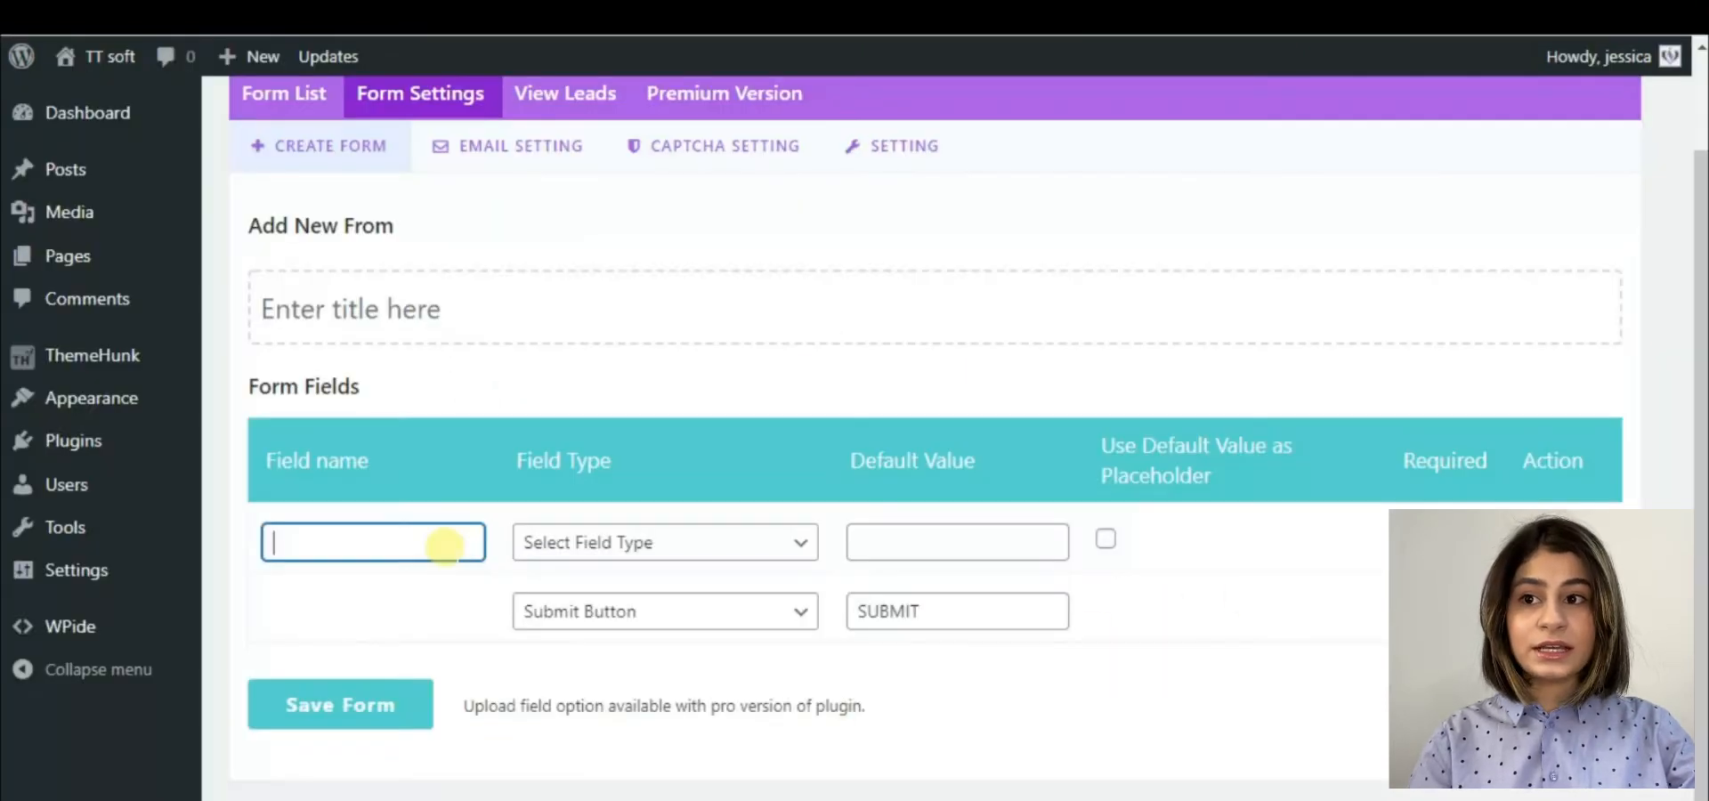
# Add a Surname name-type field with 'Write your' placeholder and an Email email-type field.
pyautogui.write('Surname')
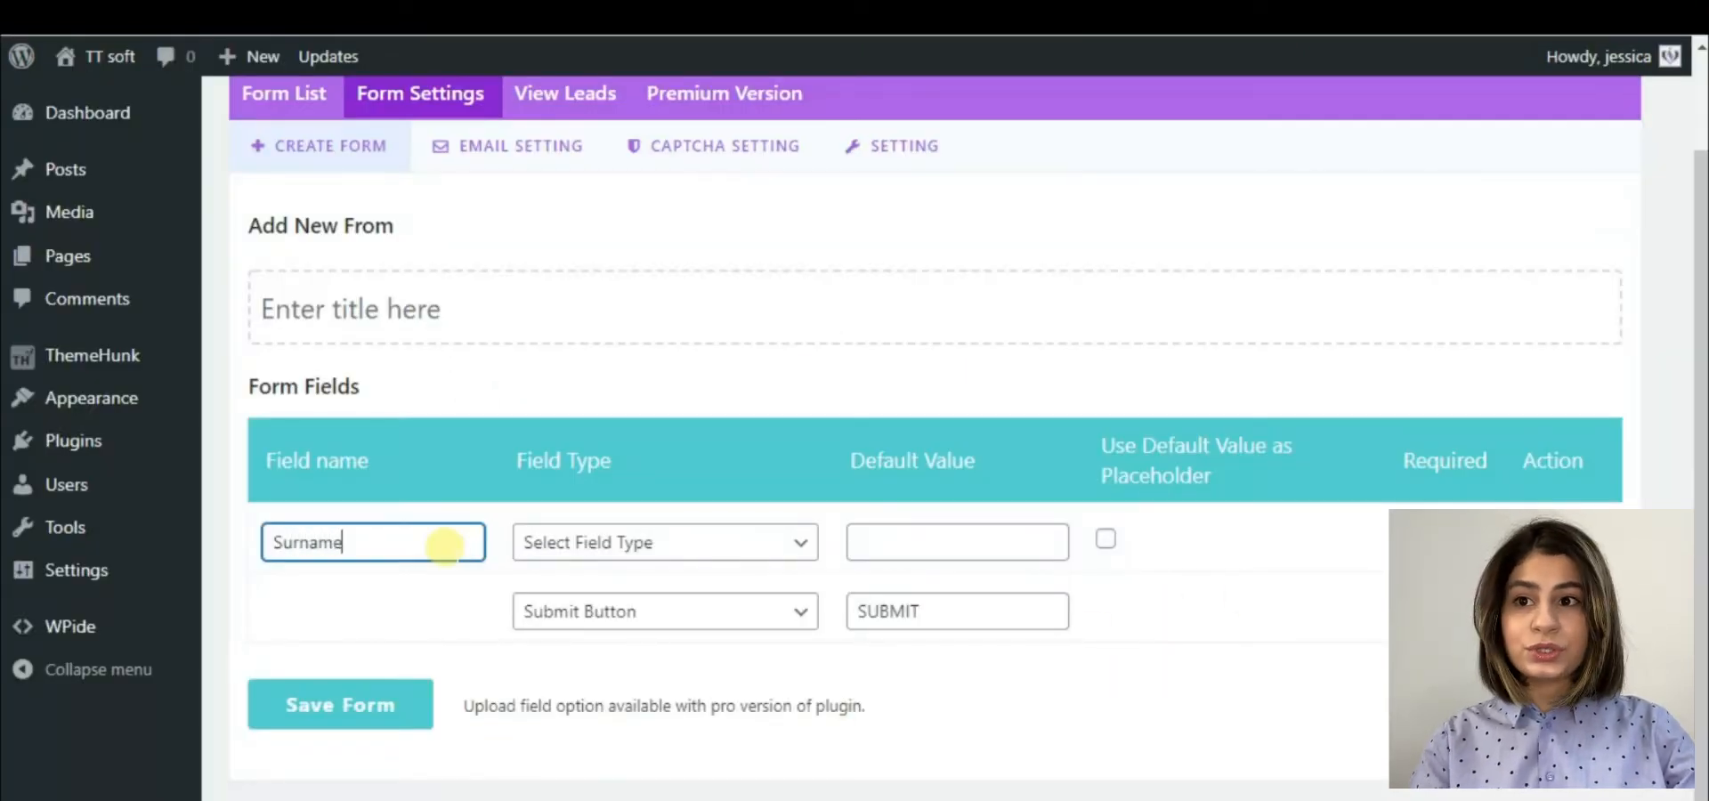
pyautogui.click(666, 543)
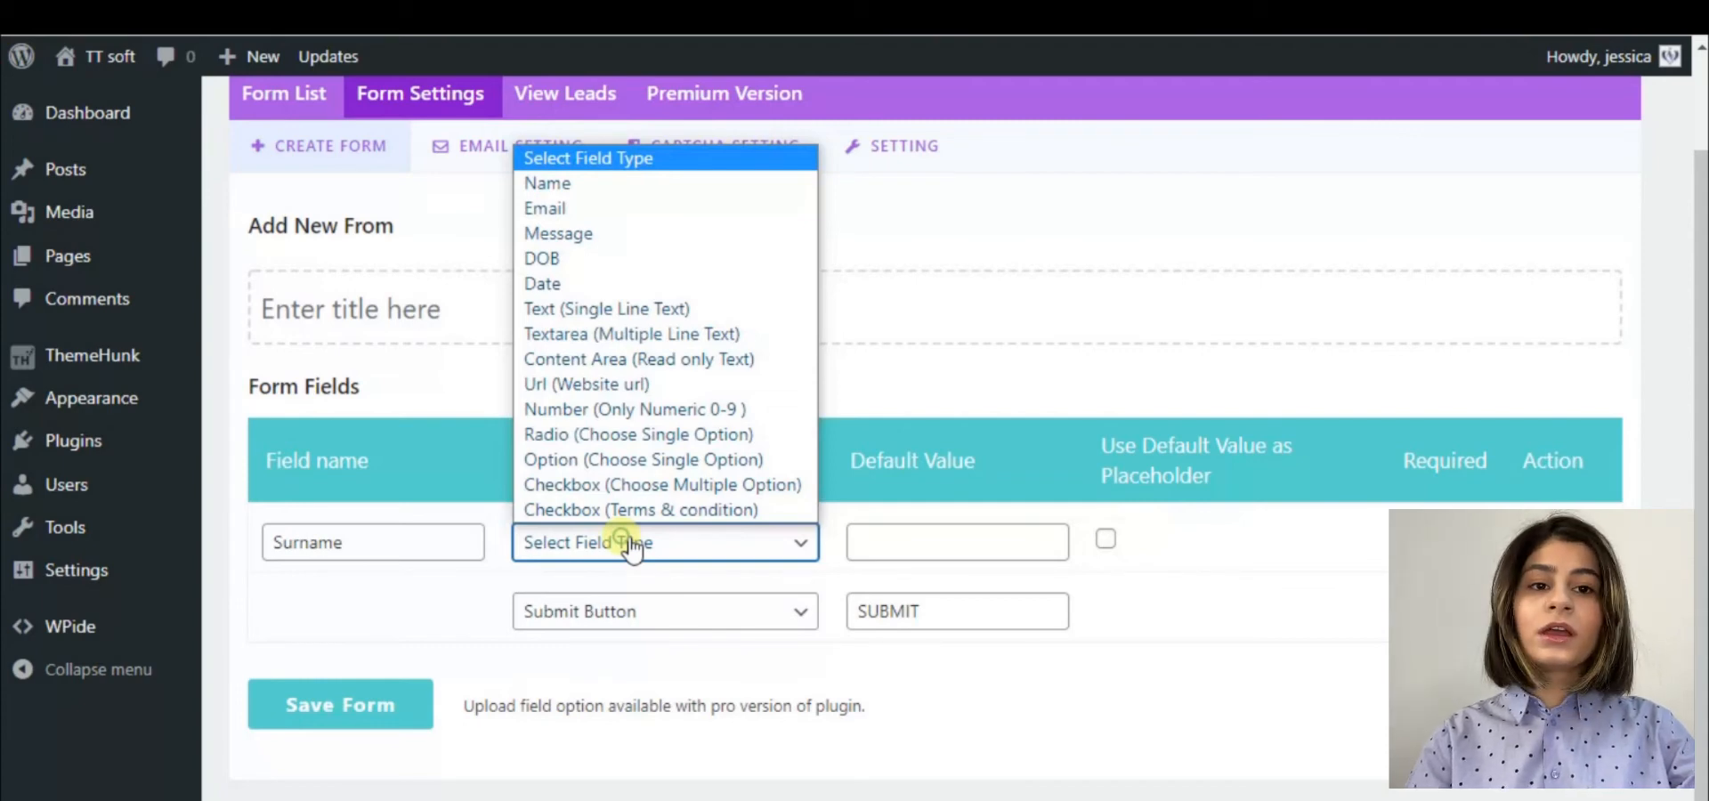
pyautogui.click(547, 182)
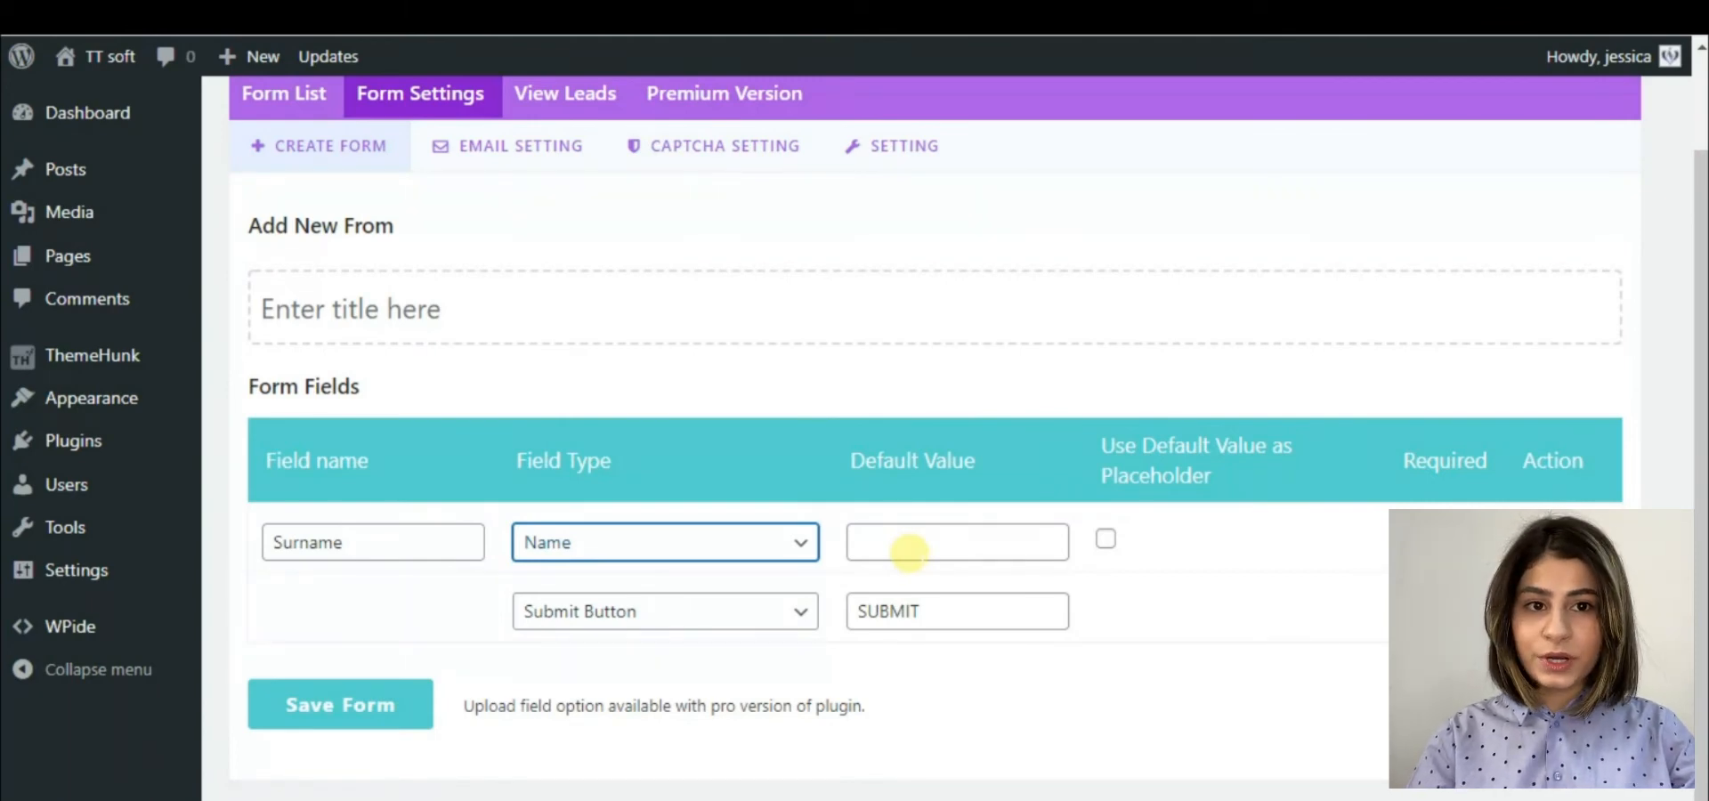
pyautogui.write('Write your surname')
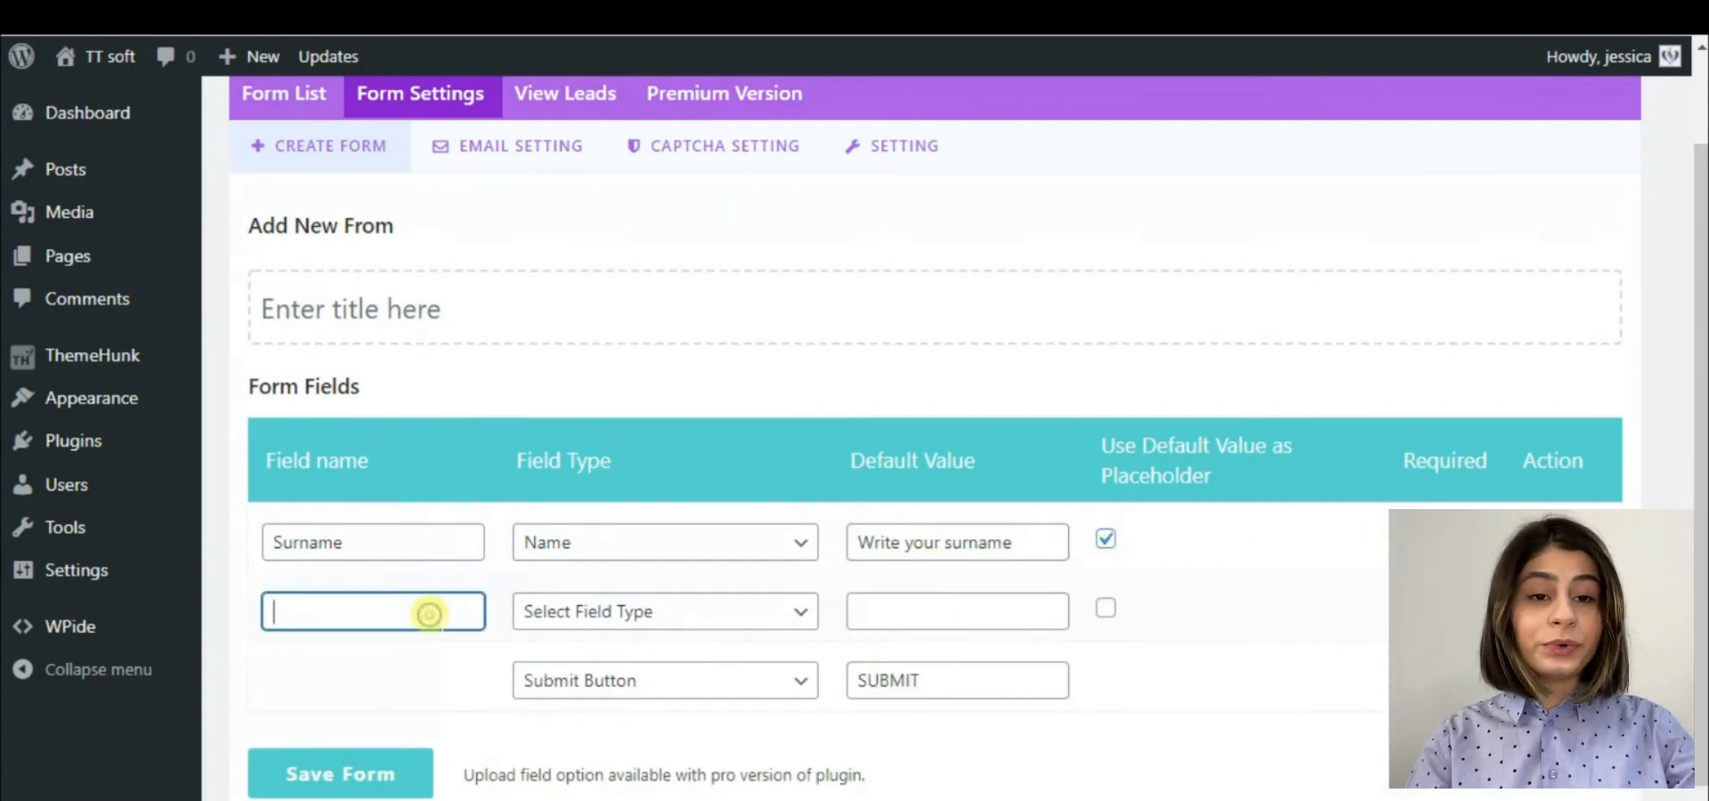
pyautogui.click(666, 613)
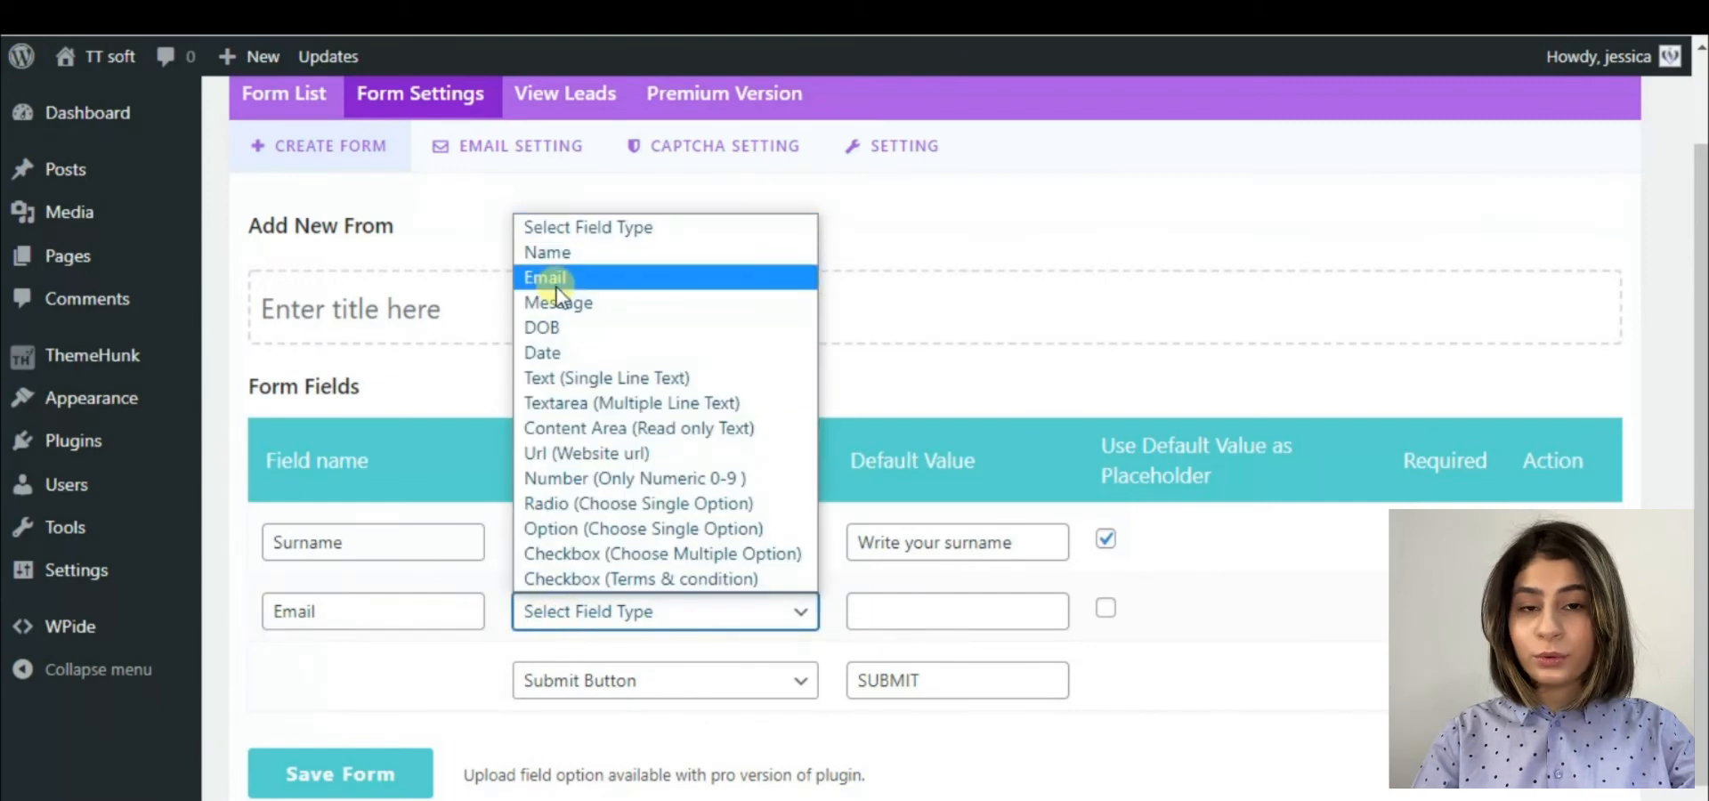
pyautogui.click(545, 278)
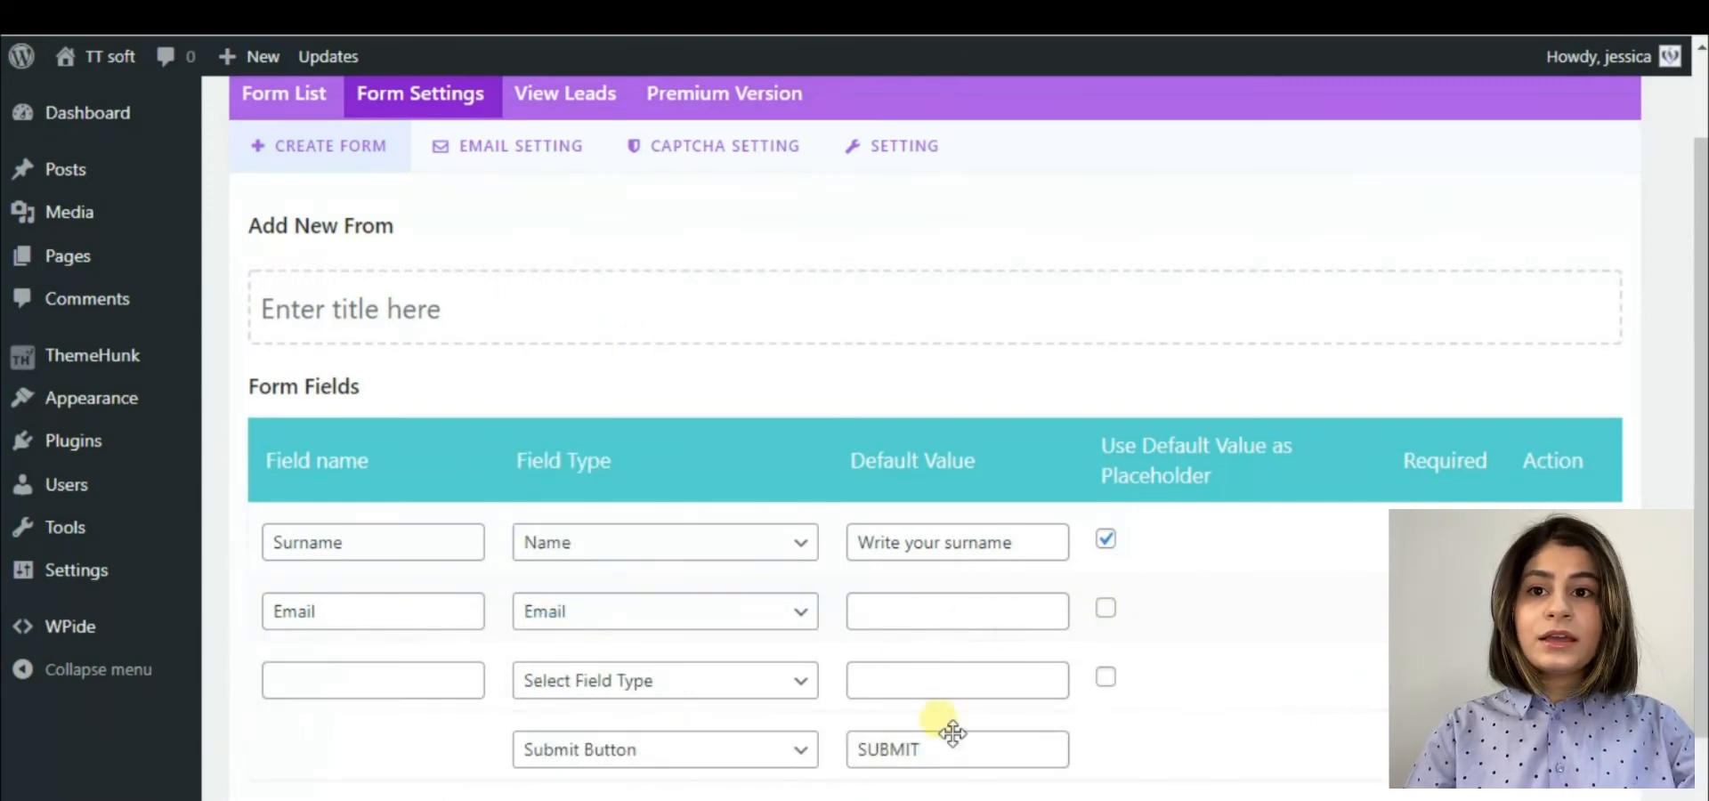
# Add a required 'Your age' single-option field with choices 18-25, 25-35 and 35+.
pyautogui.click(372, 680)
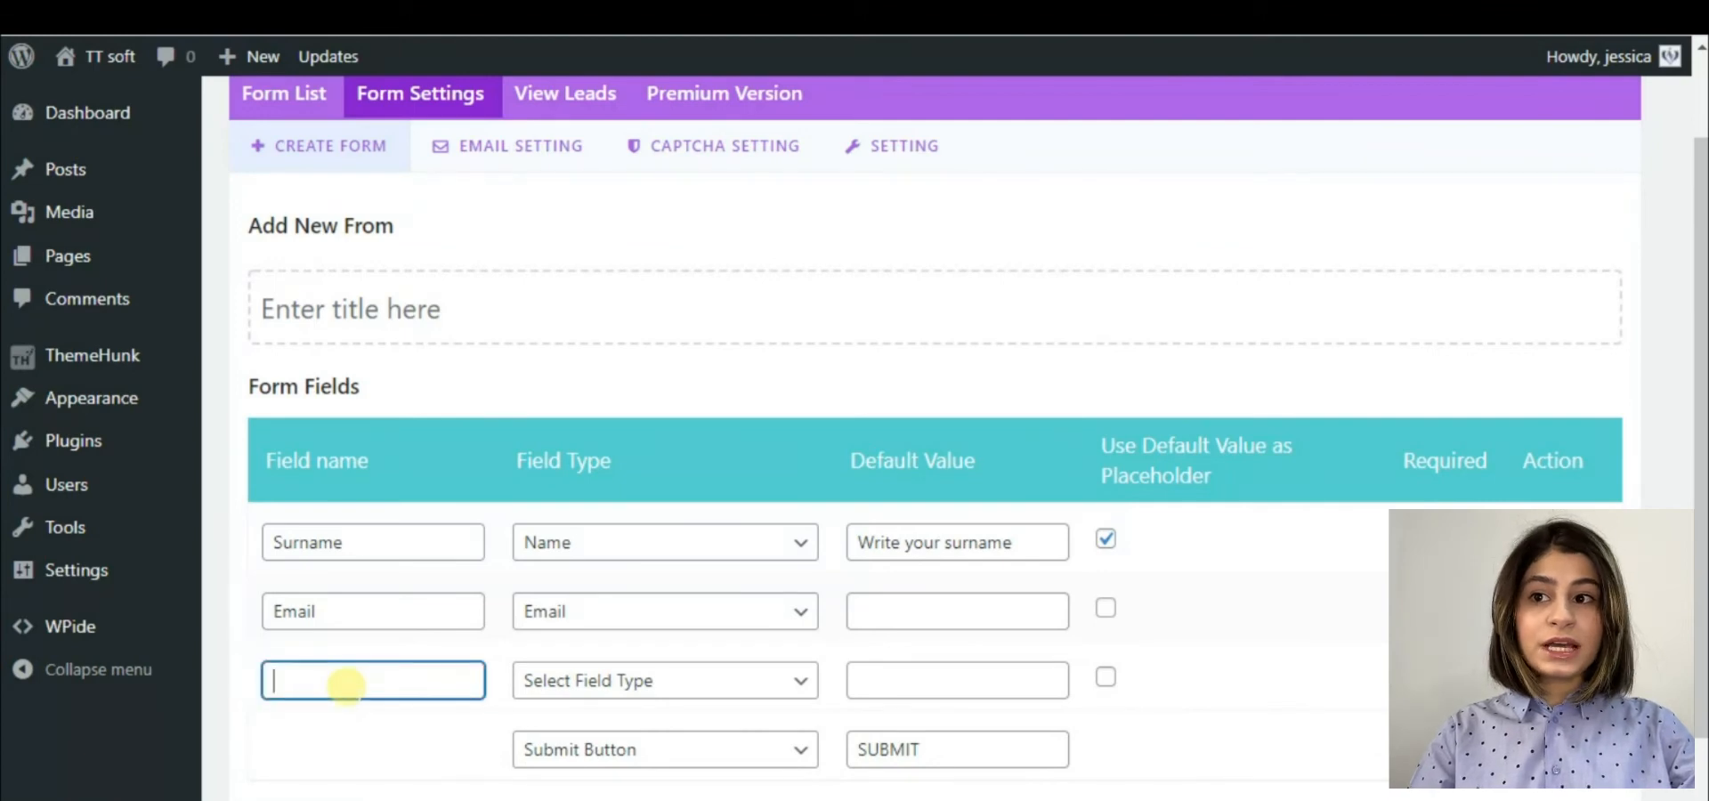
pyautogui.write('Your ag')
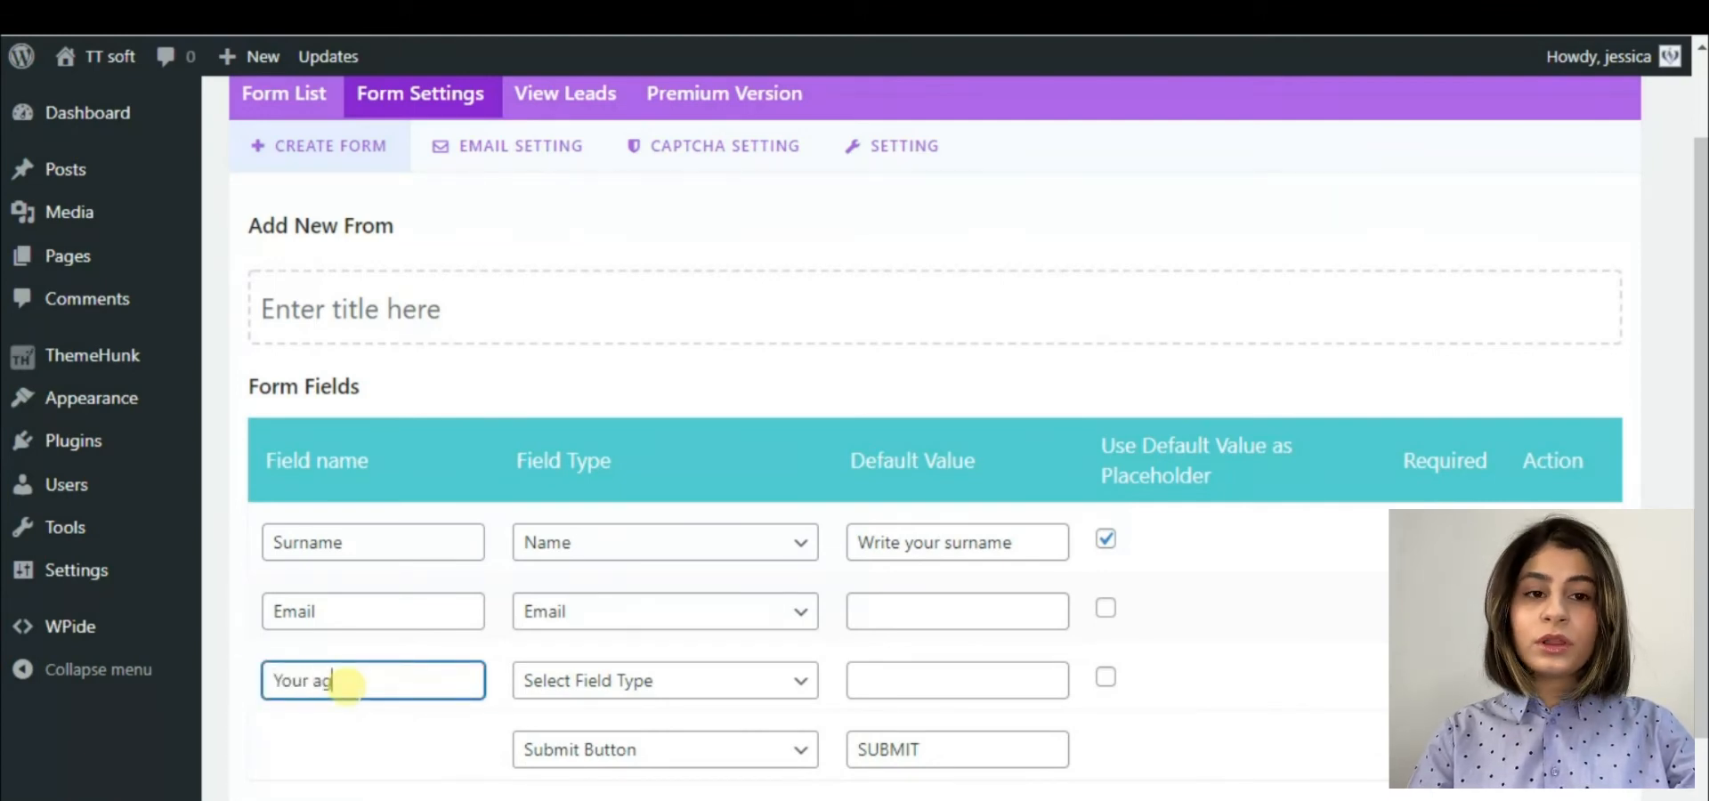
pyautogui.click(666, 680)
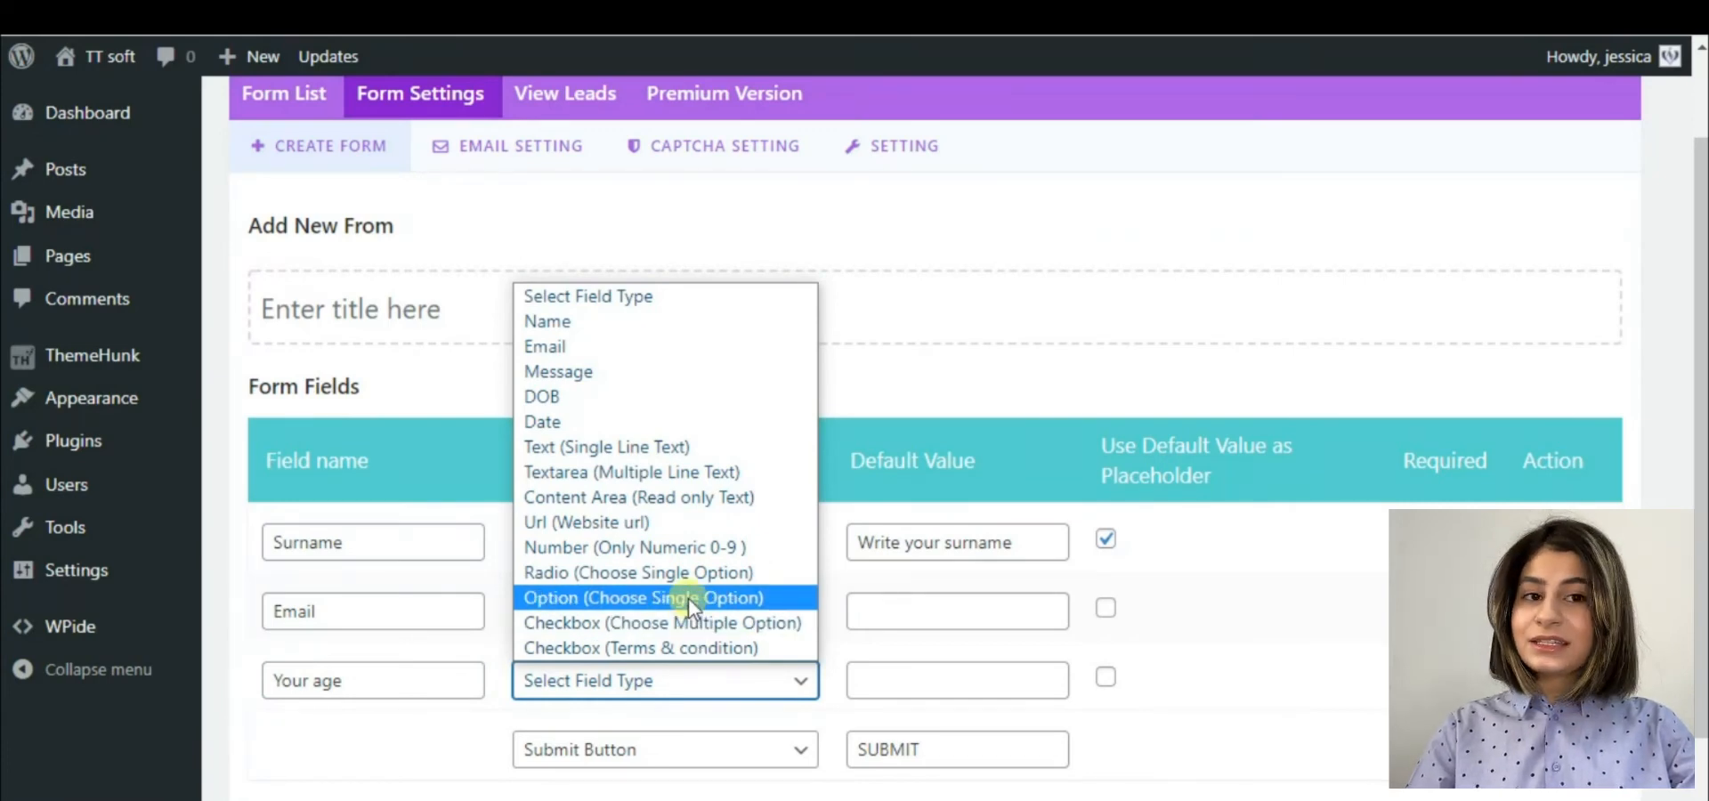
pyautogui.click(642, 598)
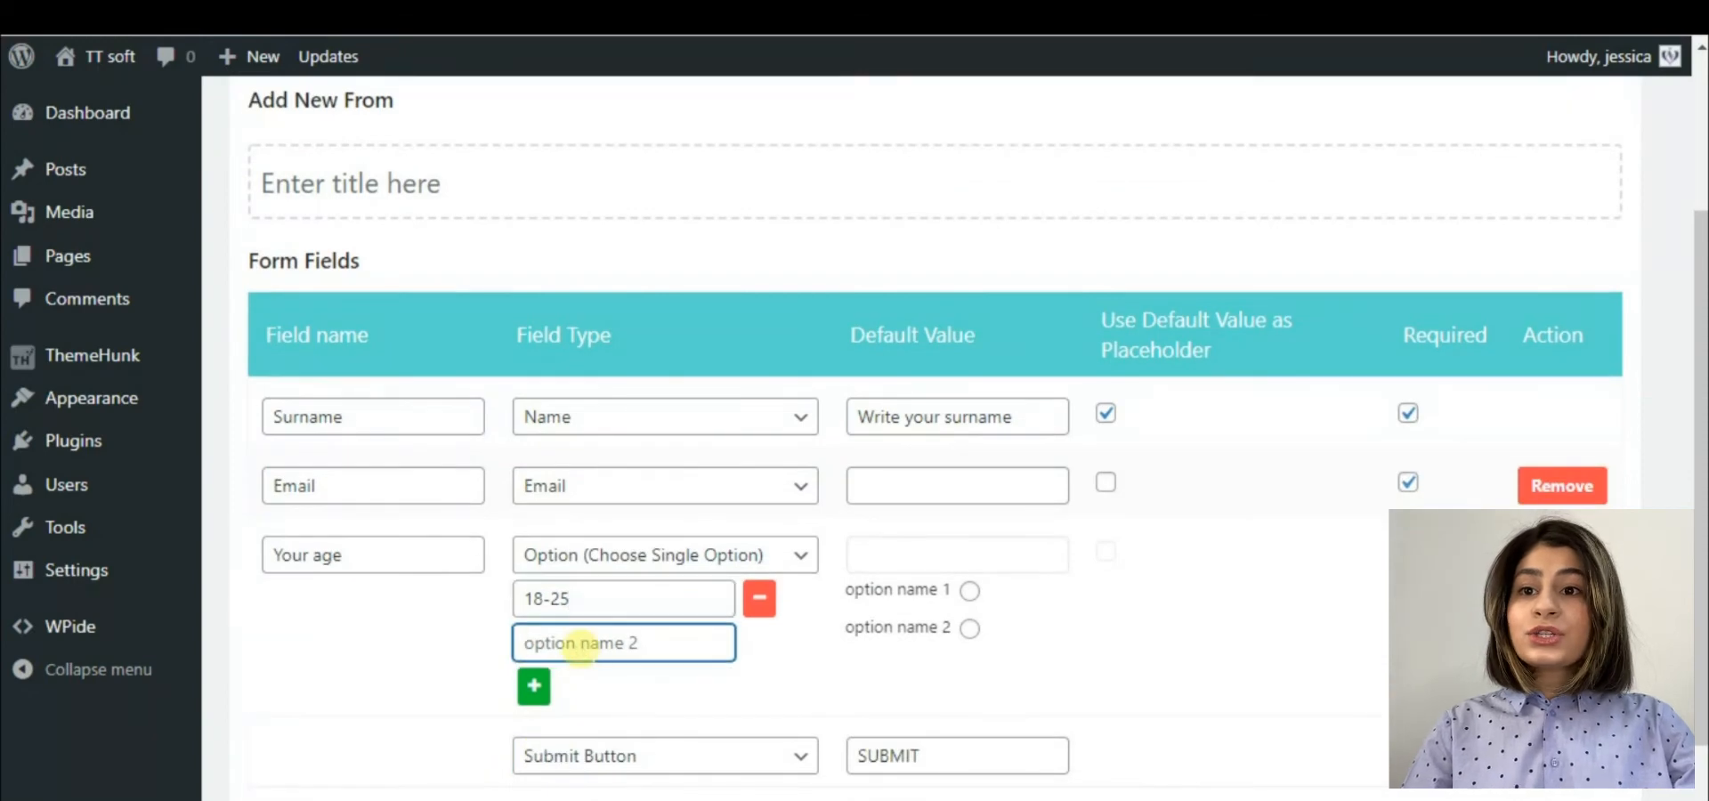
pyautogui.write('25-35')
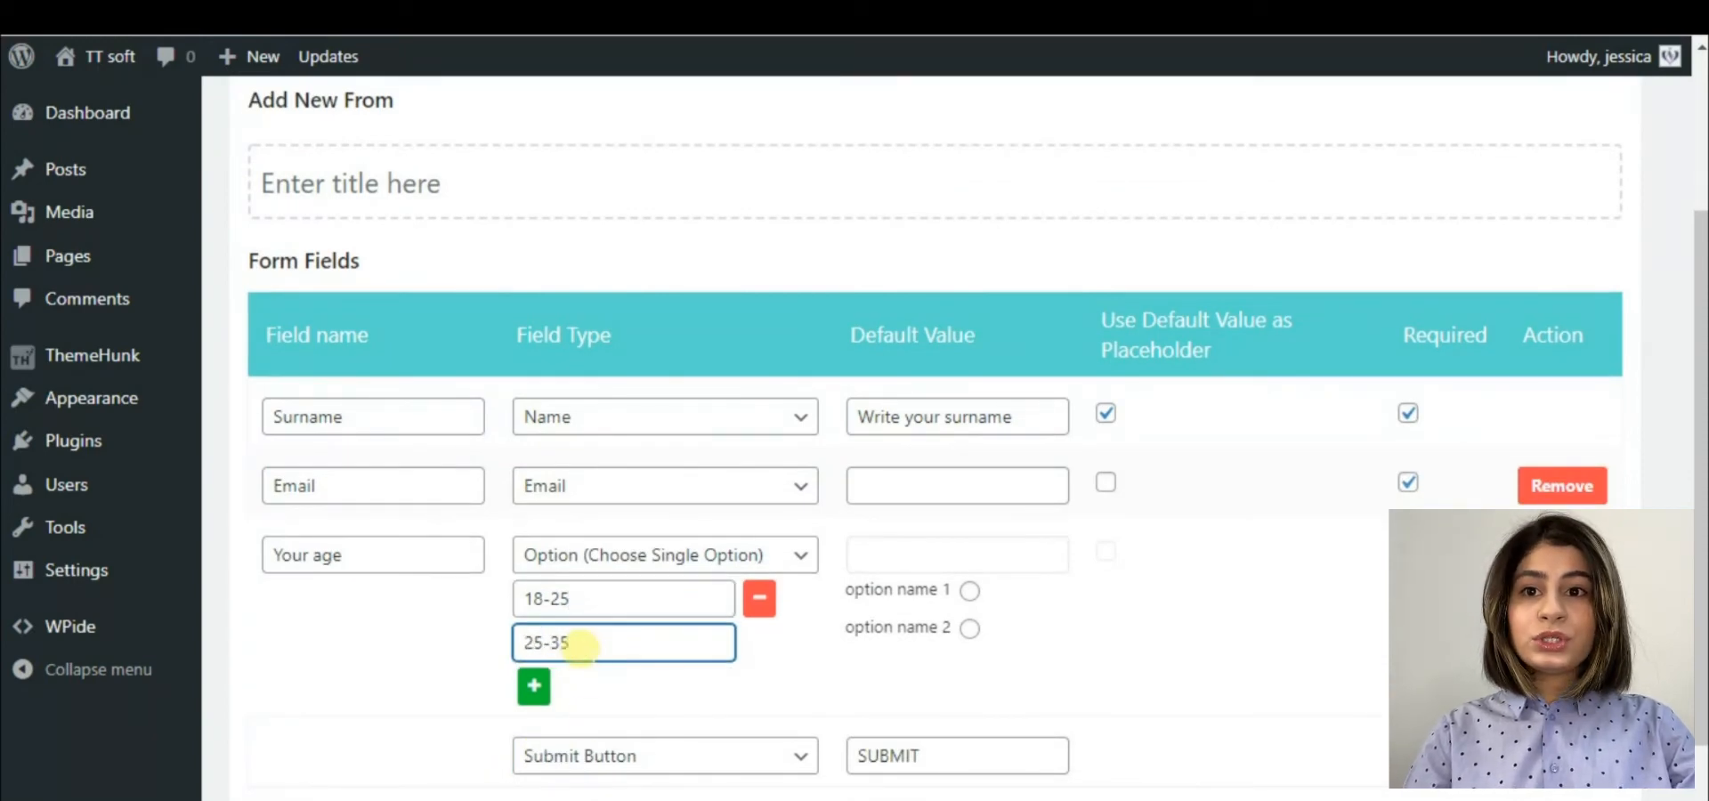
pyautogui.click(535, 685)
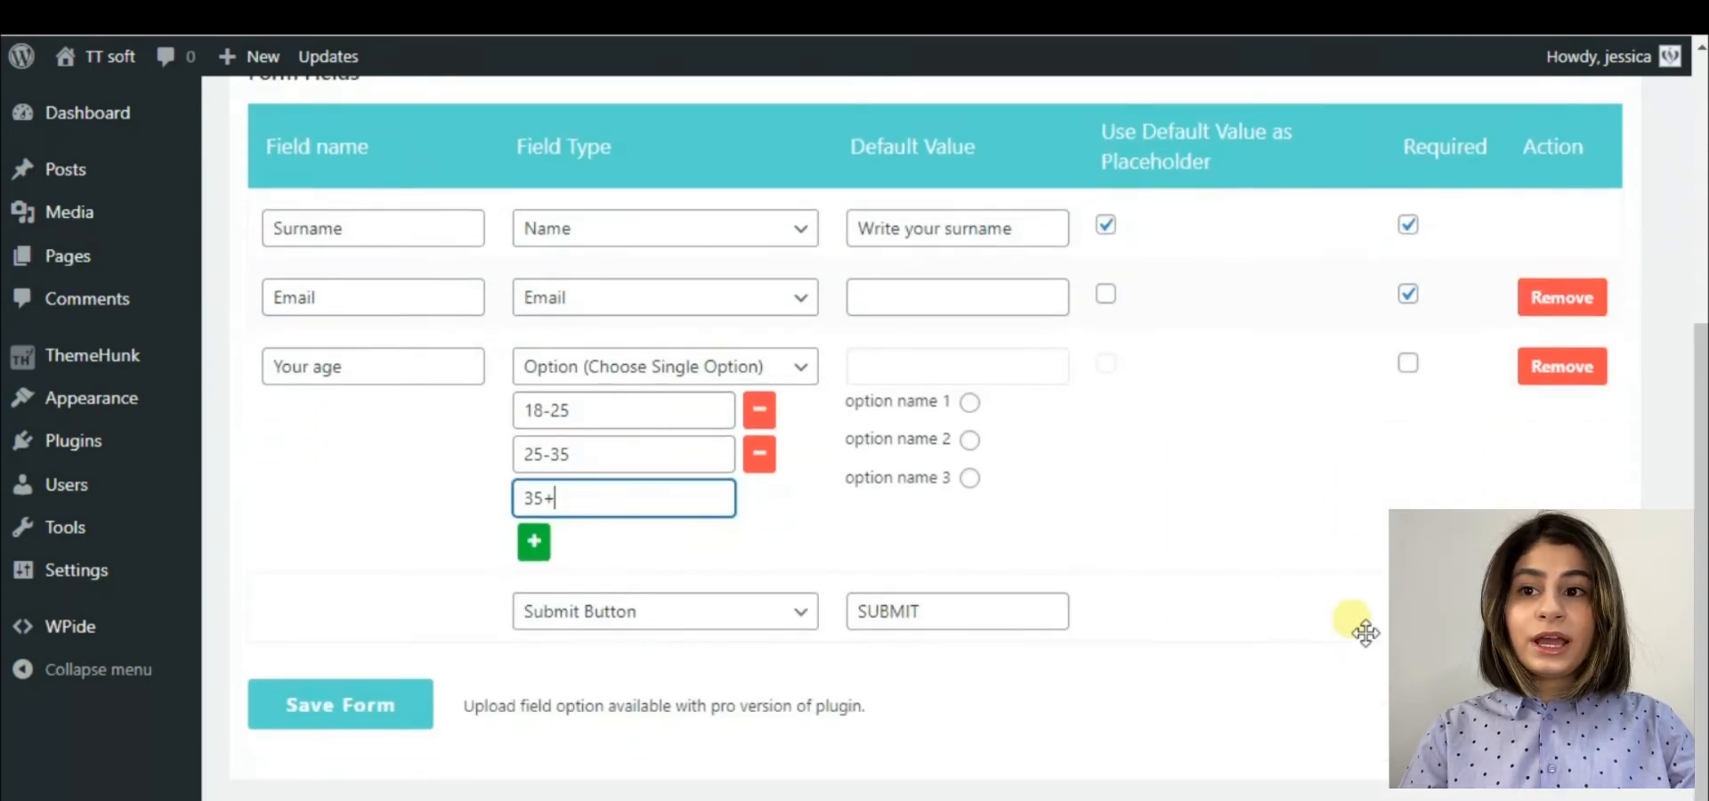
pyautogui.click(1407, 363)
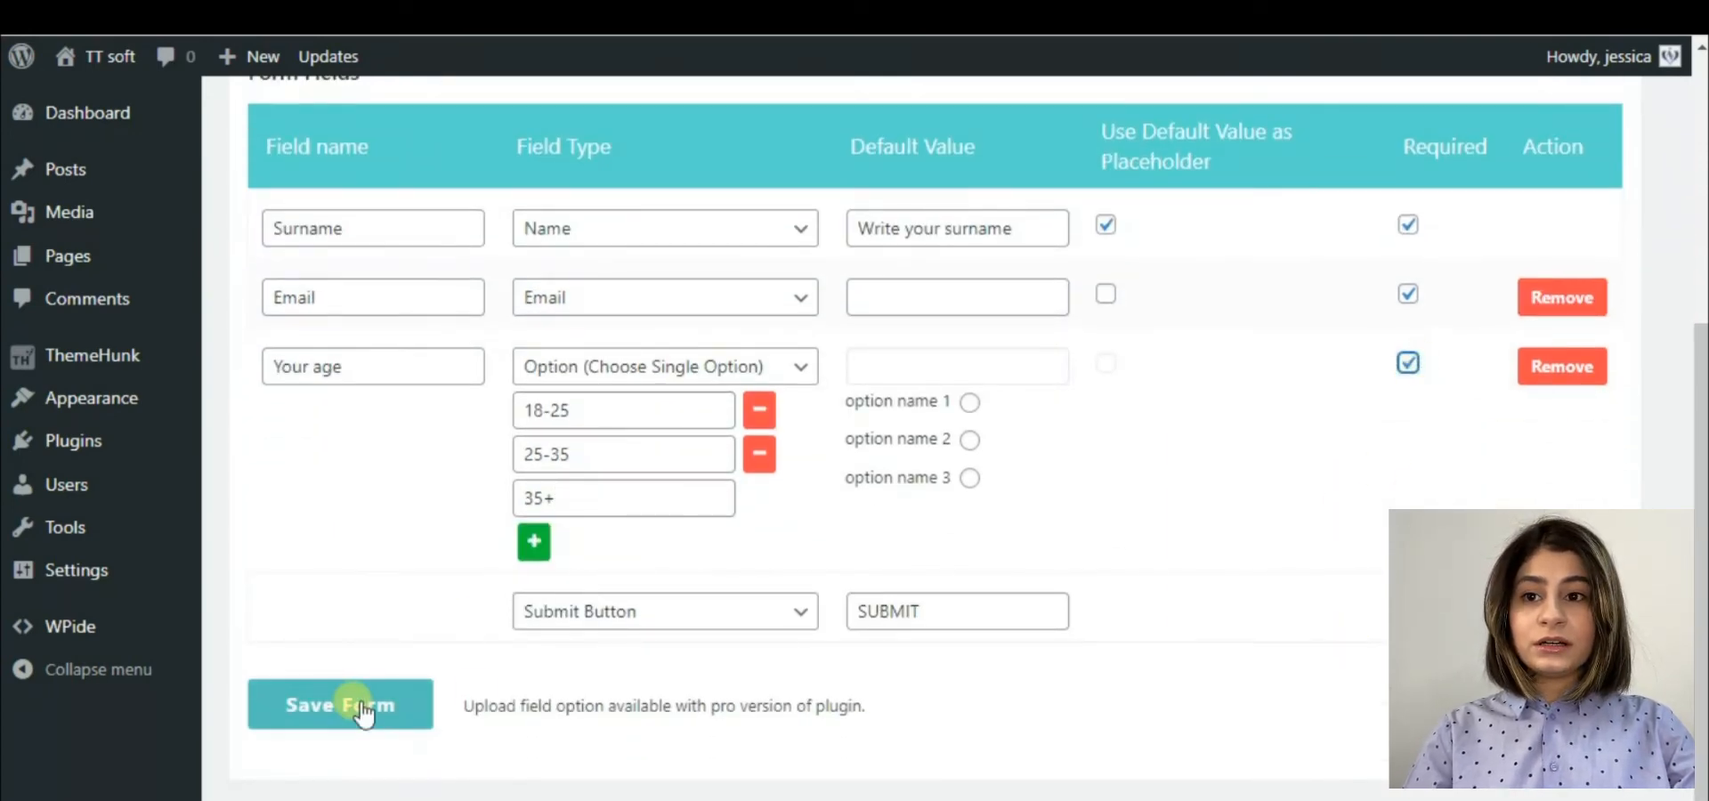
# Save the form, glance at the lead receiving settings, and title it 'Contact form 2'.
pyautogui.click(342, 705)
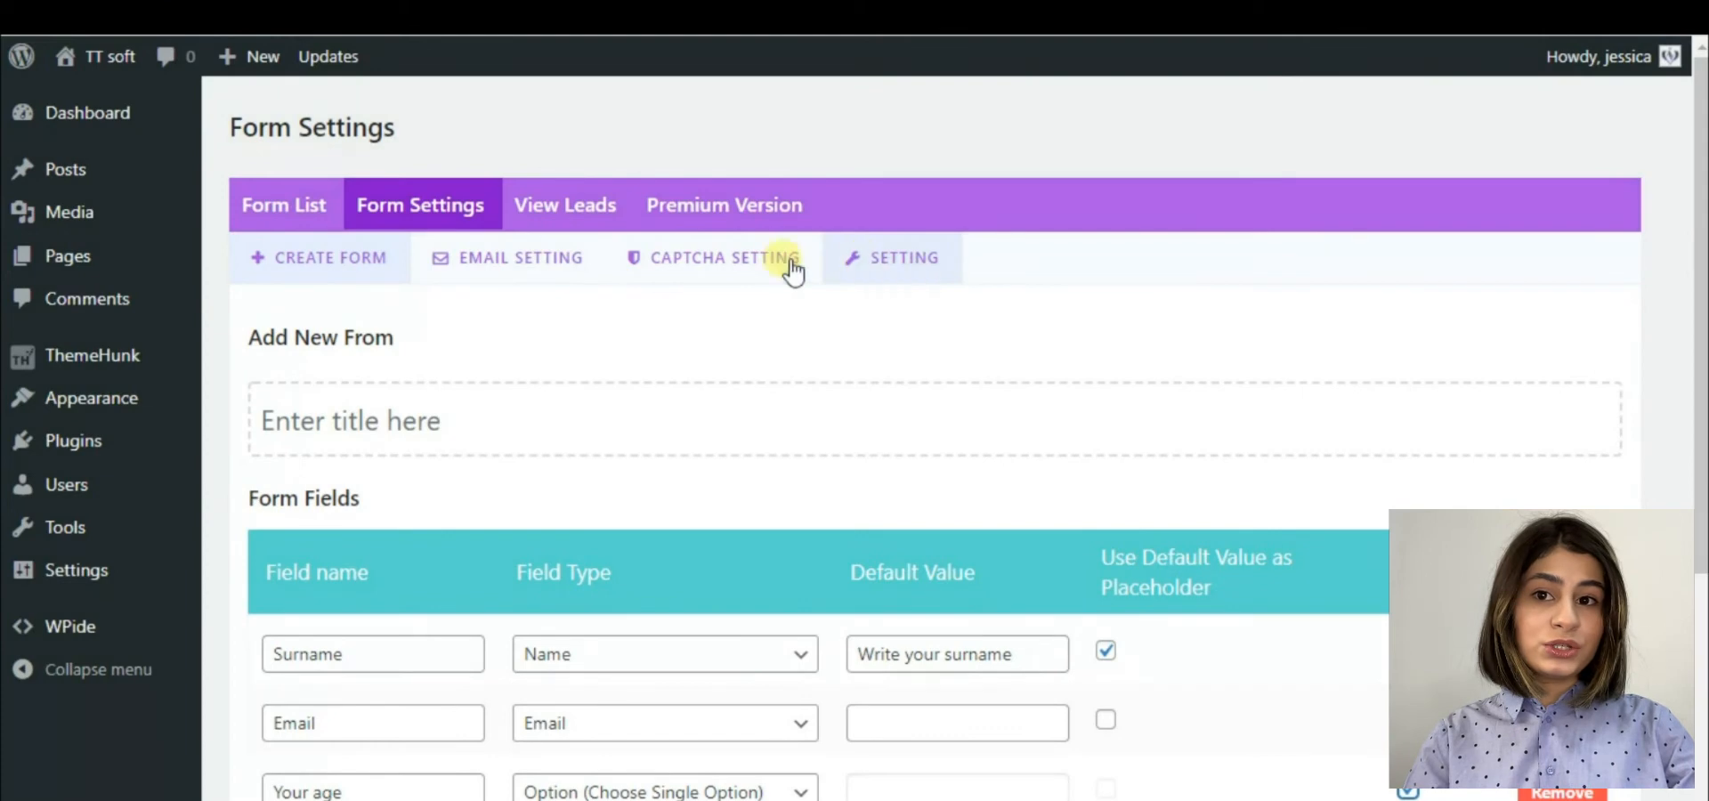
pyautogui.click(901, 256)
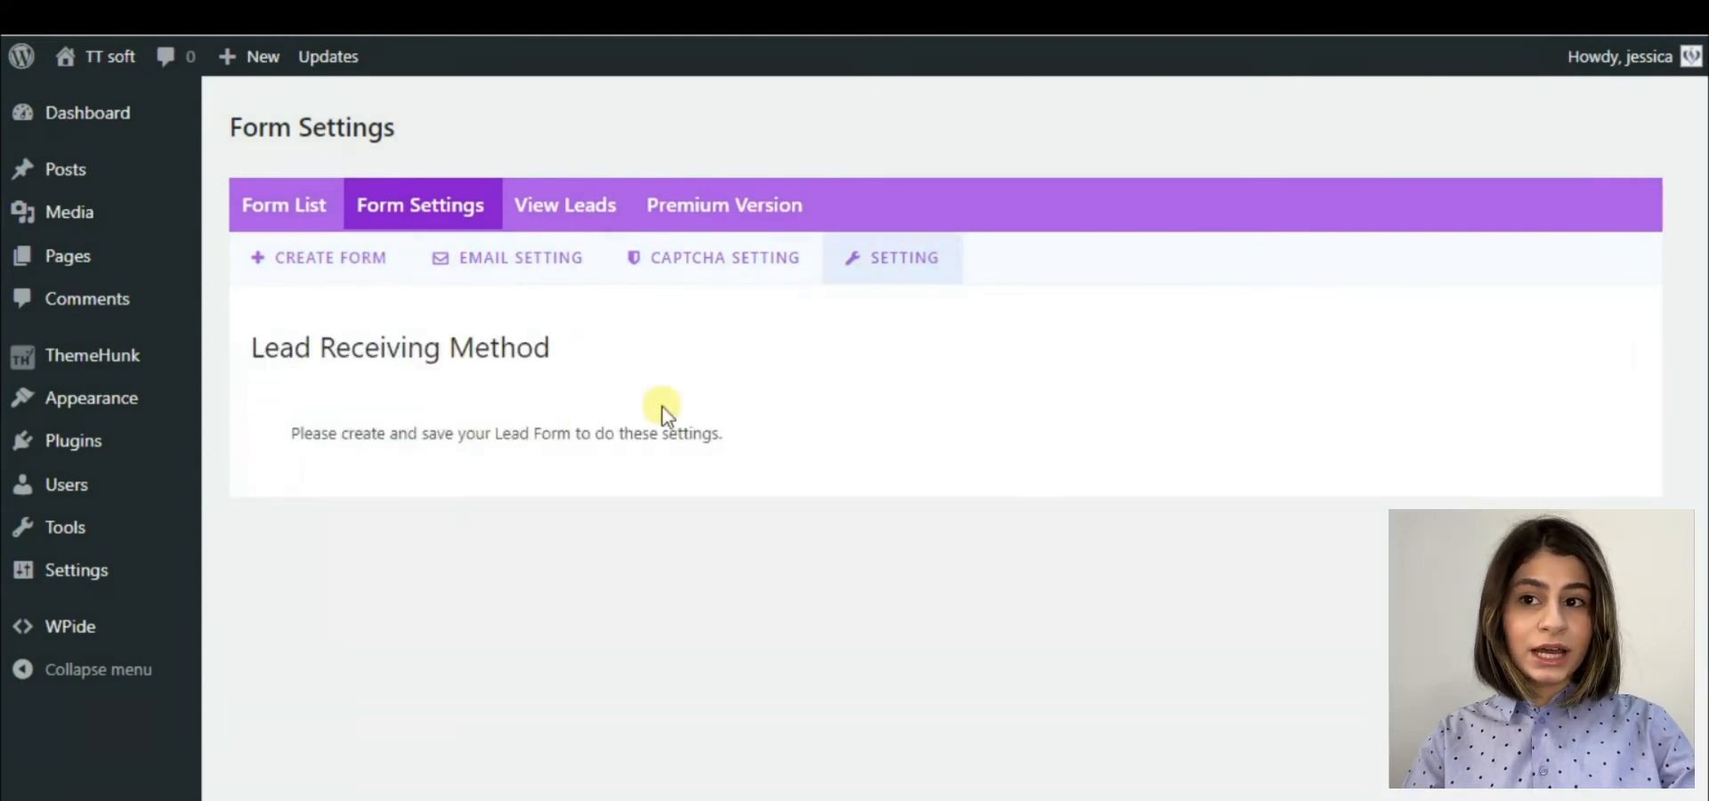
pyautogui.moveTo(492, 333)
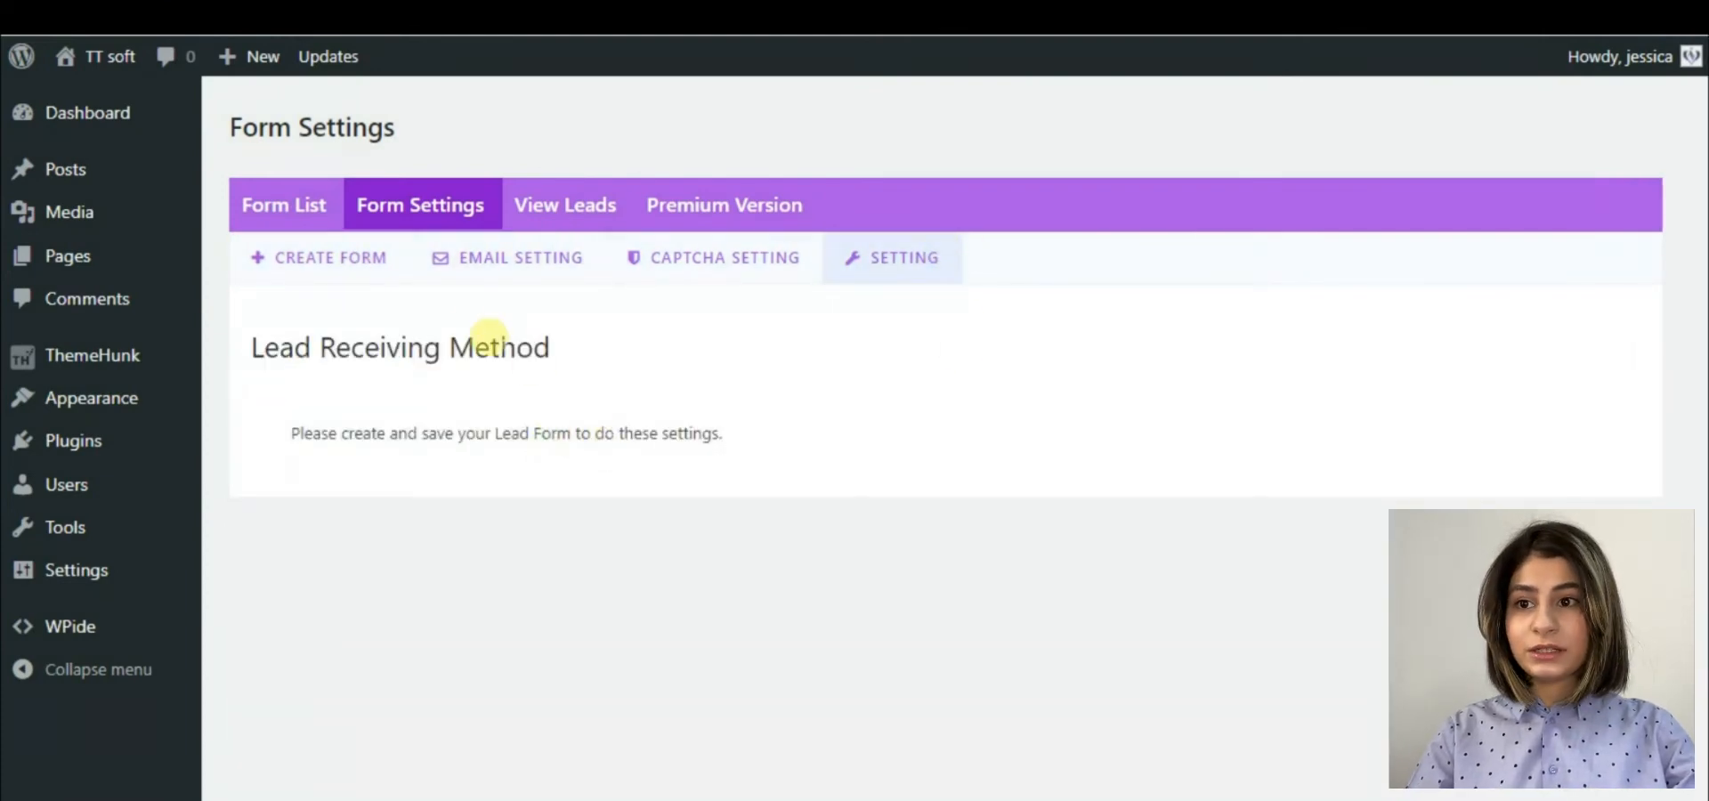
pyautogui.click(328, 256)
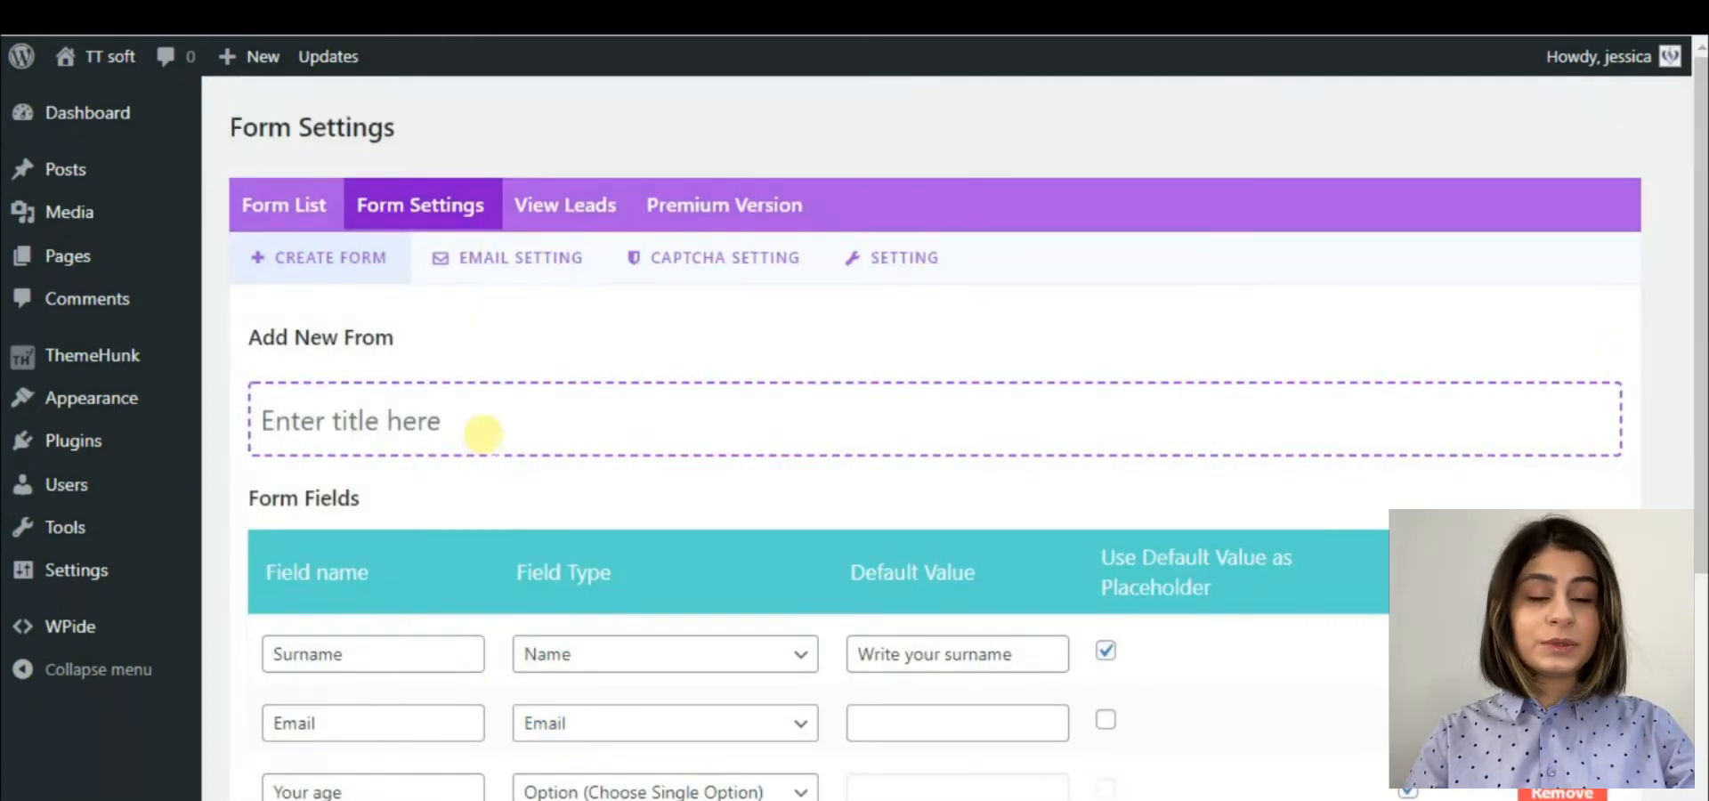
pyautogui.write('Cont')
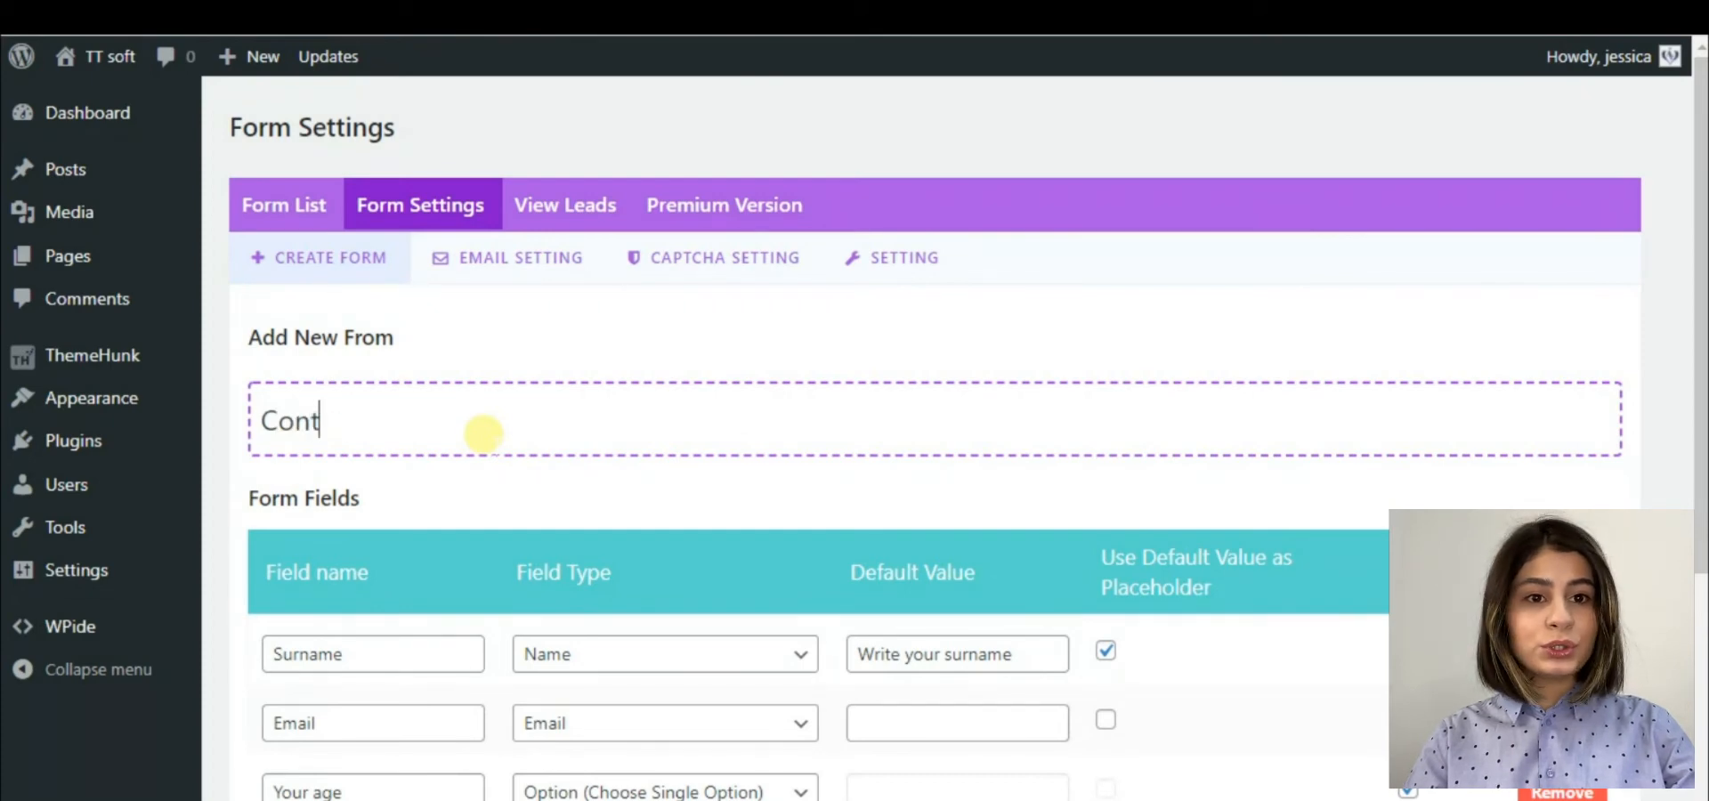
pyautogui.write('act form 2')
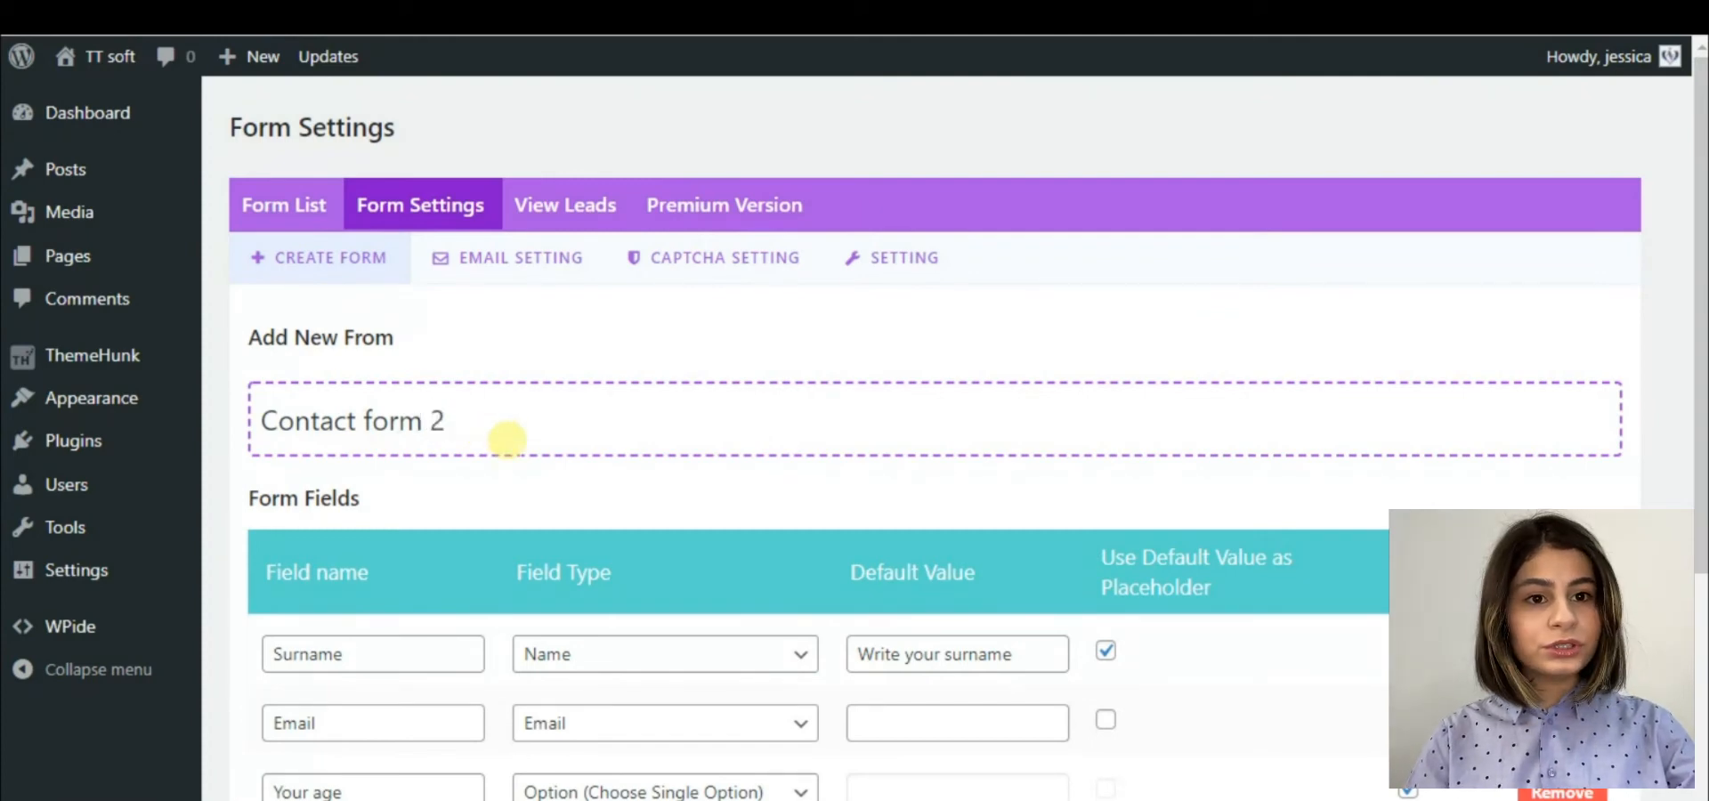
pyautogui.scroll(-3)
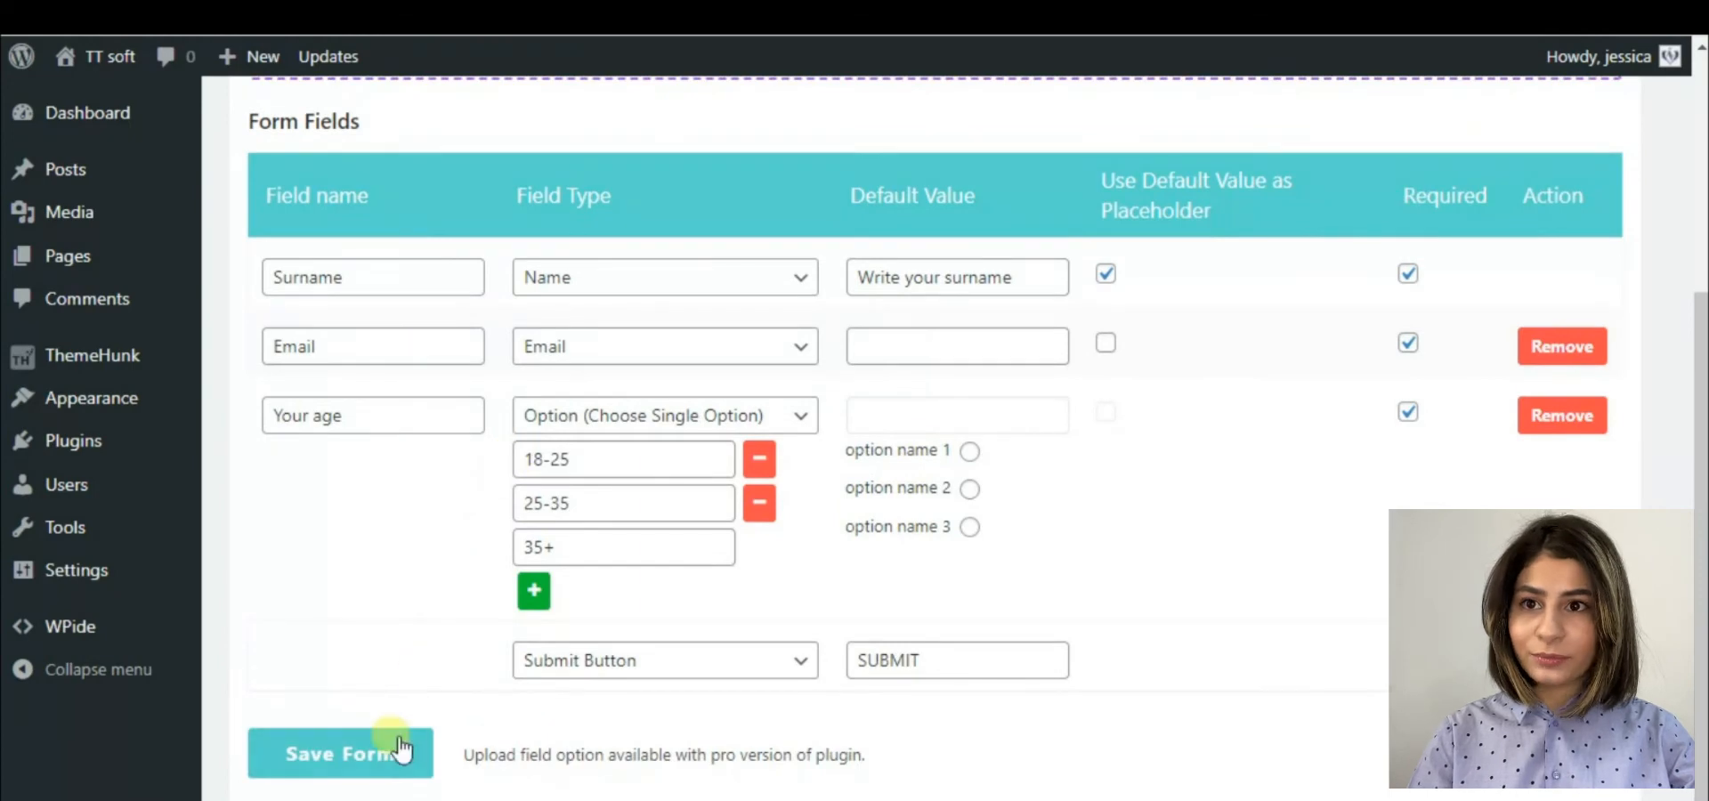
pyautogui.moveTo(1175, 569)
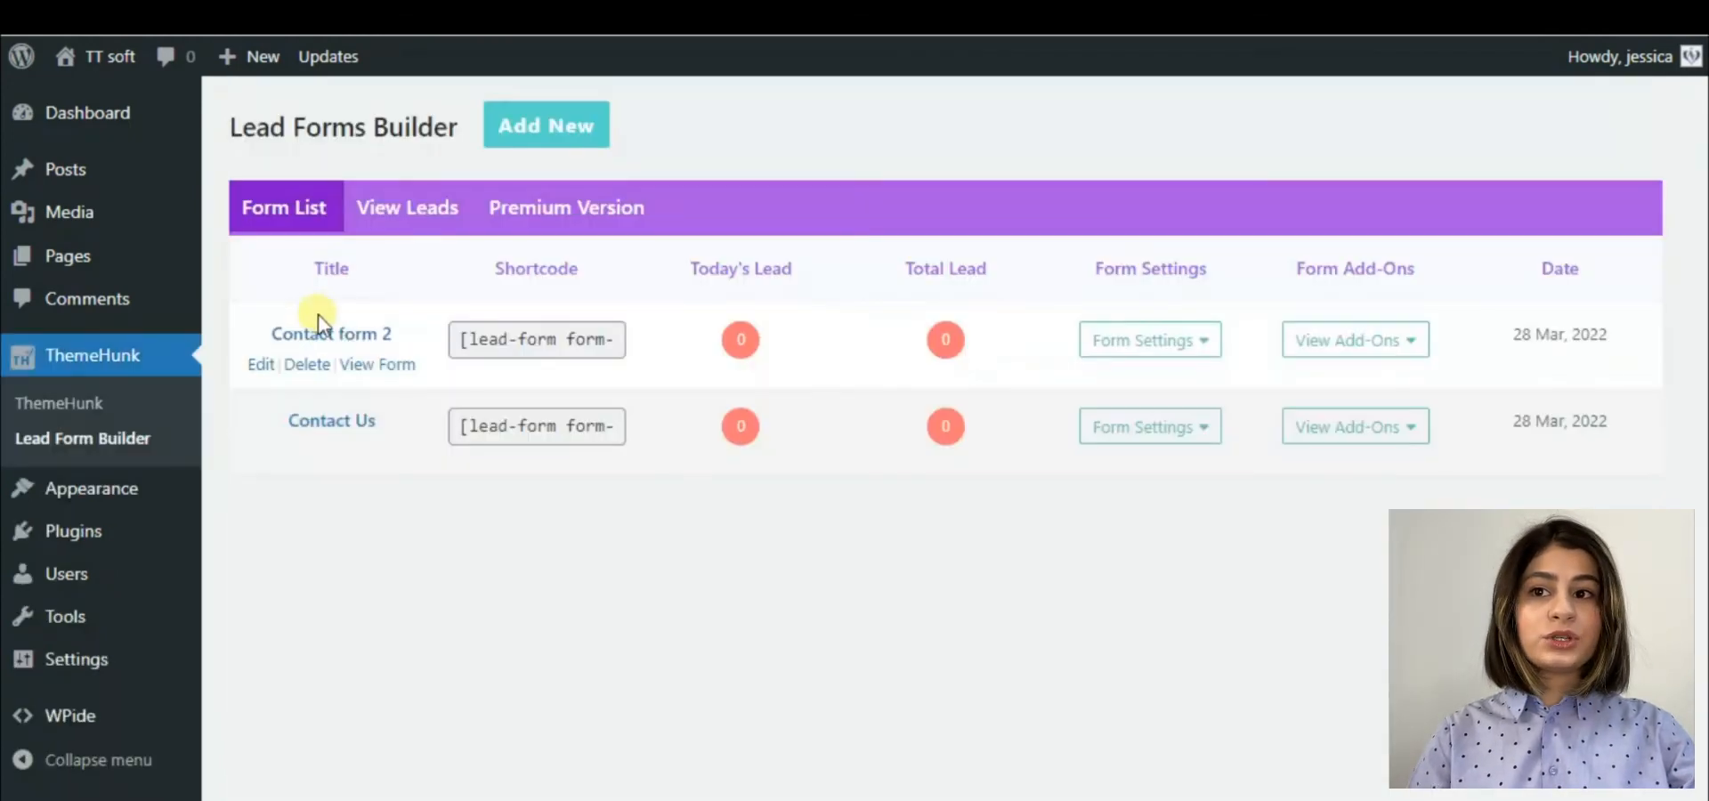
# Review Contact form 2's email notification settings, then its captcha site and secret key fields.
pyautogui.click(1150, 338)
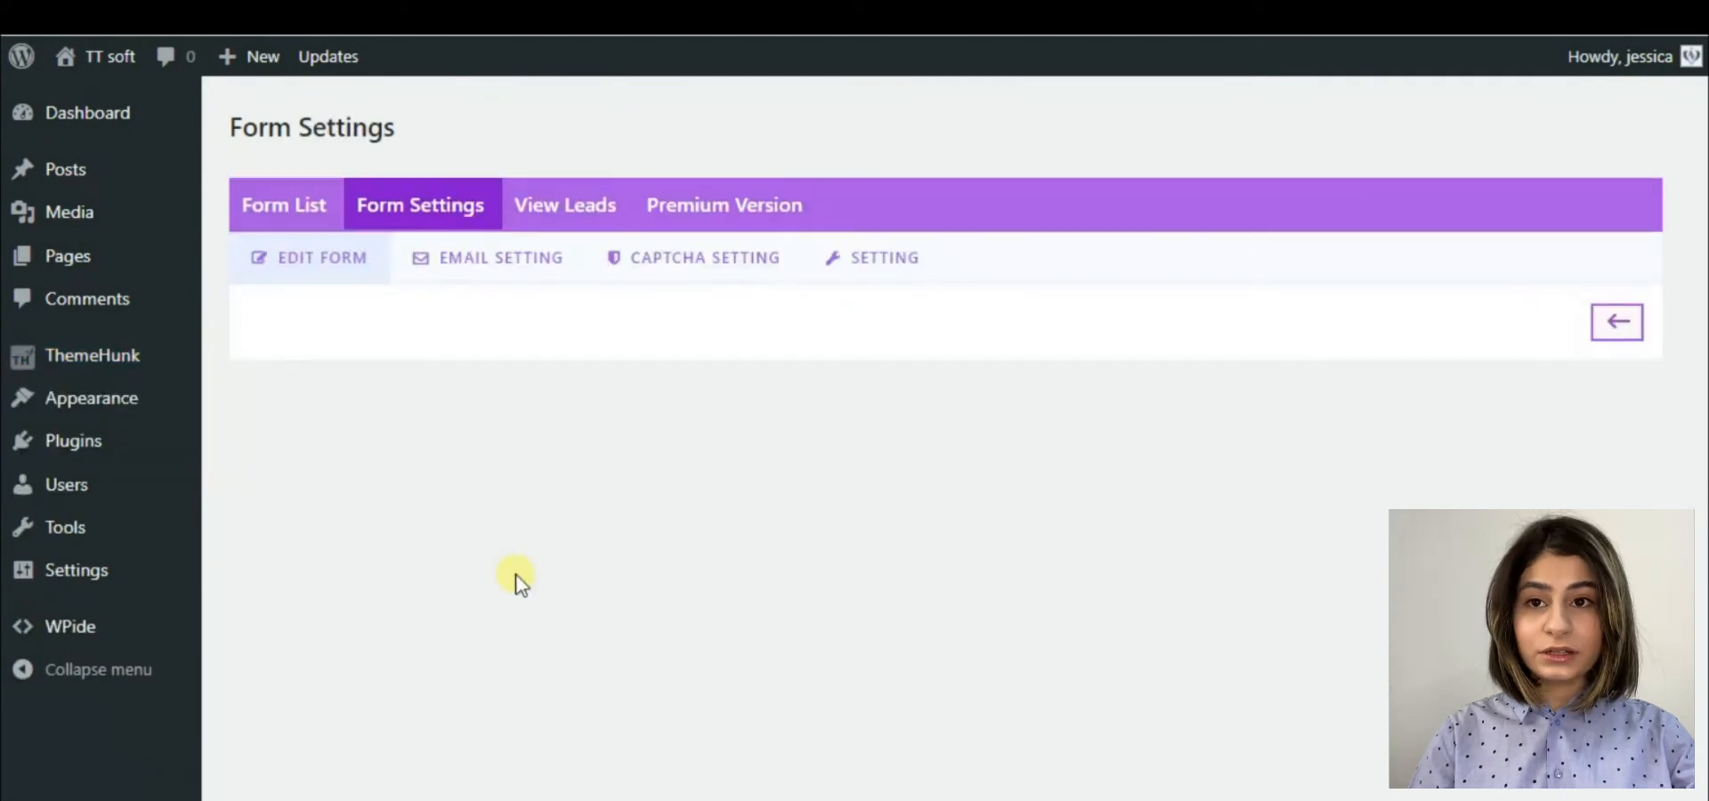
pyautogui.click(320, 256)
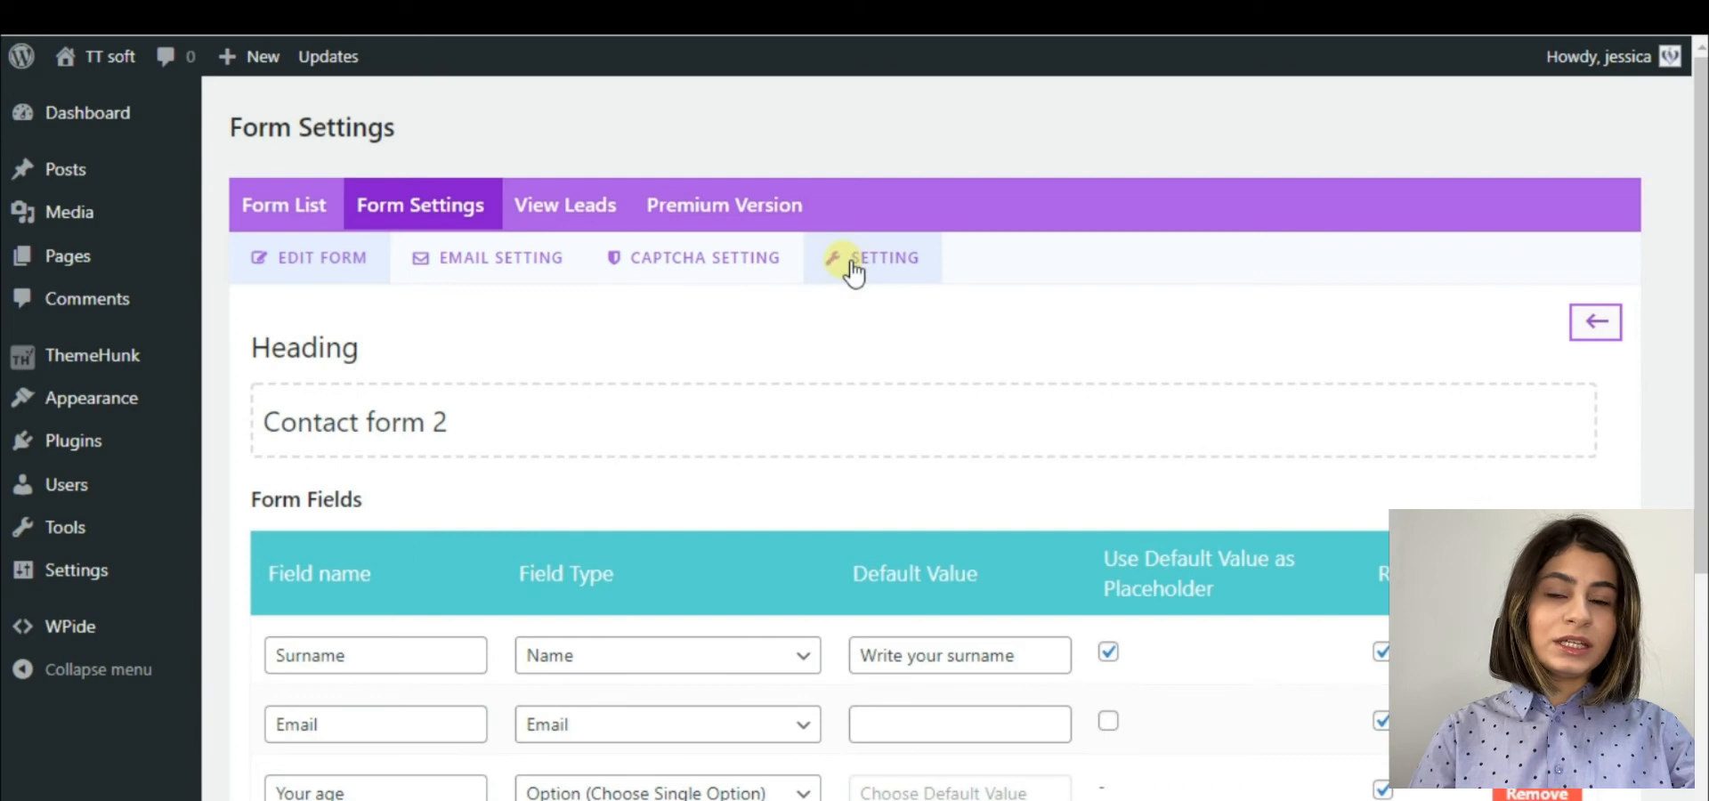
pyautogui.click(488, 259)
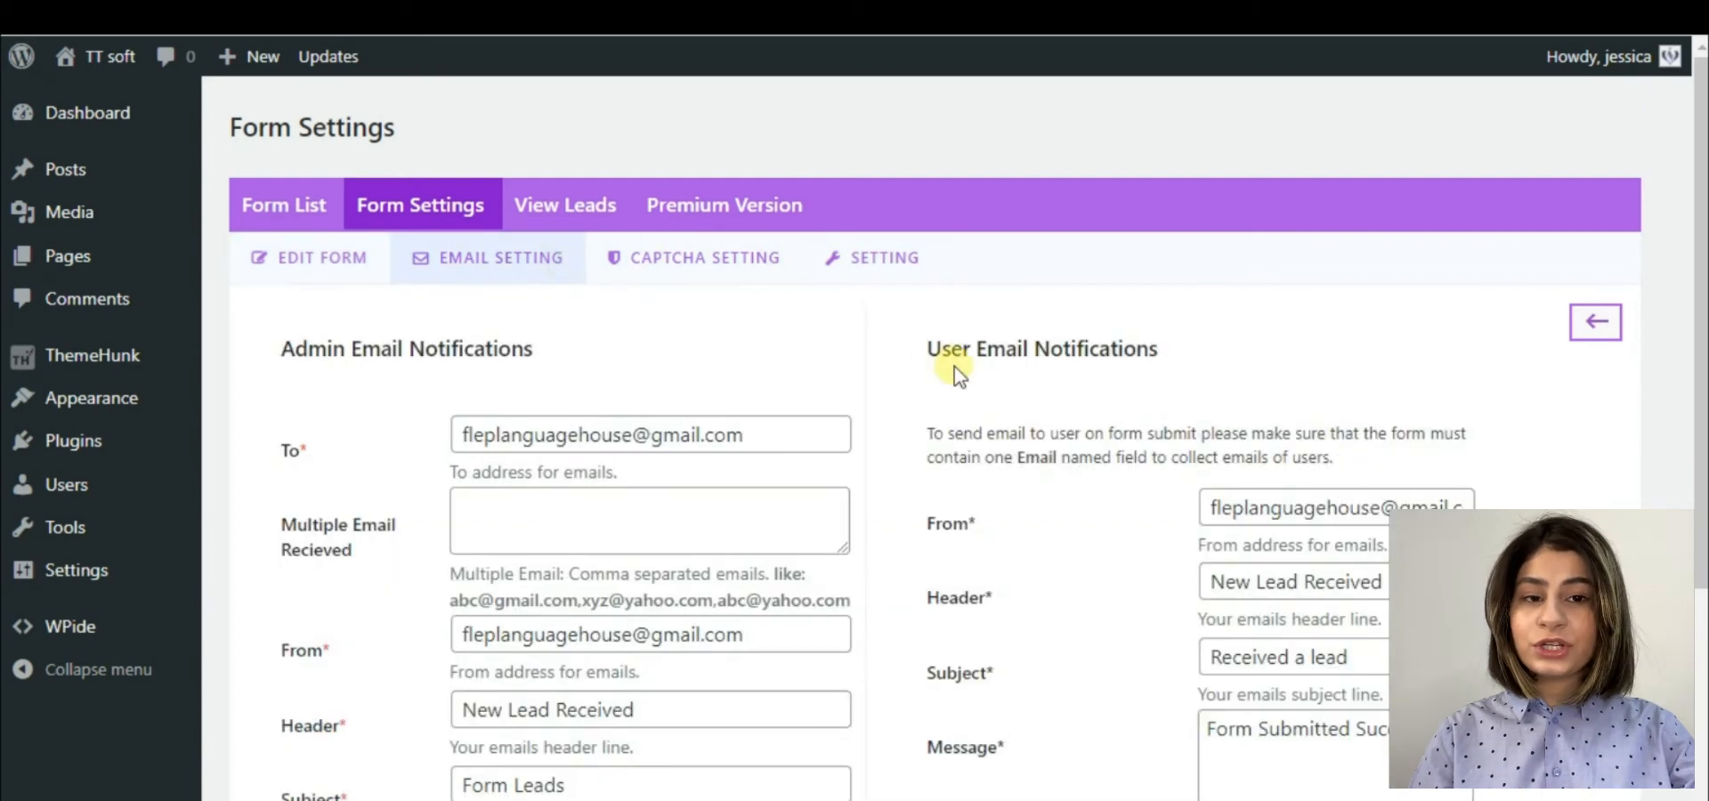
pyautogui.scroll(-3)
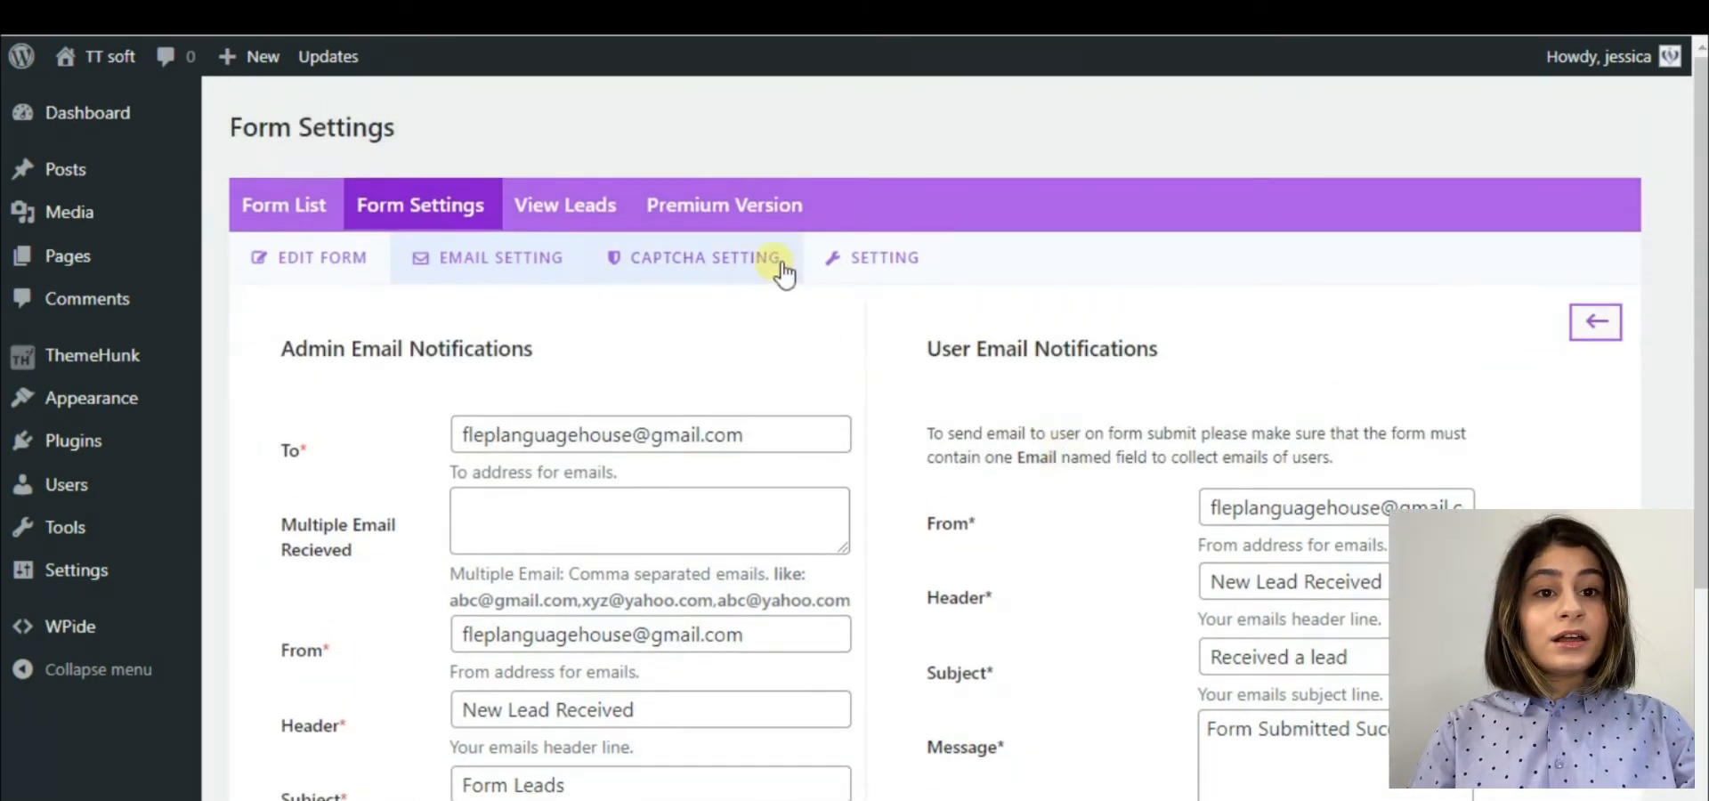
pyautogui.click(702, 256)
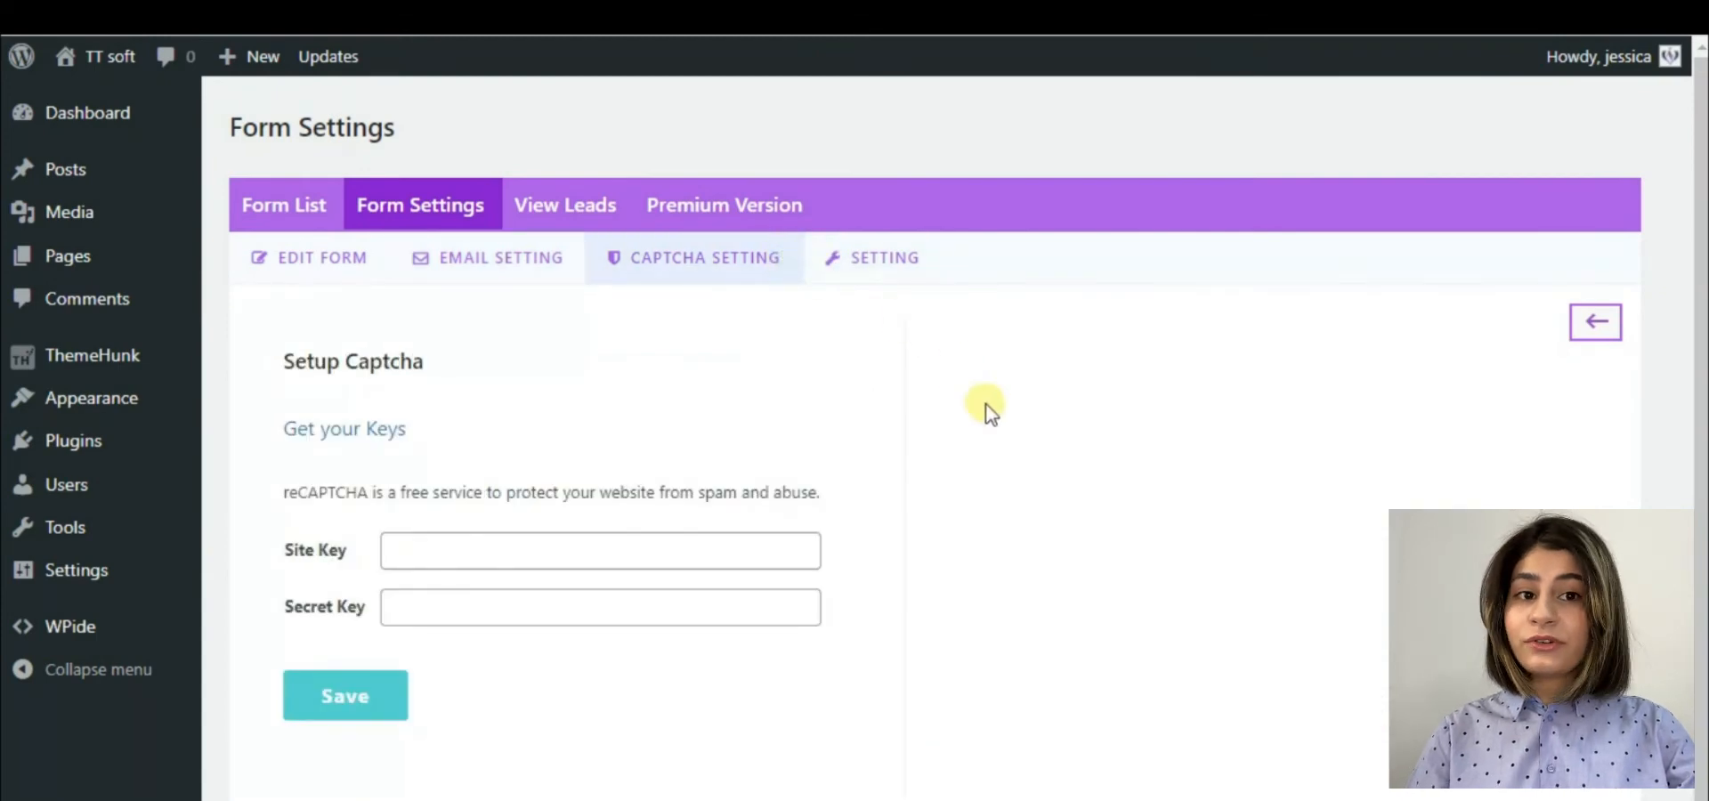
pyautogui.moveTo(953, 344)
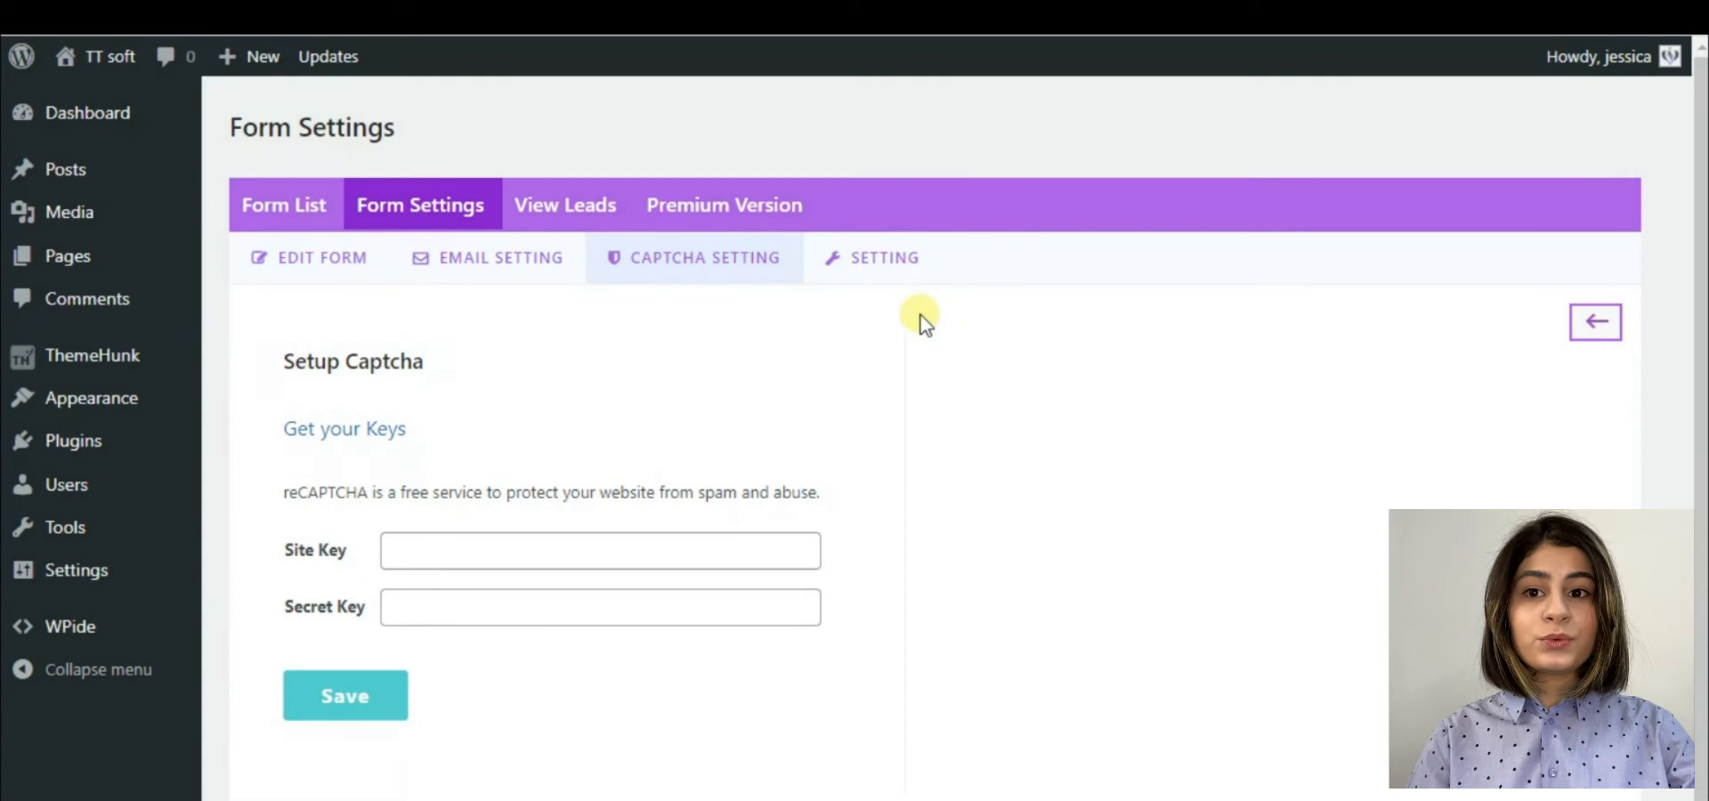
# View the Setting tab's lead receiving method, thank-you message and redirect URL options.
pyautogui.click(883, 257)
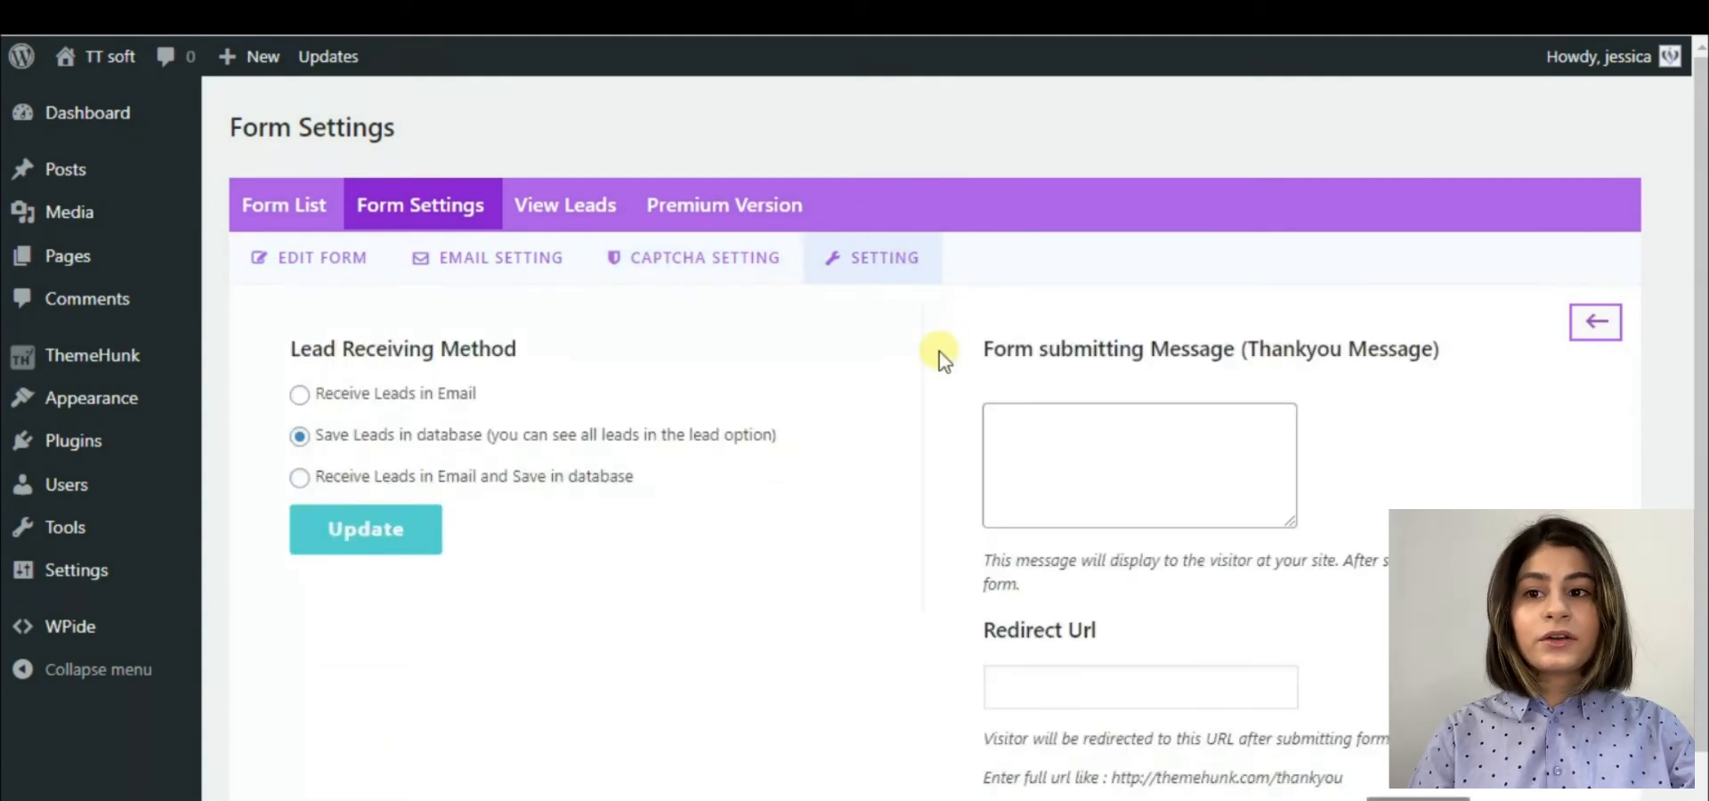
pyautogui.scroll(-3)
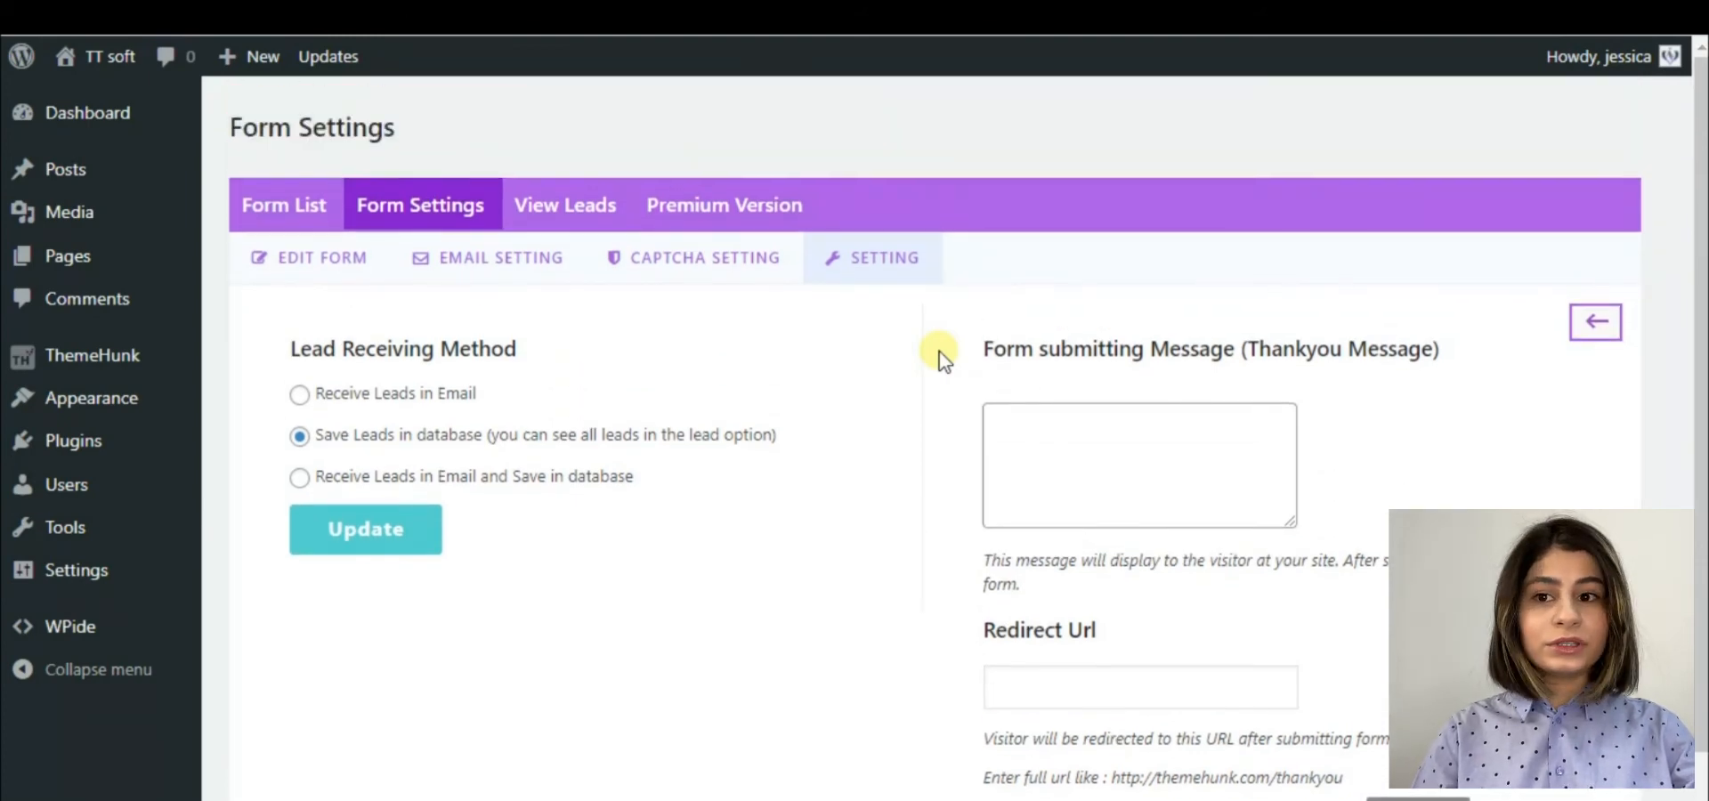
pyautogui.moveTo(361, 316)
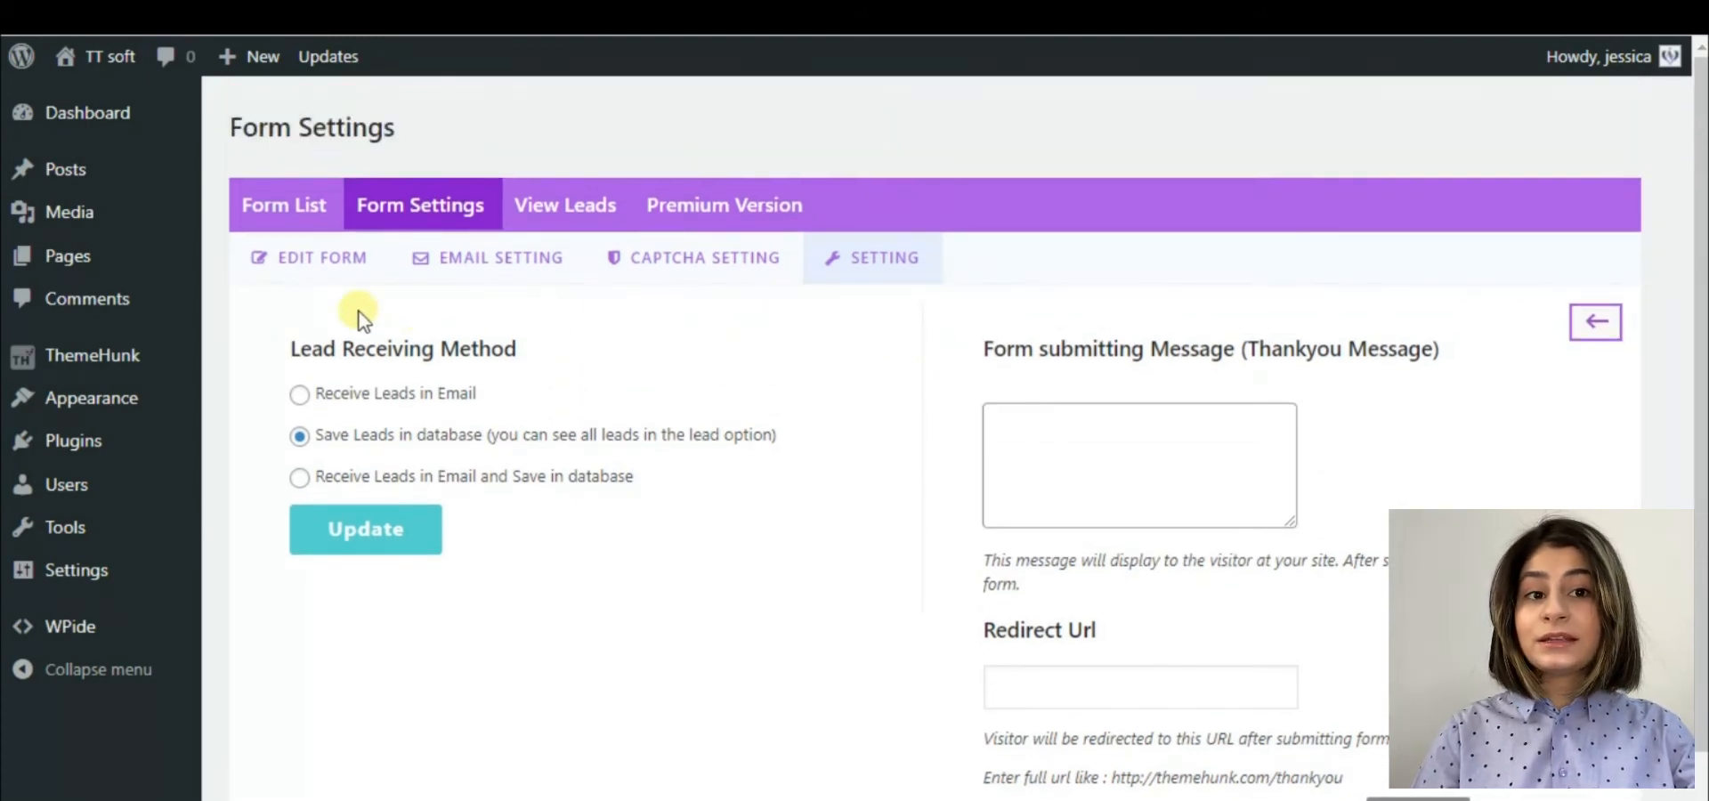
pyautogui.moveTo(1100, 421)
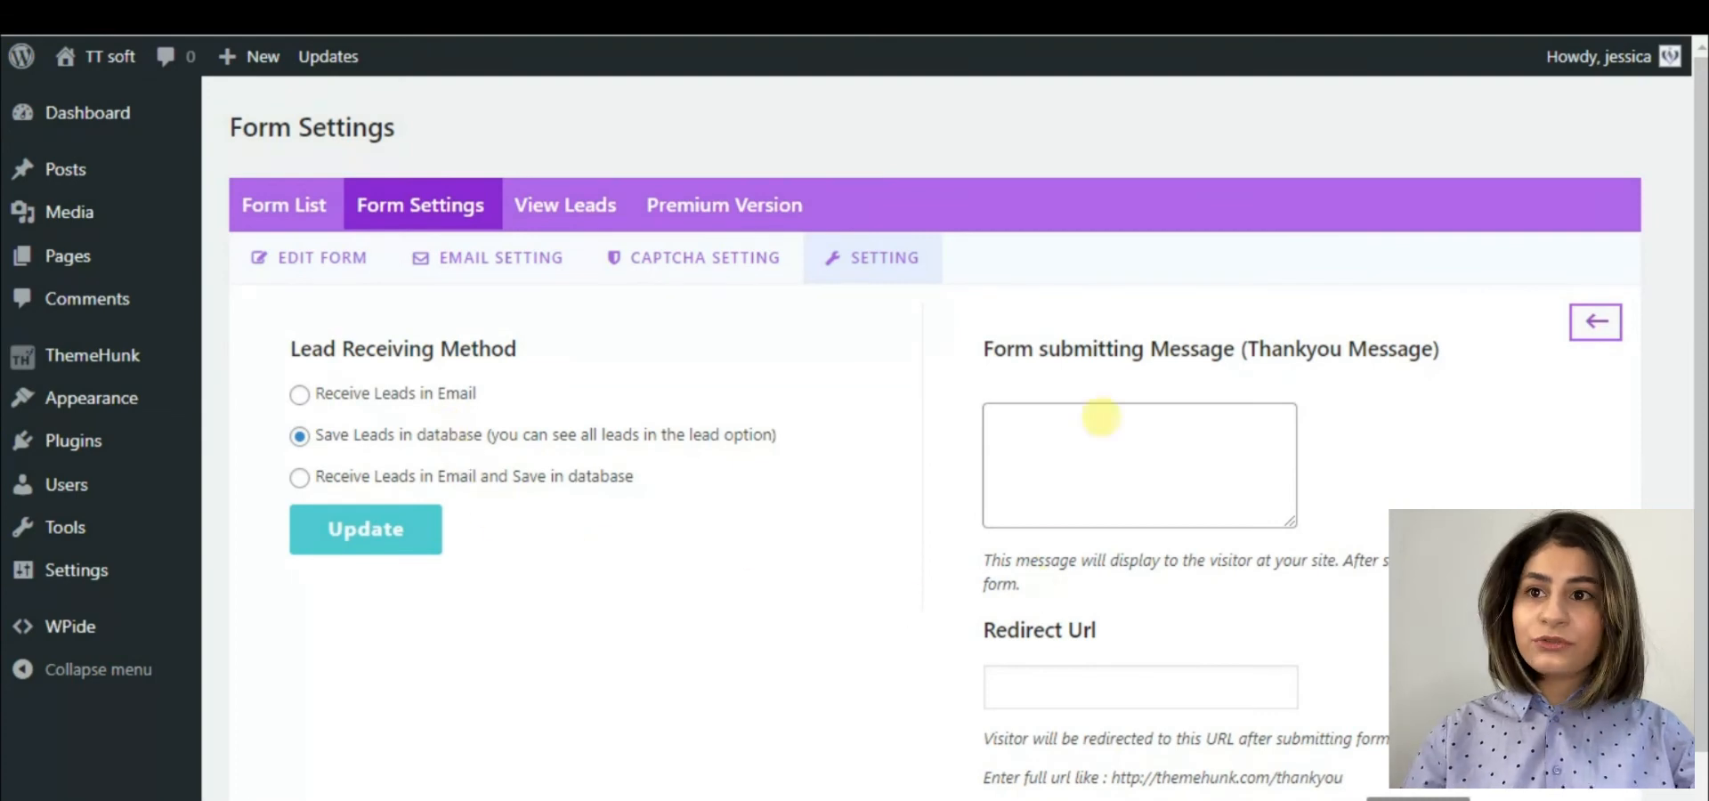
pyautogui.scroll(-3)
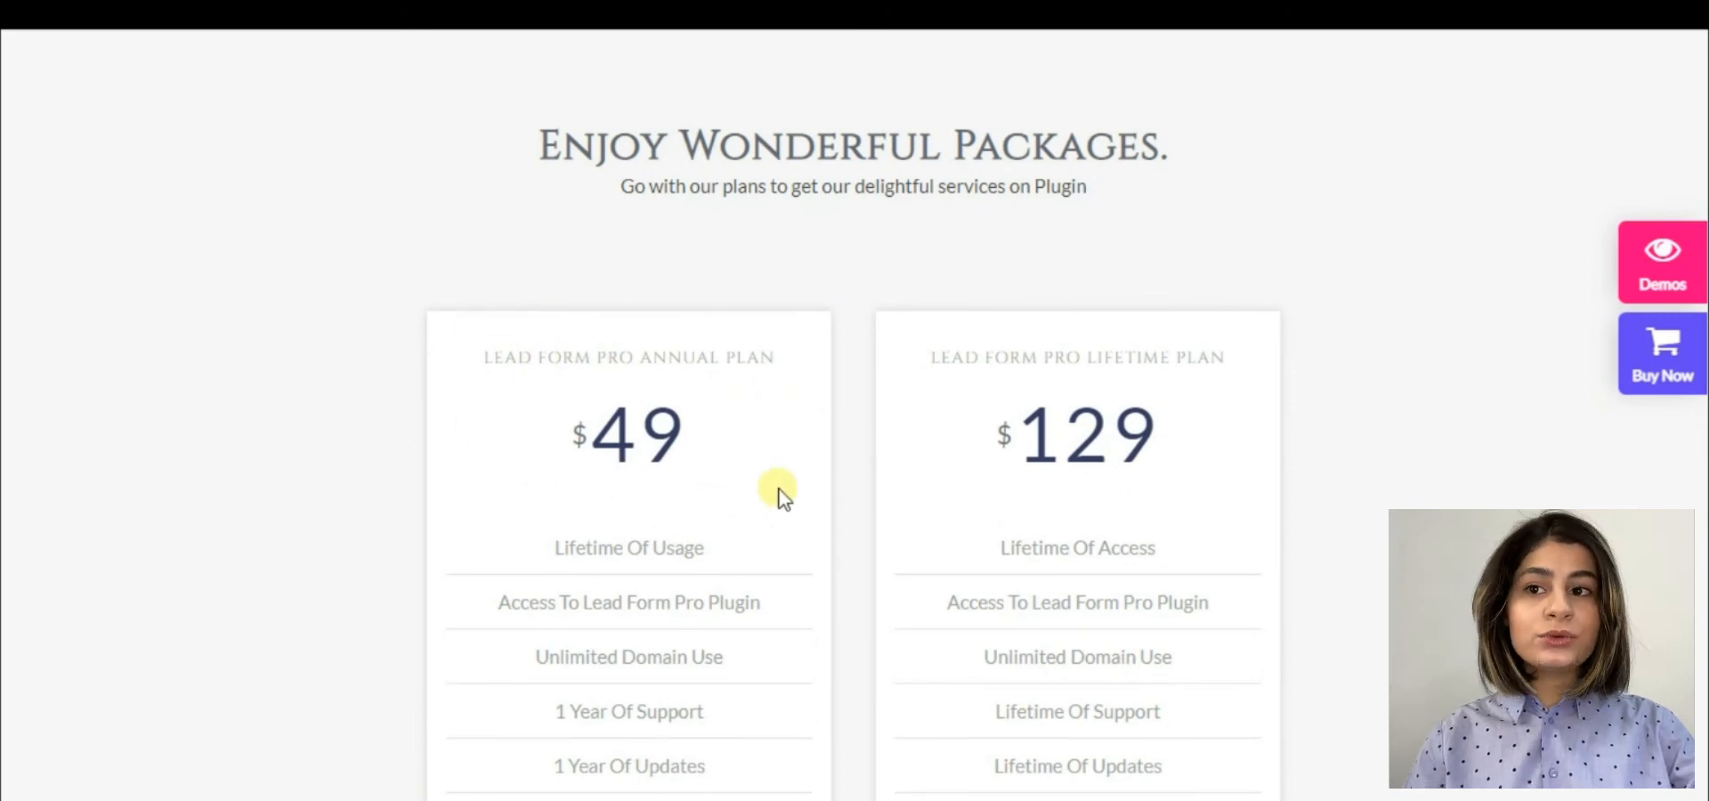
# Scroll the Lead Form Pro pricing comparing the $49 annual and $129 lifetime plans.
pyautogui.scroll(-3)
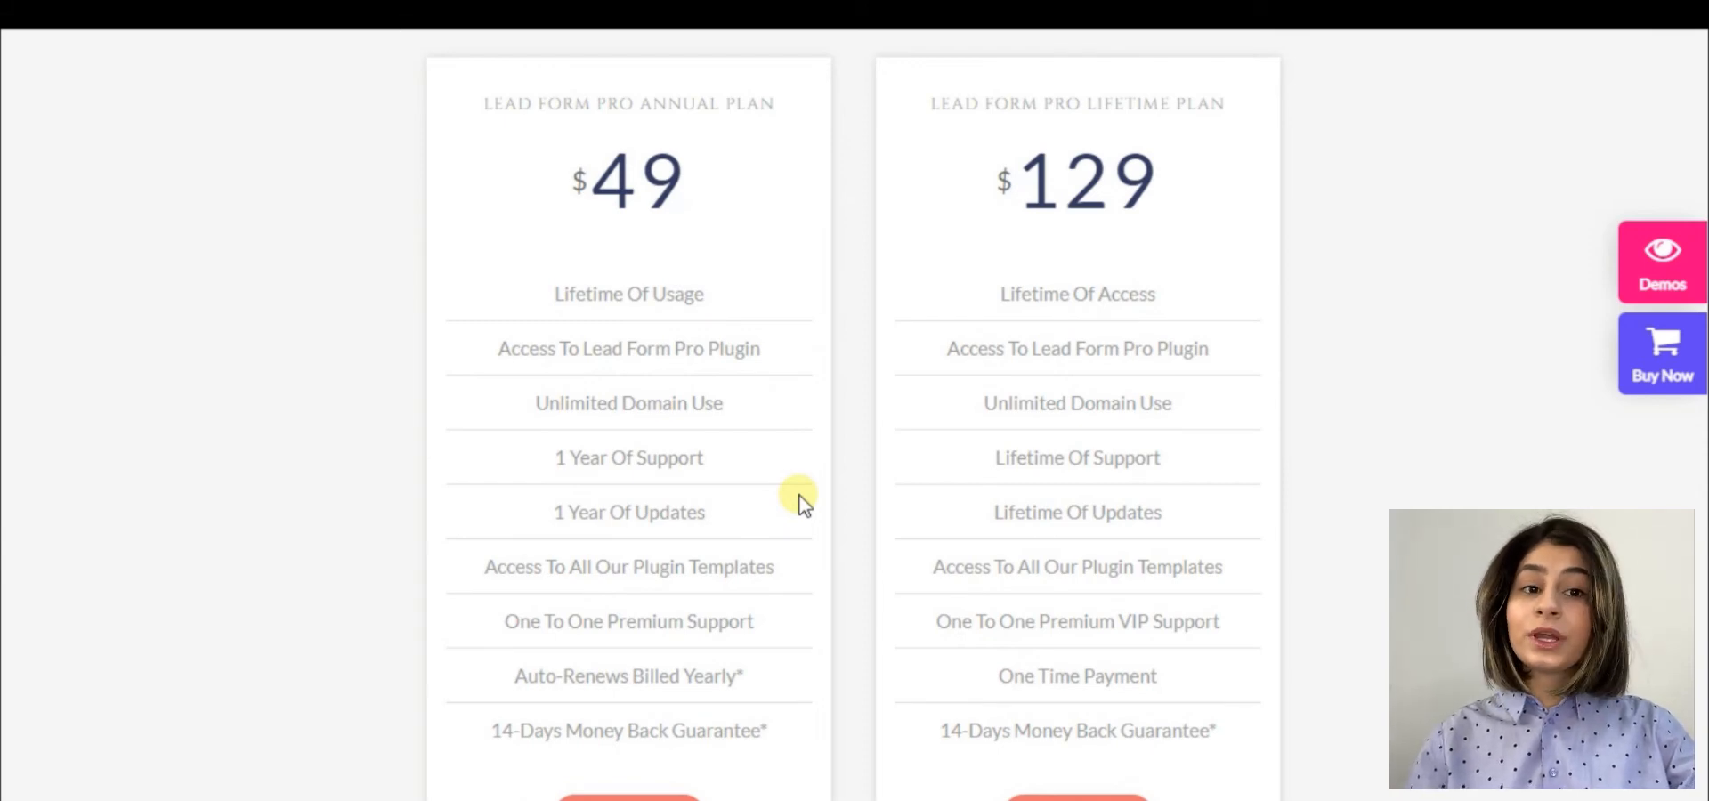
pyautogui.moveTo(800, 514)
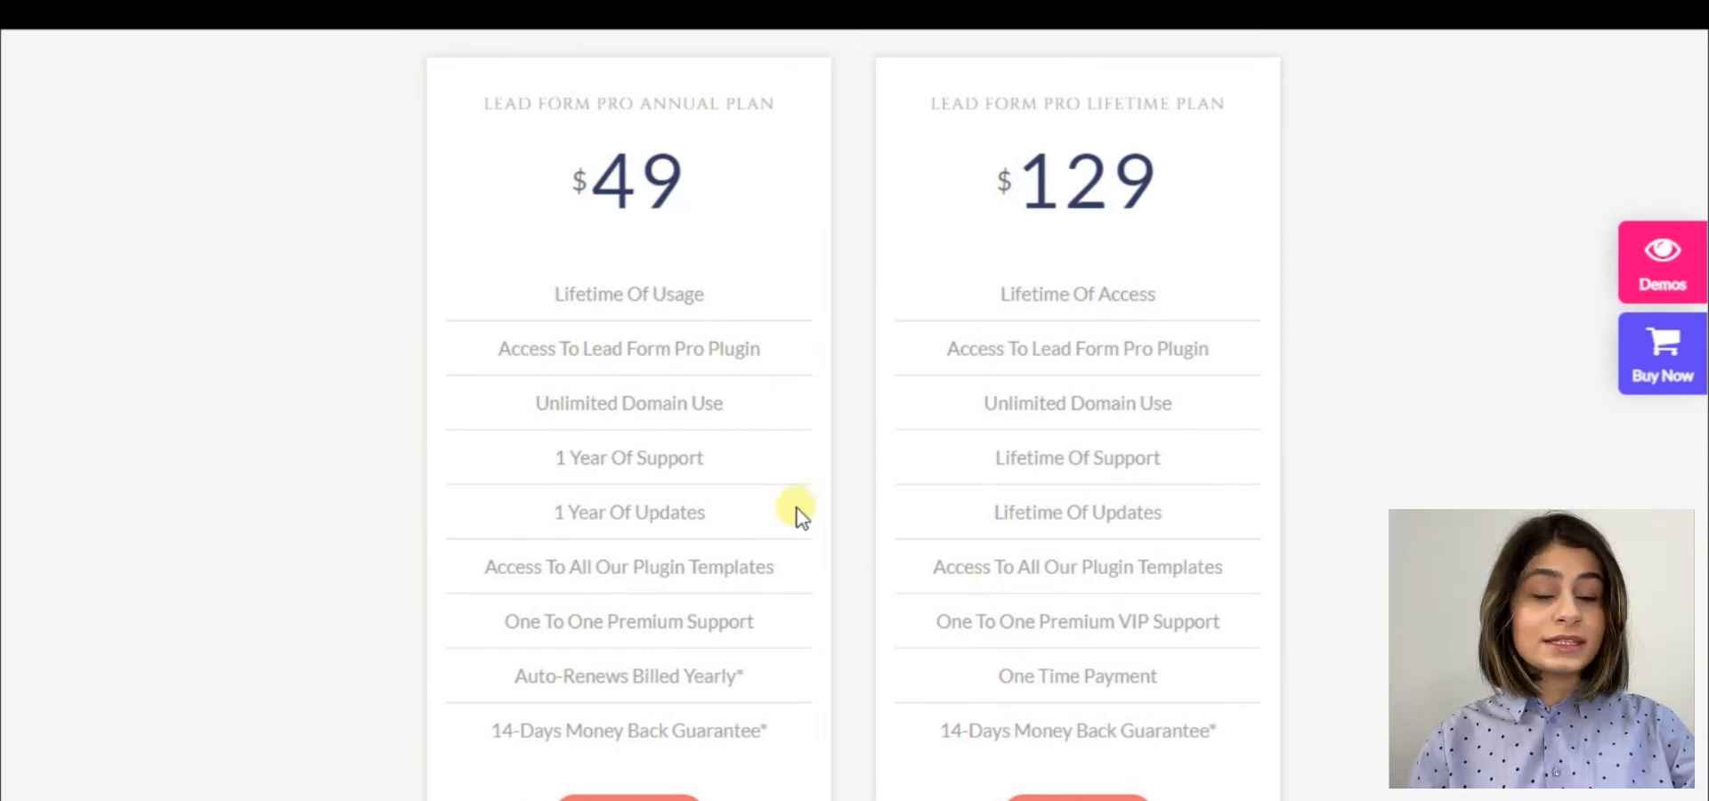
pyautogui.moveTo(1218, 404)
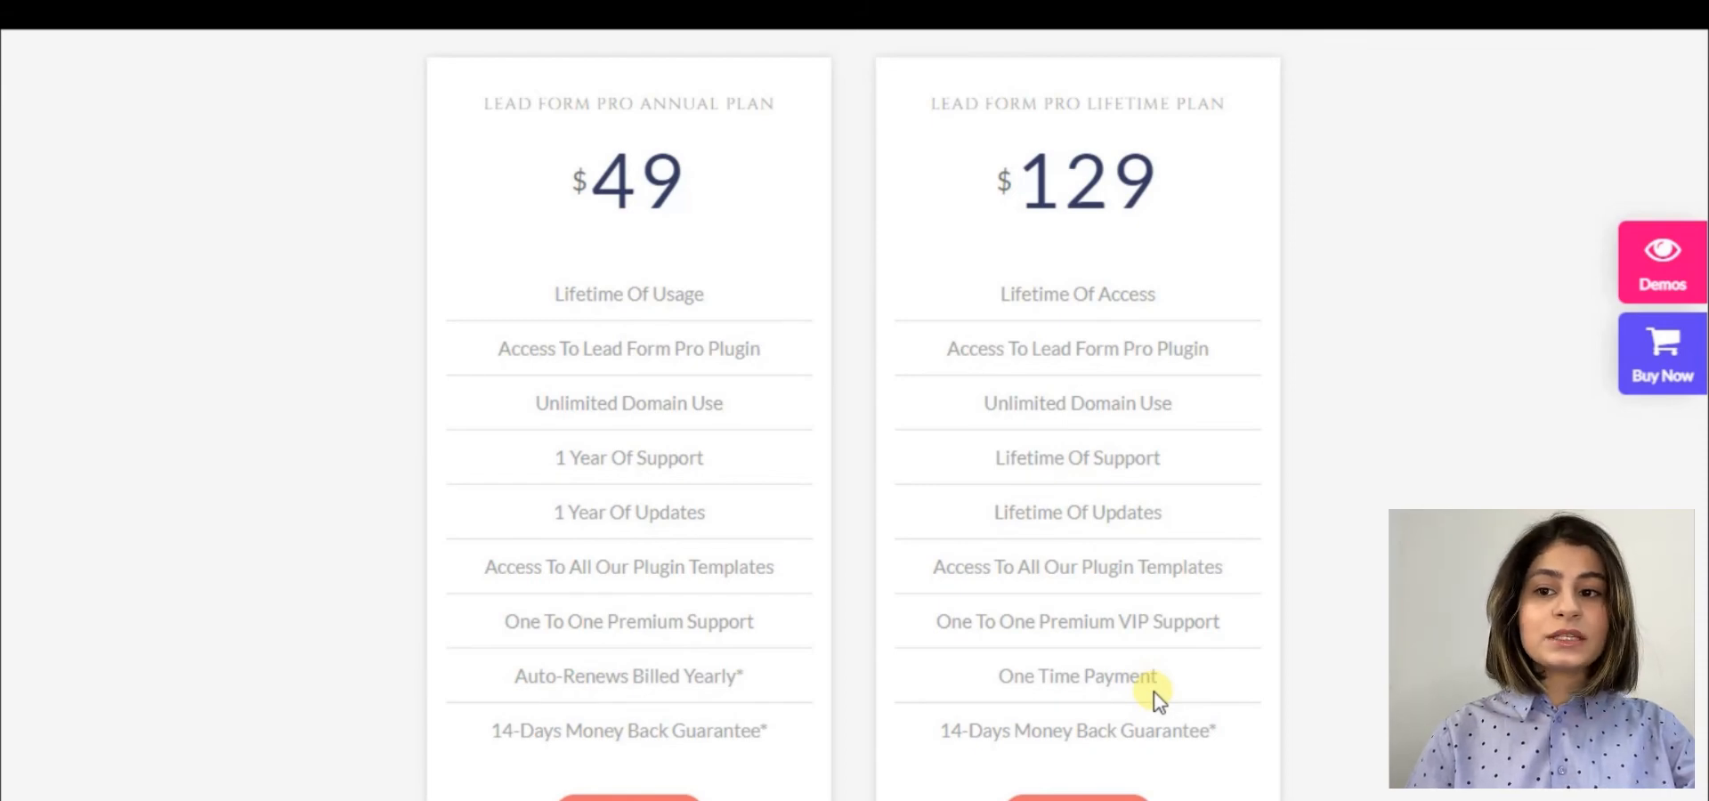
pyautogui.scroll(-3)
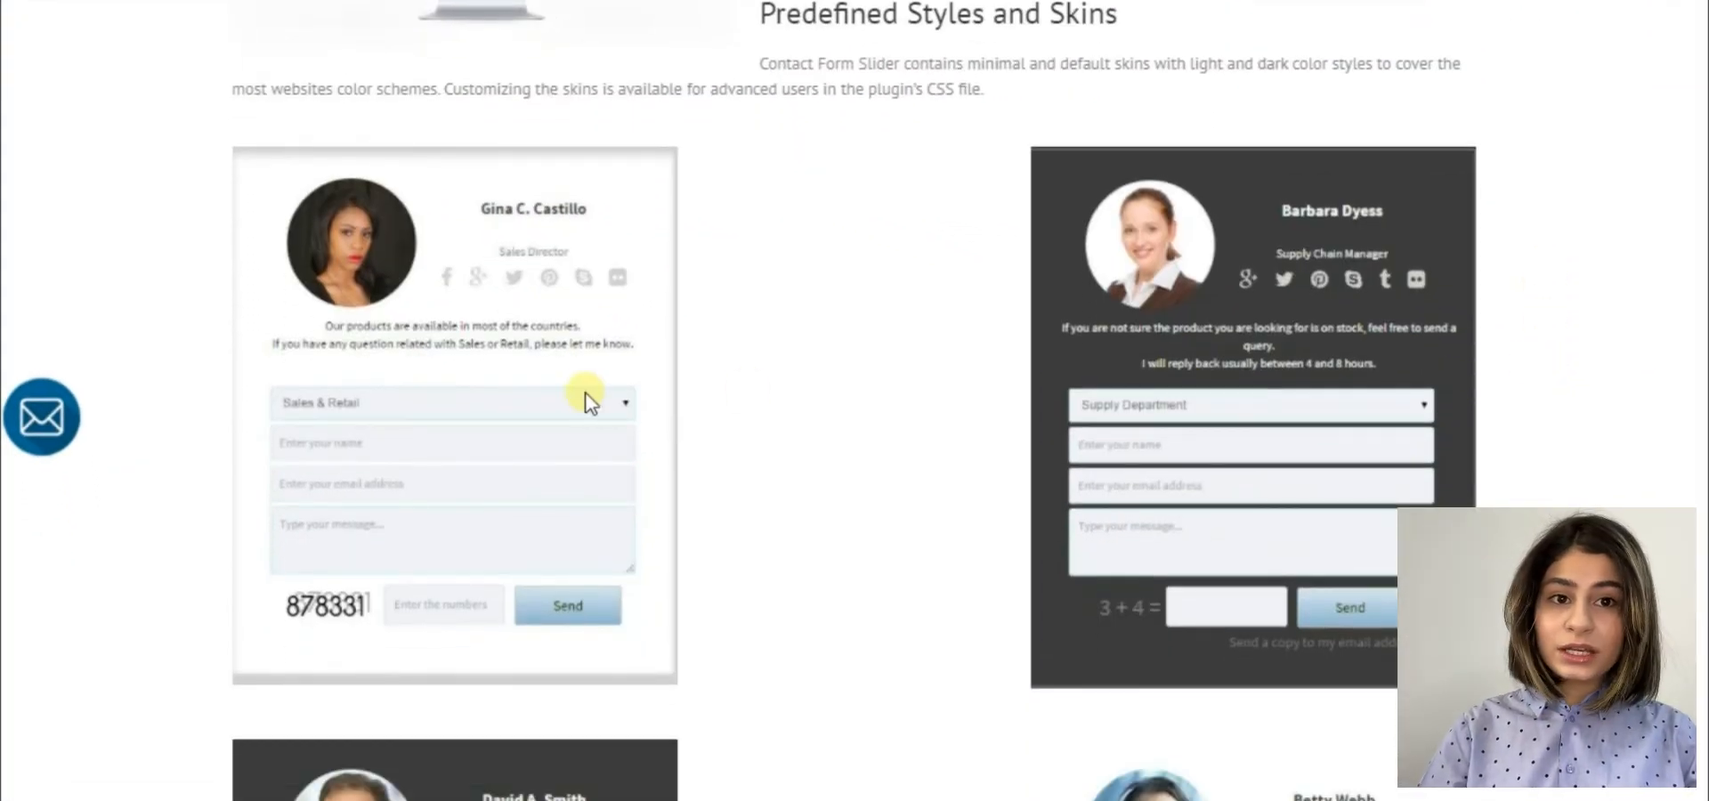
pyautogui.moveTo(940, 470)
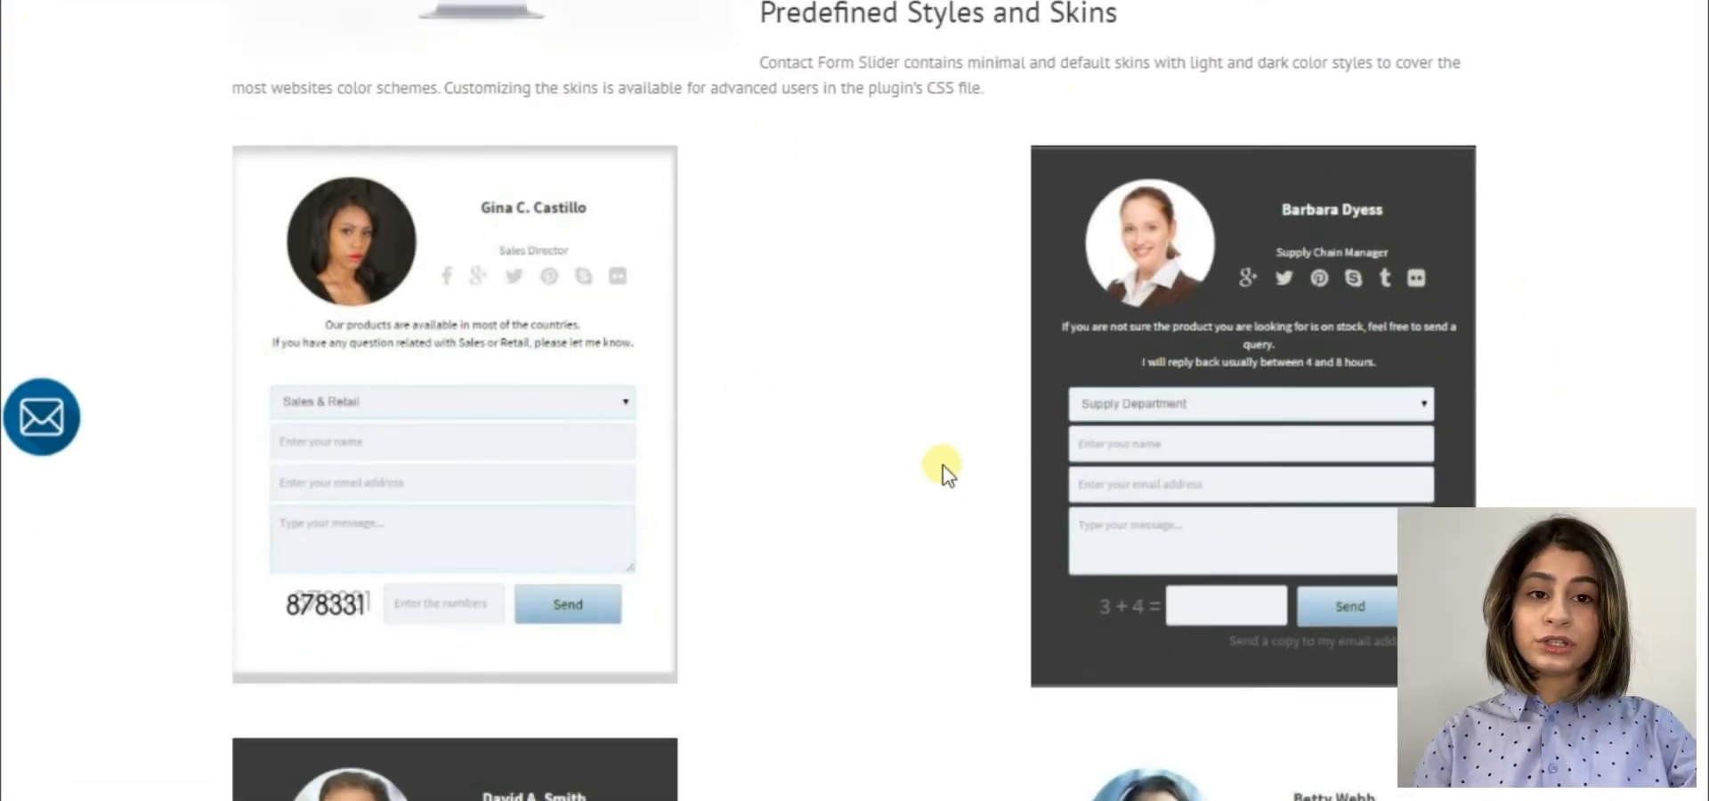
# Scroll the demo page past Styles and Skins, Animations and Custom Contacts to Auto-Reply.
pyautogui.scroll(-3)
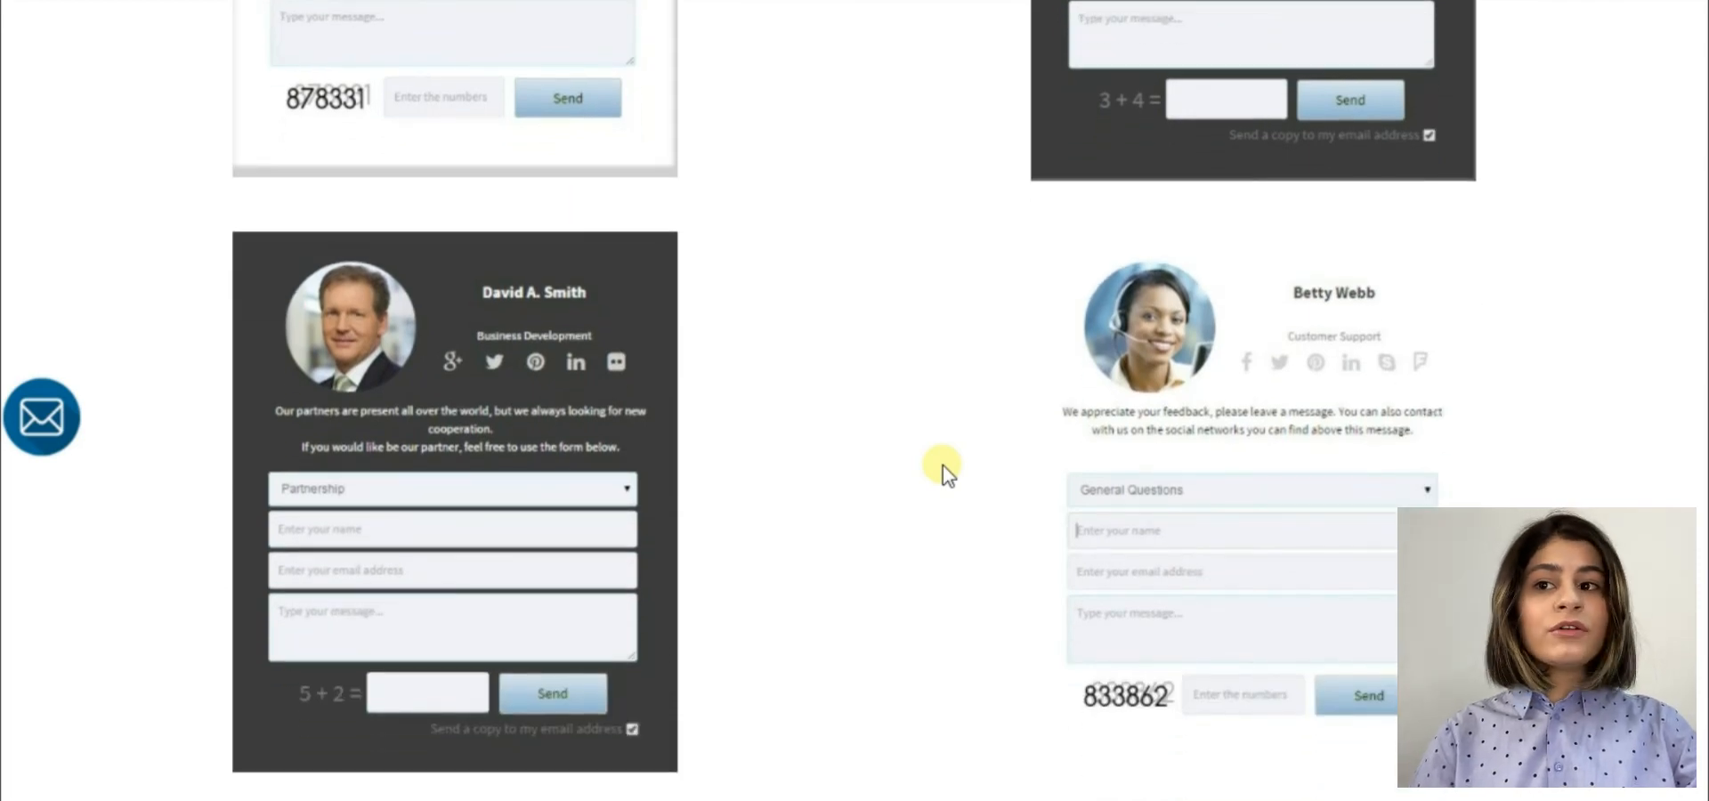
pyautogui.scroll(-3)
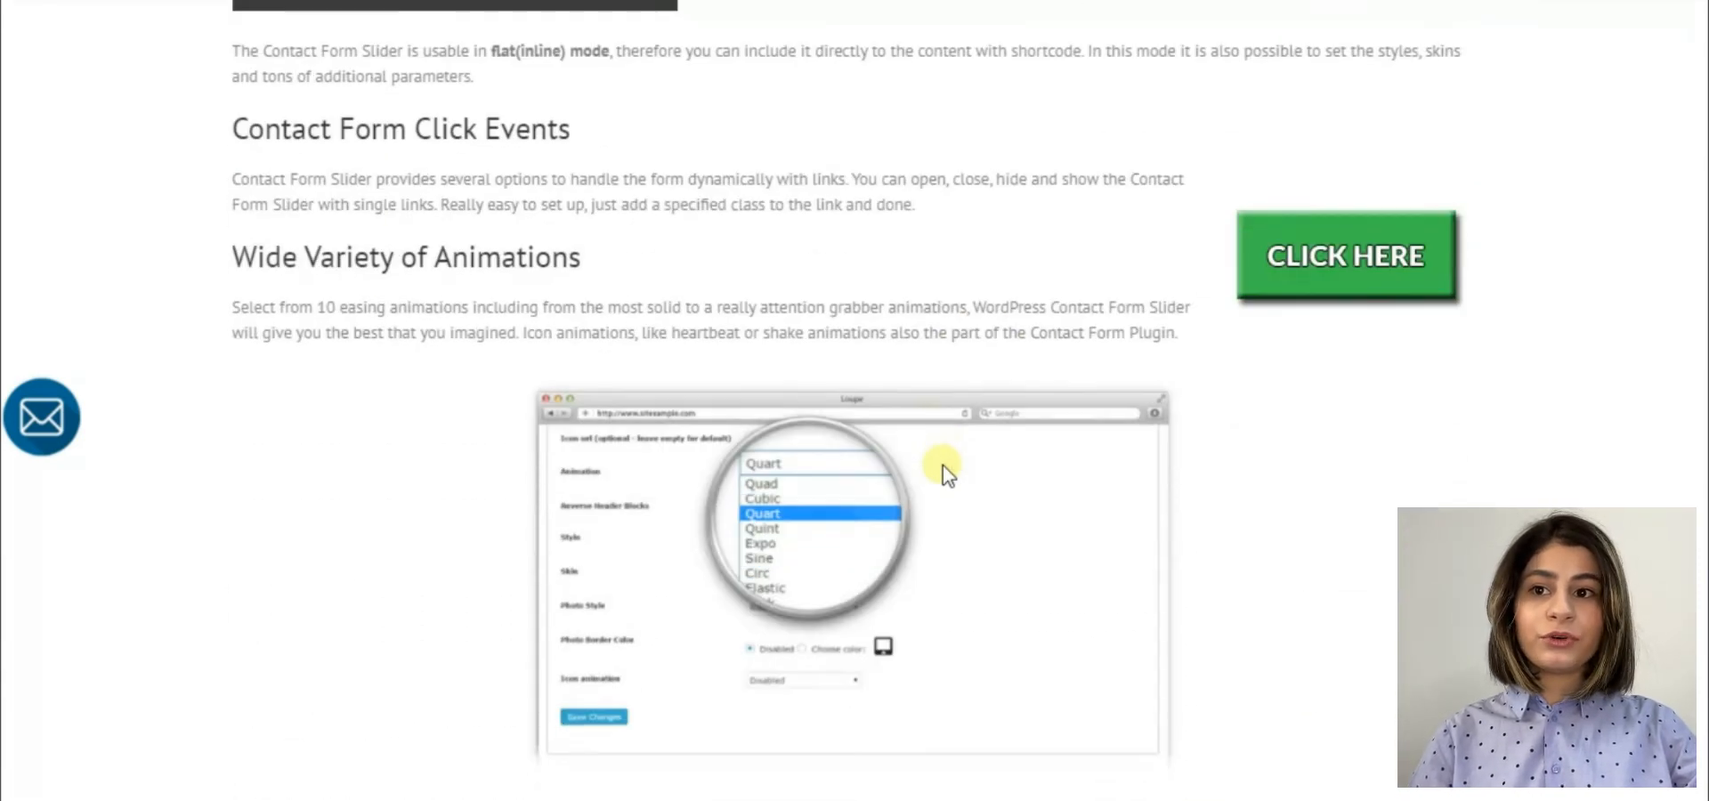
pyautogui.scroll(-3)
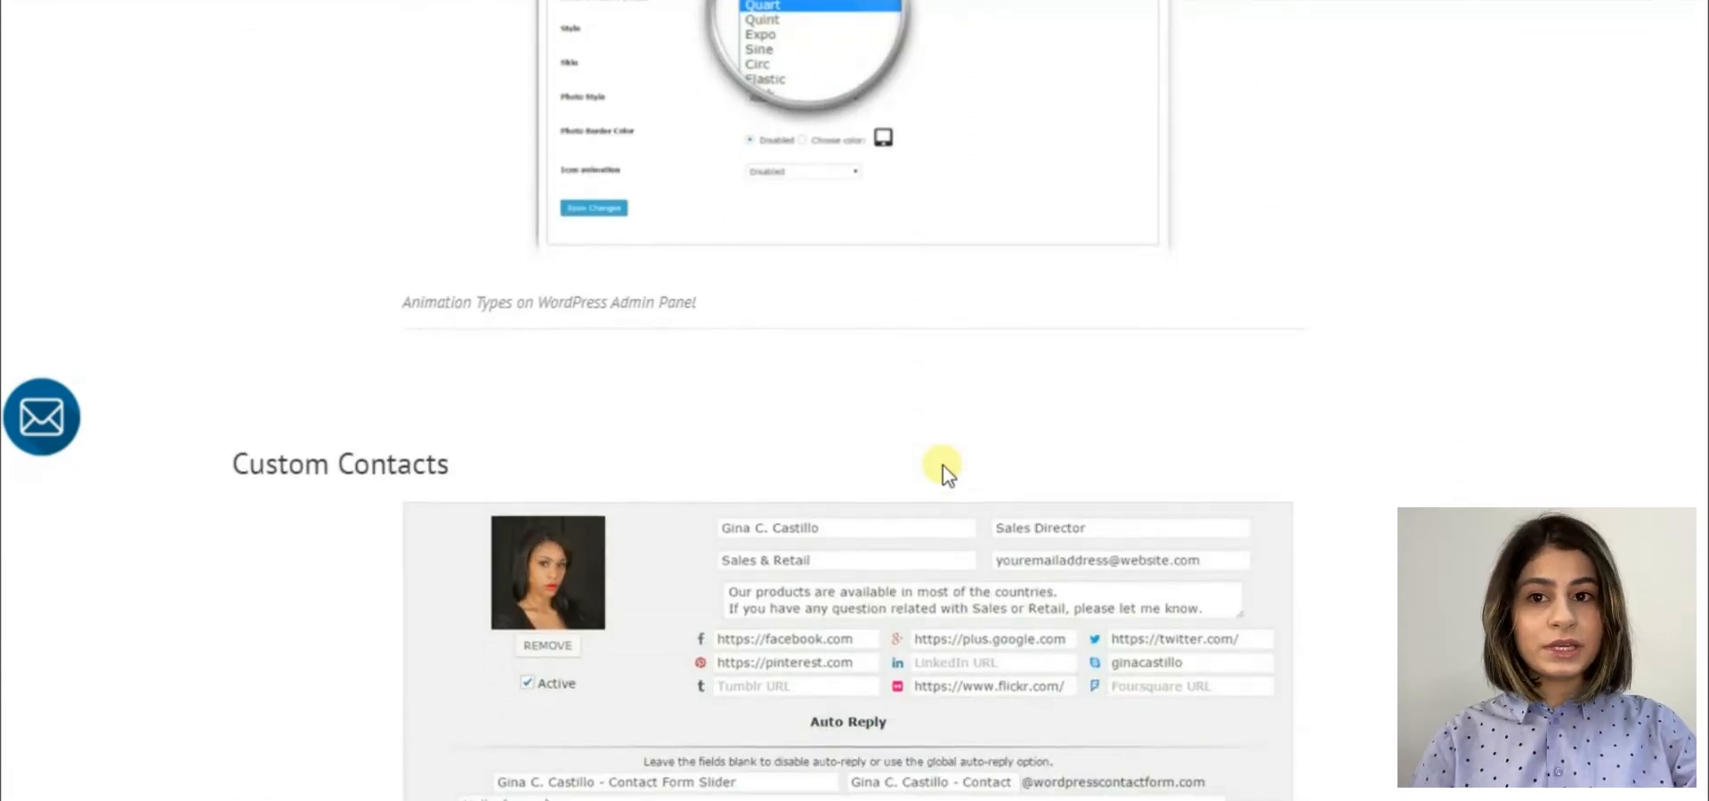
pyautogui.scroll(-3)
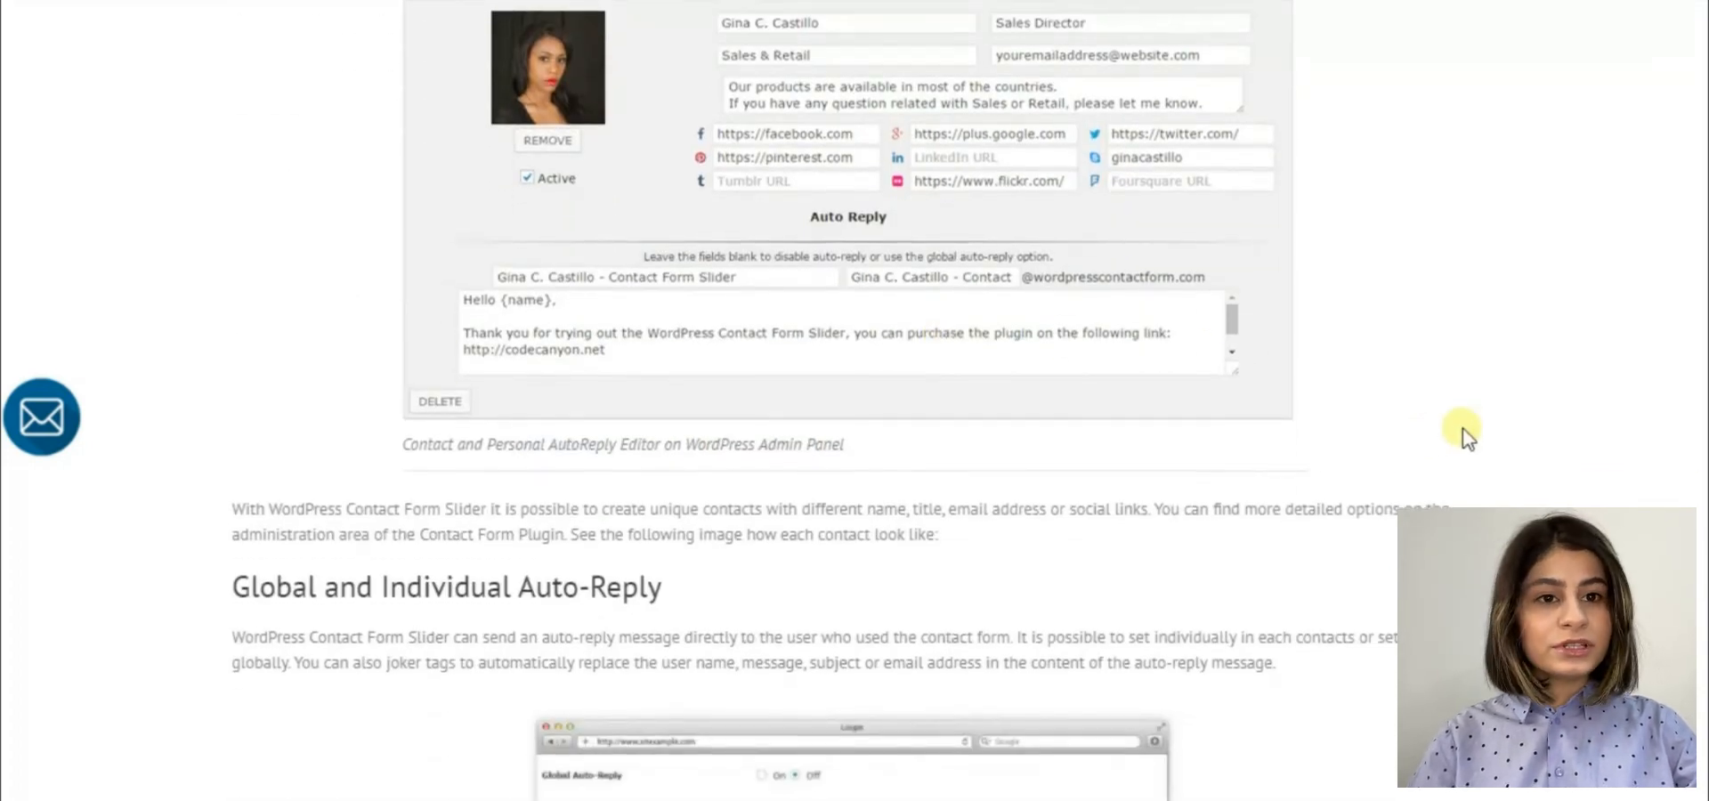
pyautogui.scroll(-3)
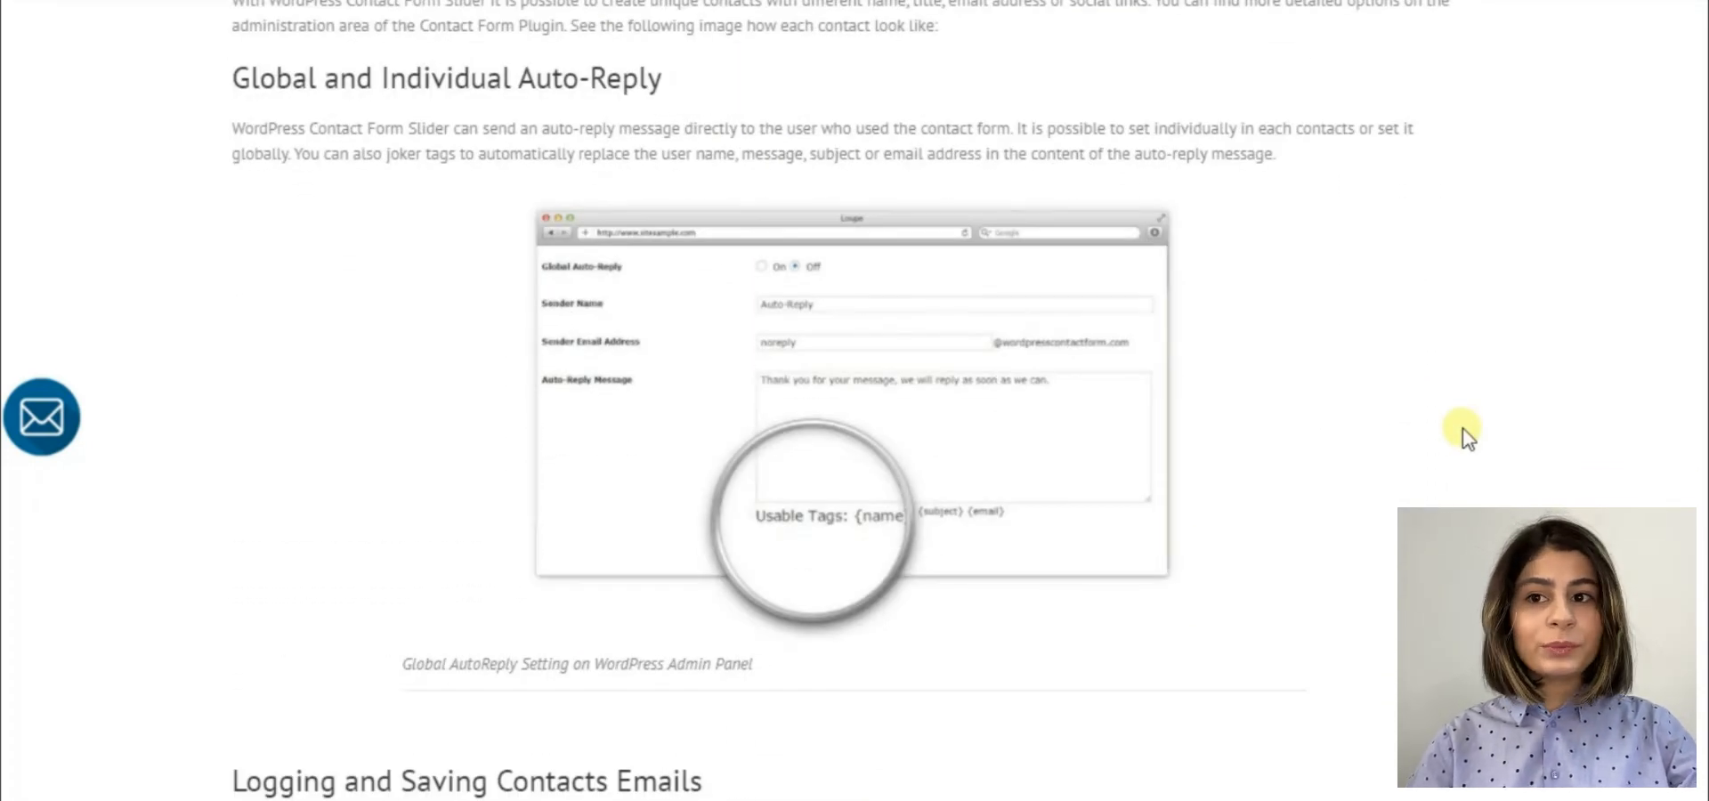
pyautogui.scroll(-3)
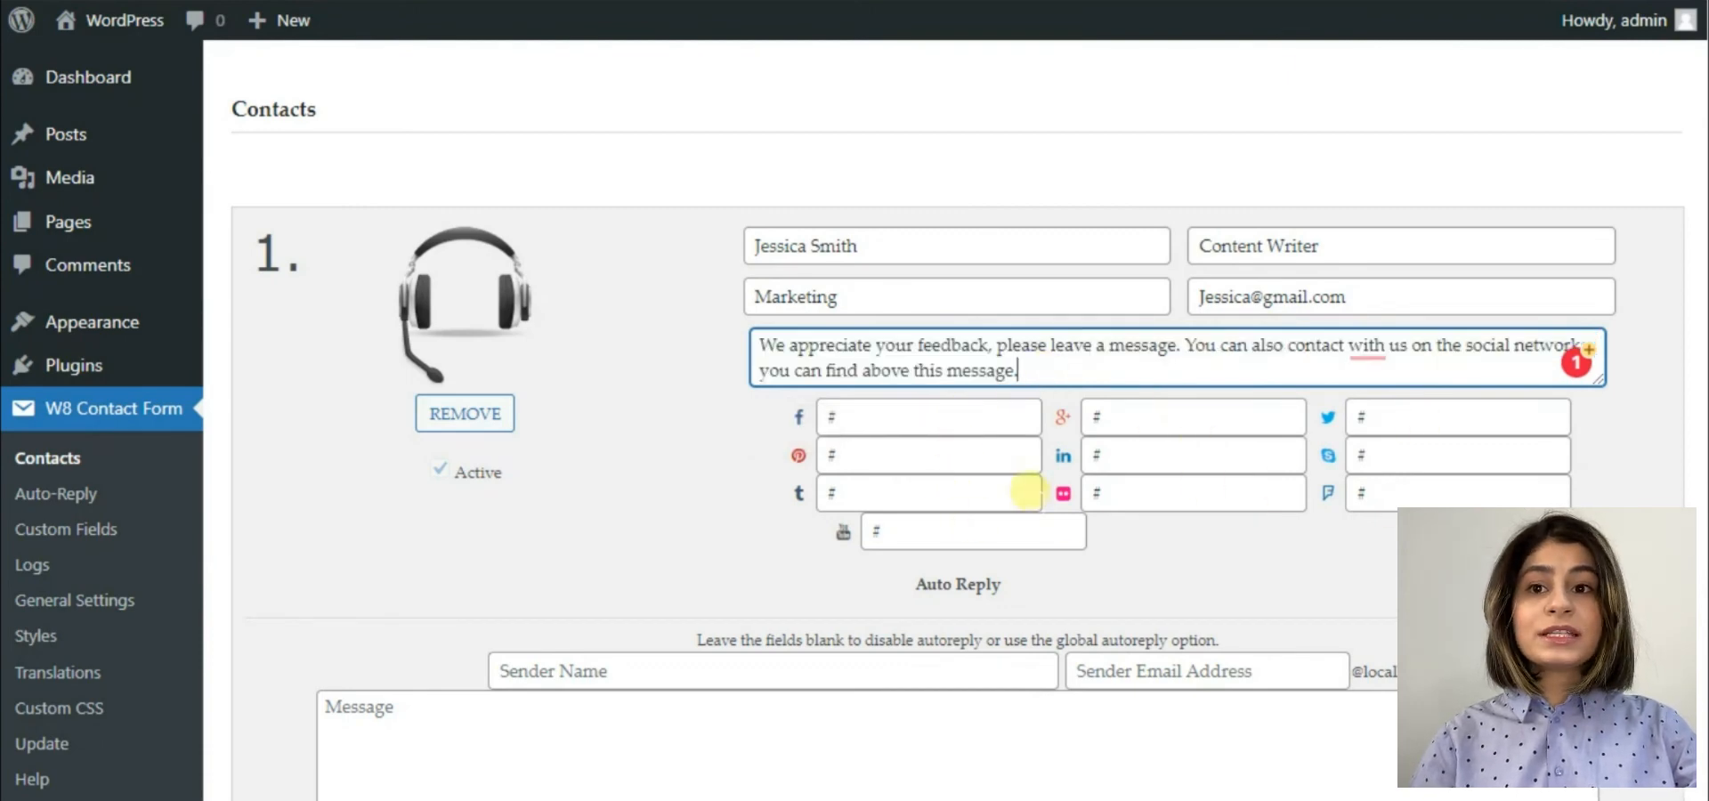
pyautogui.scroll(-3)
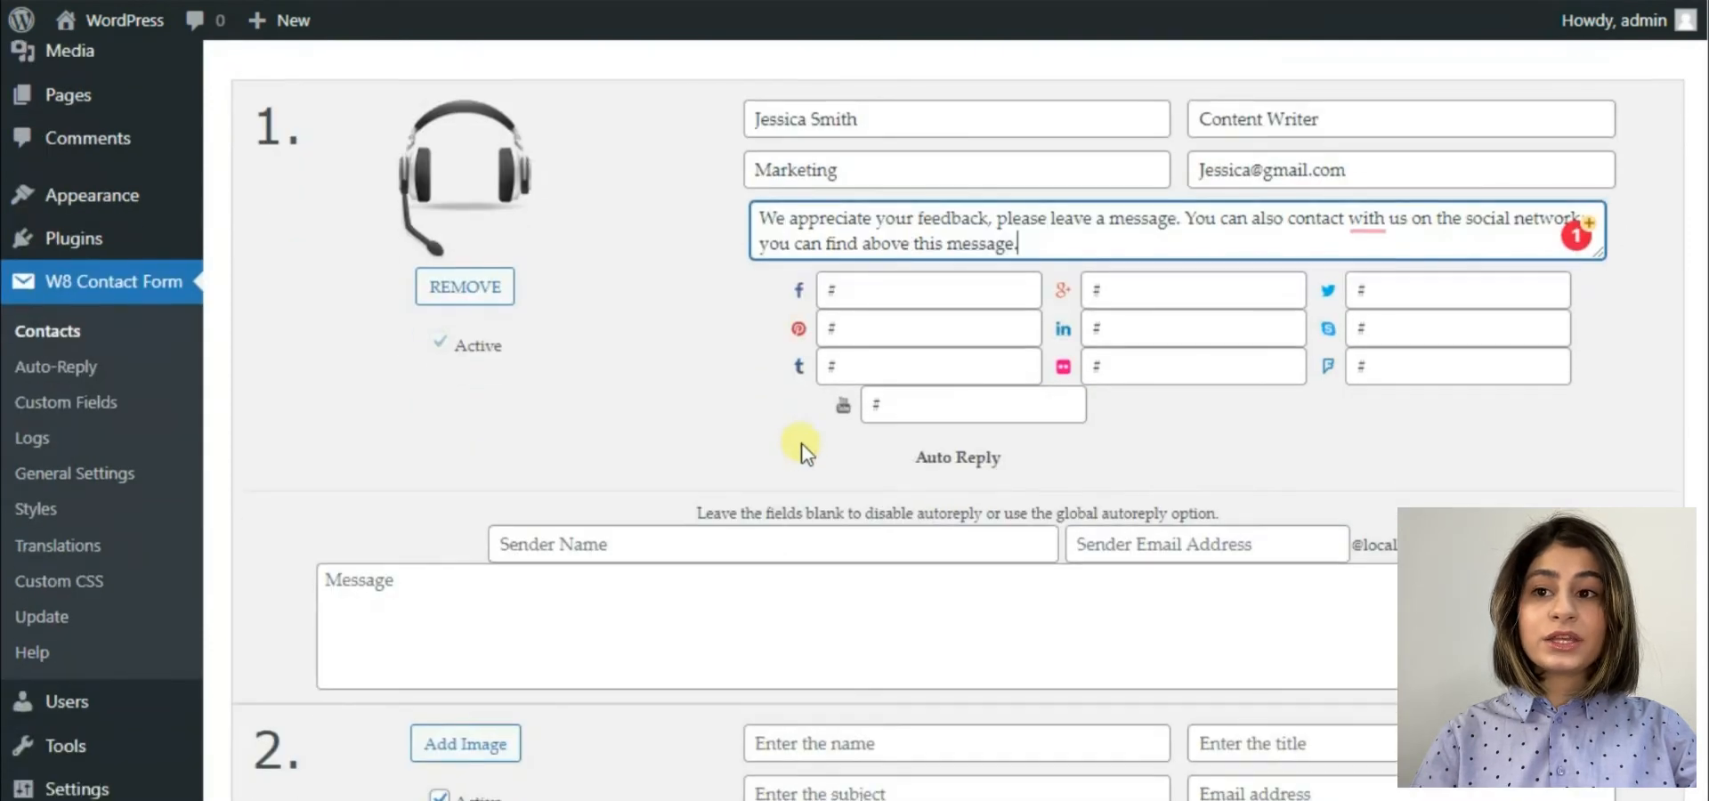
pyautogui.scroll(-3)
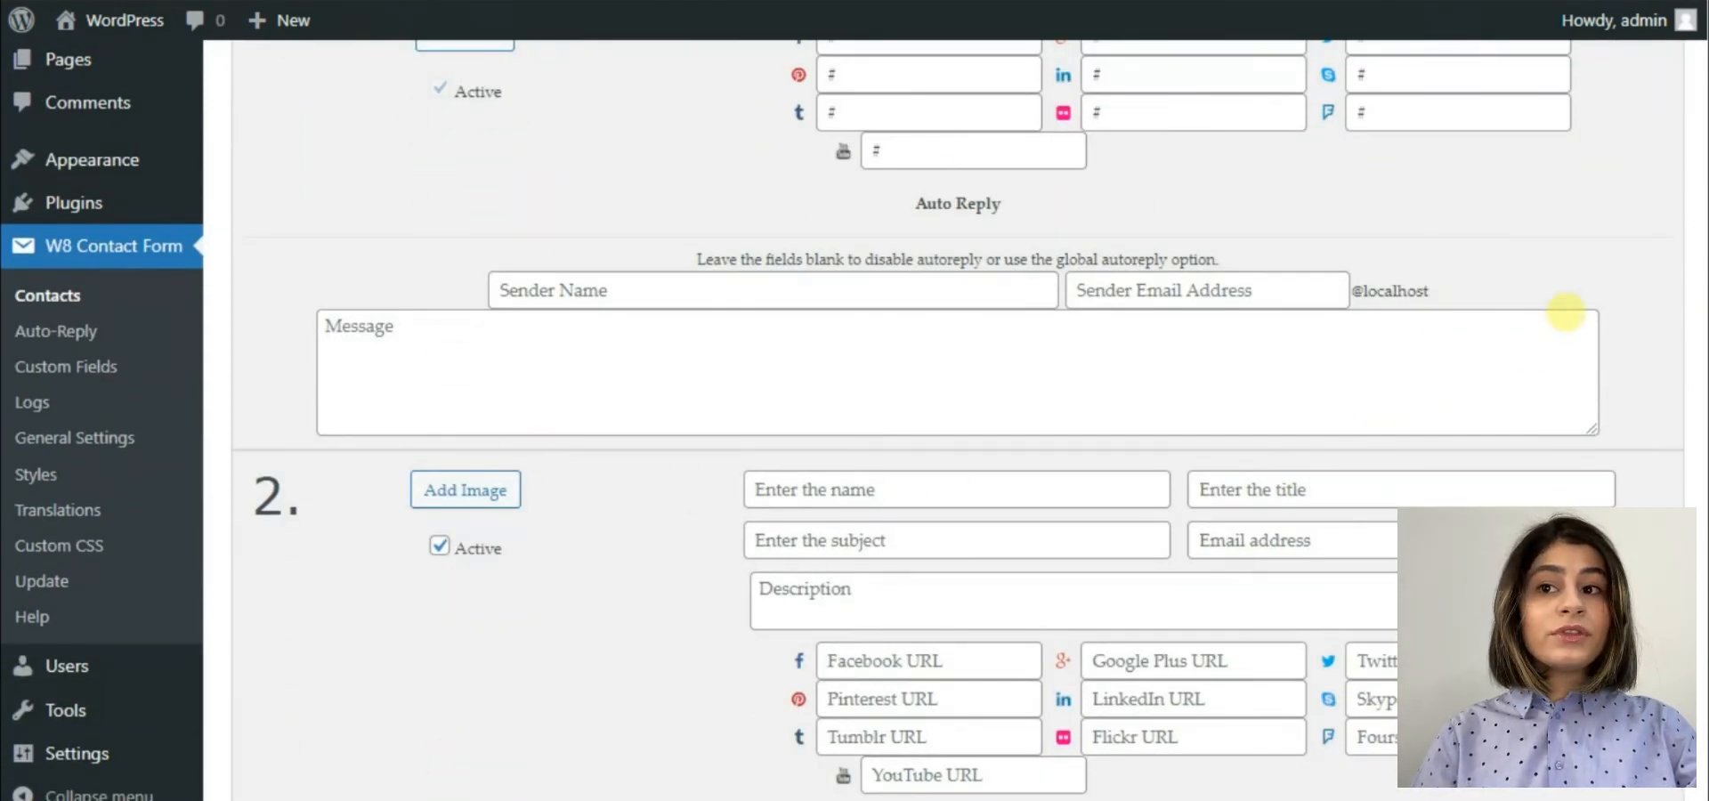
pyautogui.scroll(-3)
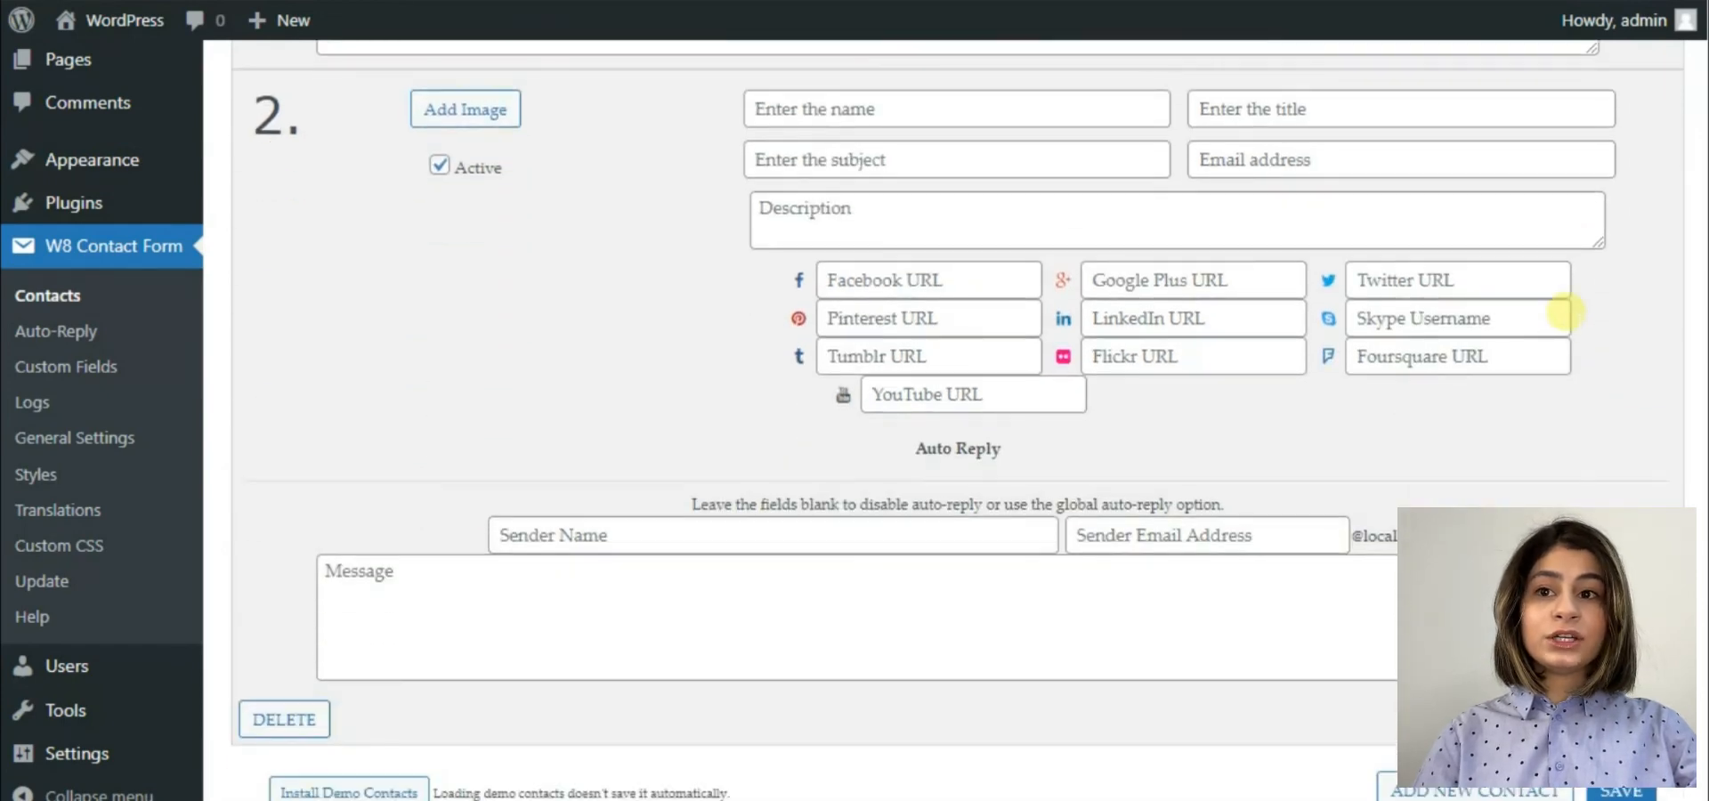
pyautogui.moveTo(1305, 312)
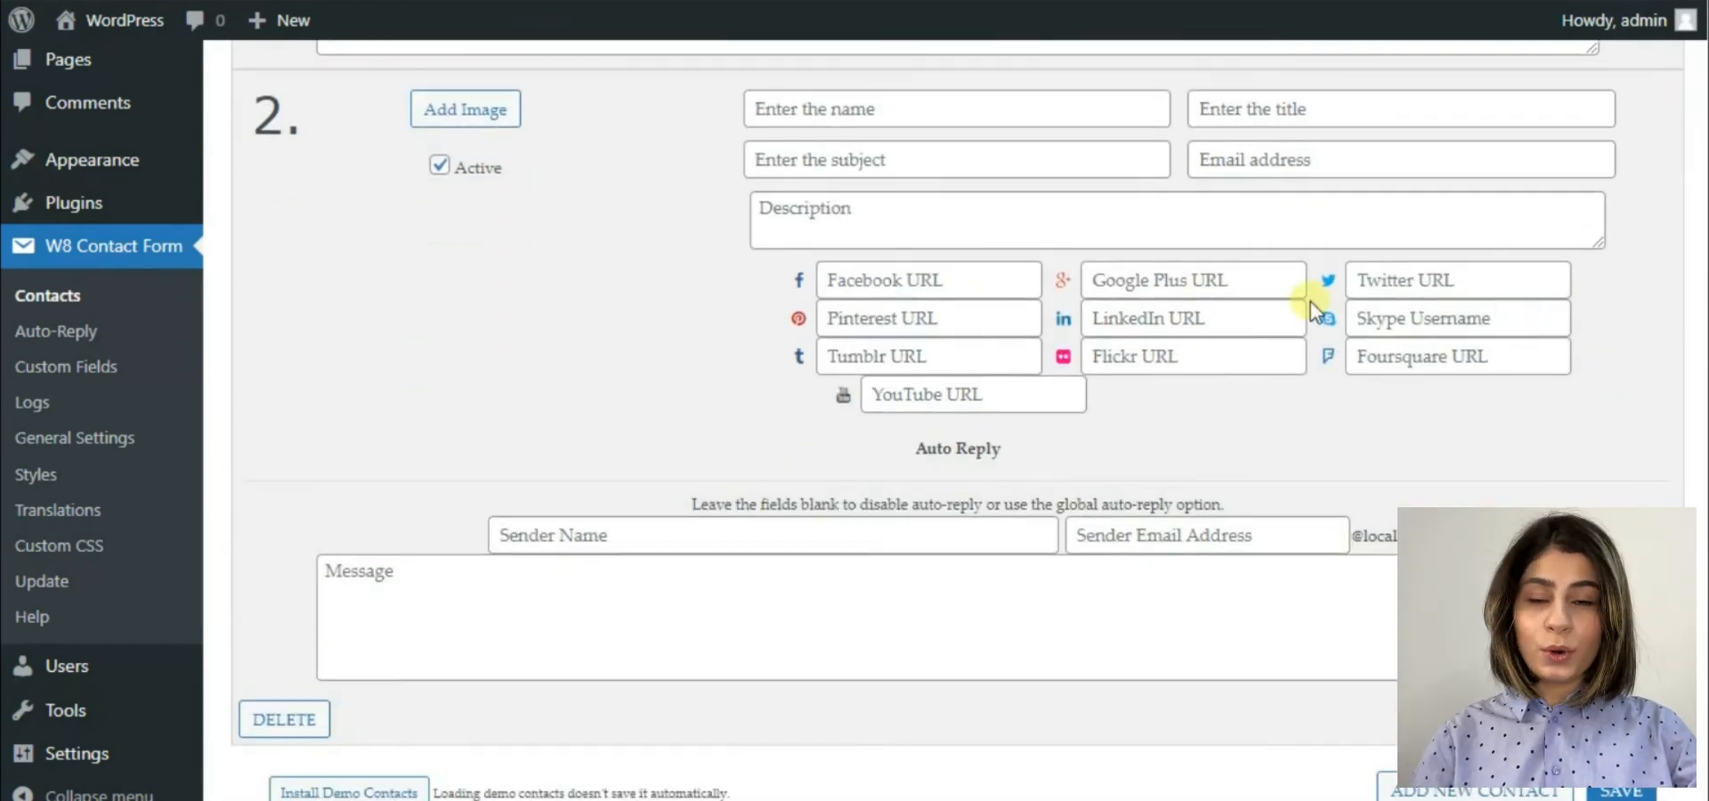
pyautogui.scroll(-3)
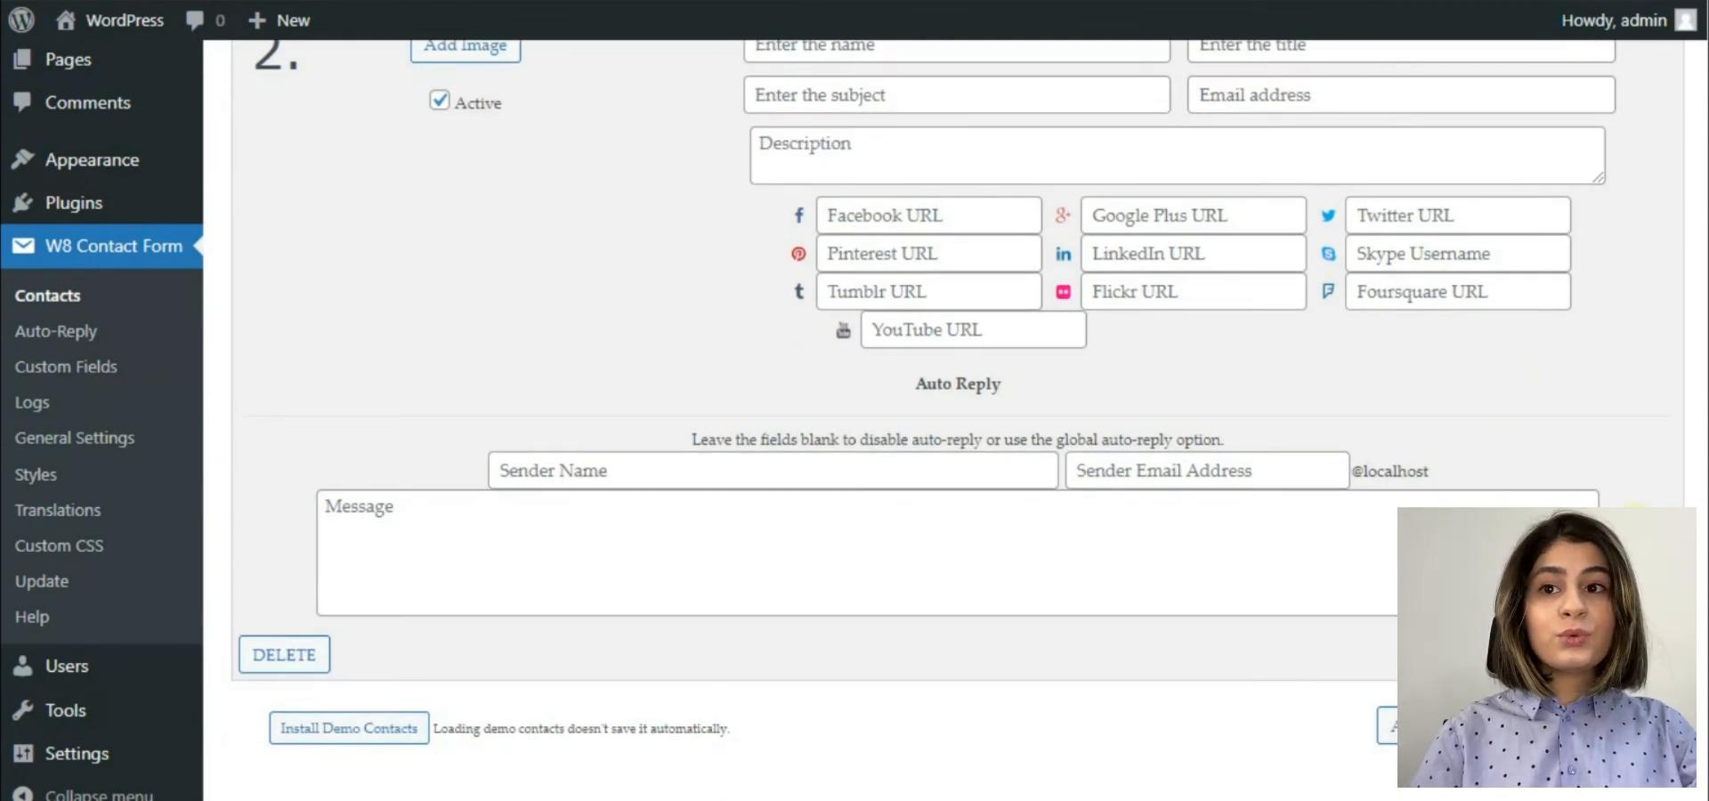
pyautogui.scroll(3)
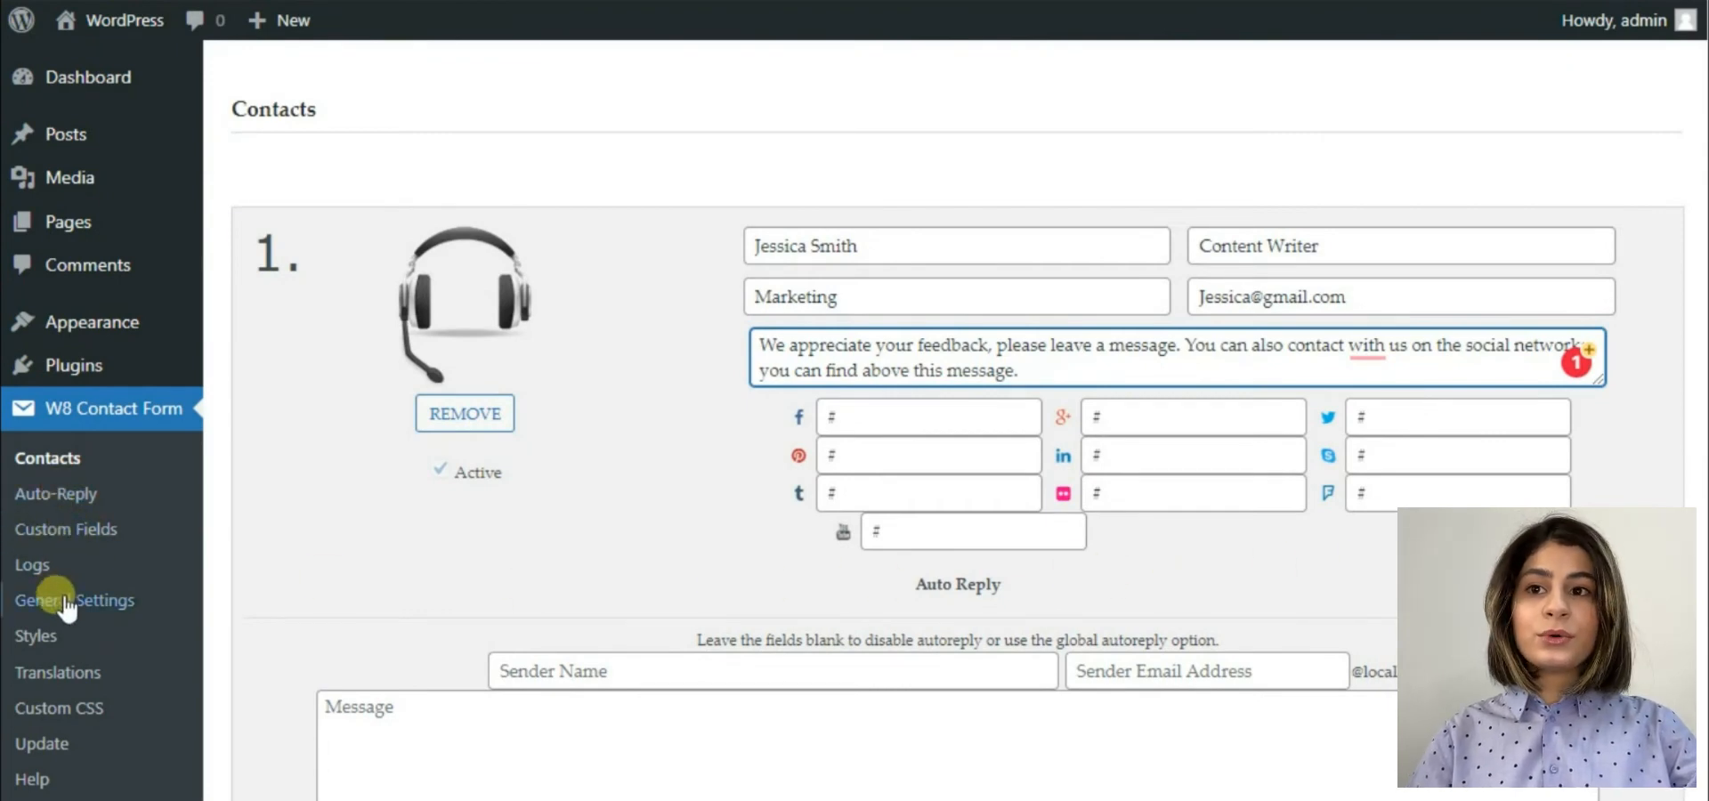
pyautogui.scroll(-3)
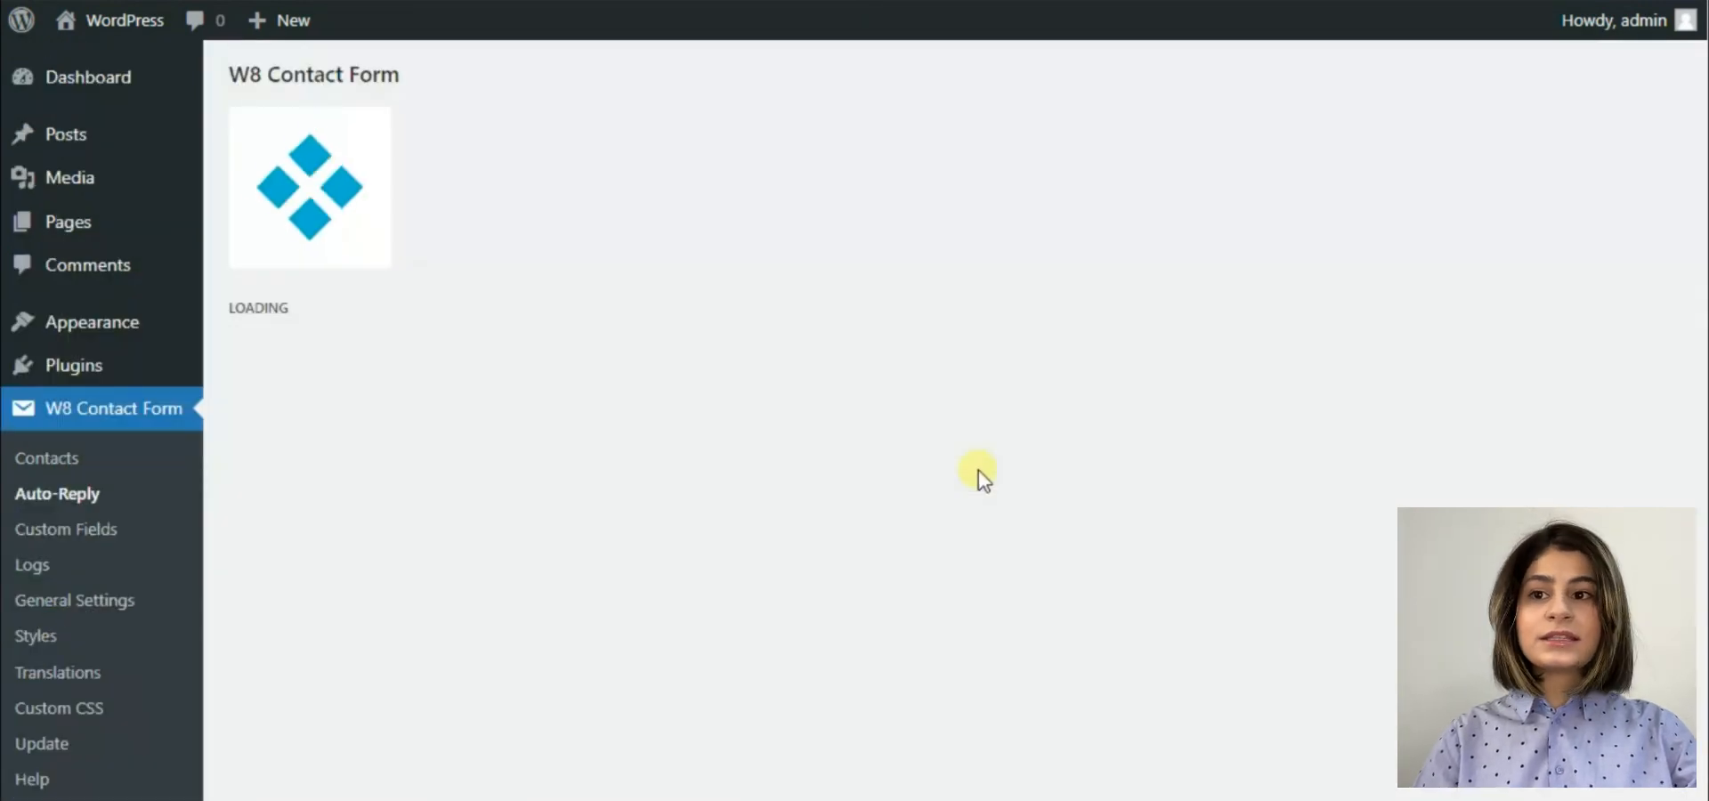
# Leave the Auto-Reply settings and go to the Custom Fields page.
pyautogui.click(55, 493)
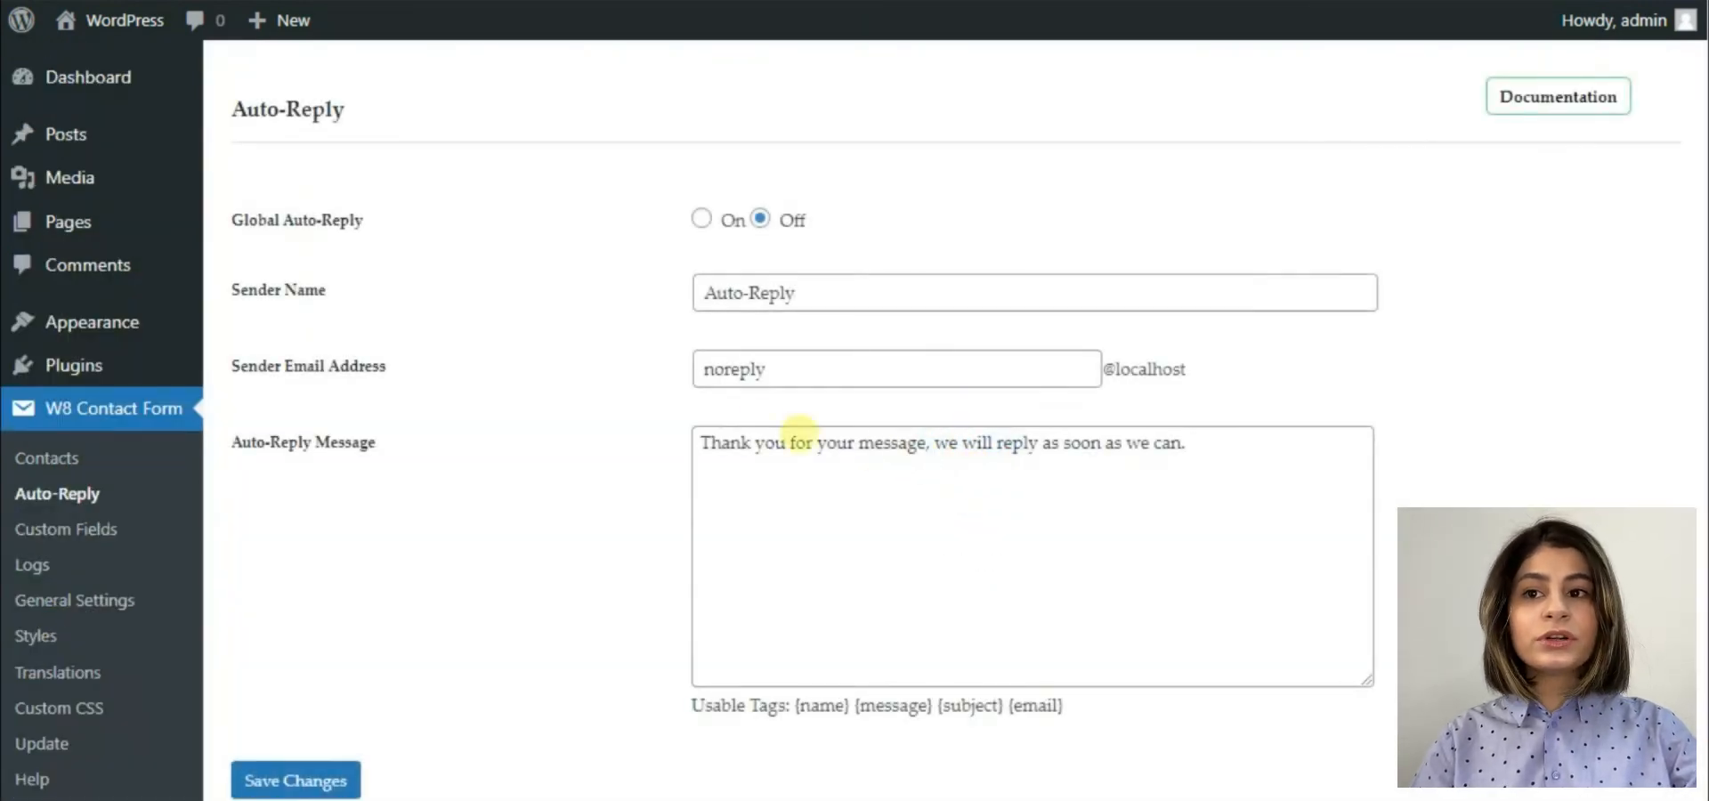
pyautogui.moveTo(550, 456)
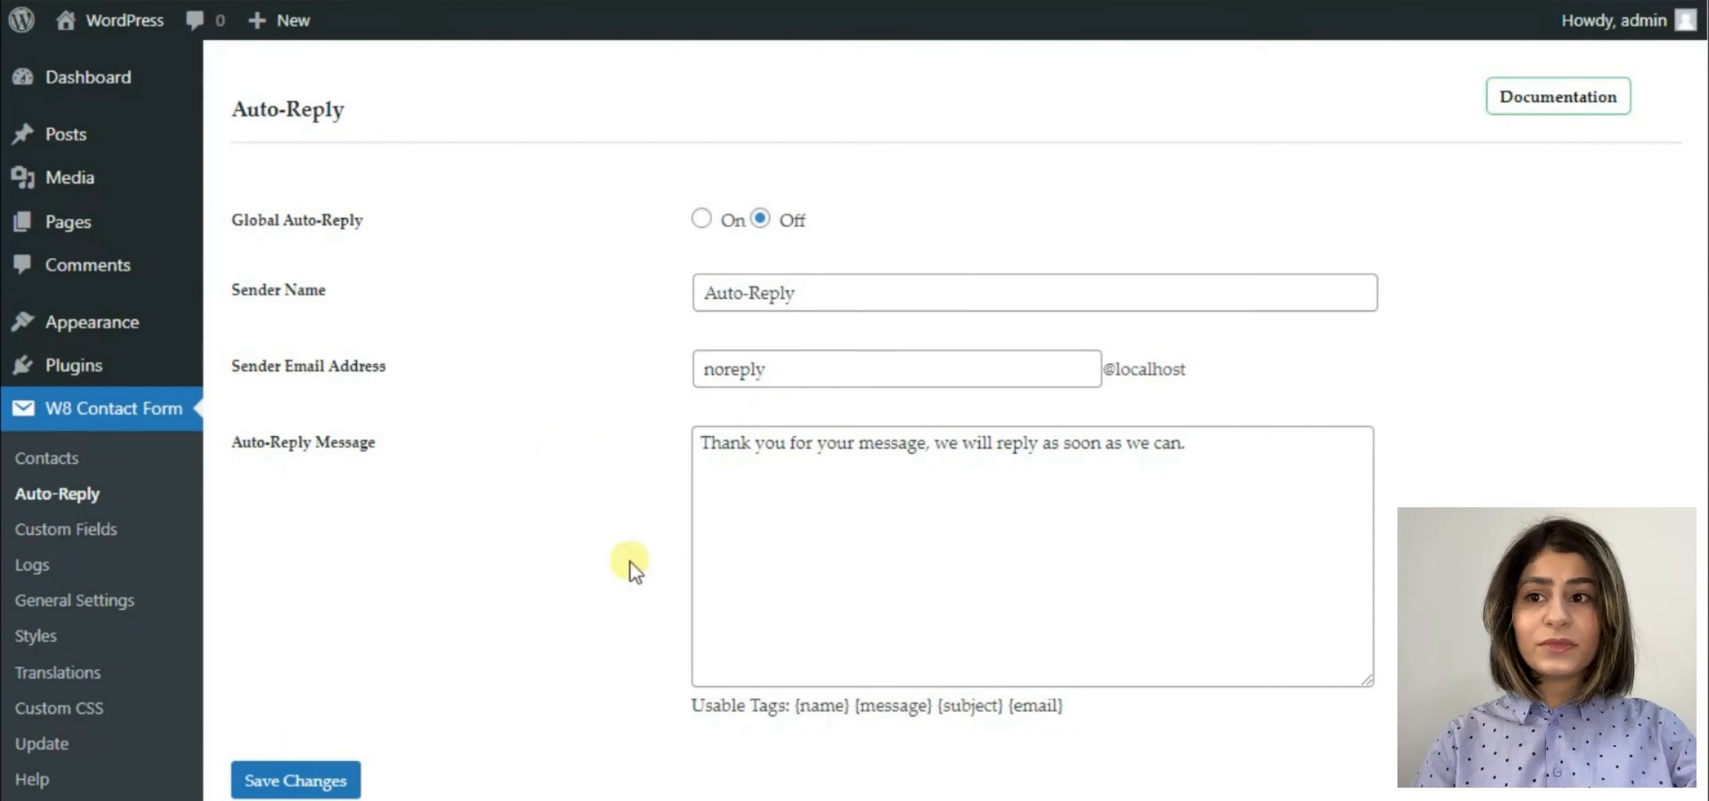
pyautogui.click(66, 530)
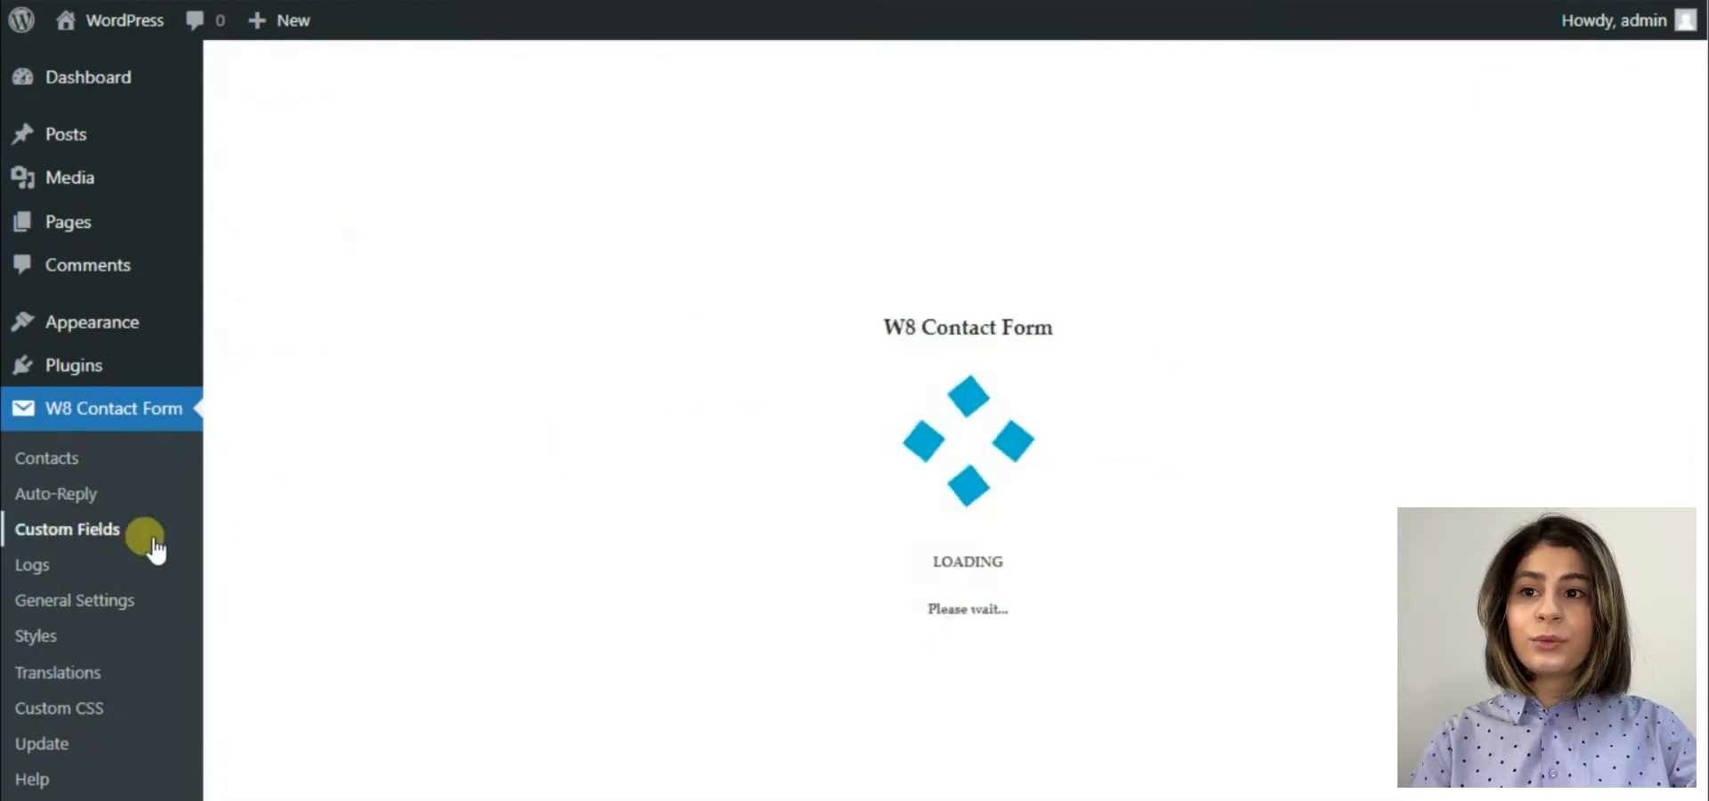
# Add text, textarea, radio button, checkbox, select box and hidden field rows, then head to Logs.
pyautogui.click(66, 528)
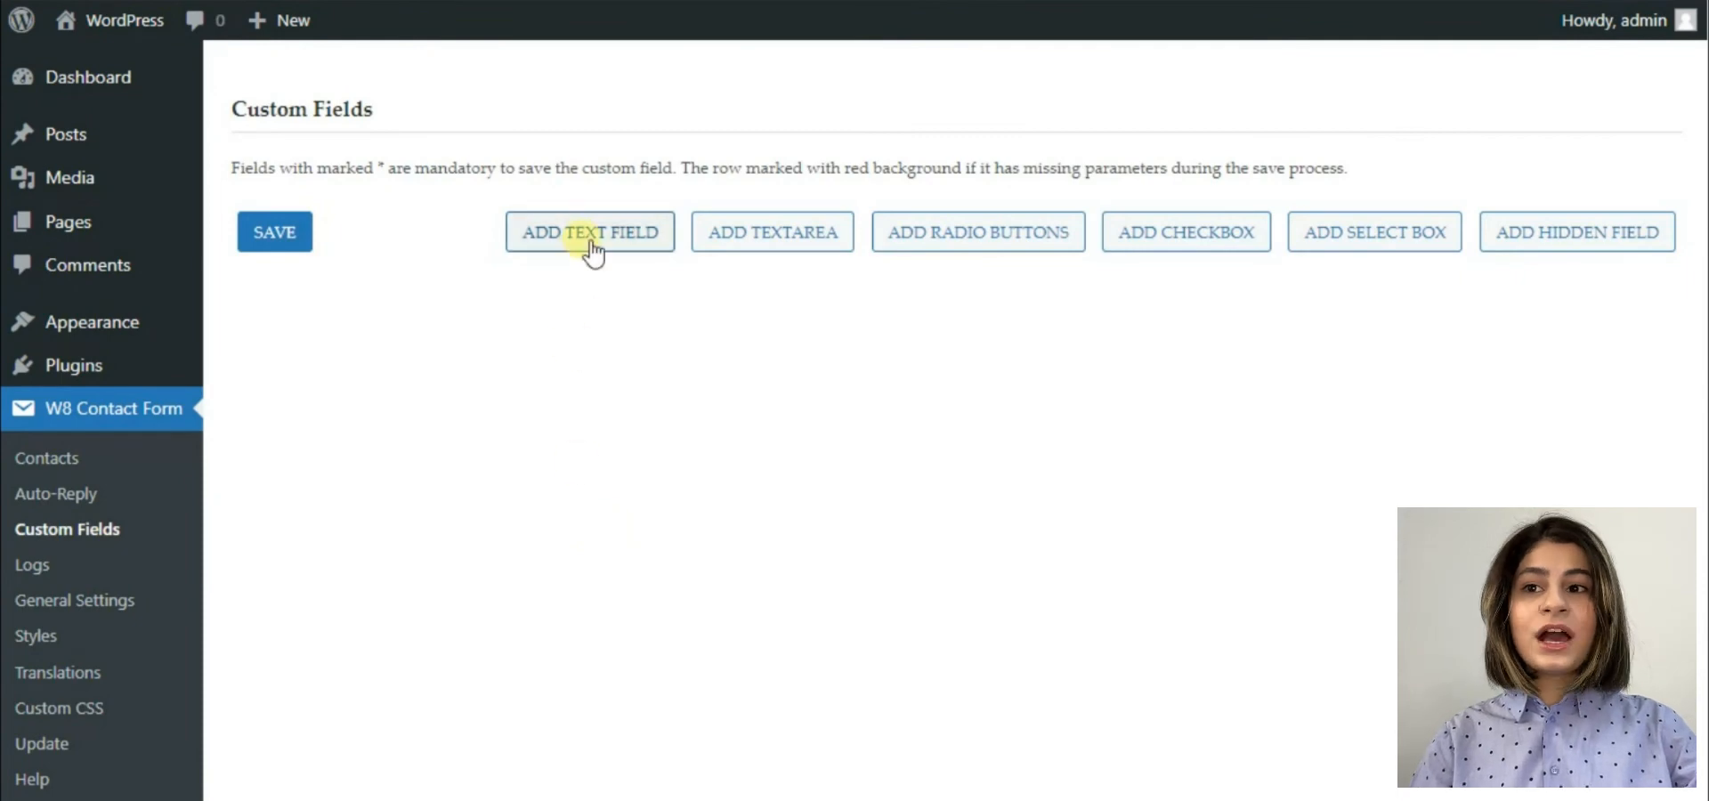
pyautogui.click(589, 232)
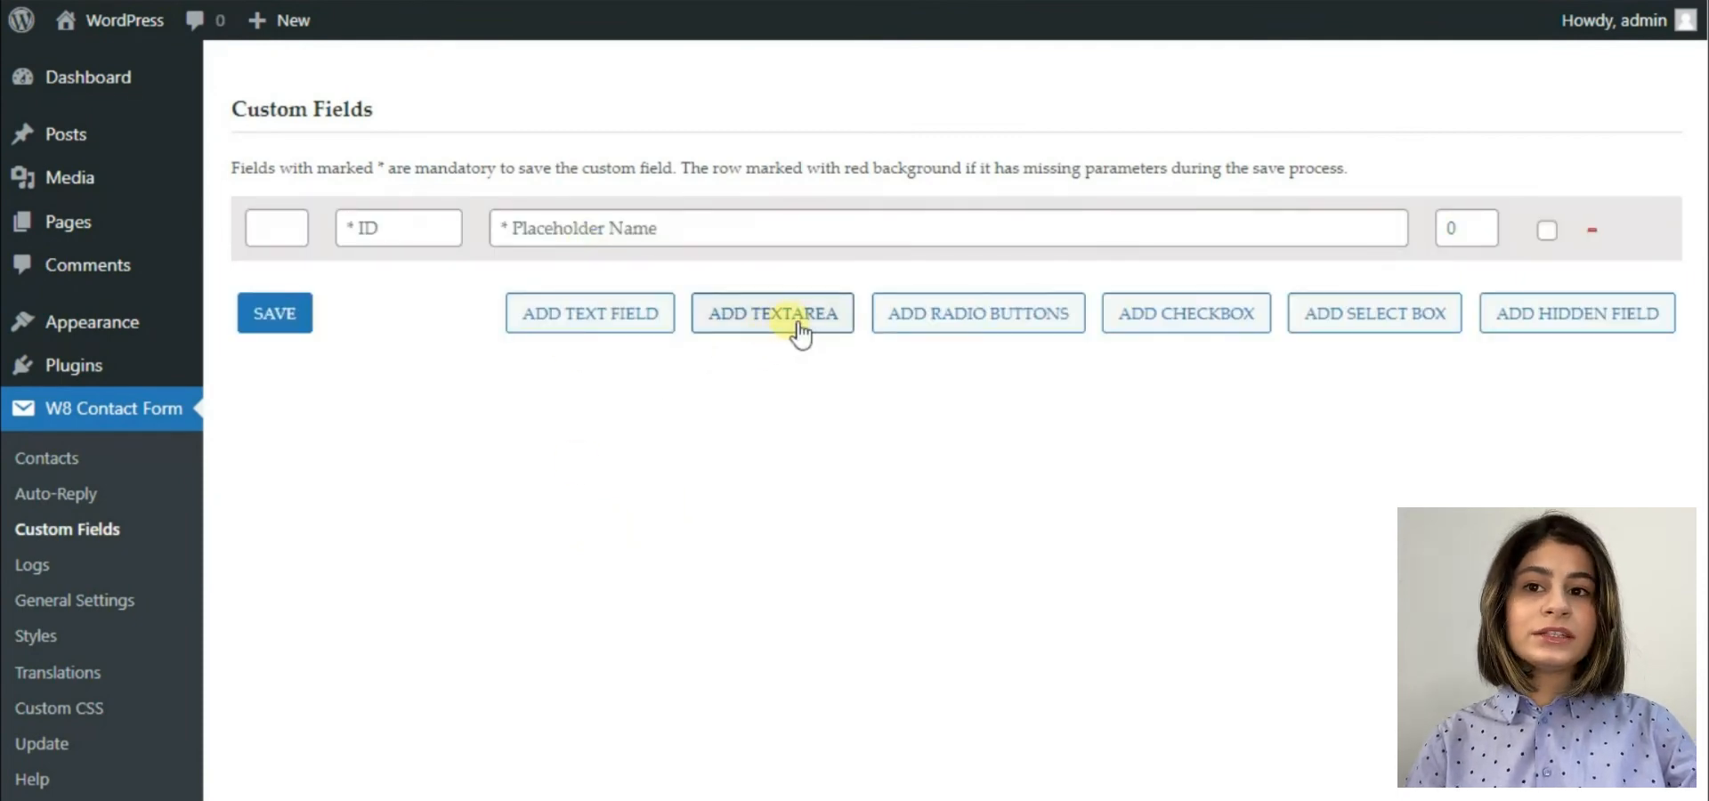
pyautogui.click(773, 311)
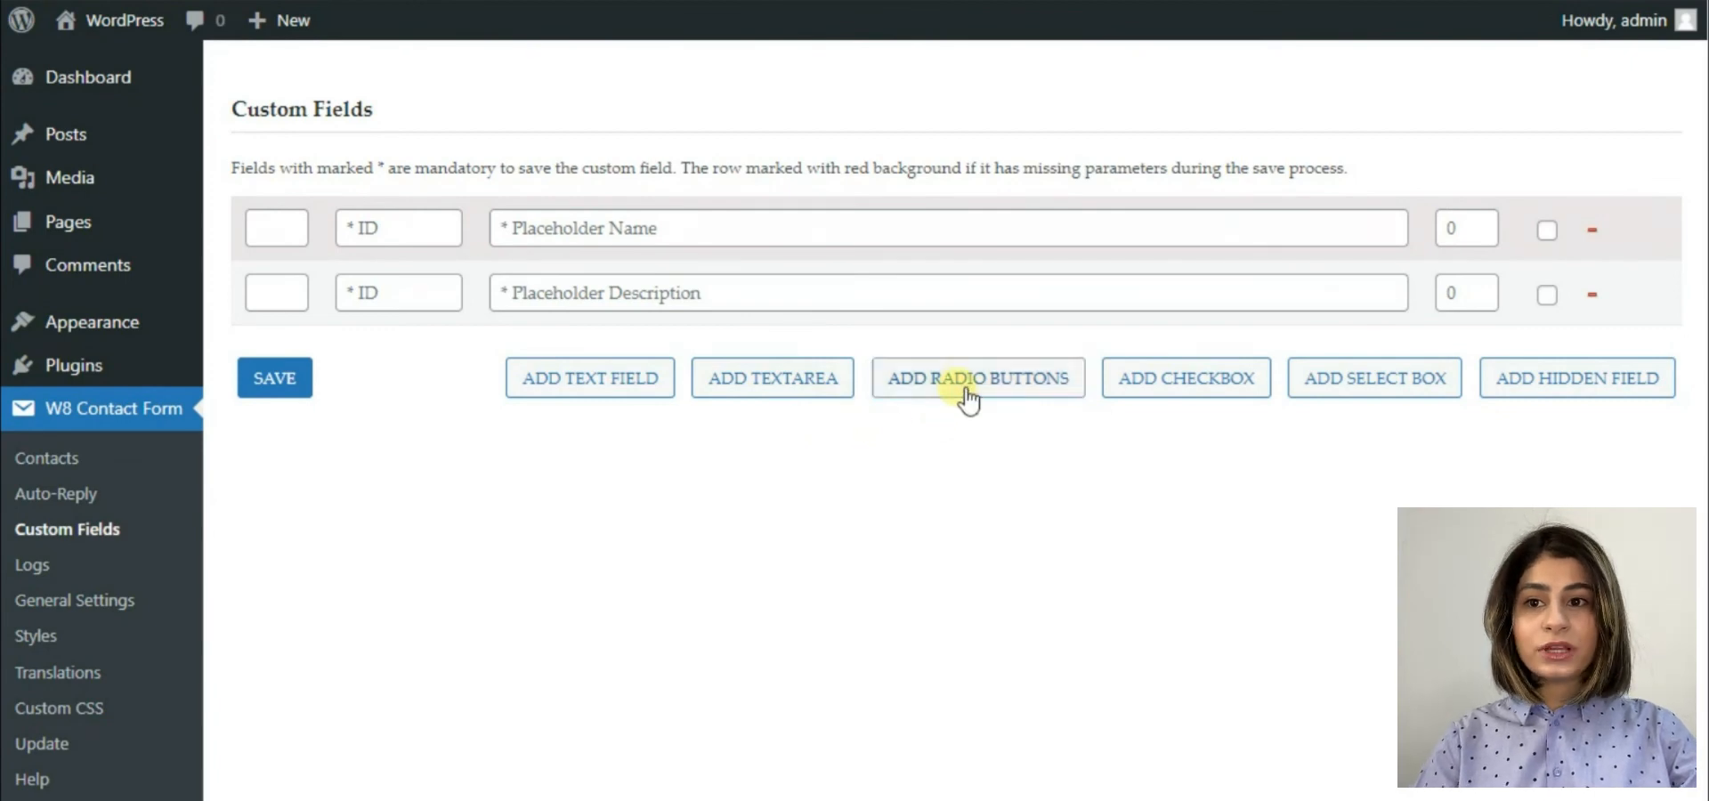
pyautogui.click(978, 378)
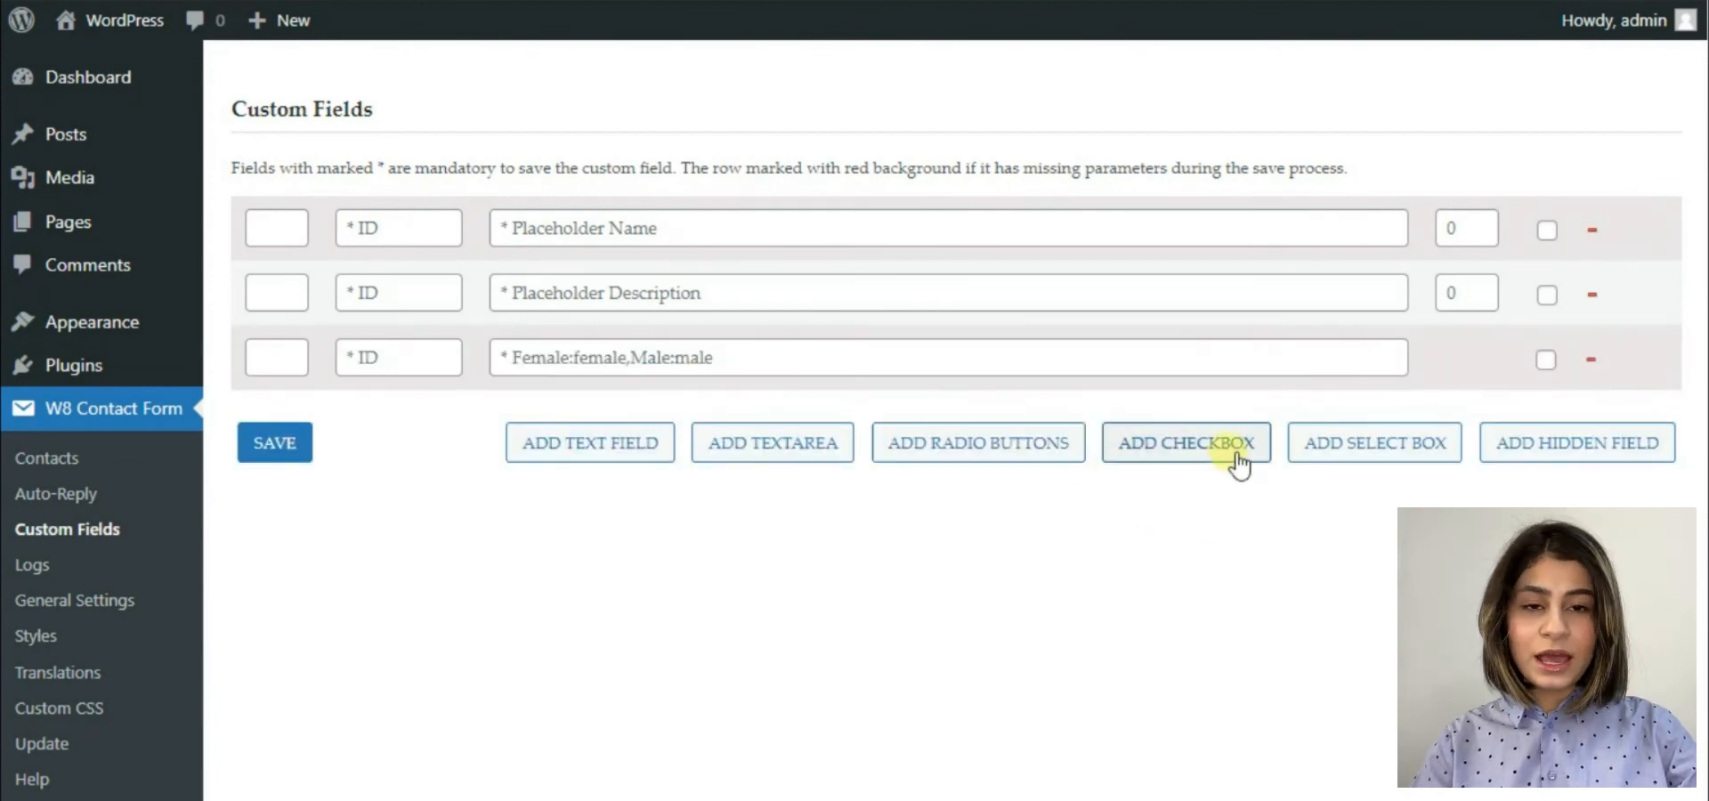
pyautogui.click(1186, 443)
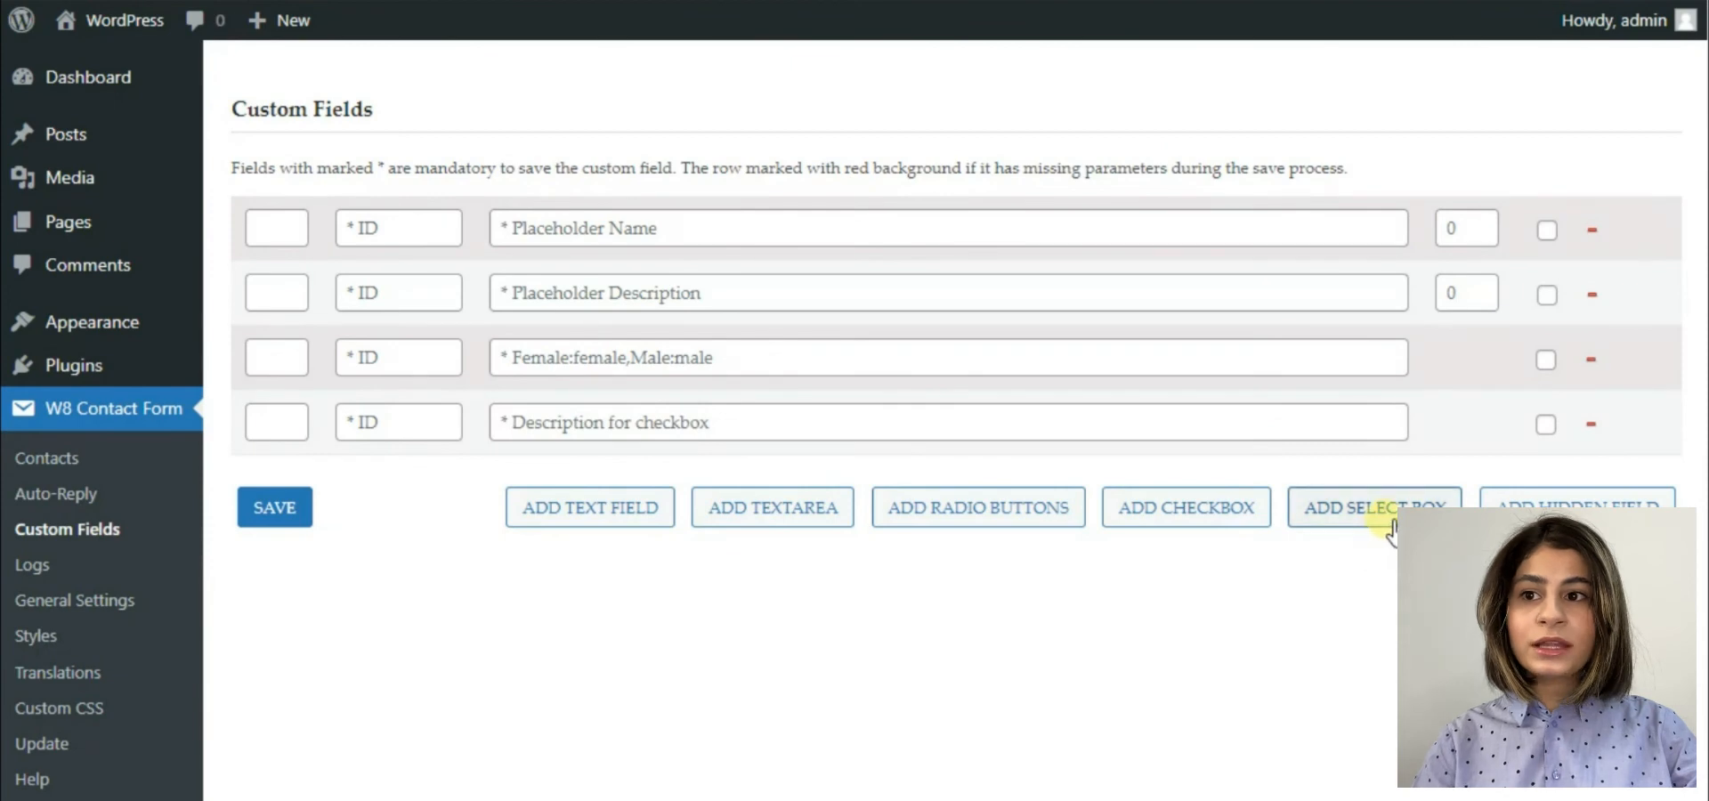
pyautogui.click(1377, 510)
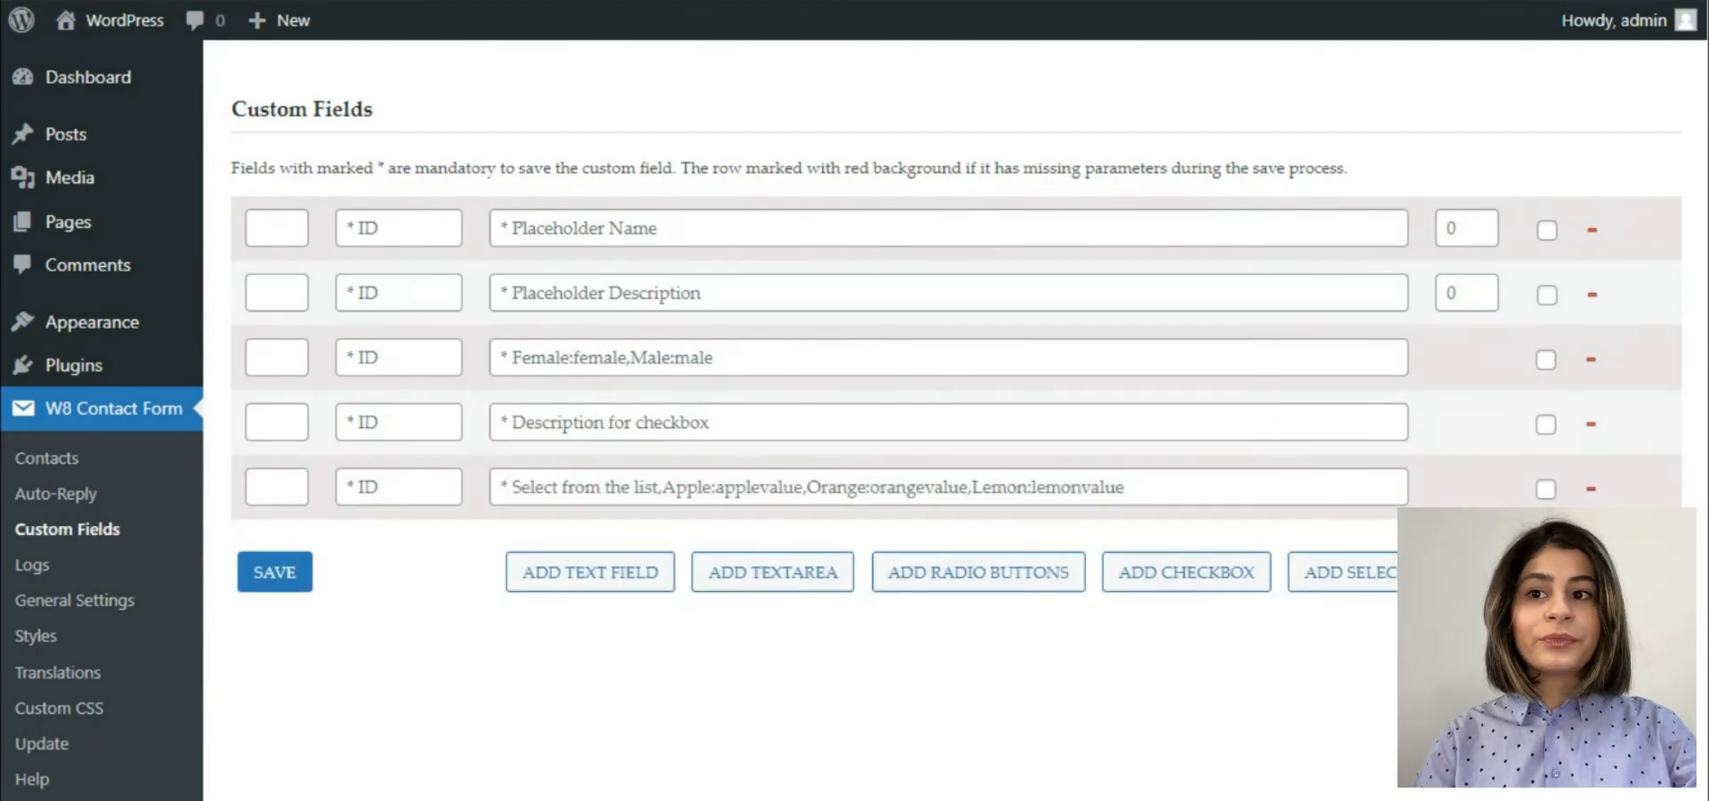
pyautogui.click(589, 573)
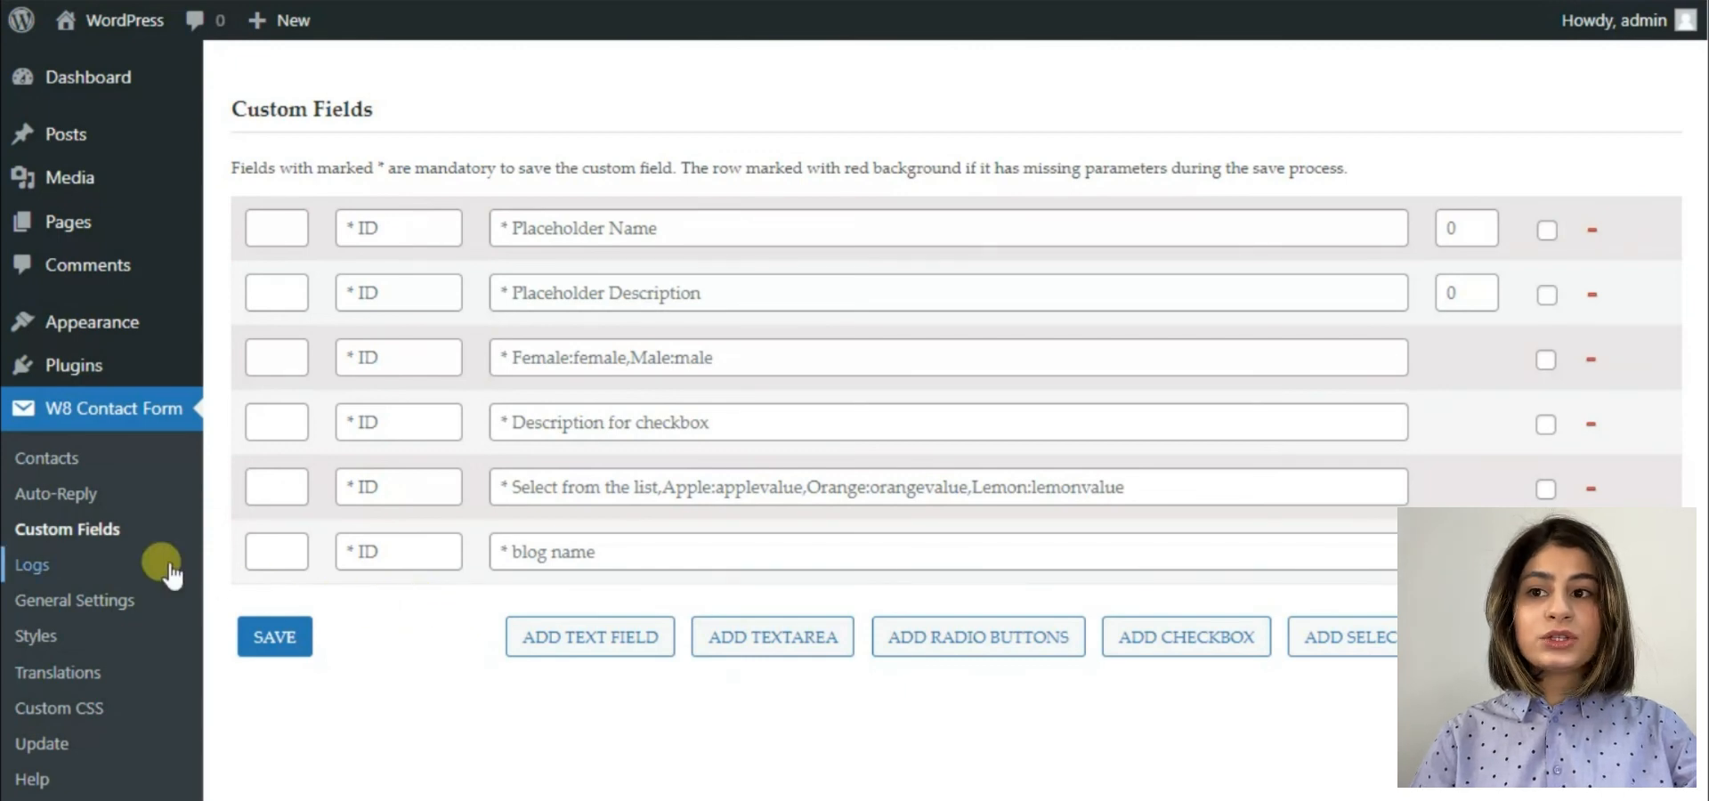
pyautogui.click(32, 567)
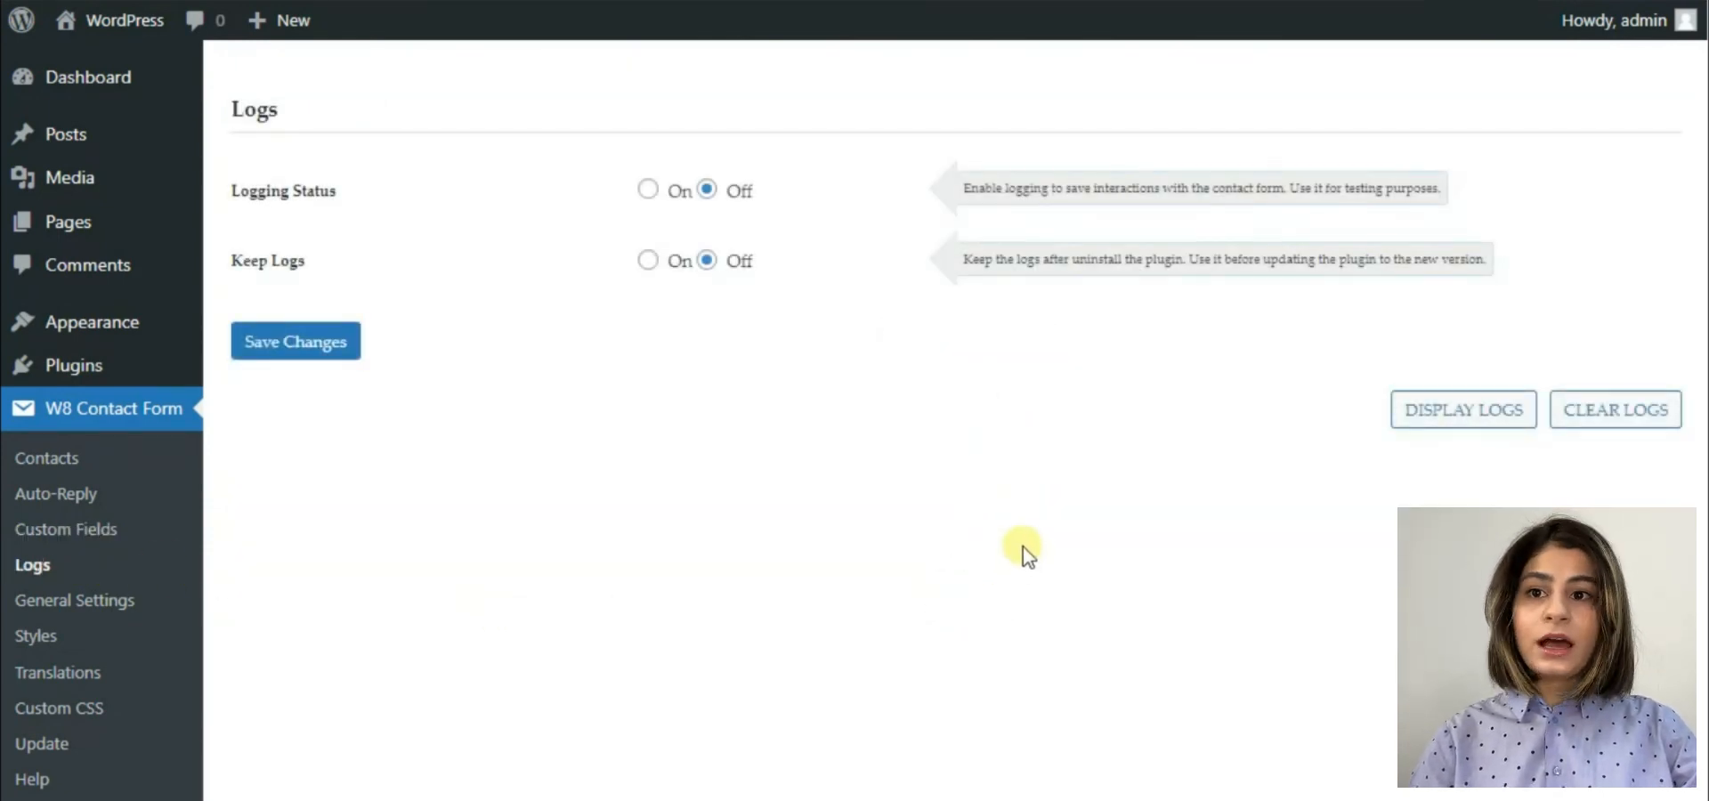
pyautogui.moveTo(751, 379)
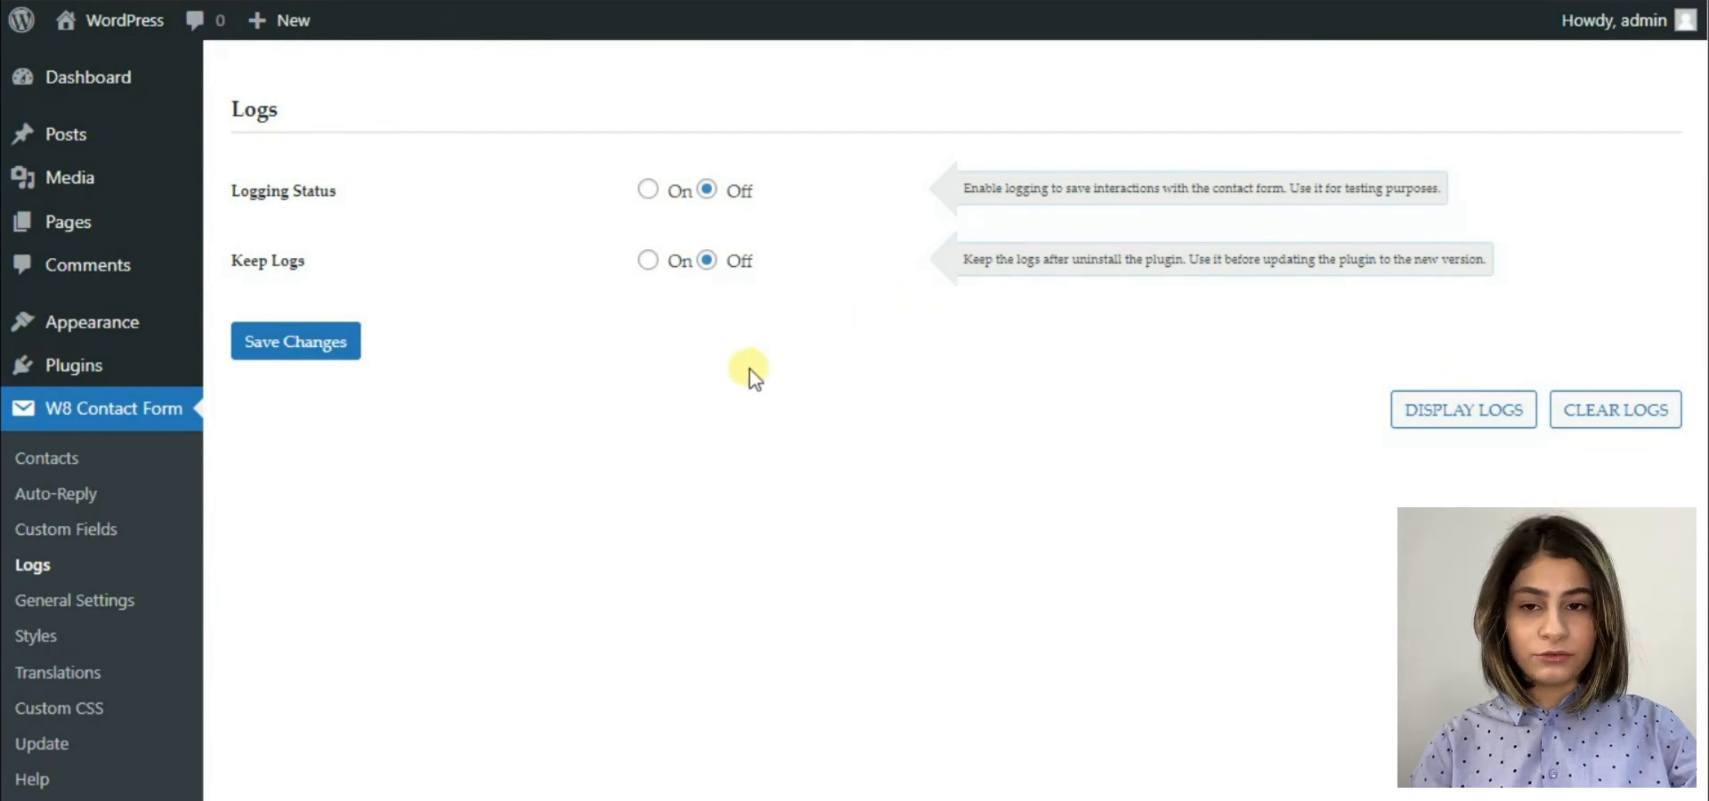
# Scroll through General Settings' sender details, display behaviour and captcha options unchanged.
pyautogui.click(73, 602)
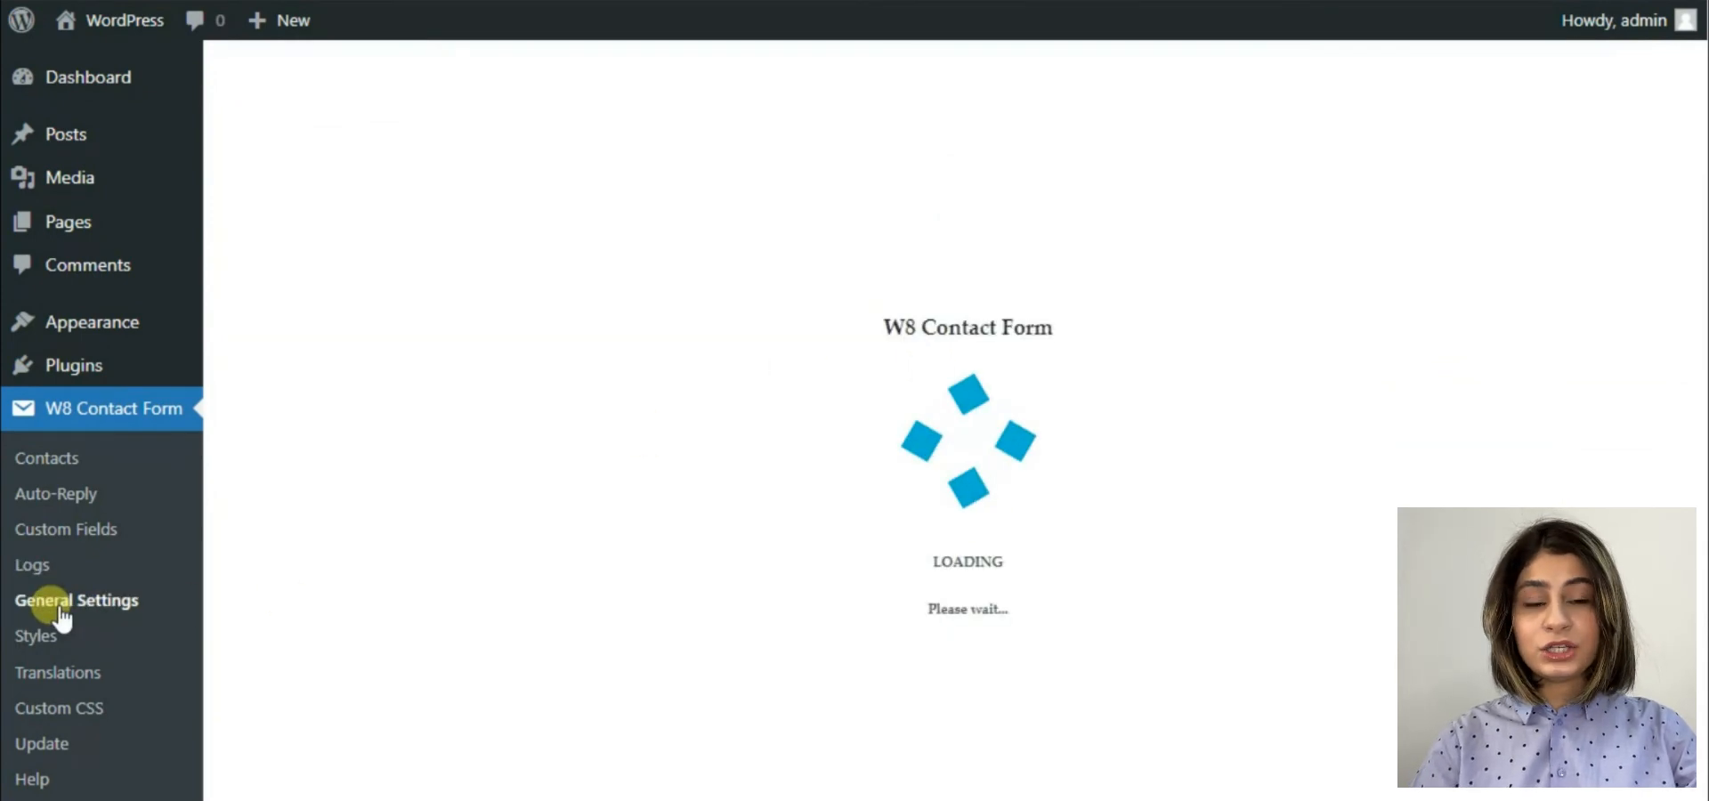
pyautogui.click(75, 602)
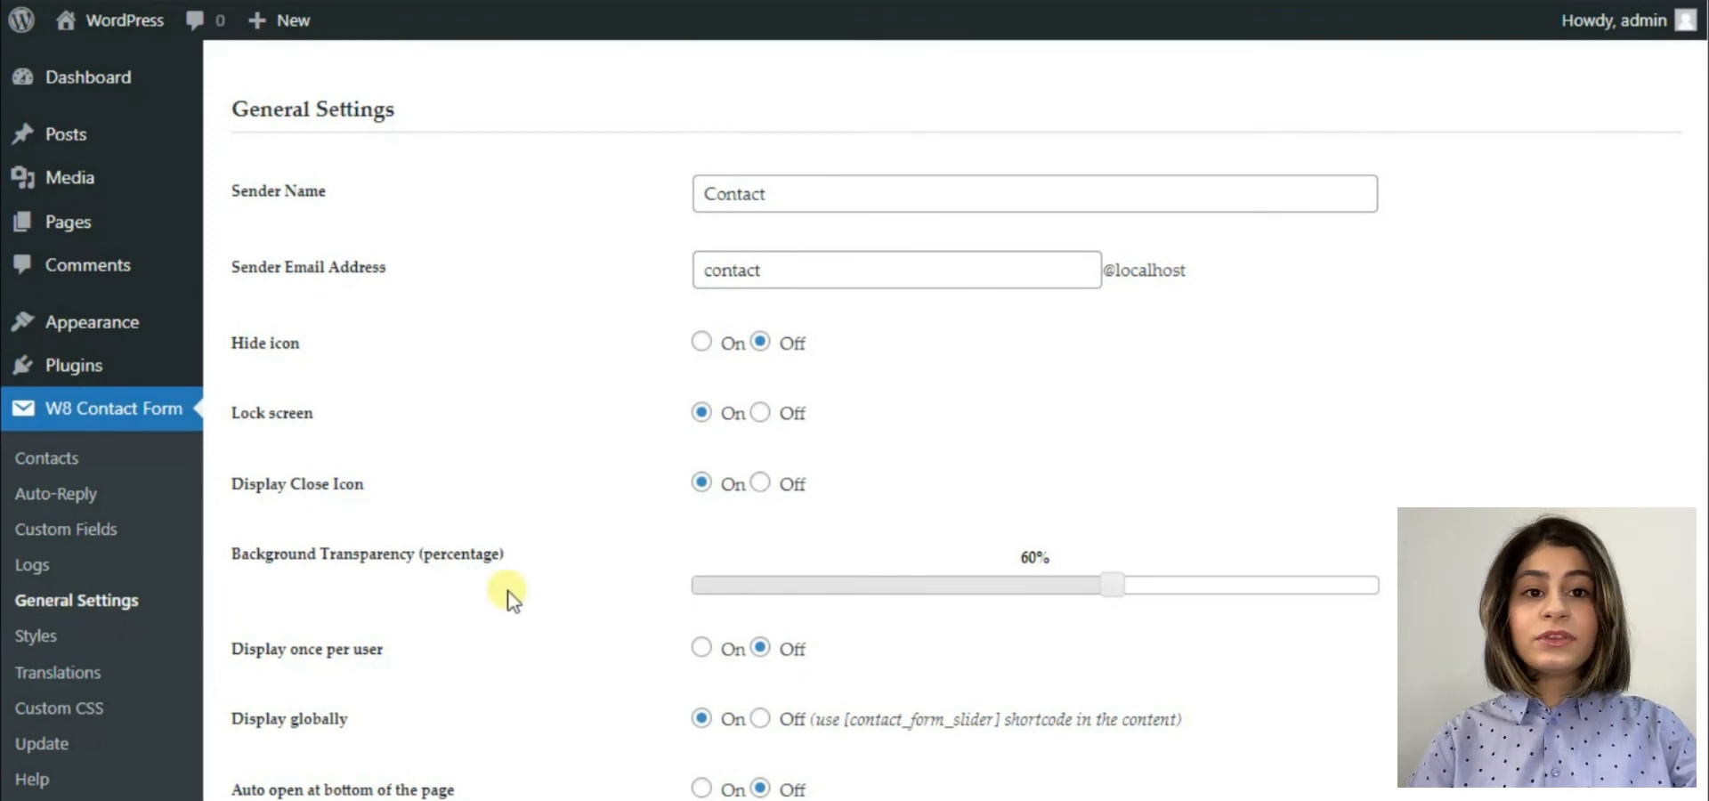
pyautogui.scroll(-3)
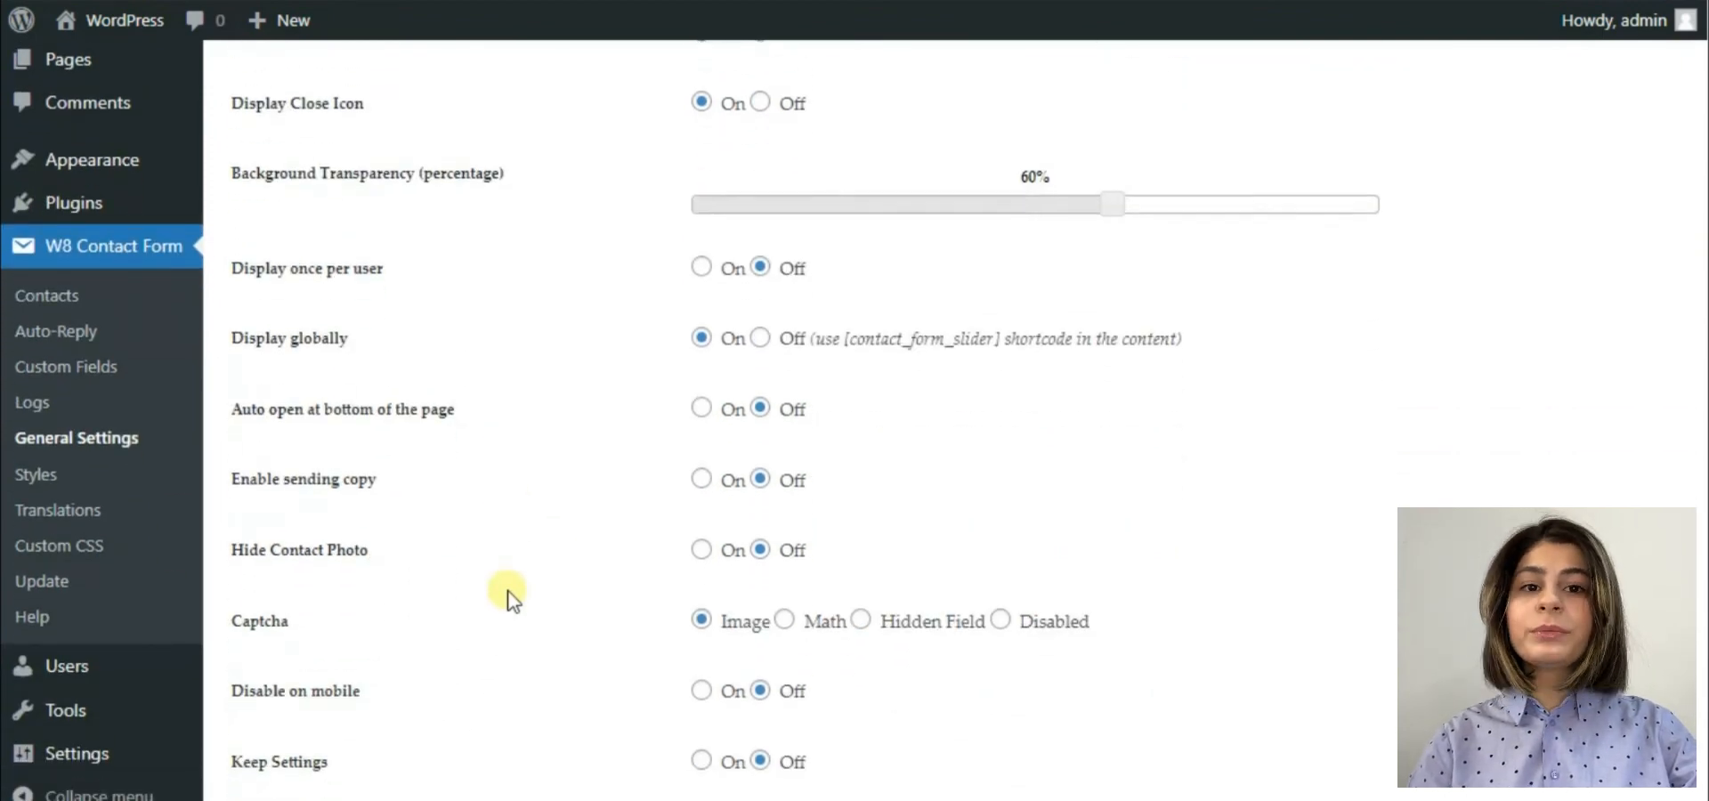
pyautogui.scroll(-3)
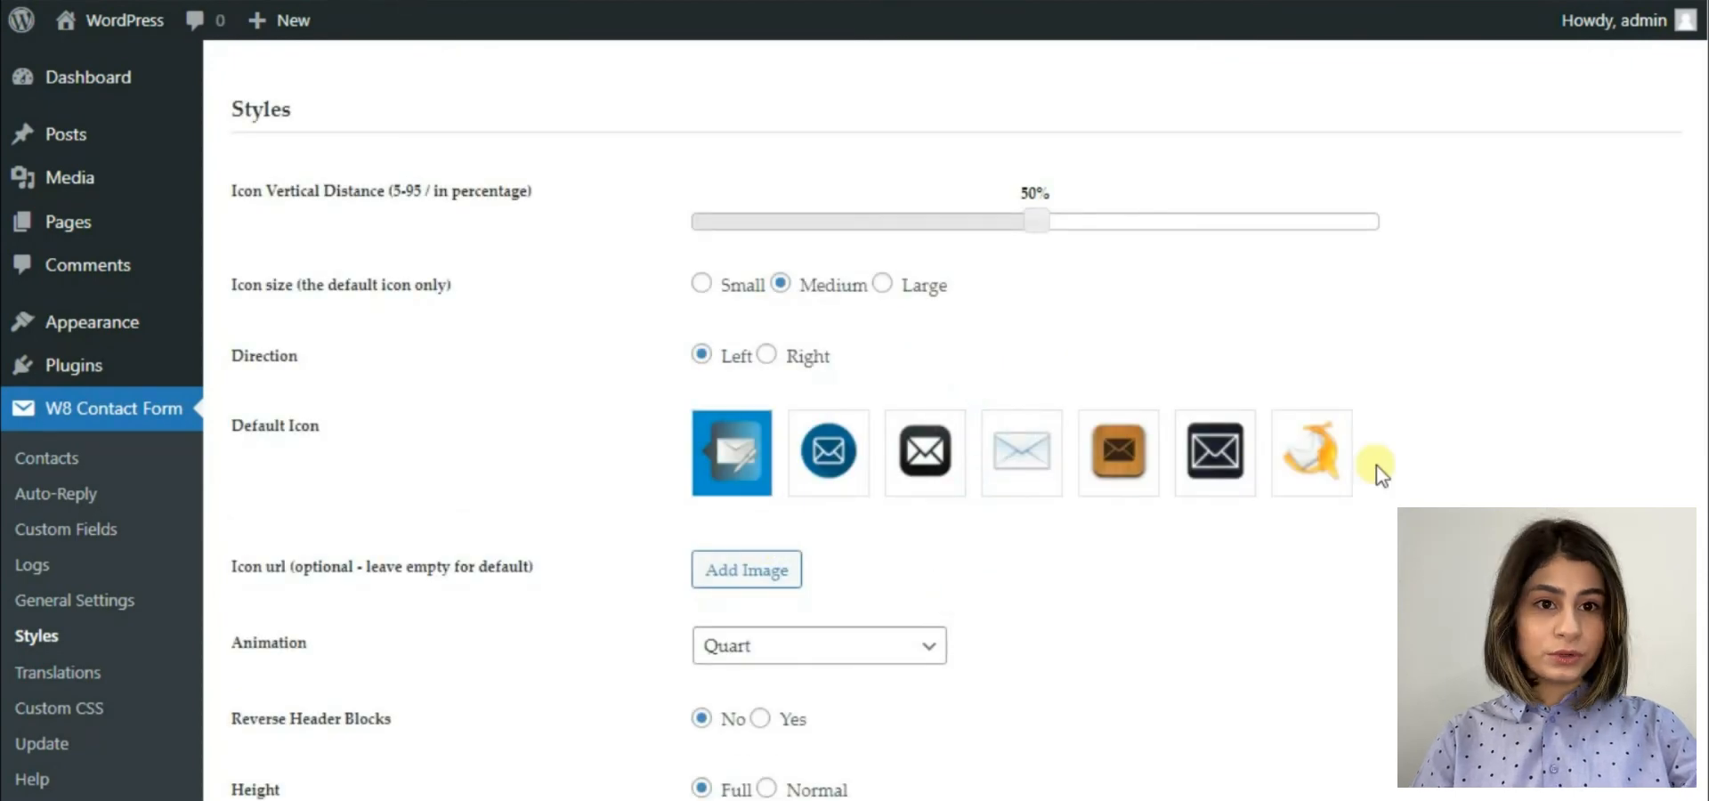
pyautogui.moveTo(1210, 371)
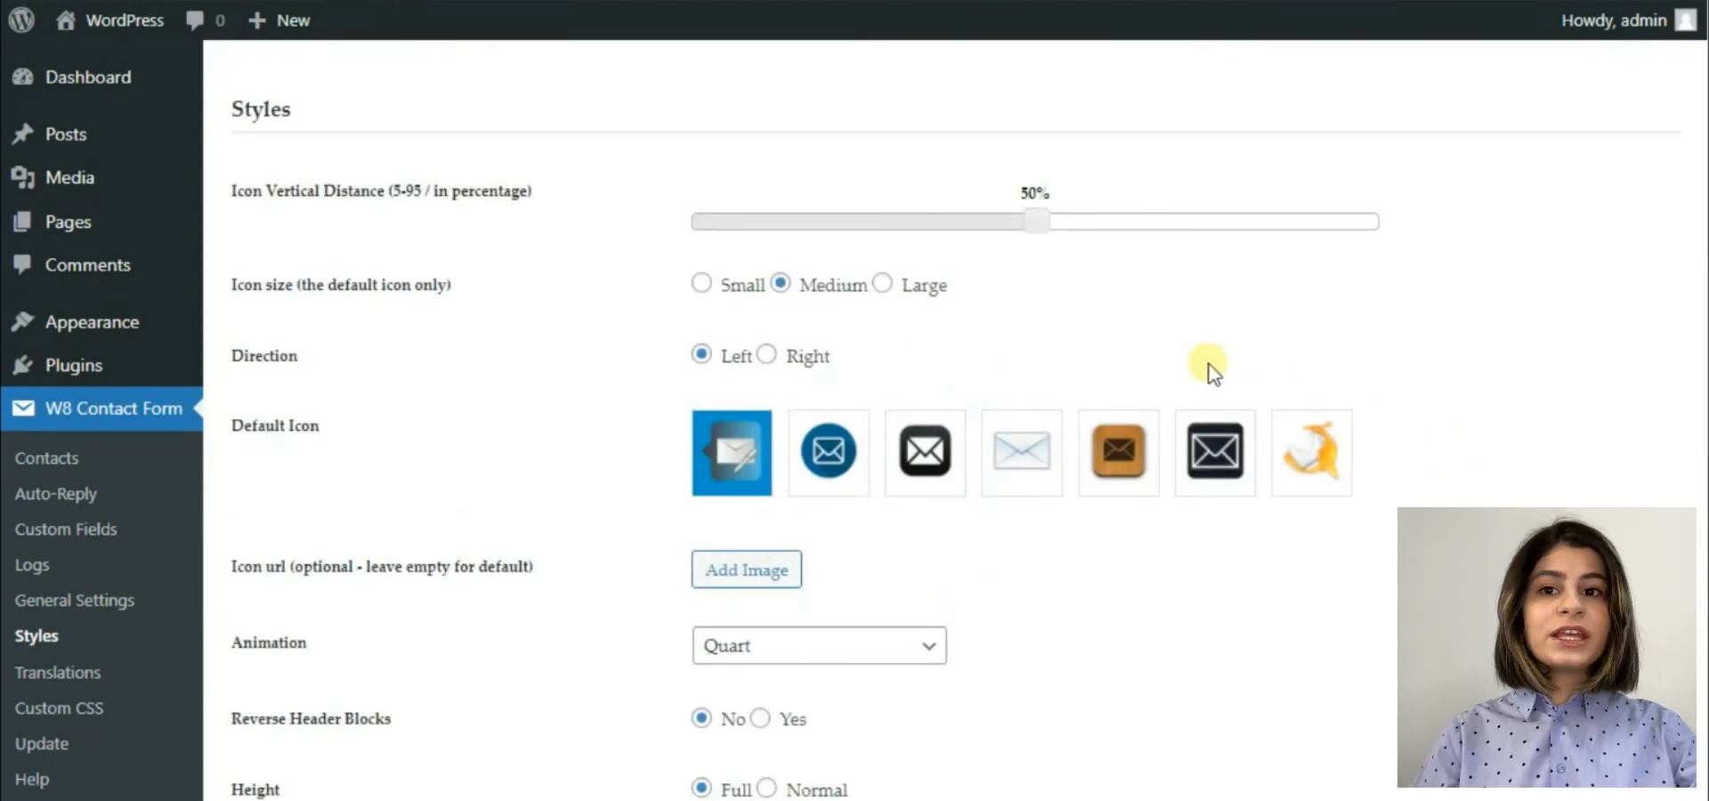
# Scroll the Styles page's font, weight and colour options, then go to Translations.
pyautogui.scroll(-3)
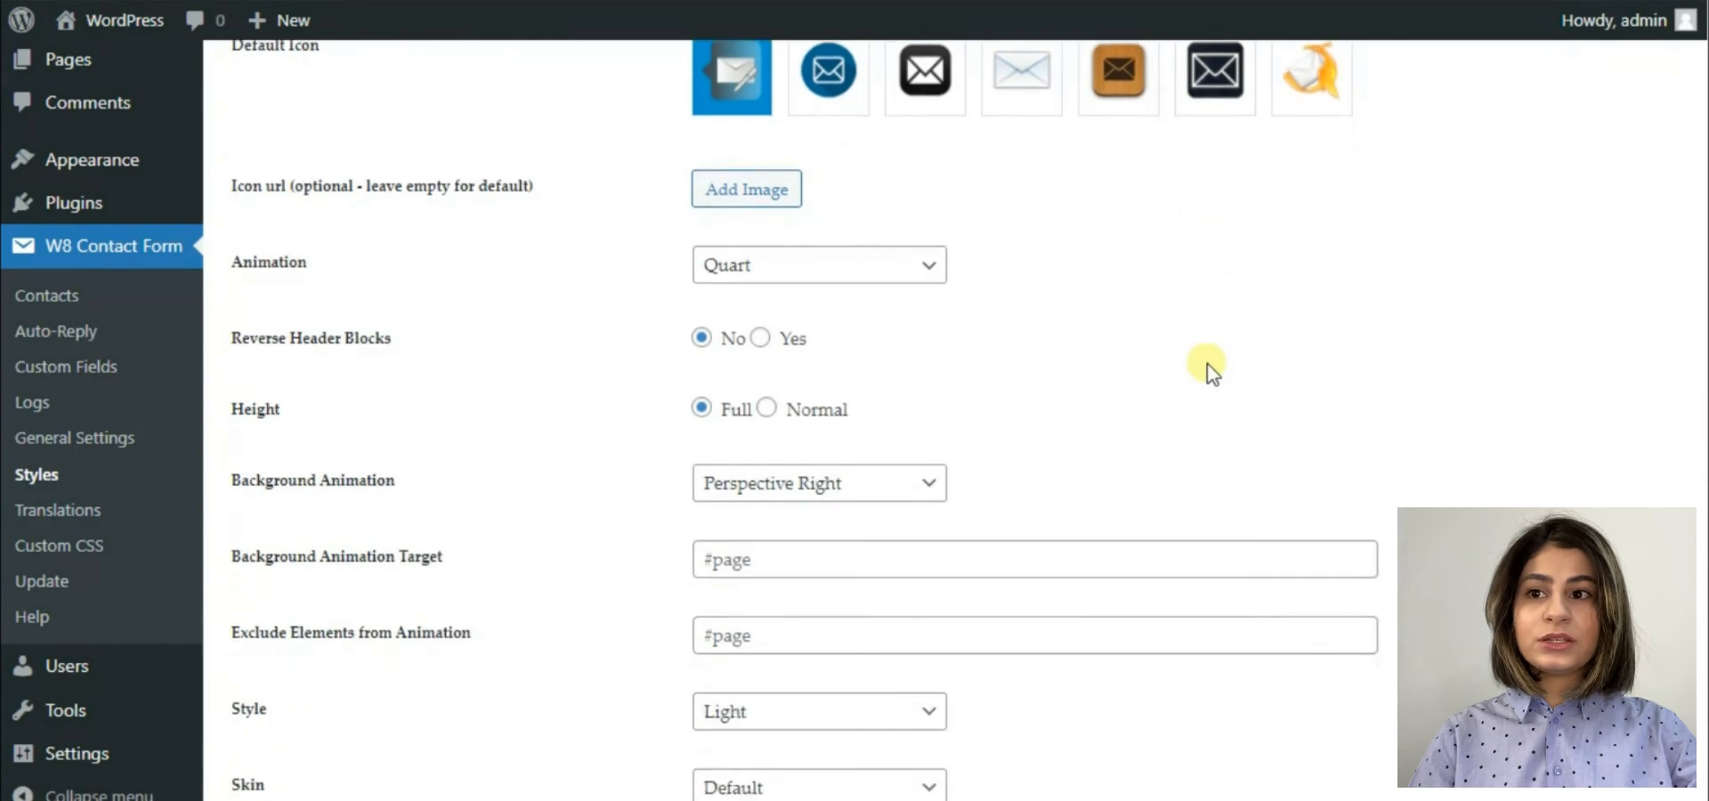
pyautogui.scroll(-3)
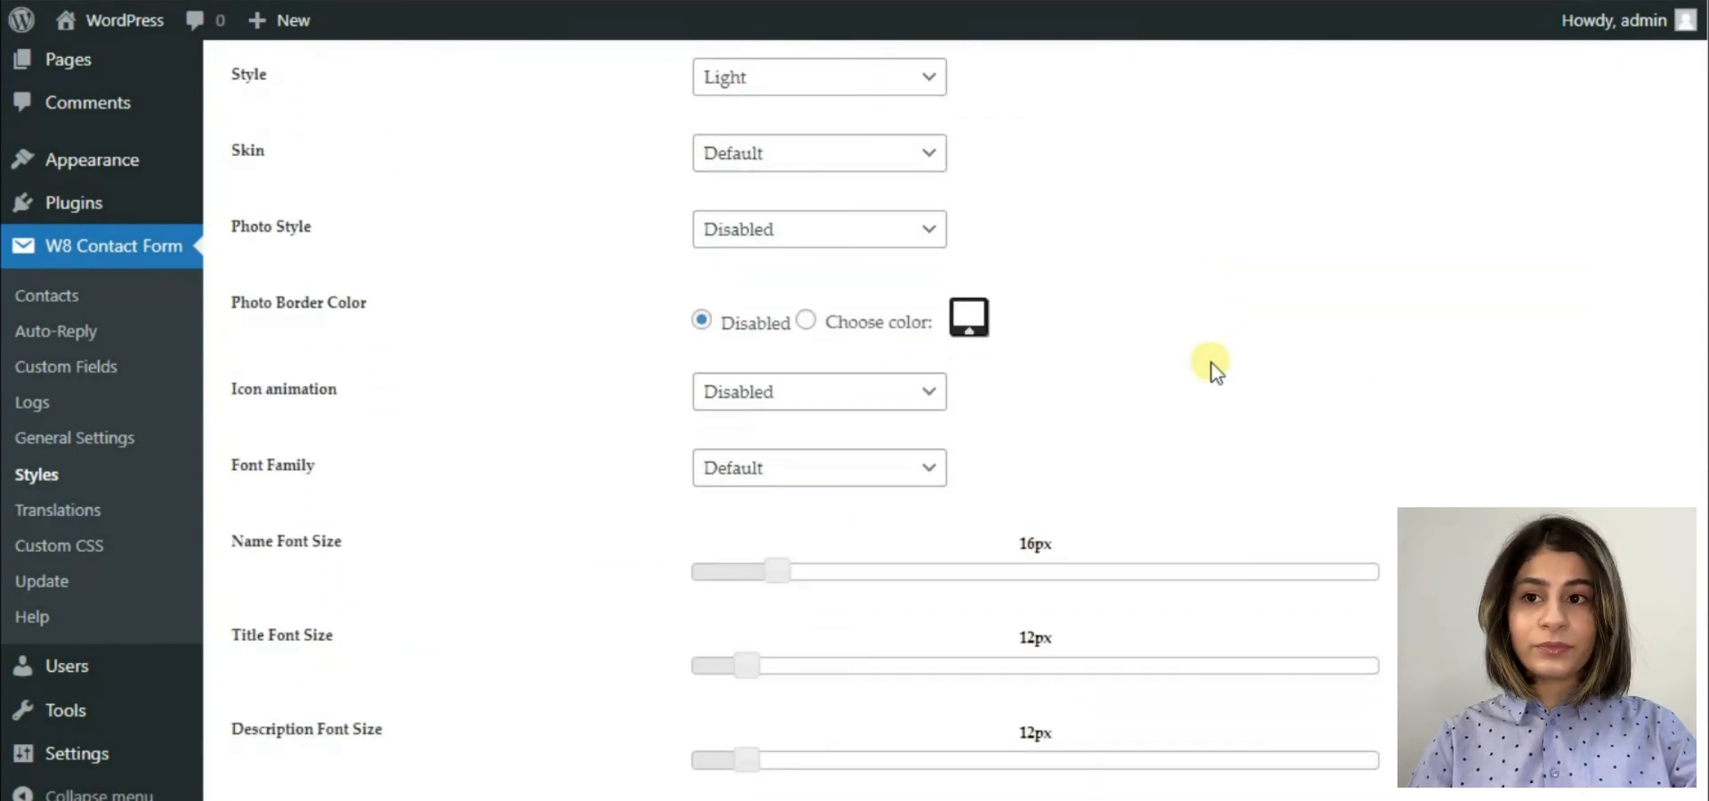
pyautogui.scroll(-3)
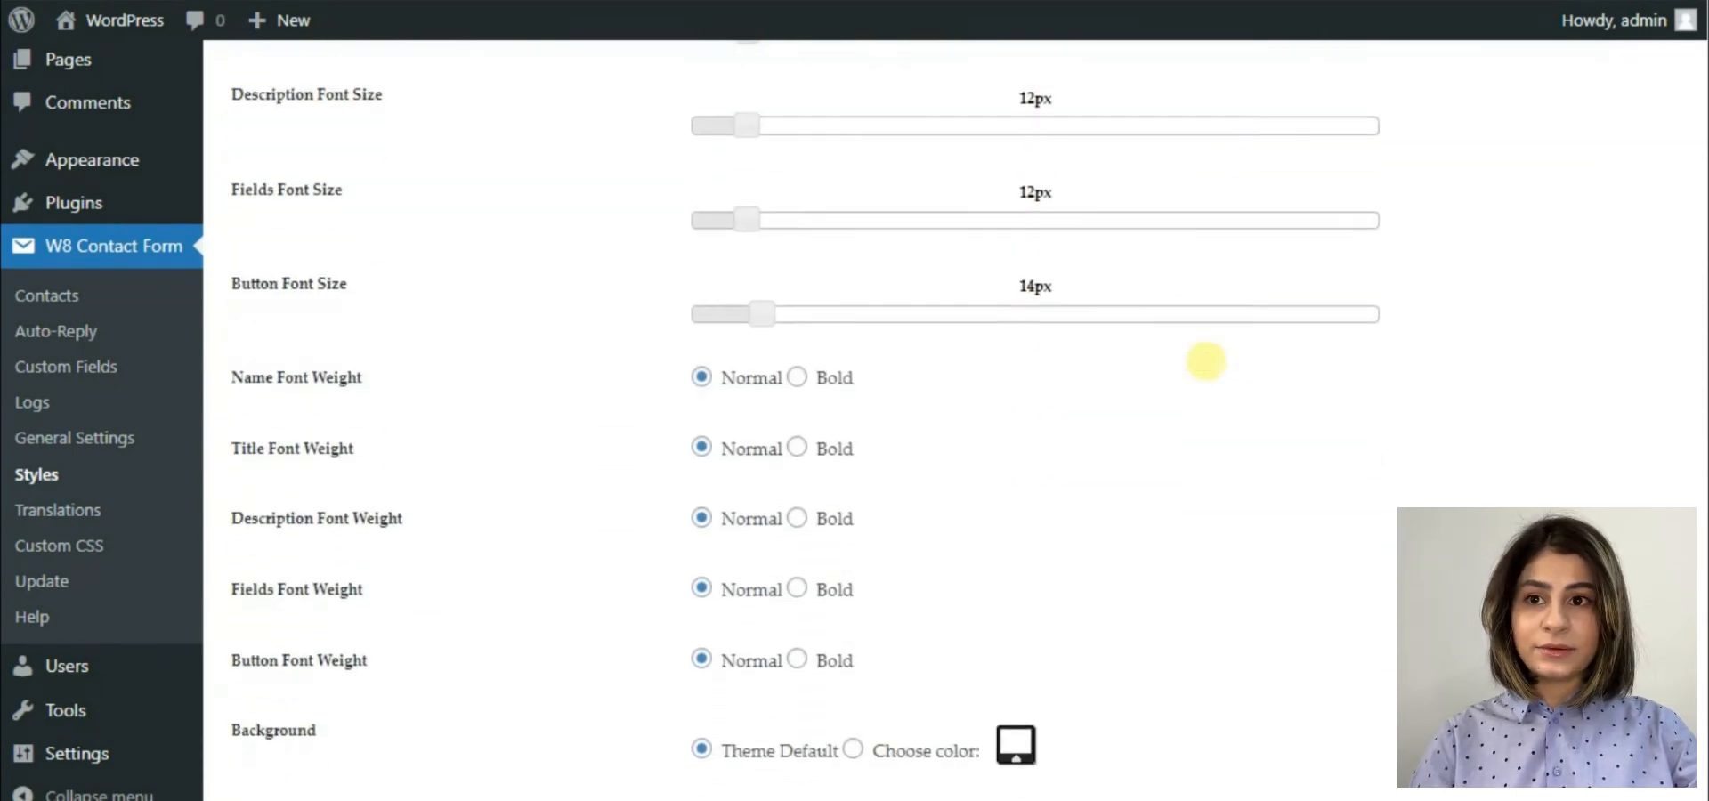
pyautogui.scroll(-3)
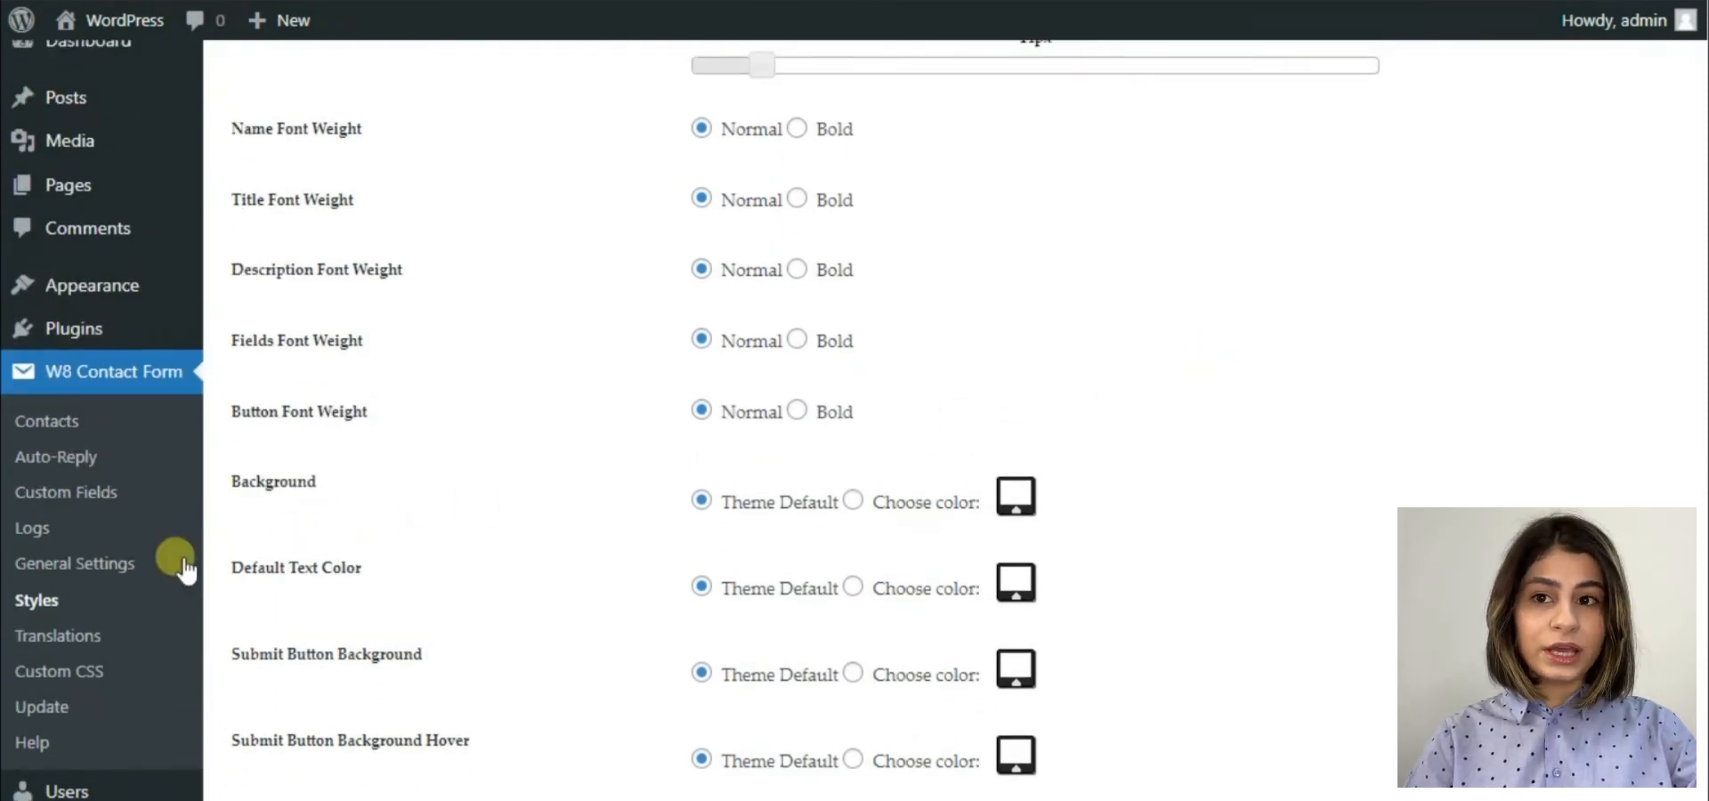
pyautogui.click(57, 637)
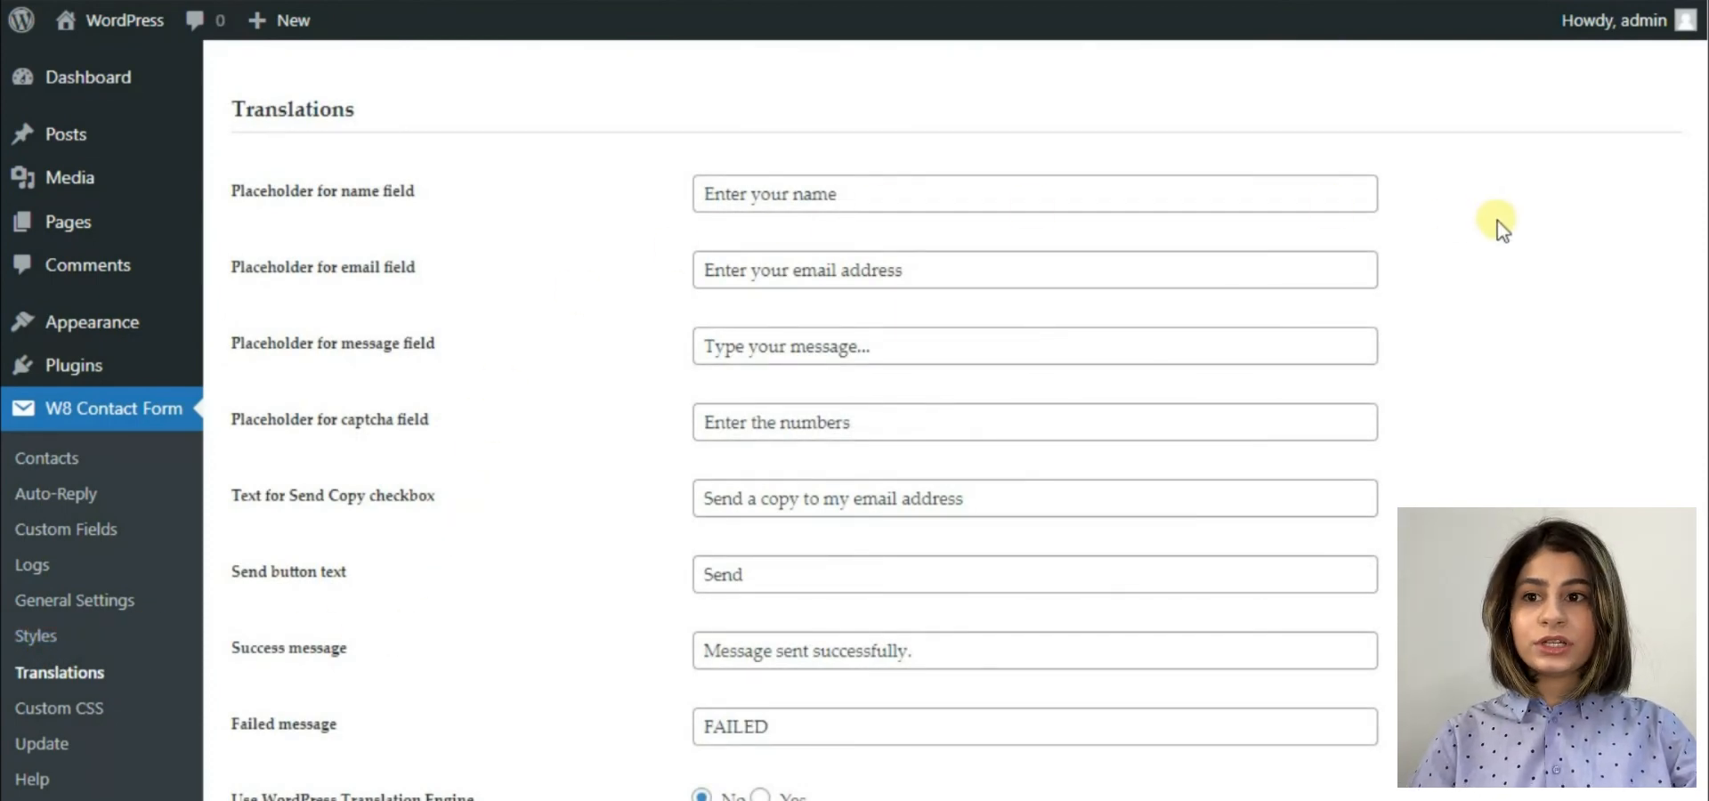
# Review the Translations placeholder and message texts, then go to the Custom CSS page.
pyautogui.scroll(-3)
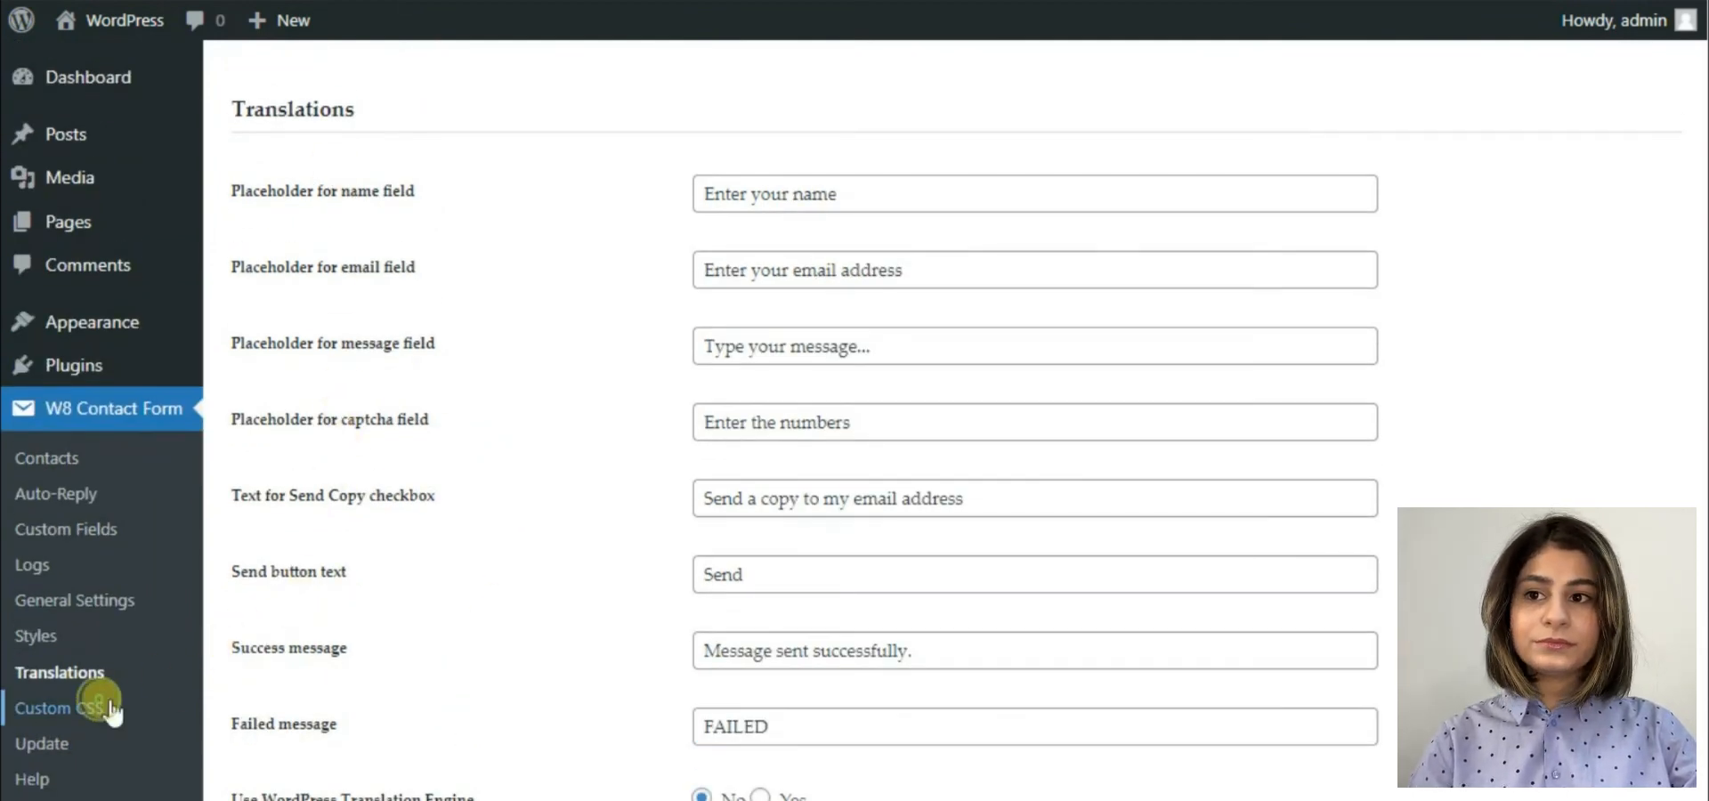
pyautogui.click(57, 707)
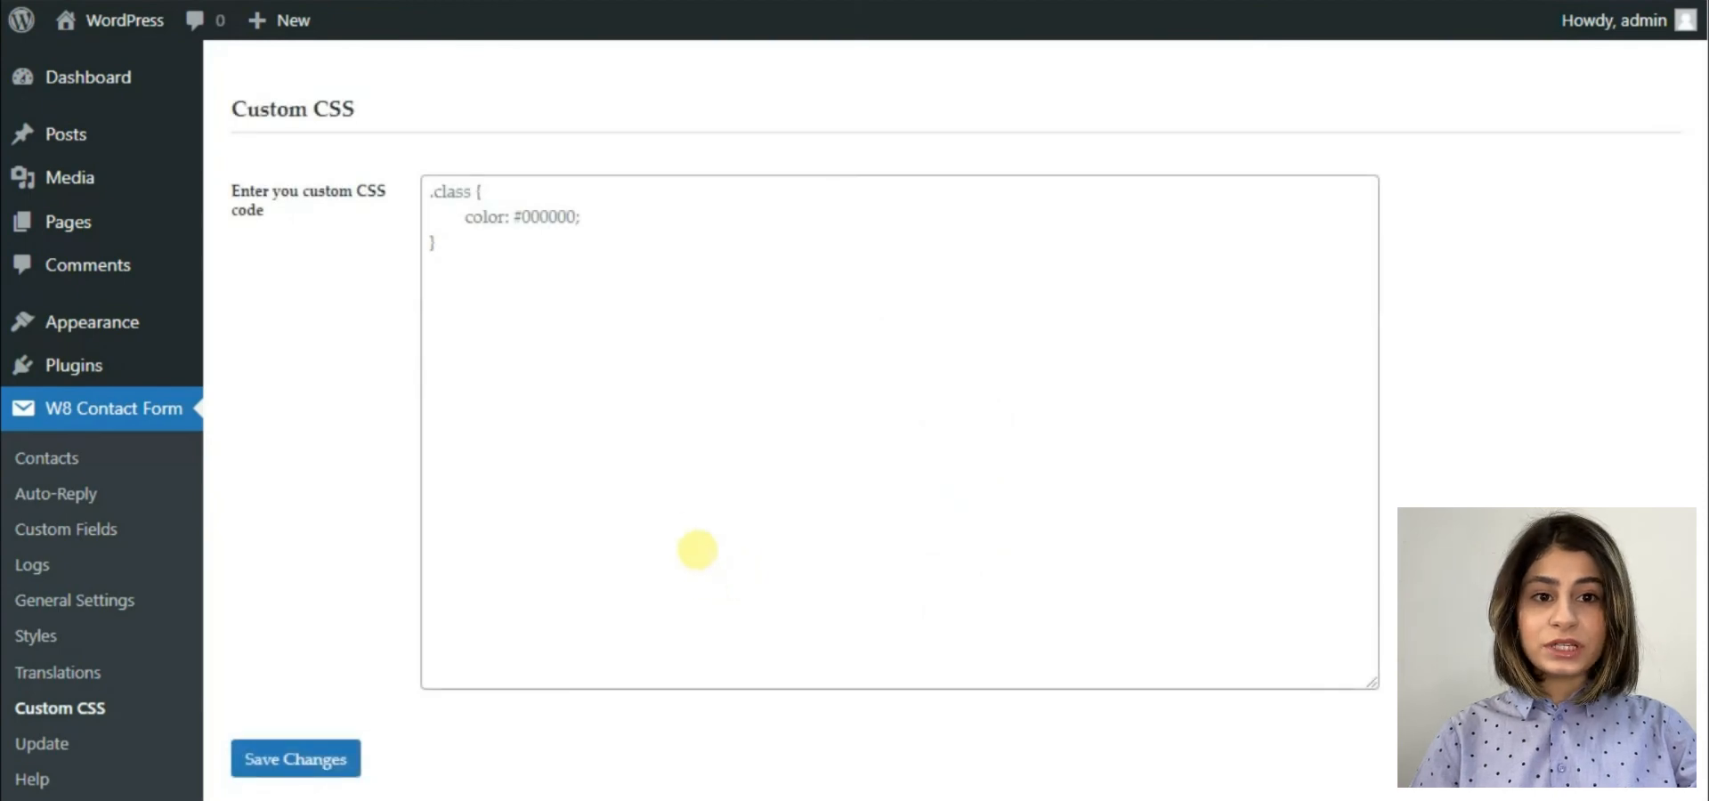